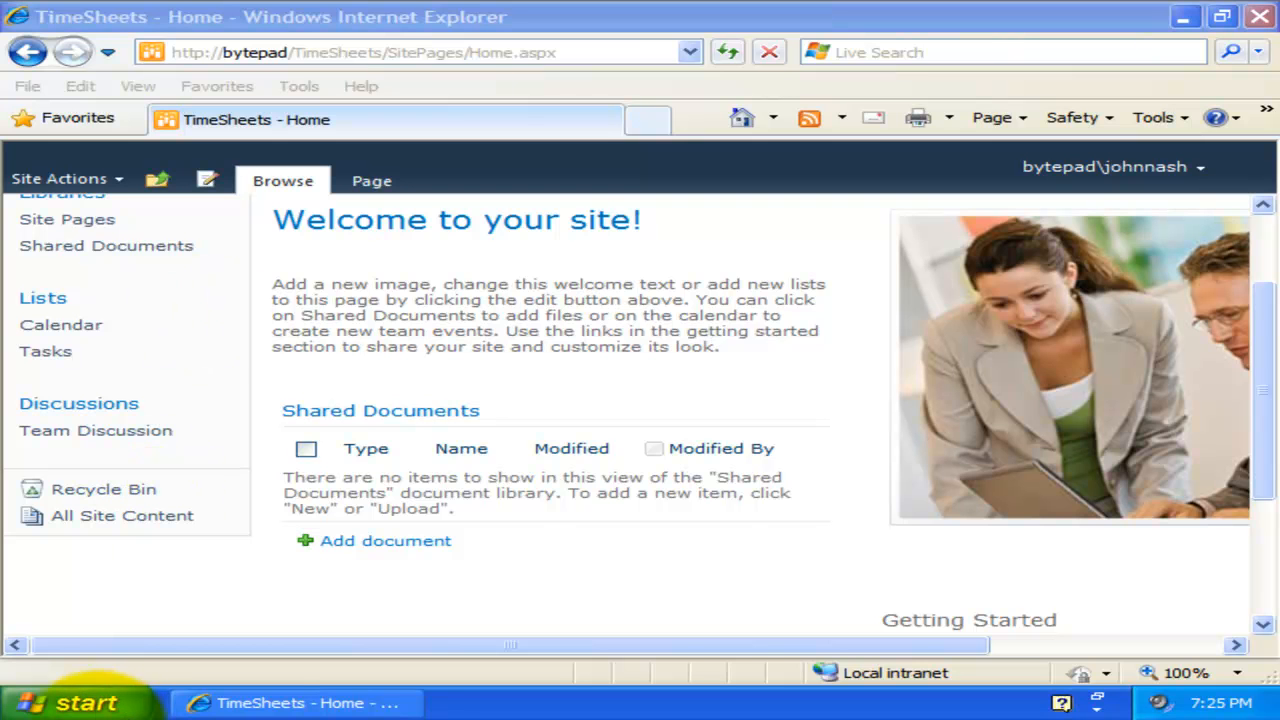
Move between Outlook's Project Data Source panel and the SharePoint site, then copy the site URL.
{"action": "left_click", "coordinate": [70, 702]}
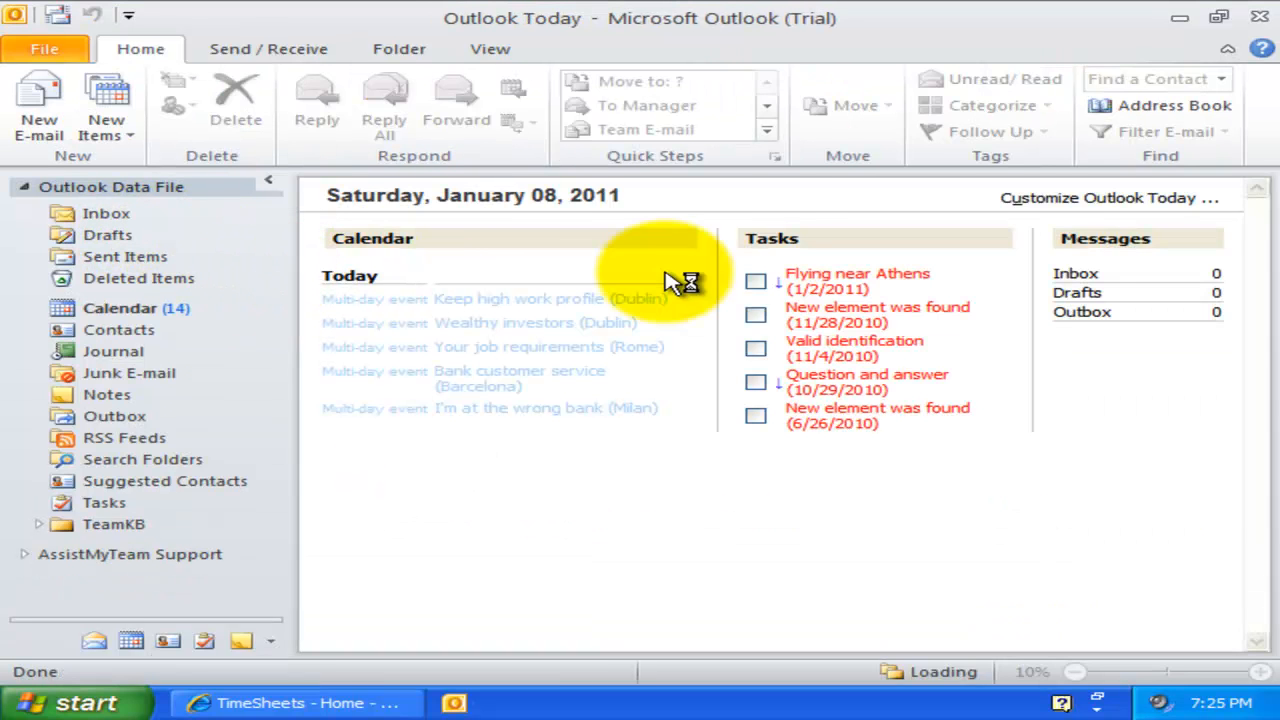
{"action": "mouse_move", "coordinate": [710, 275]}
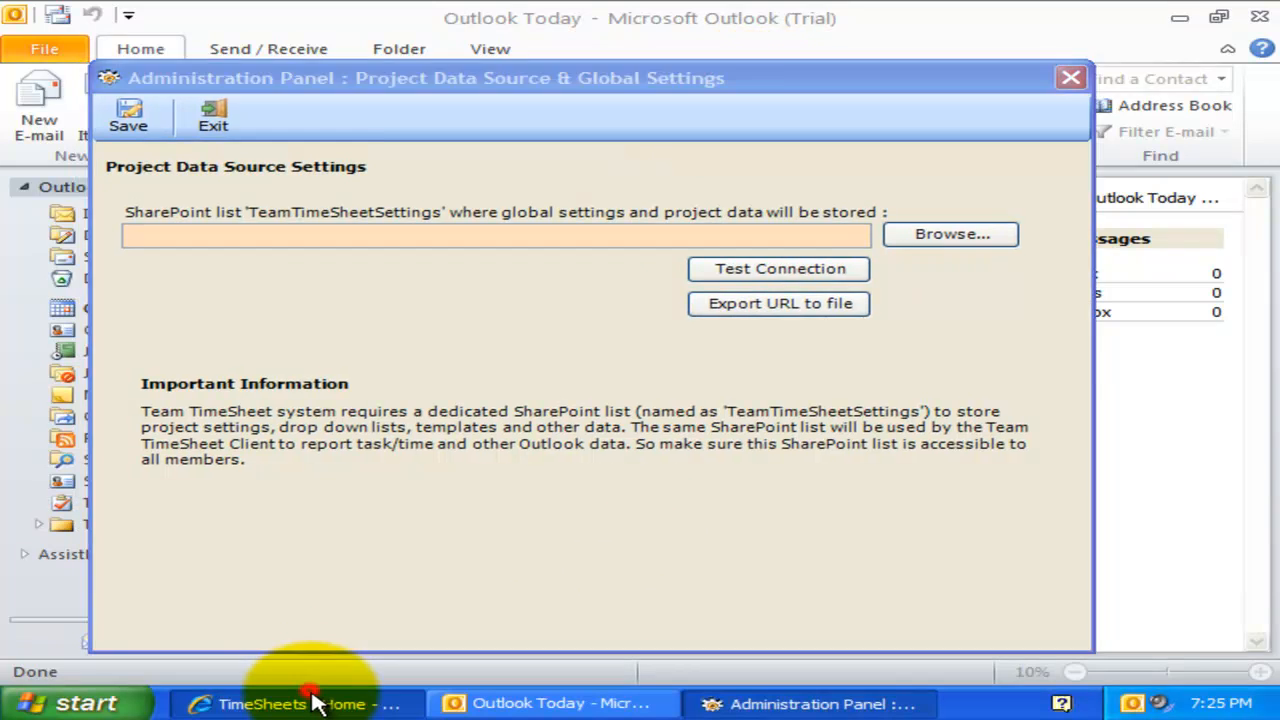
{"action": "left_click", "coordinate": [290, 703]}
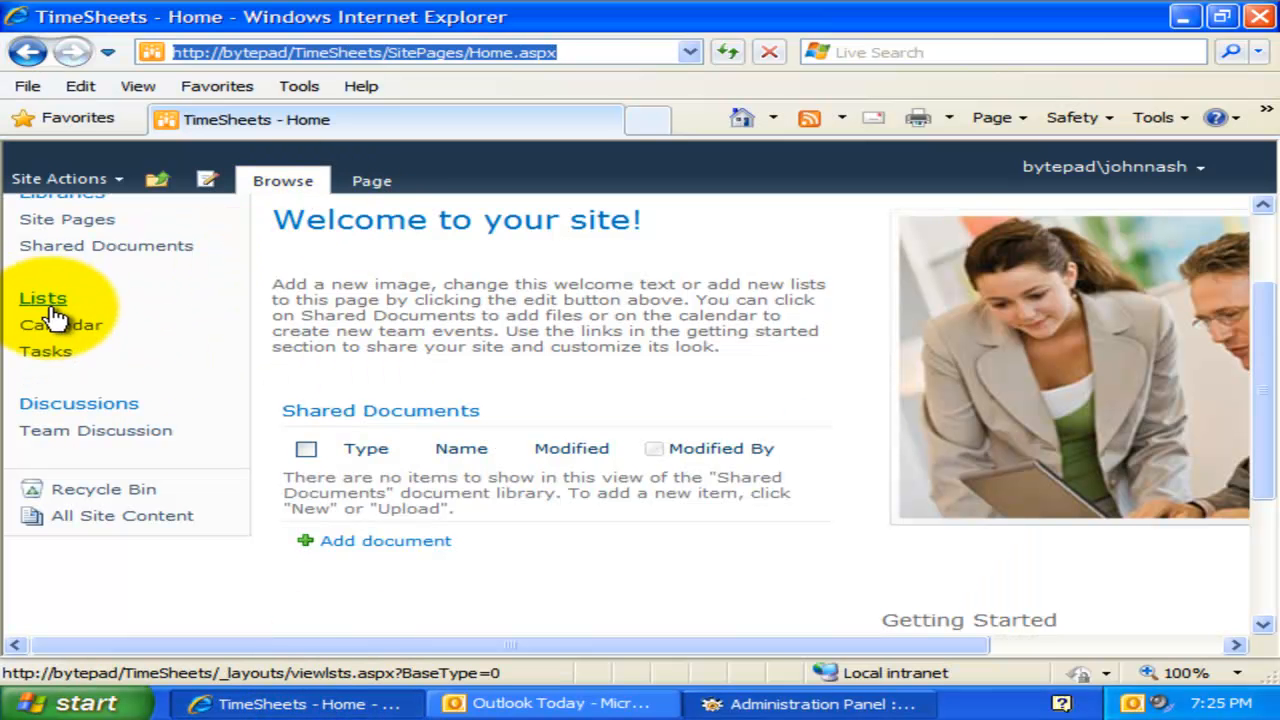
{"action": "mouse_move", "coordinate": [320, 704]}
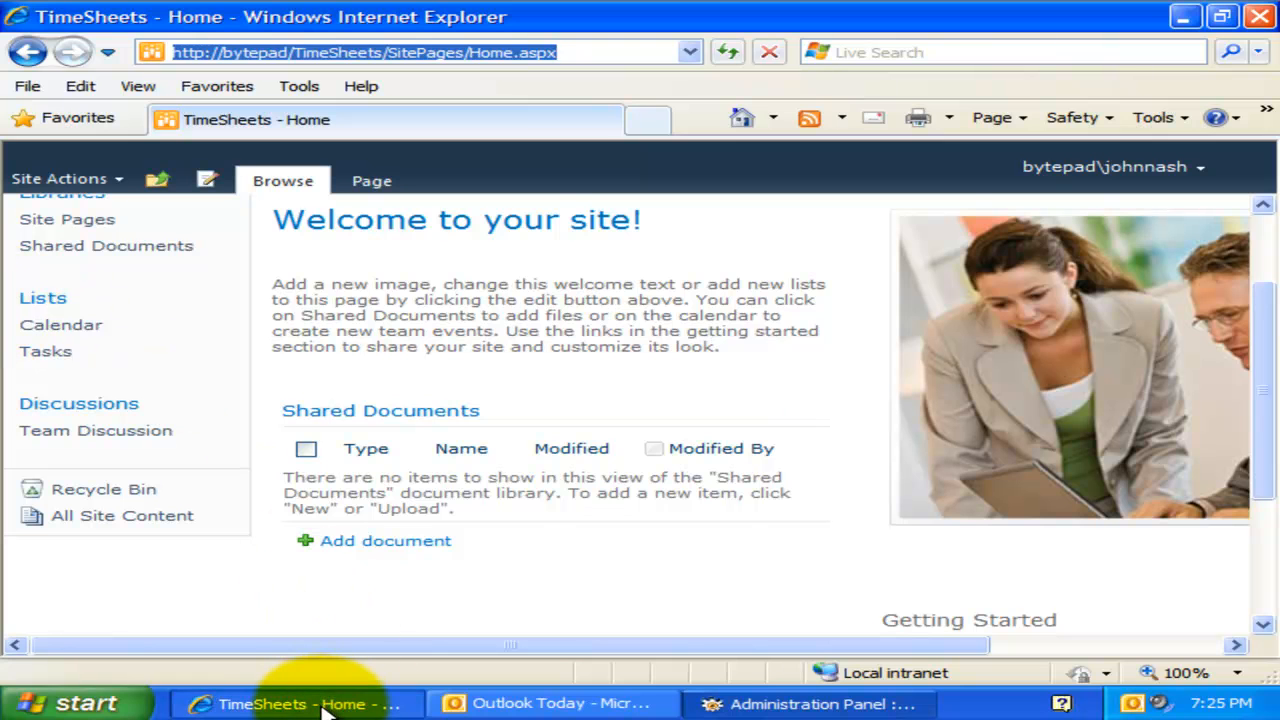
{"action": "left_click", "coordinate": [810, 703]}
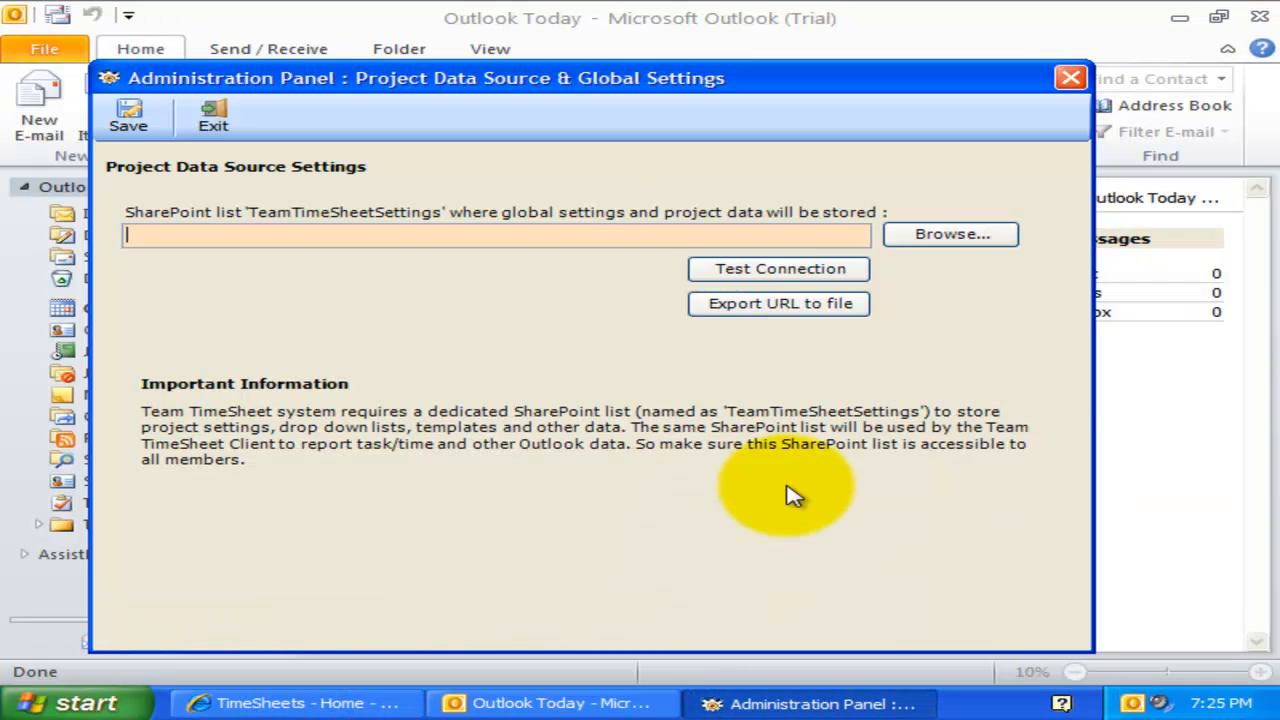
{"action": "left_click", "coordinate": [290, 703]}
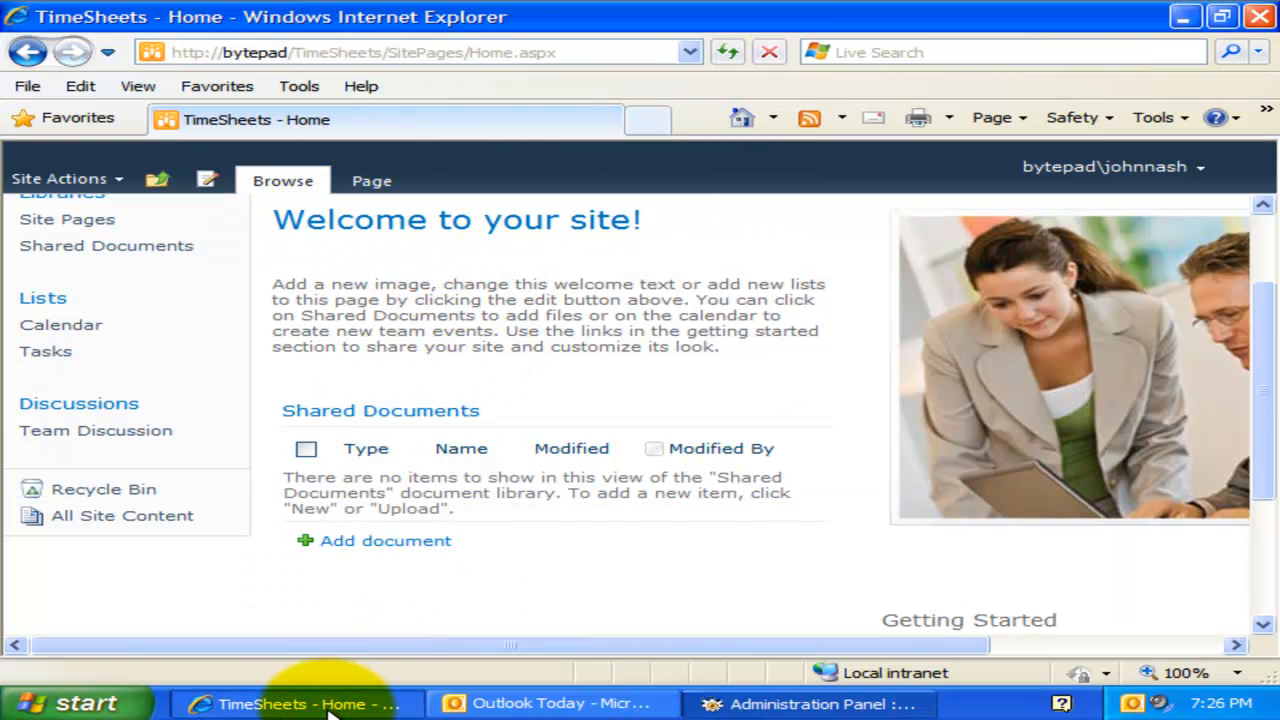
{"action": "left_click", "coordinate": [810, 703]}
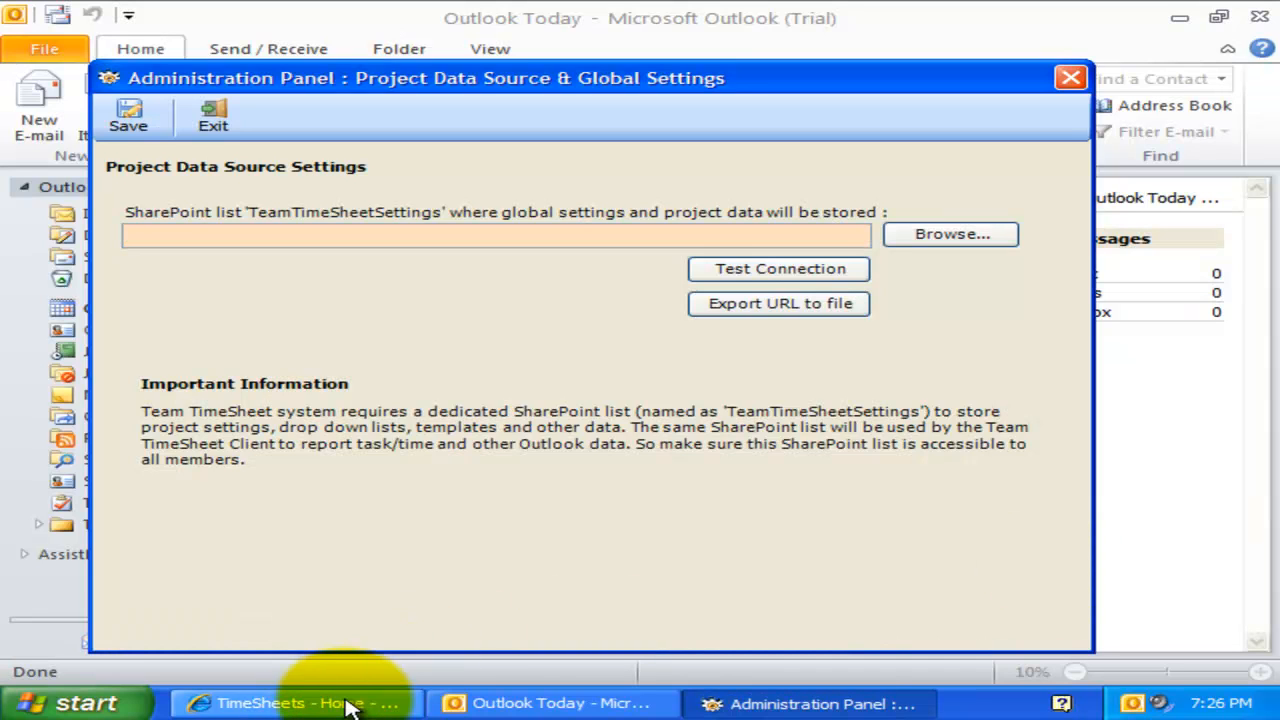
{"action": "left_click", "coordinate": [295, 703]}
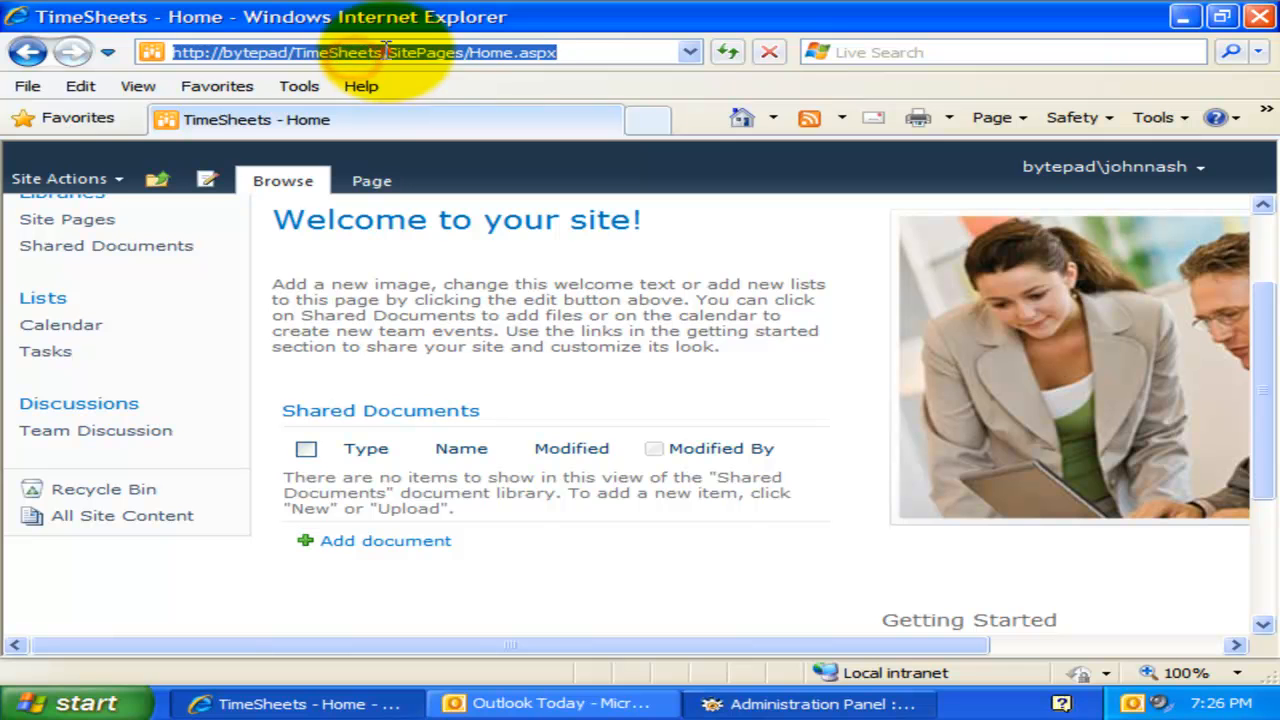
{"action": "right_click", "coordinate": [380, 52]}
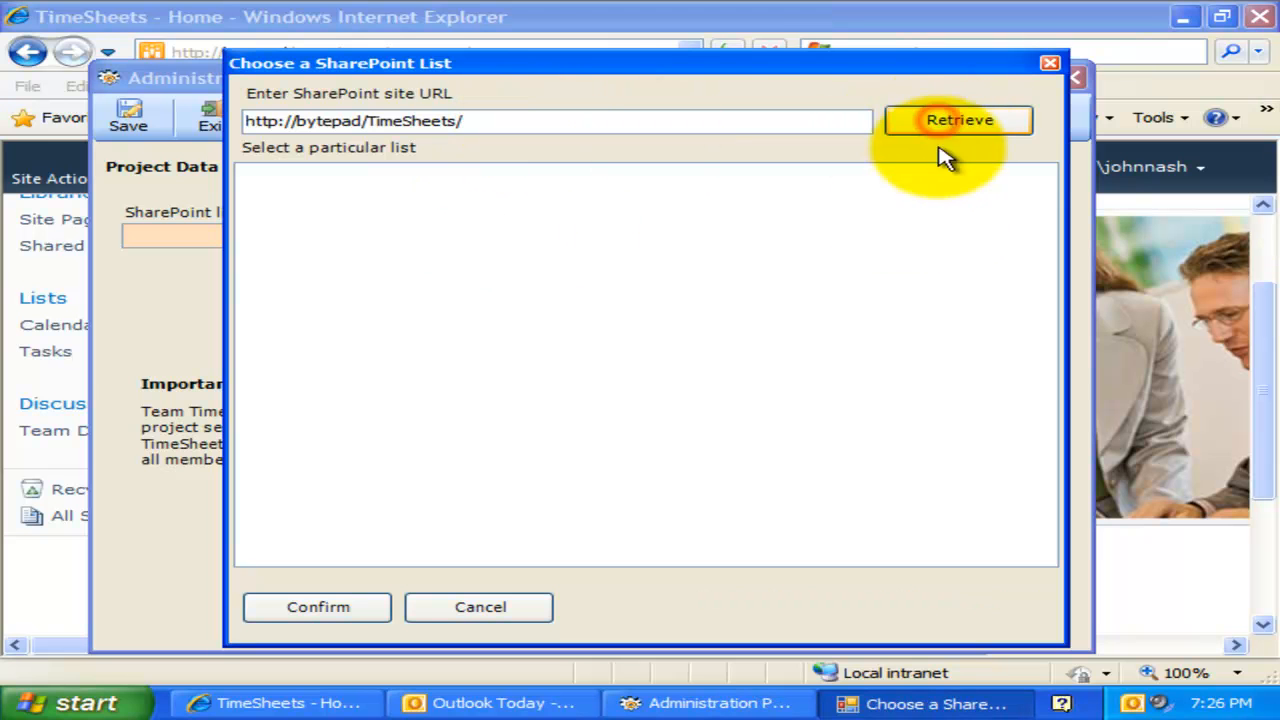
{"action": "left_click", "coordinate": [958, 119]}
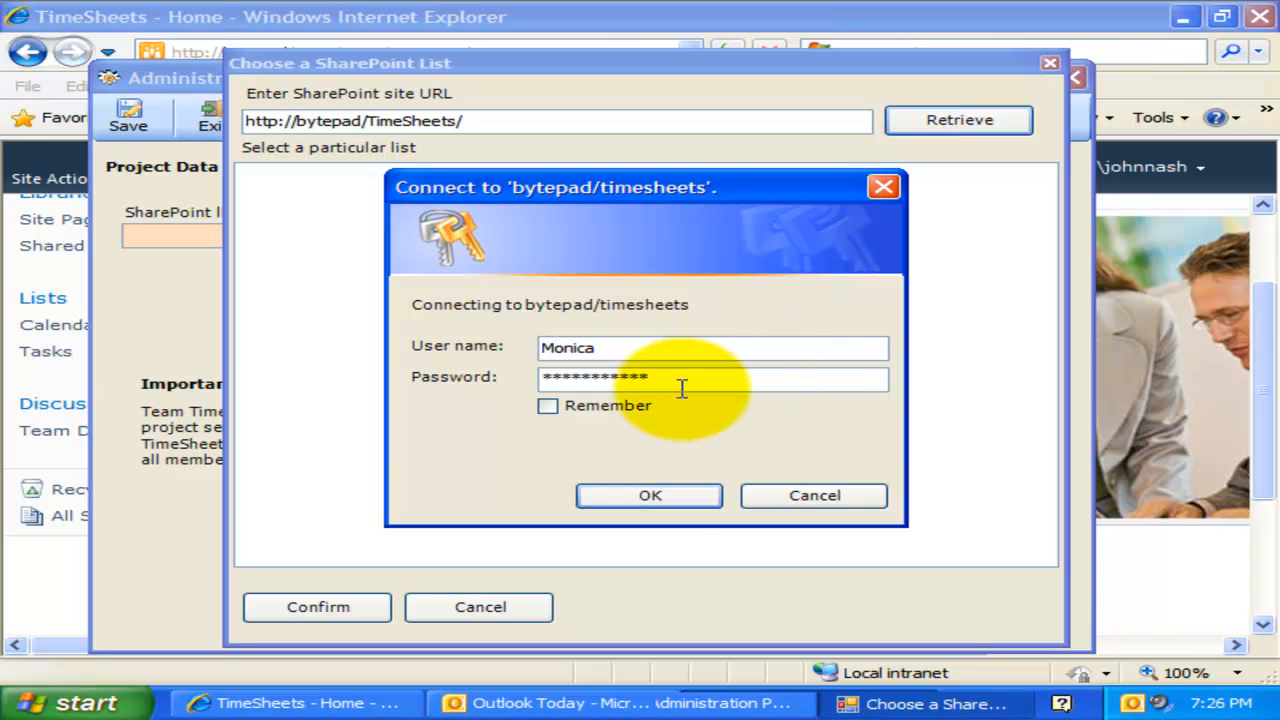
{"action": "left_click", "coordinate": [649, 495]}
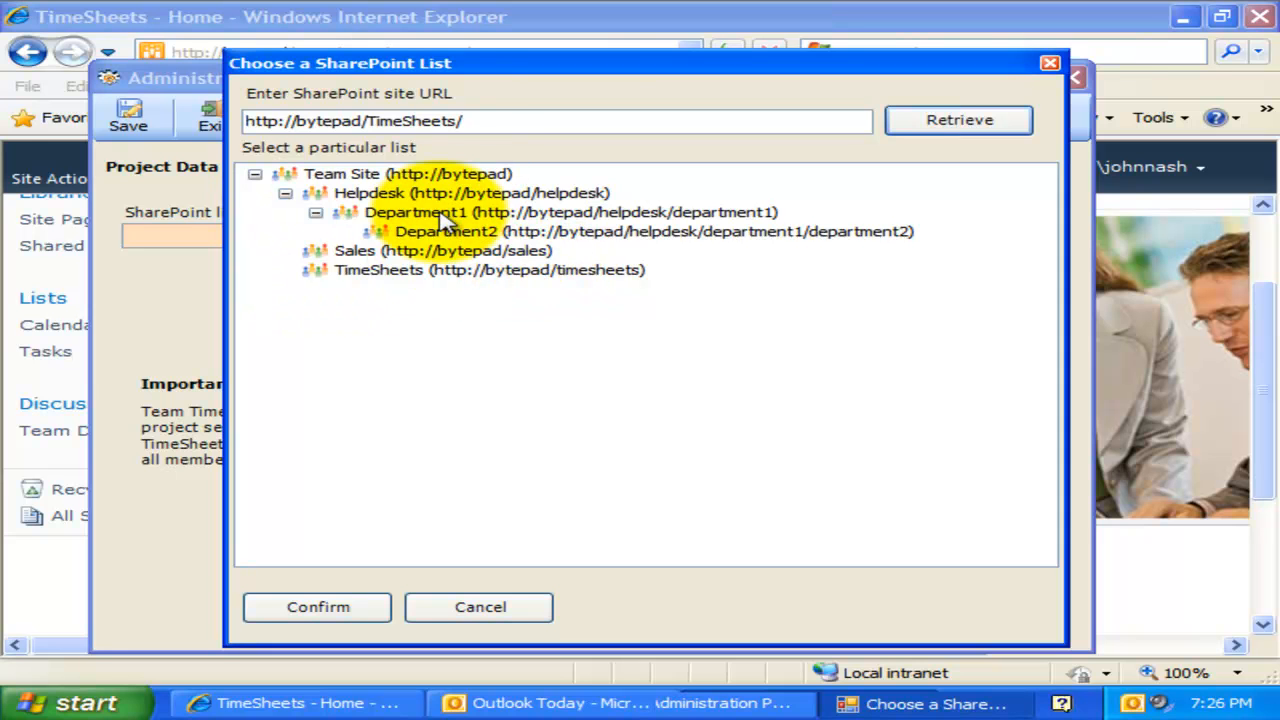
{"action": "left_click", "coordinate": [488, 270]}
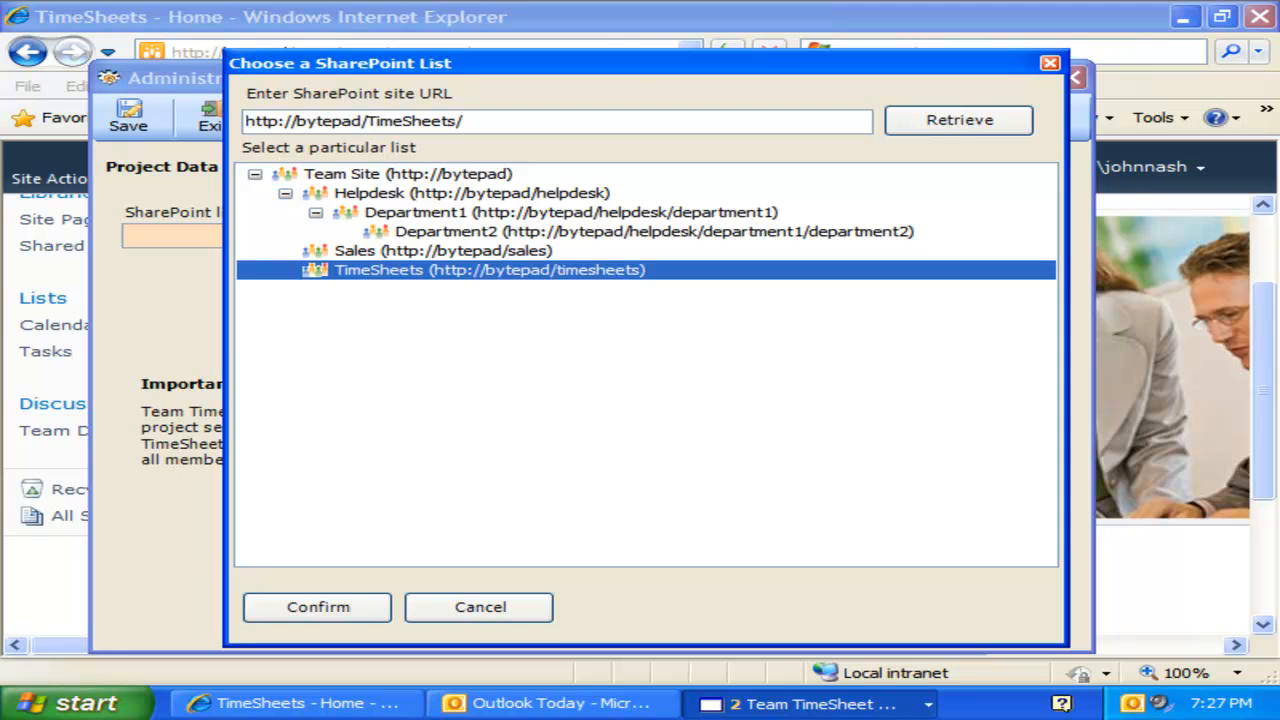
{"action": "mouse_move", "coordinate": [623, 307]}
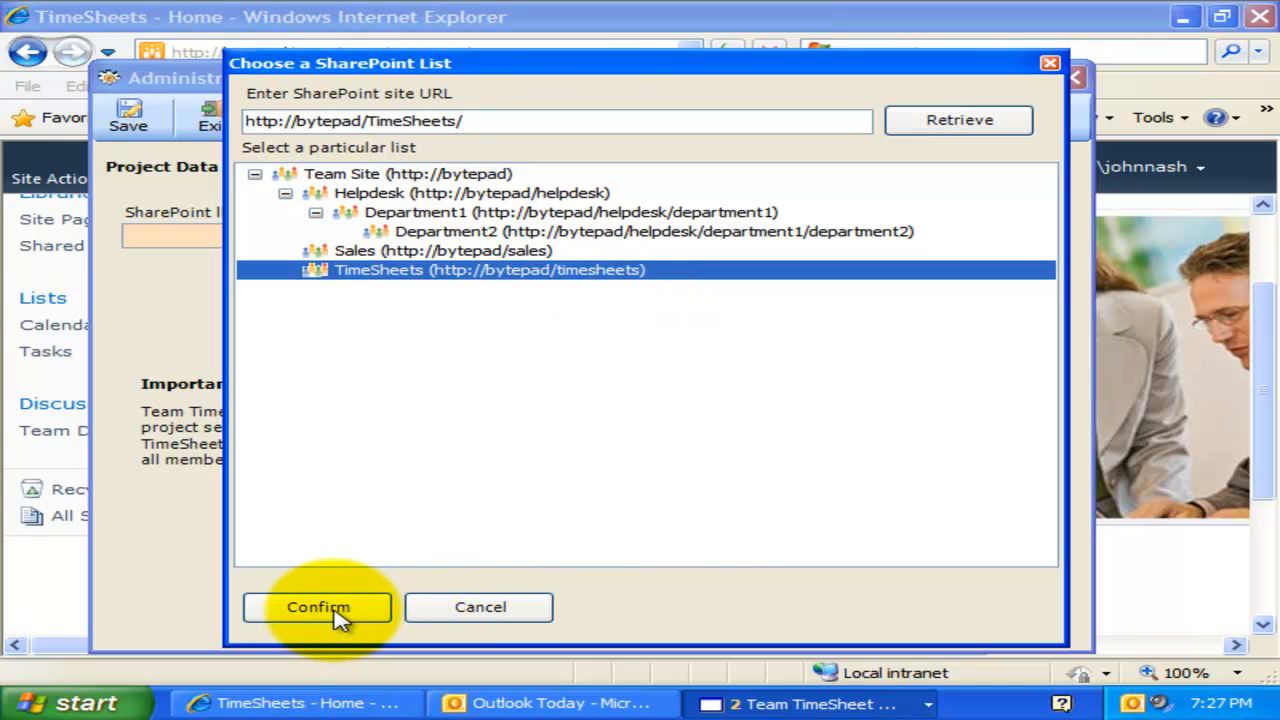
{"action": "left_click", "coordinate": [318, 607]}
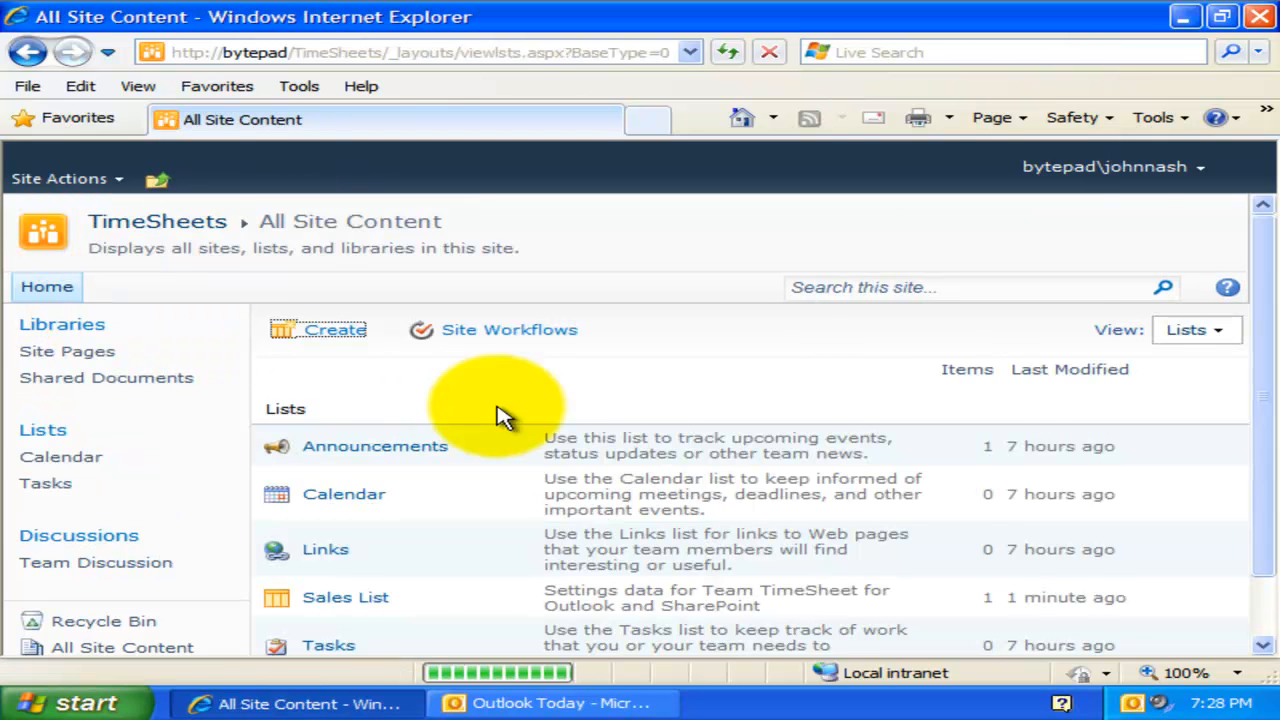
Scroll the site's Lists section down to the TeamTimeSheetSettings list.
{"action": "scroll", "scroll_direction": "down", "scroll_amount": 3}
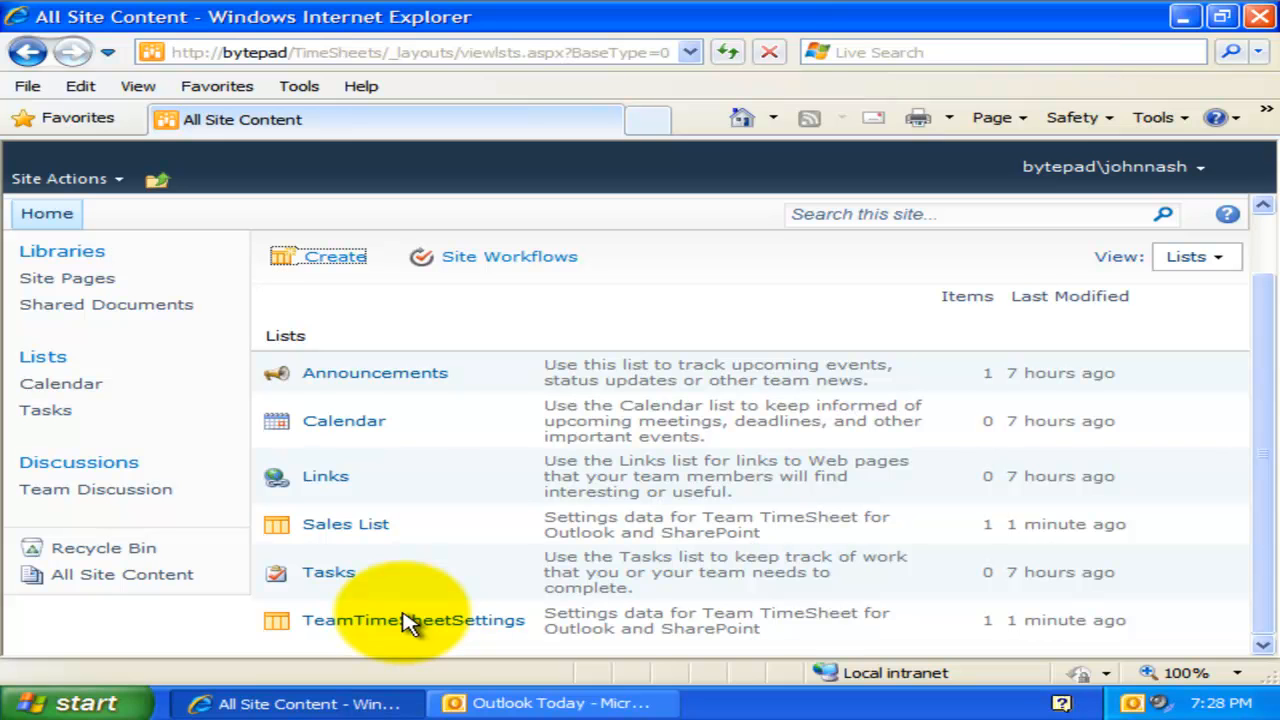
{"action": "mouse_move", "coordinate": [413, 620]}
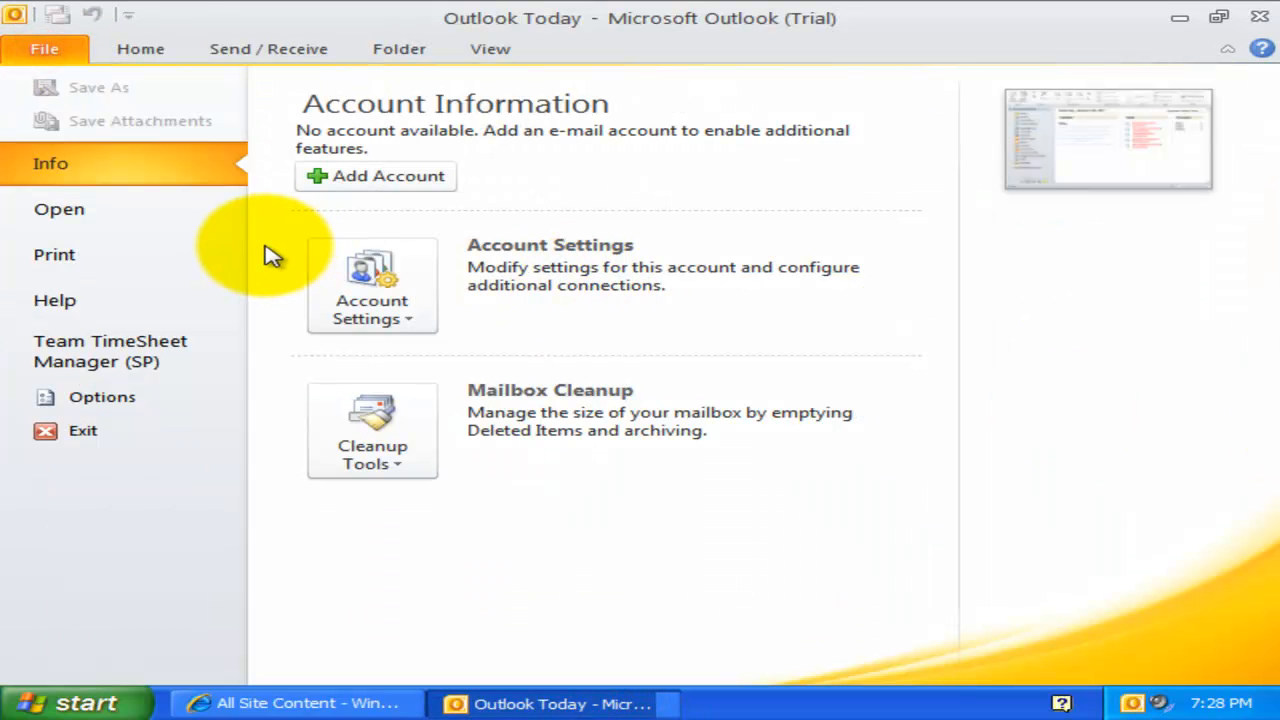
Open Team TimeSheet Manager (SP) and scroll through its Managerial Settings.
{"action": "left_click", "coordinate": [110, 350]}
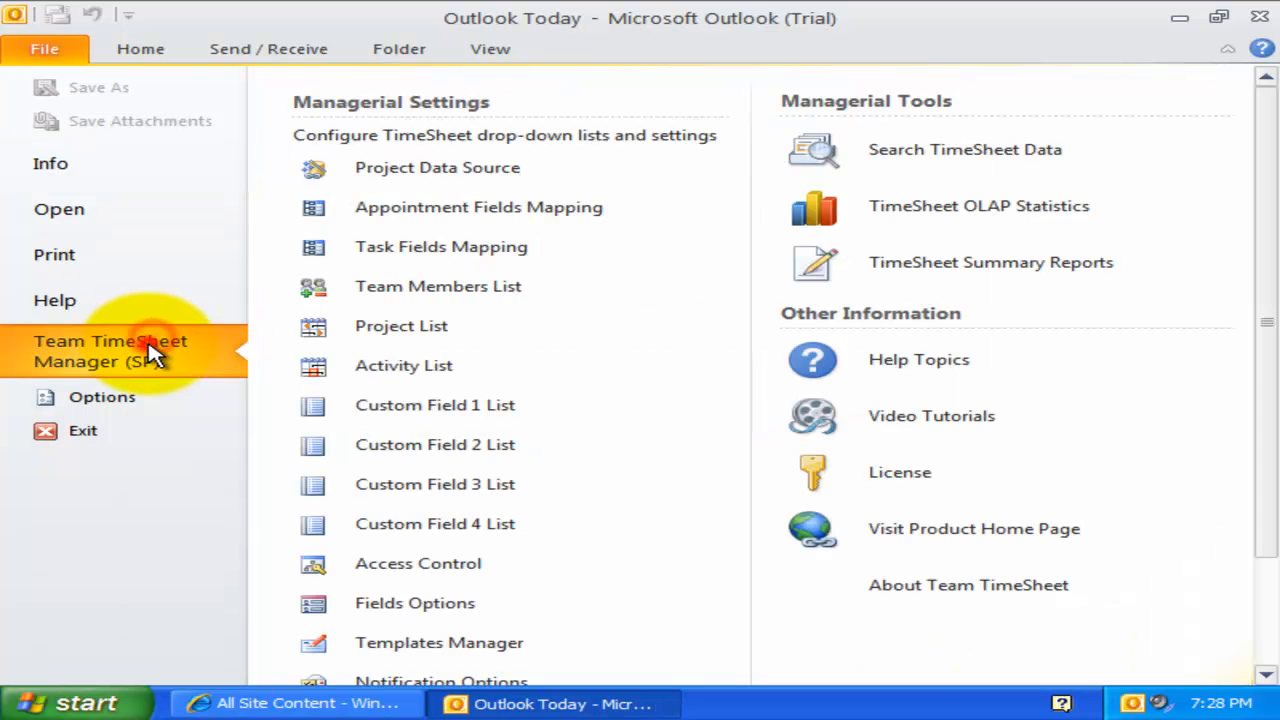
{"action": "mouse_move", "coordinate": [415, 603]}
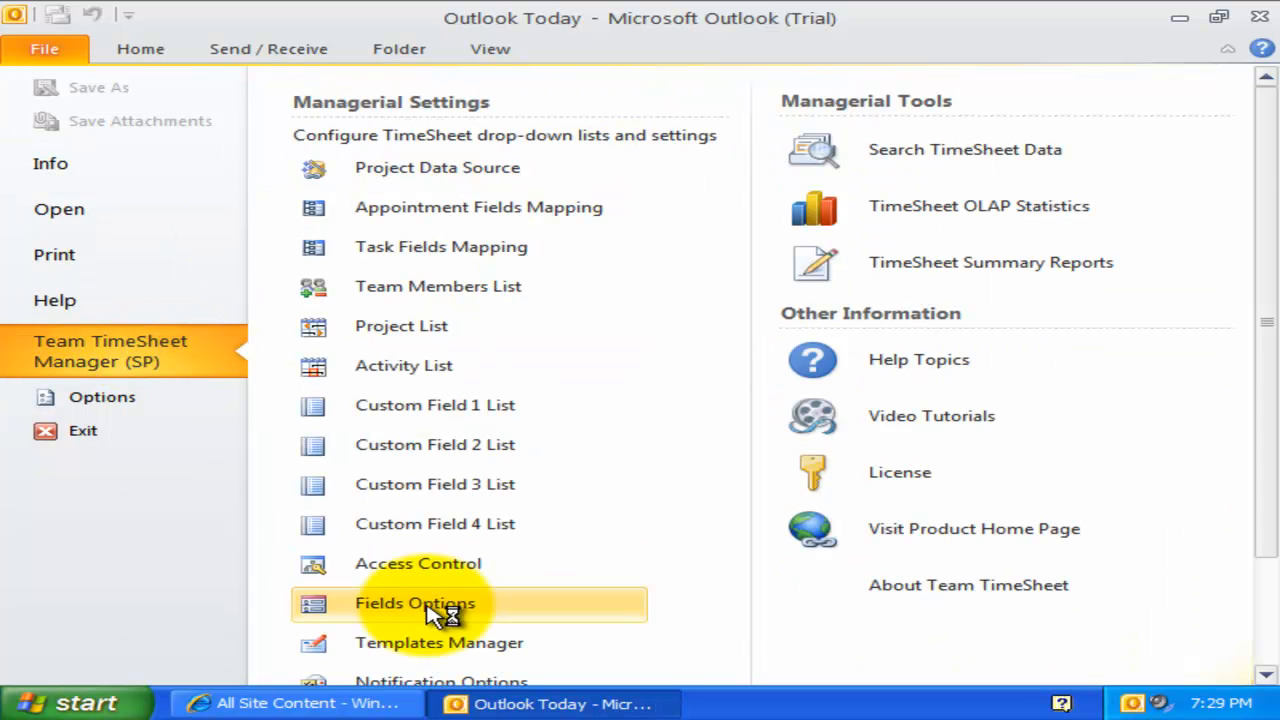
{"action": "scroll", "scroll_direction": "down", "scroll_amount": 3}
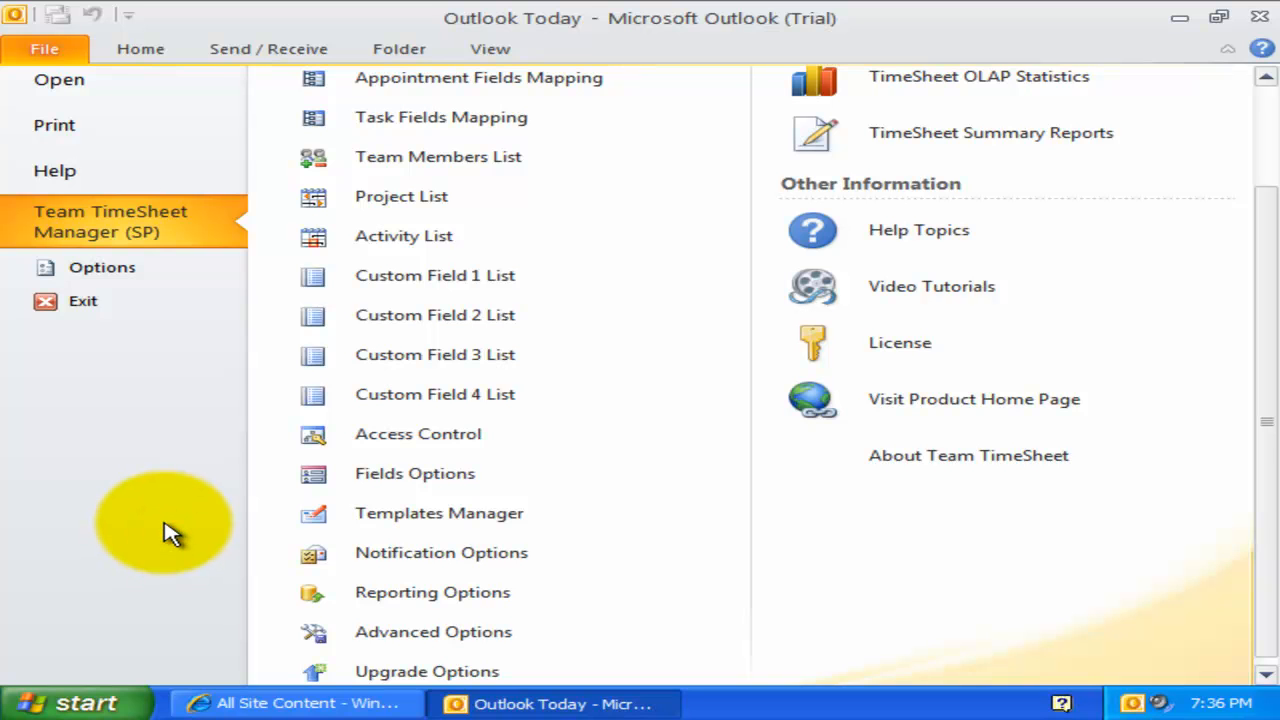
{"action": "mouse_move", "coordinate": [255, 535]}
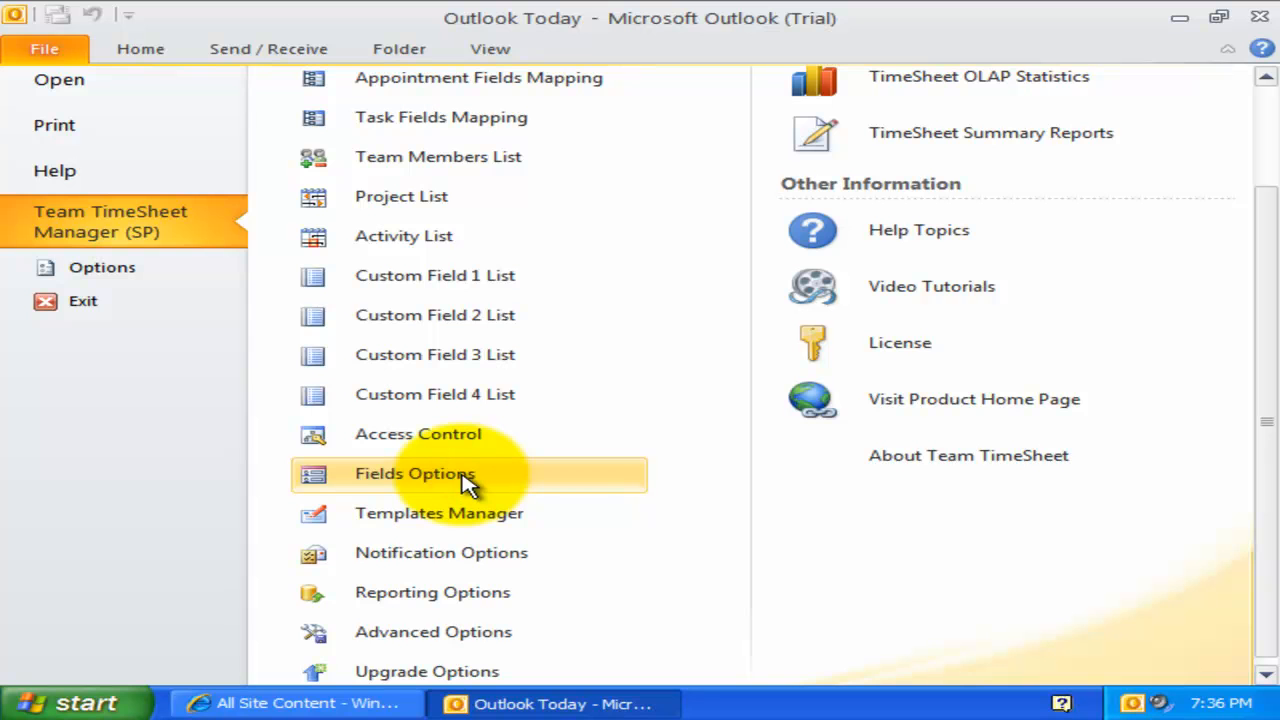
Open the Fields Options administration panel under Managerial Settings.
{"action": "left_click", "coordinate": [414, 473]}
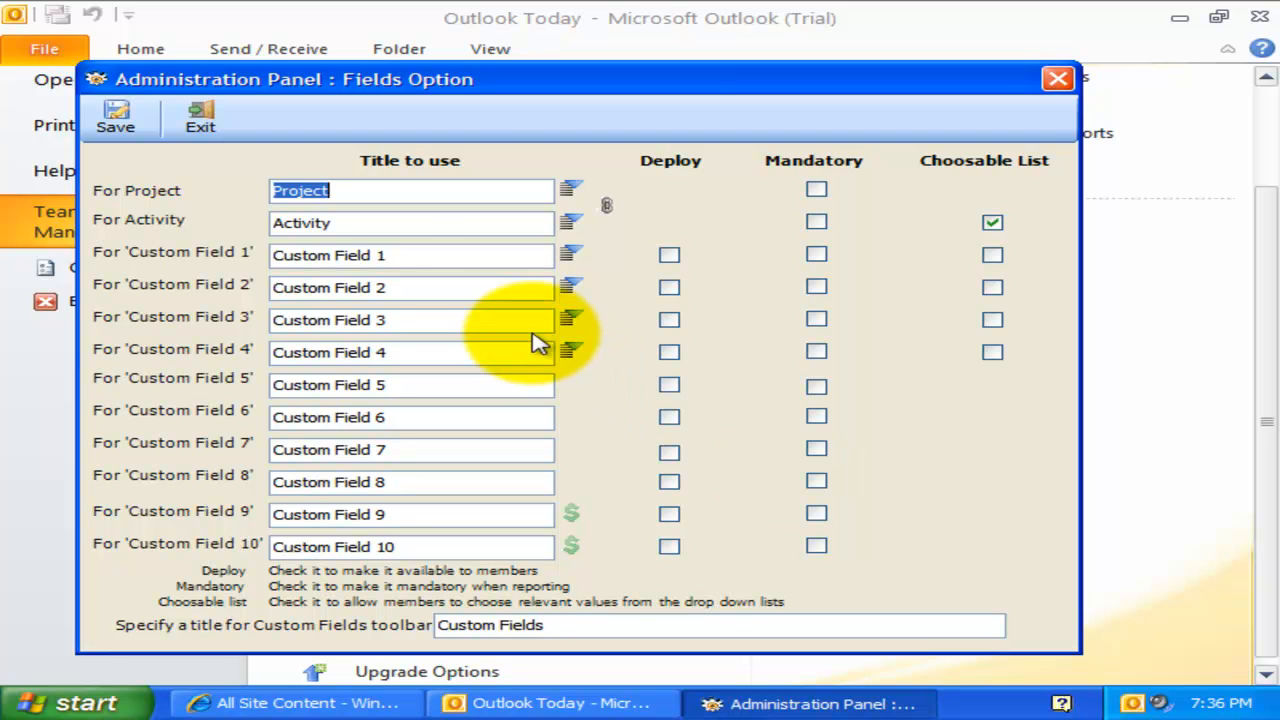
{"action": "mouse_move", "coordinate": [400, 235]}
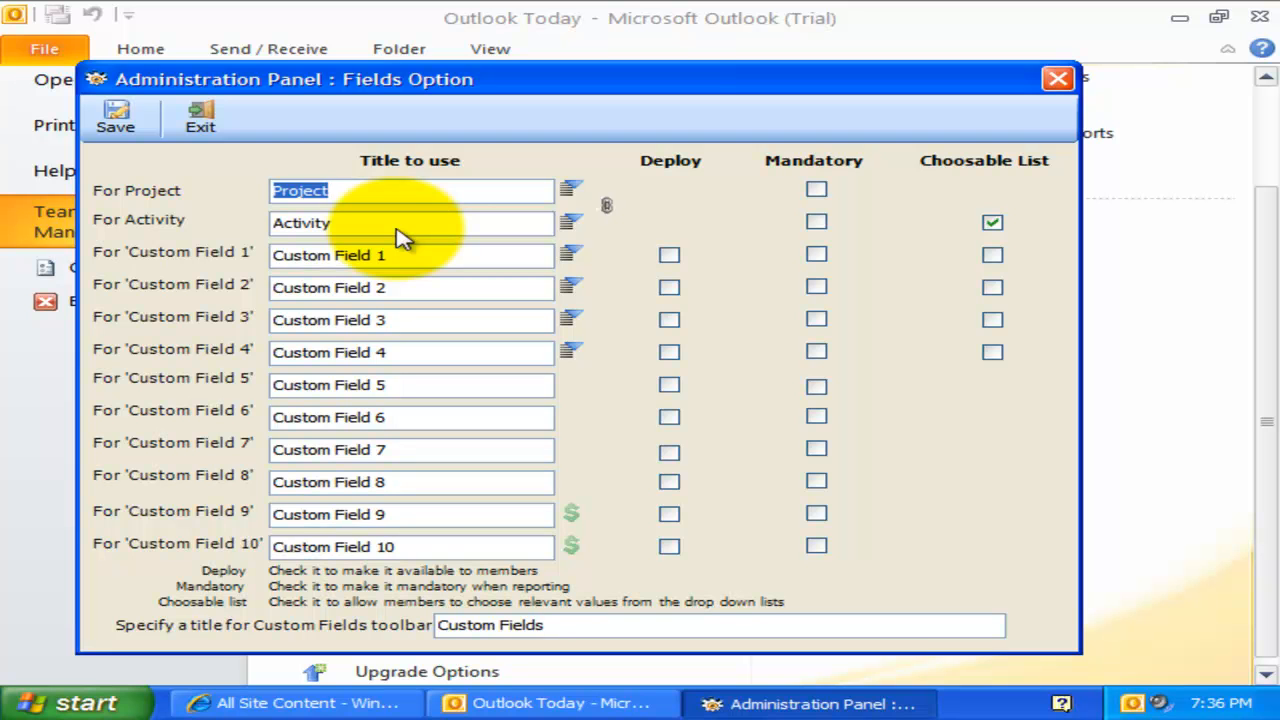
{"action": "mouse_move", "coordinate": [400, 238]}
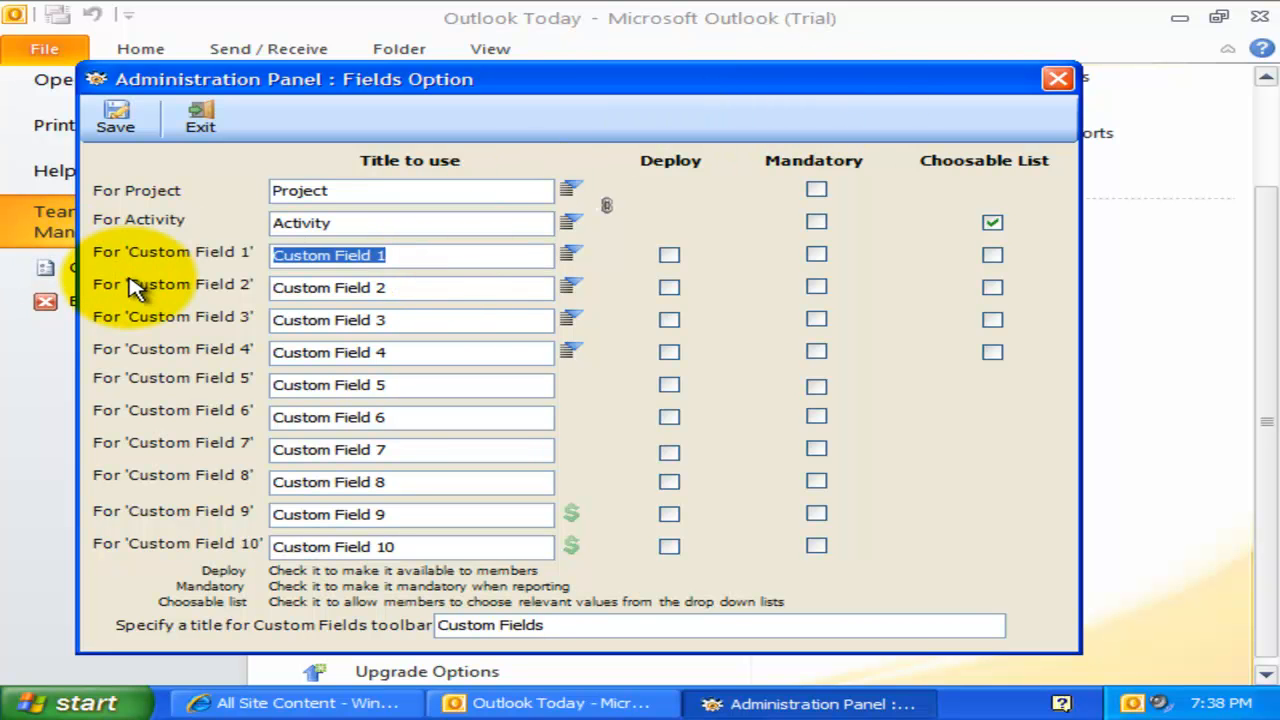
Enter Client, Region, Service Level, Food Expense and Travel Expense as custom field titles.
{"action": "type", "text": "Client"}
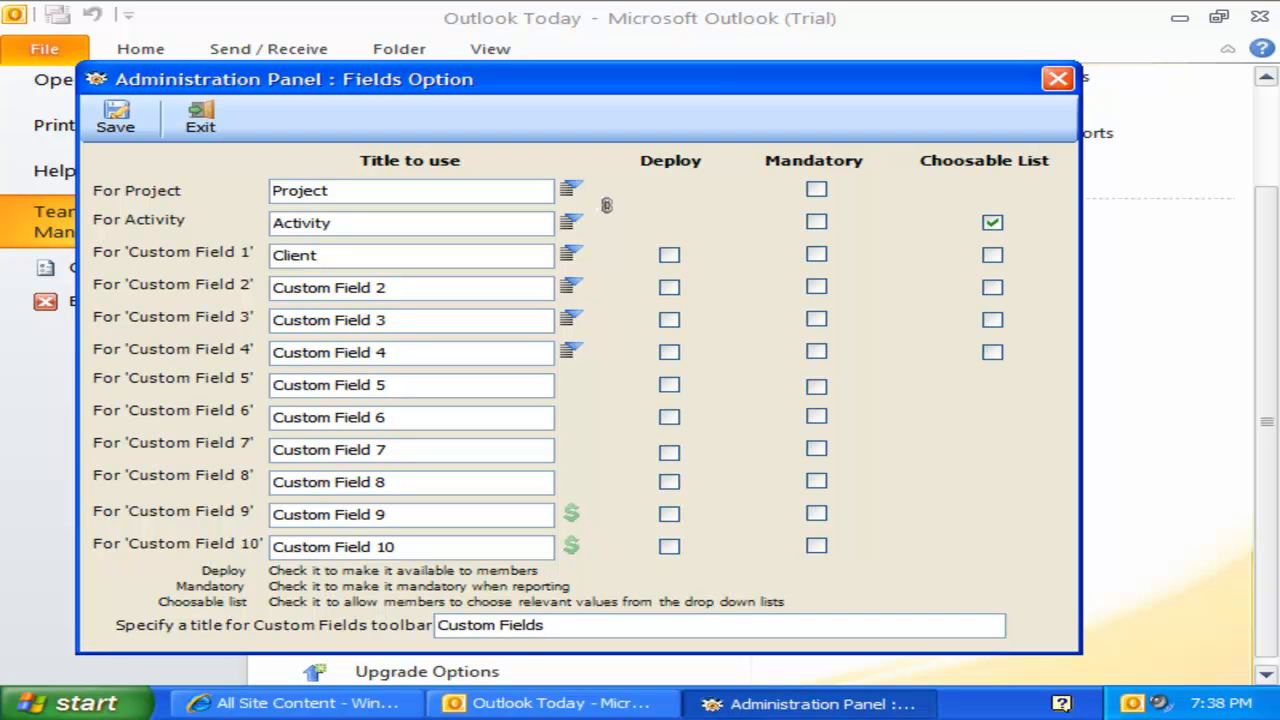
{"action": "left_click", "coordinate": [410, 288]}
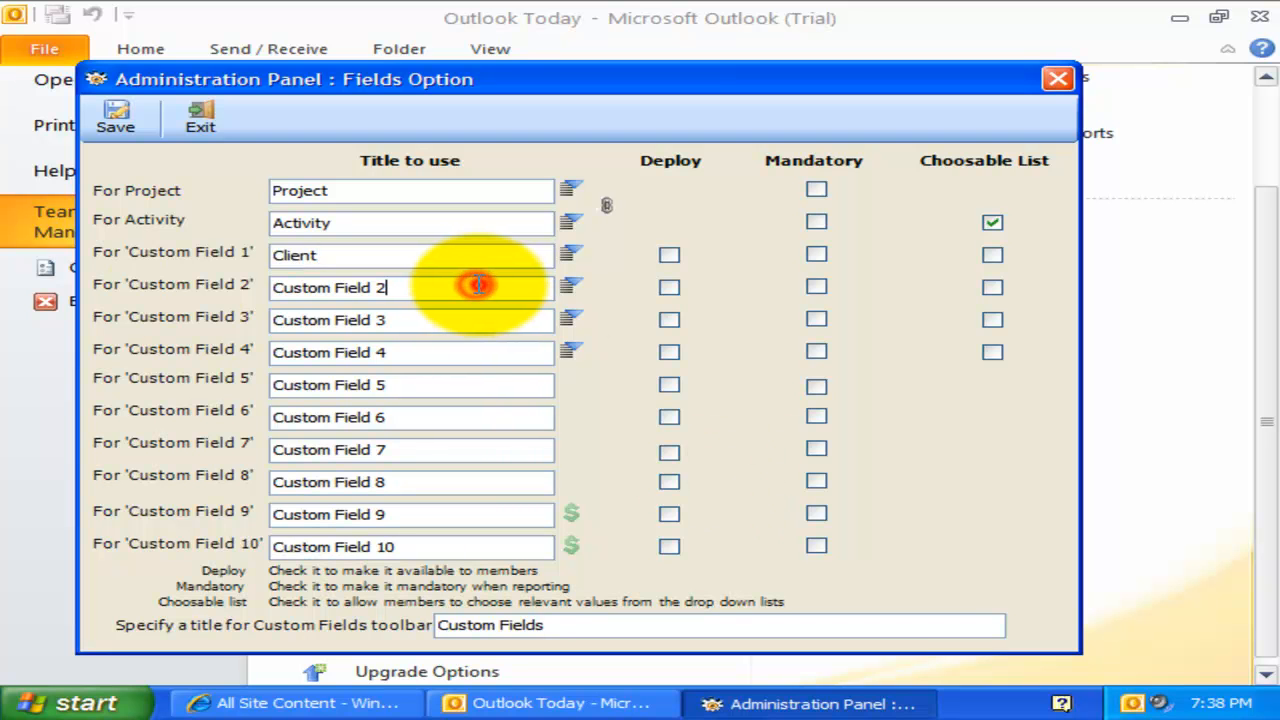
{"action": "type", "text": "Region"}
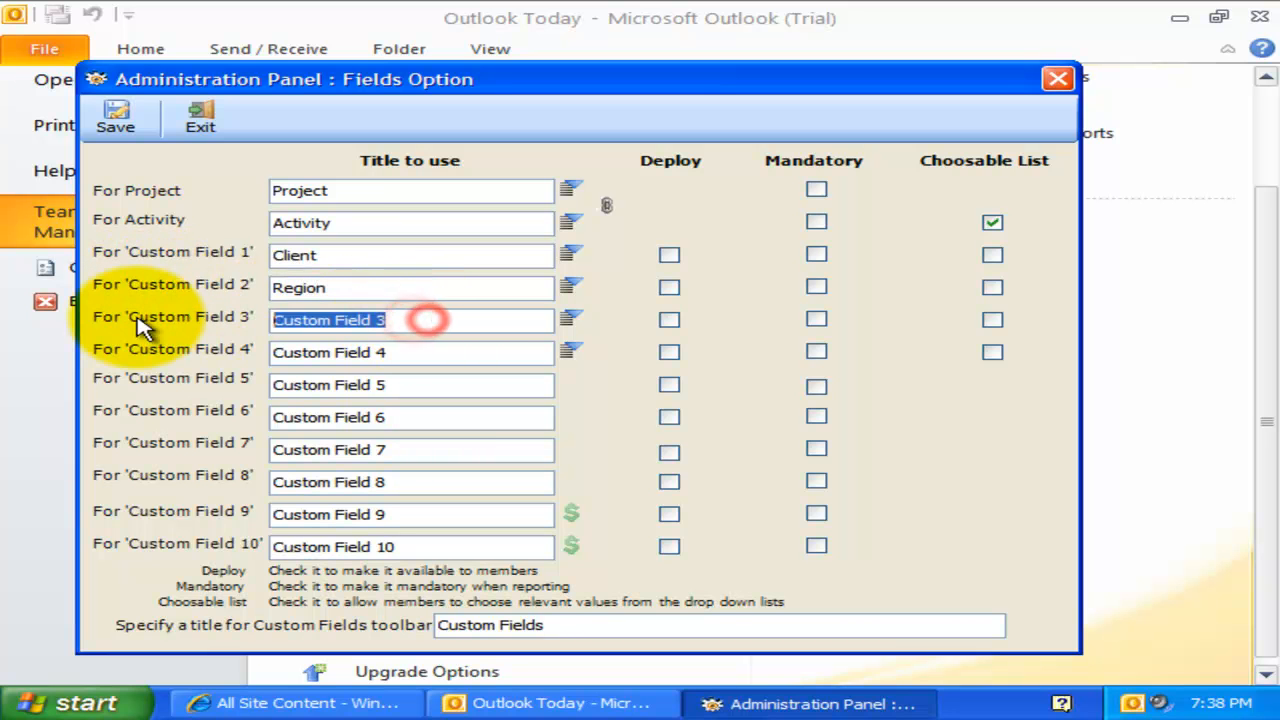
{"action": "type", "text": "Service Level"}
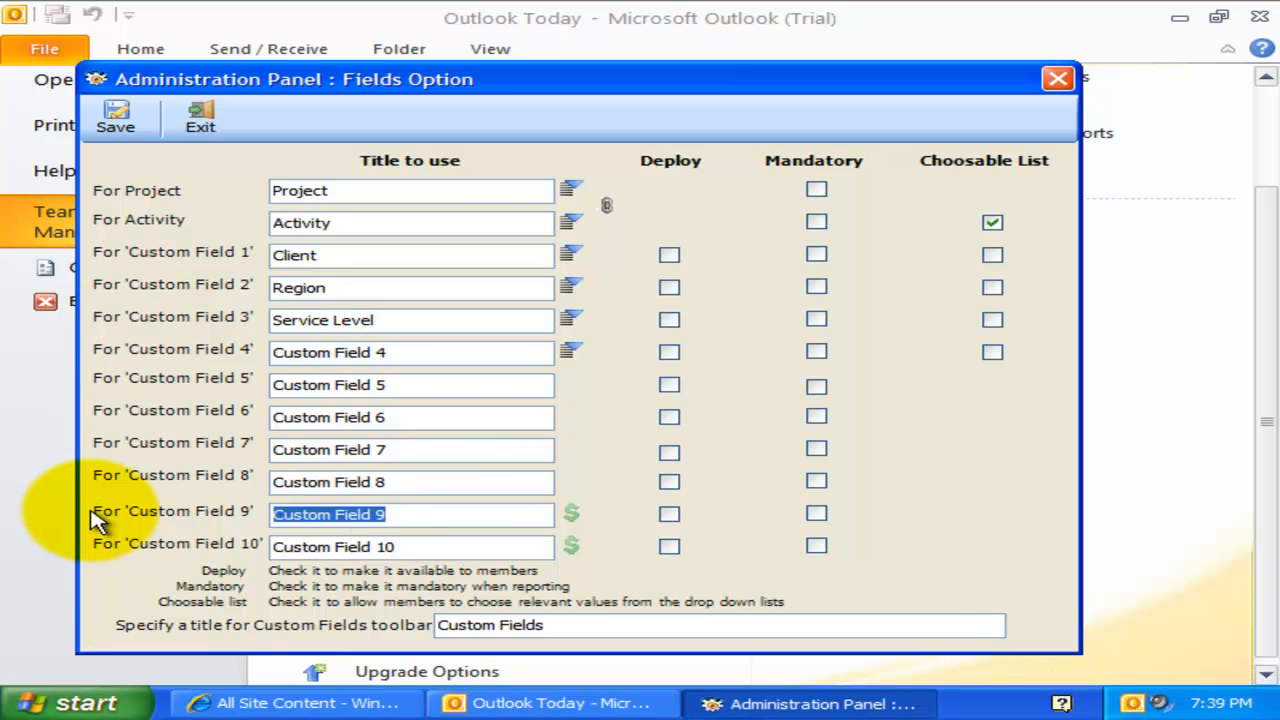
{"action": "type", "text": "Food Expense"}
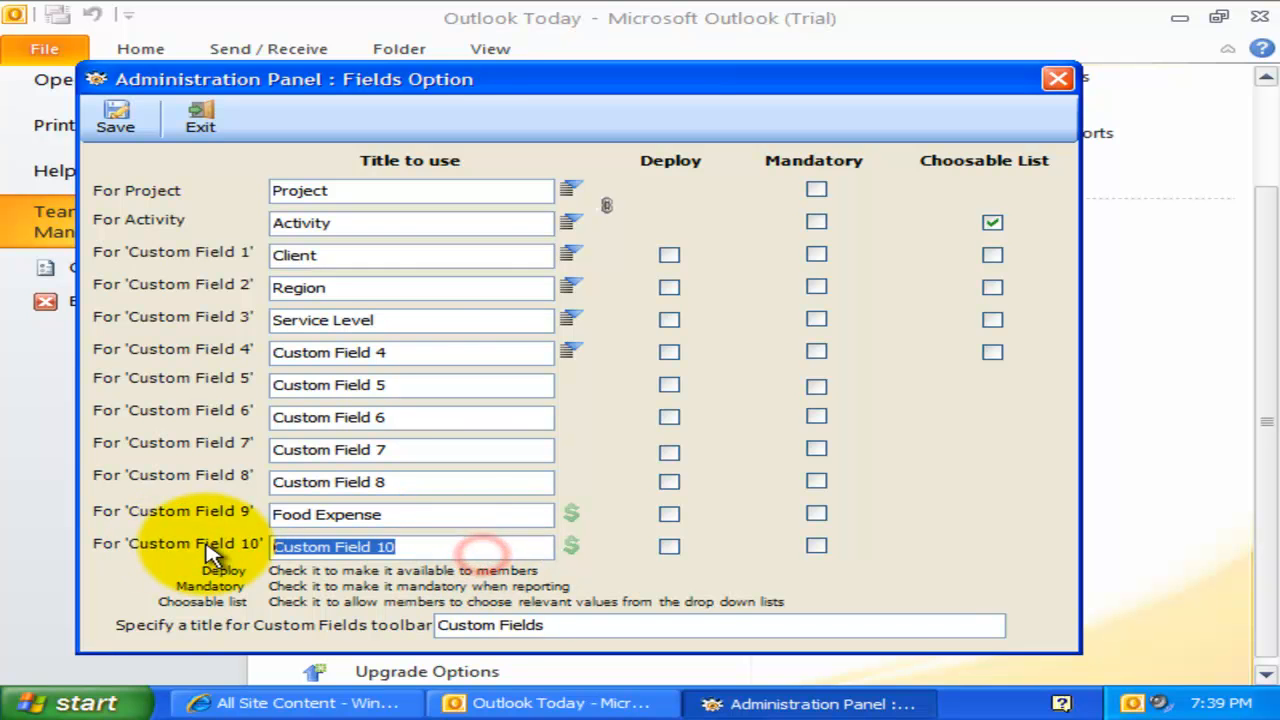
{"action": "type", "text": "Travel Expense"}
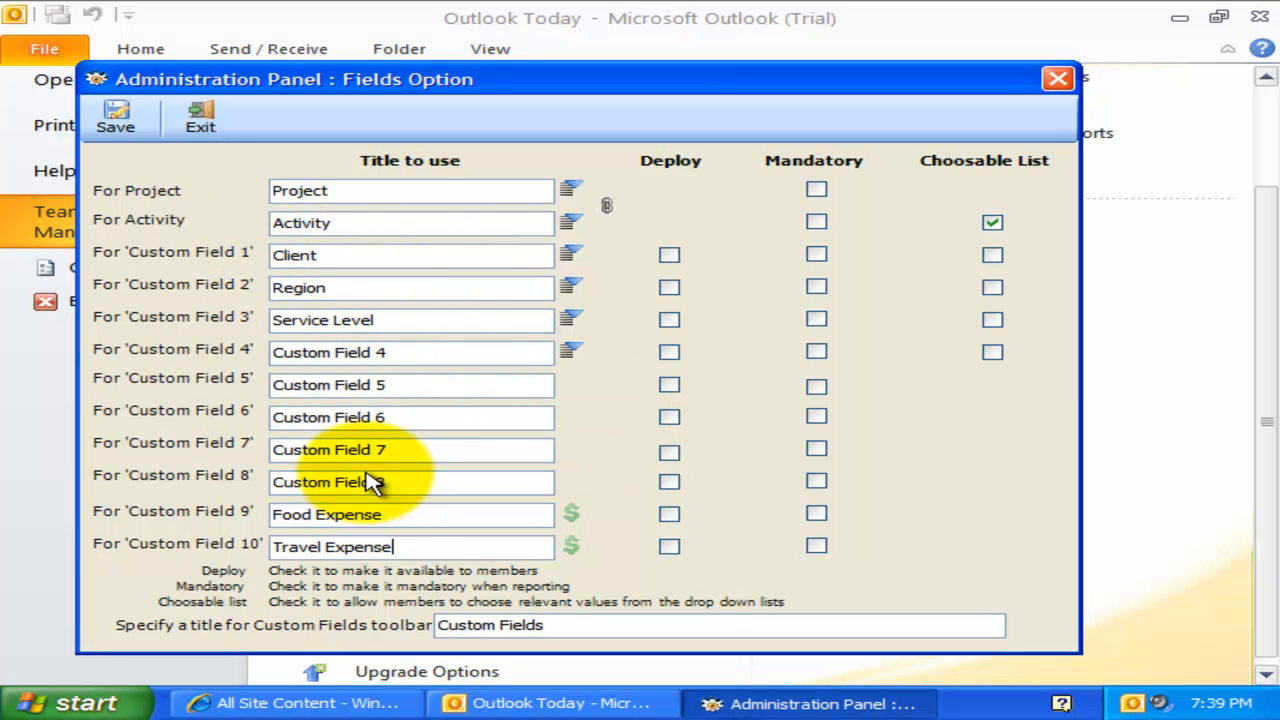
{"action": "mouse_move", "coordinate": [415, 278]}
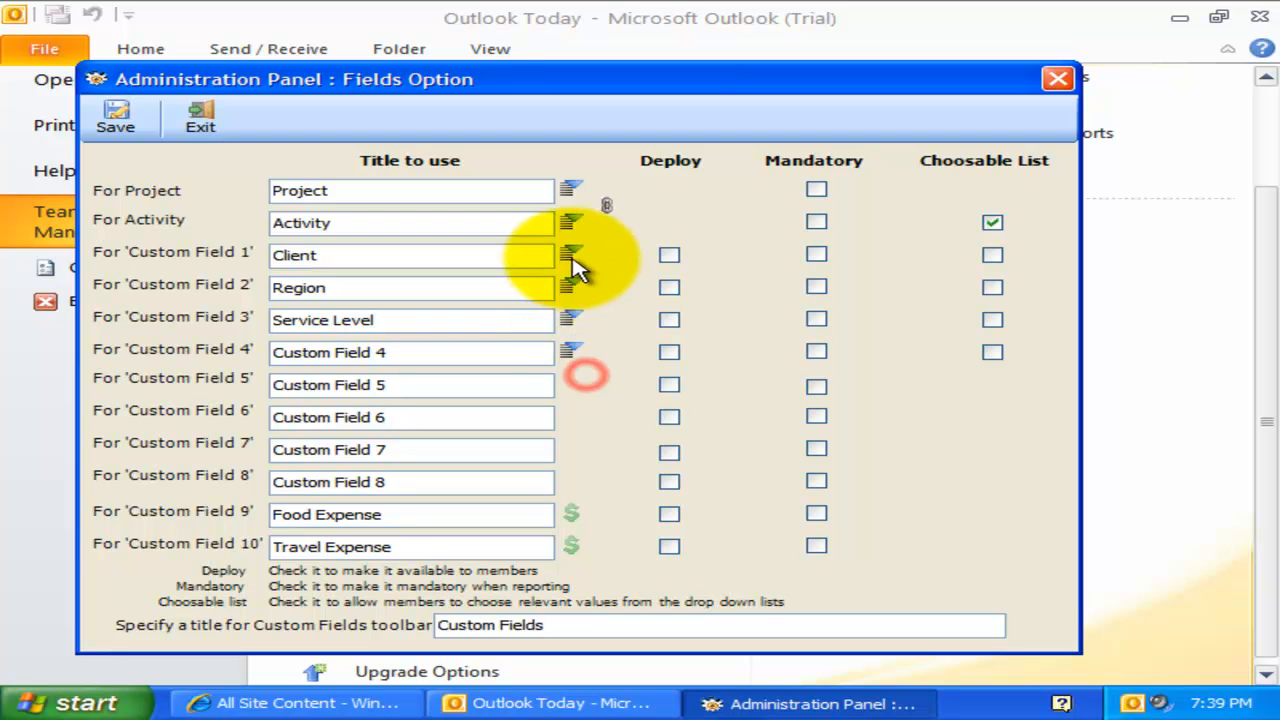
{"action": "mouse_move", "coordinate": [490, 108]}
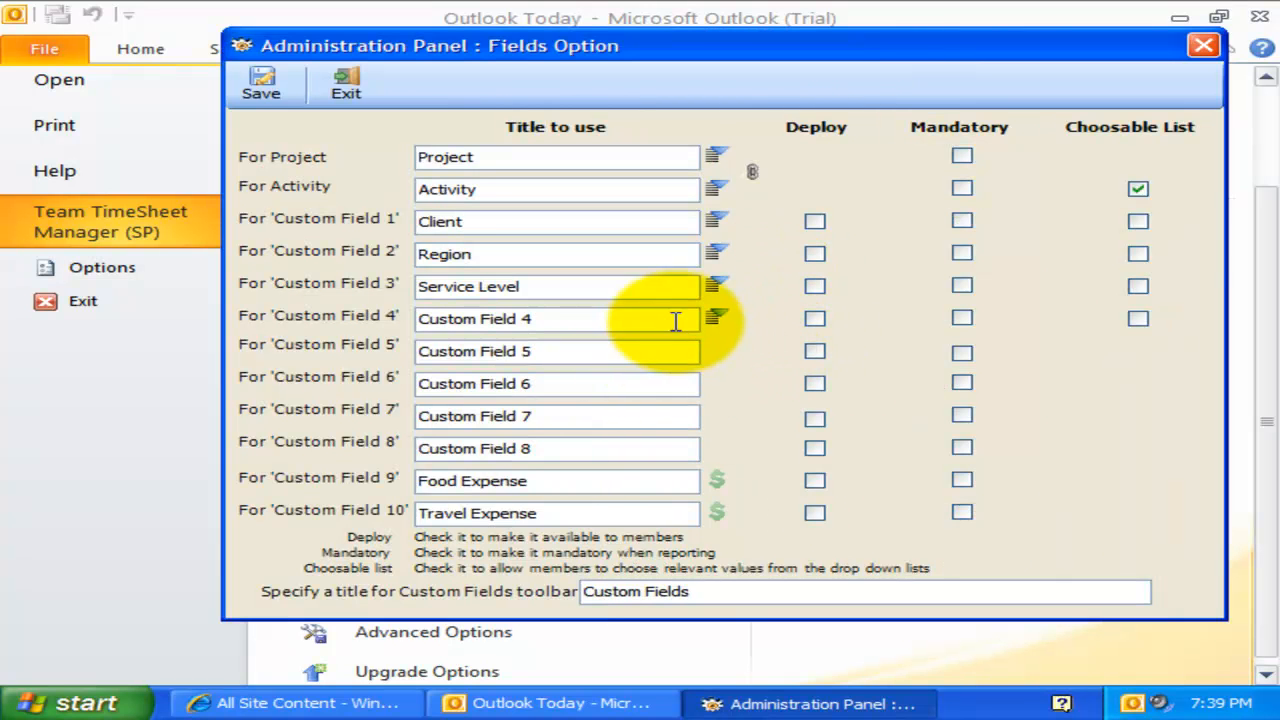
{"action": "left_click", "coordinate": [557, 416]}
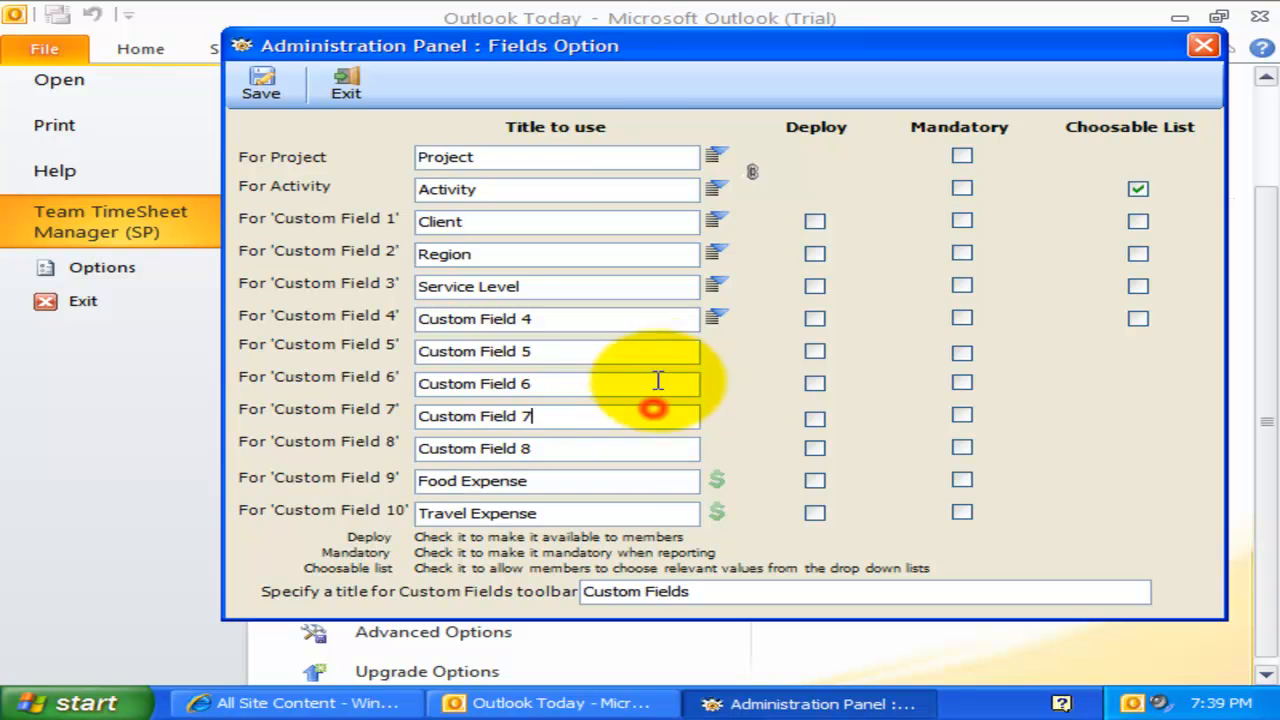
{"action": "mouse_move", "coordinate": [566, 513]}
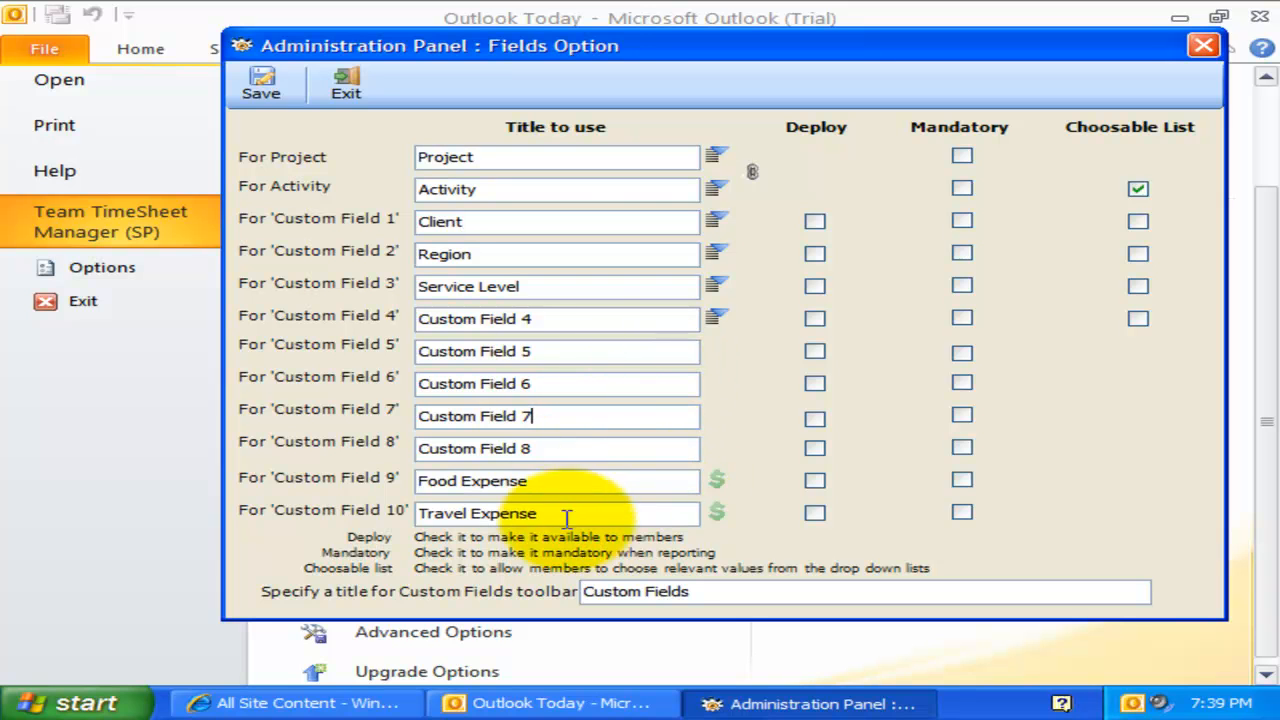
{"action": "left_click", "coordinate": [720, 472]}
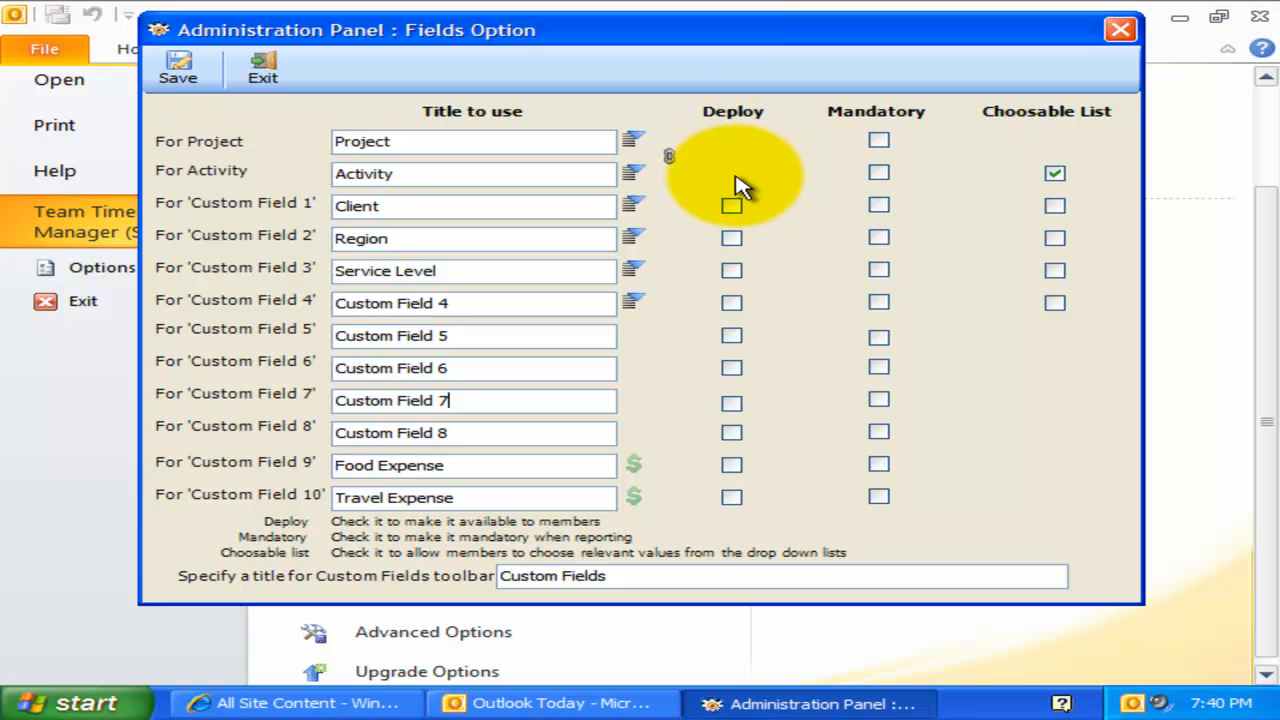
{"action": "mouse_move", "coordinate": [740, 240]}
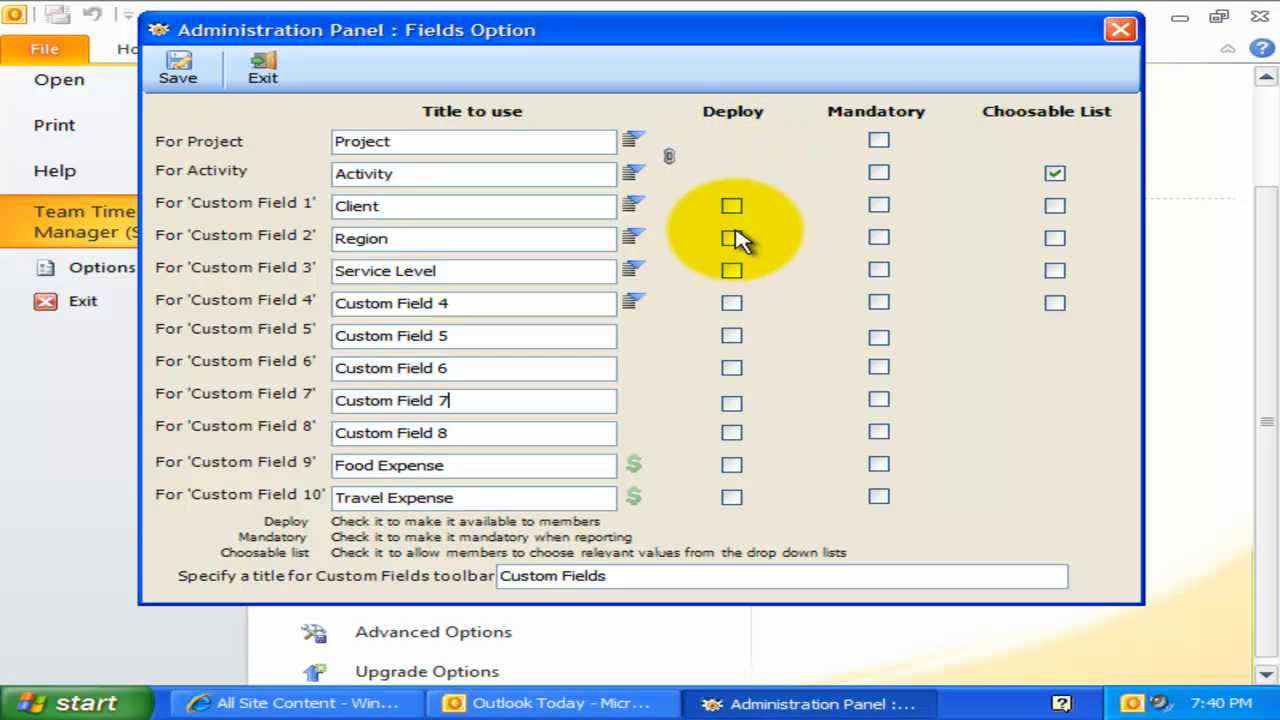
Tick Deploy for the five renamed fields and Mandatory for Project, Activity and both expenses.
{"action": "left_click", "coordinate": [732, 238]}
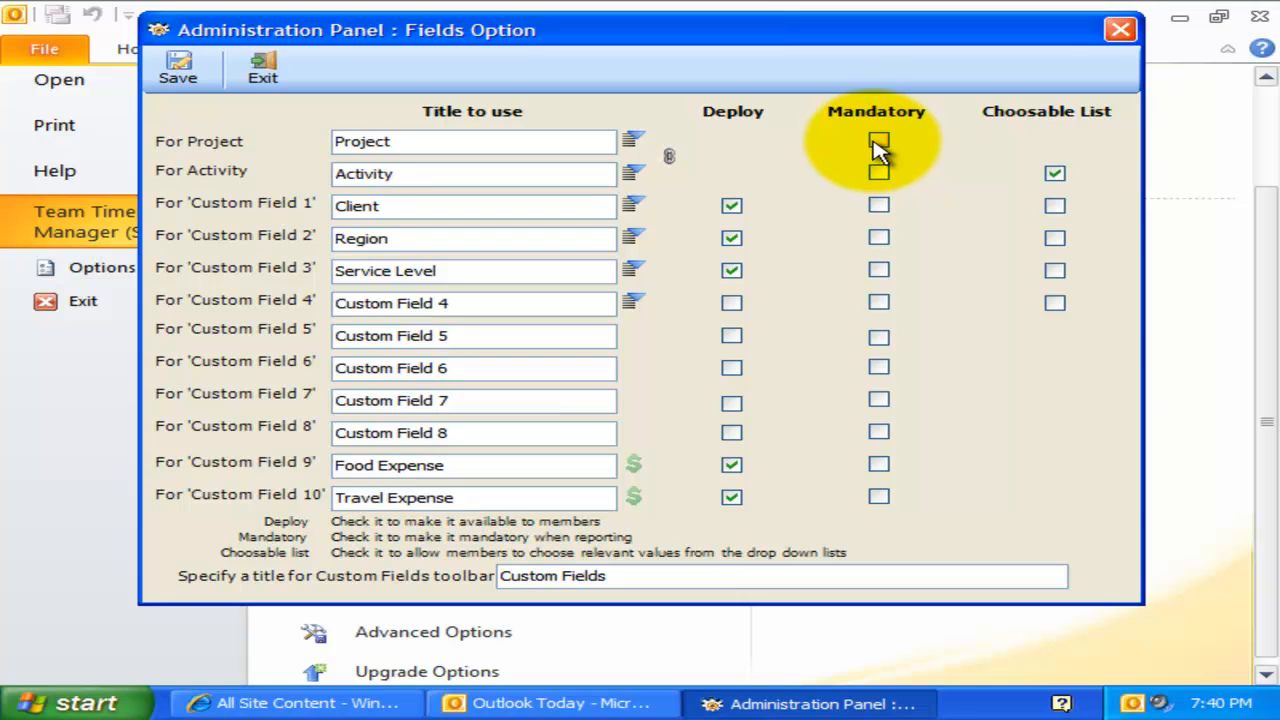
{"action": "left_click", "coordinate": [878, 141]}
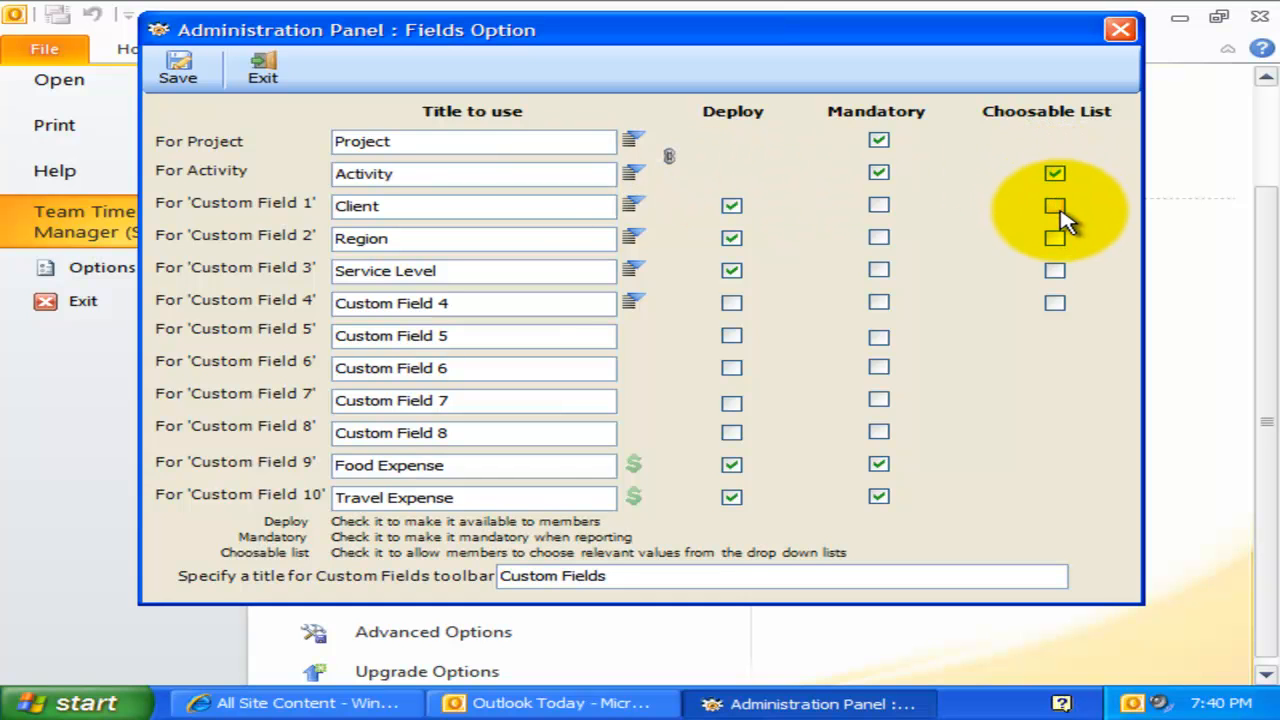
{"action": "left_click", "coordinate": [1055, 205]}
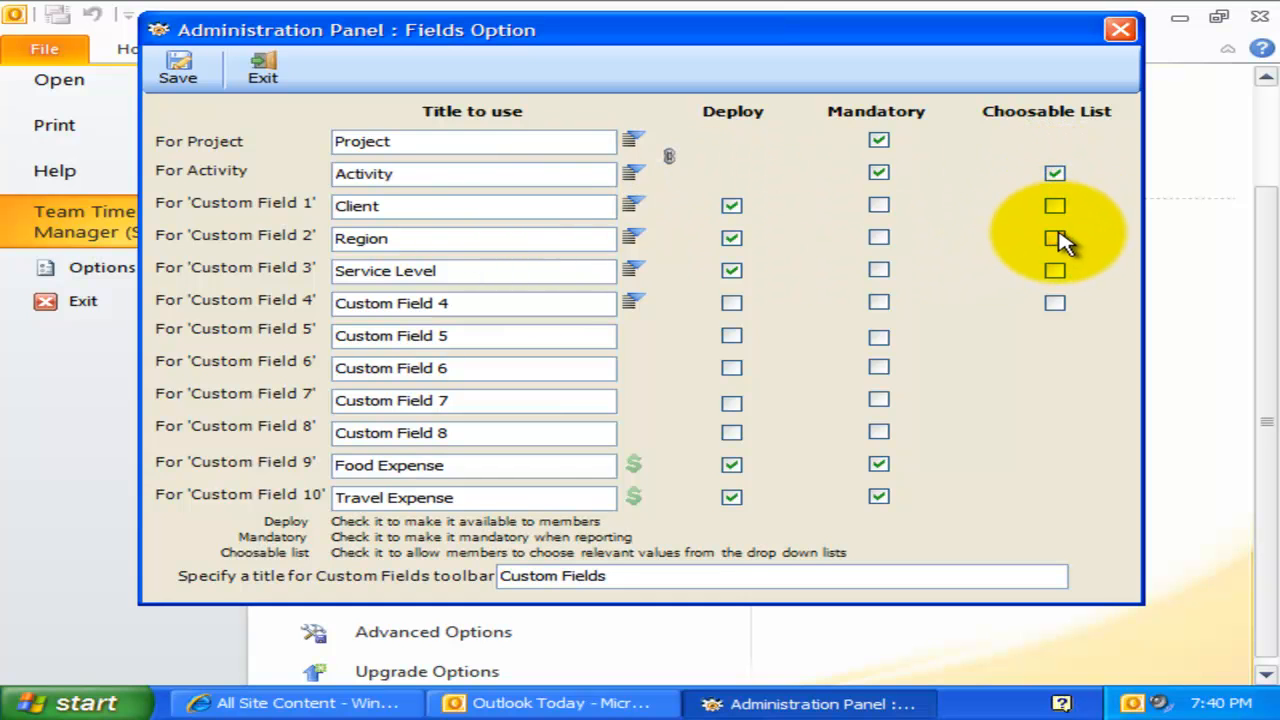
{"action": "left_click", "coordinate": [1055, 205]}
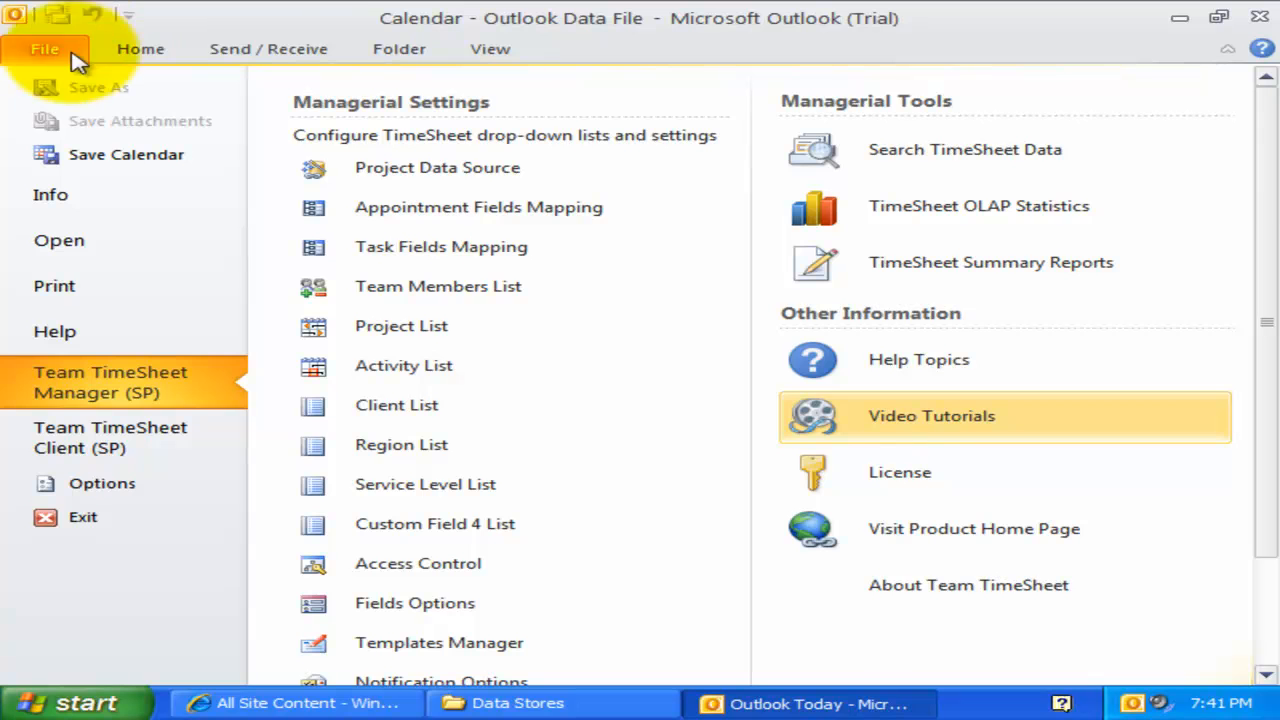
Return to Calendar via Tasks and open the 'New element was found' appointment.
{"action": "left_click", "coordinate": [140, 48]}
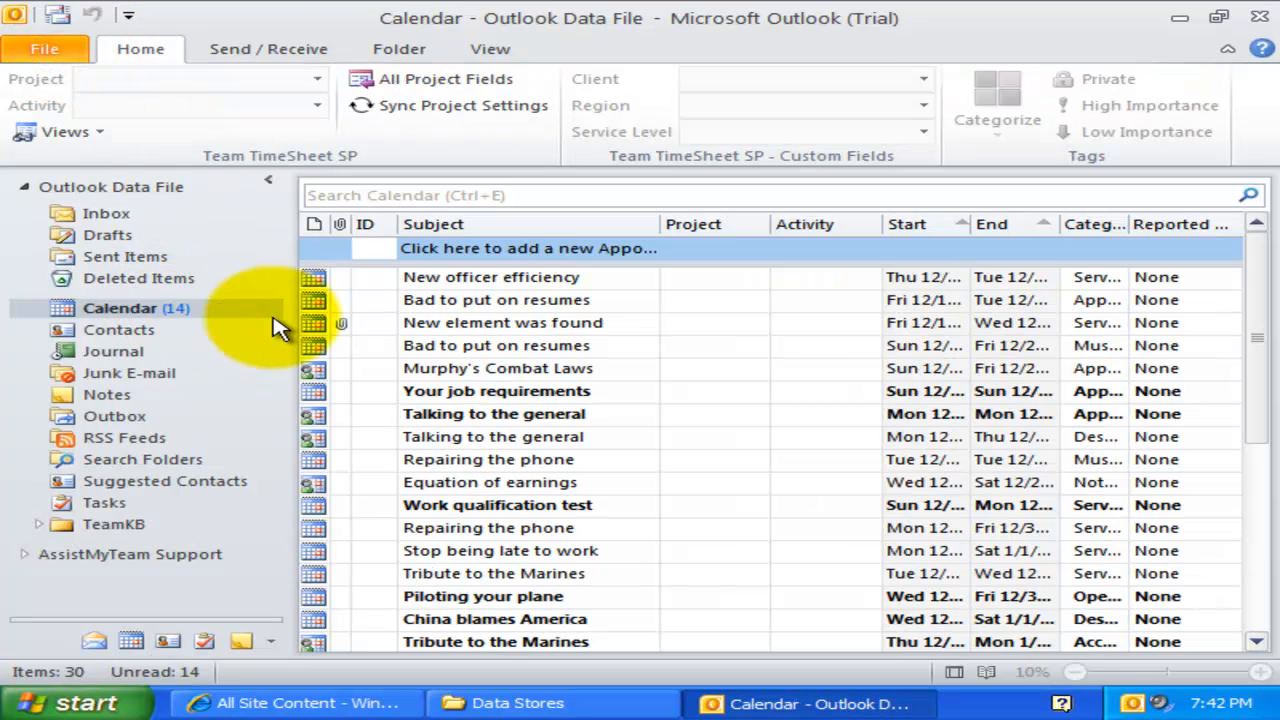
{"action": "mouse_move", "coordinate": [378, 130]}
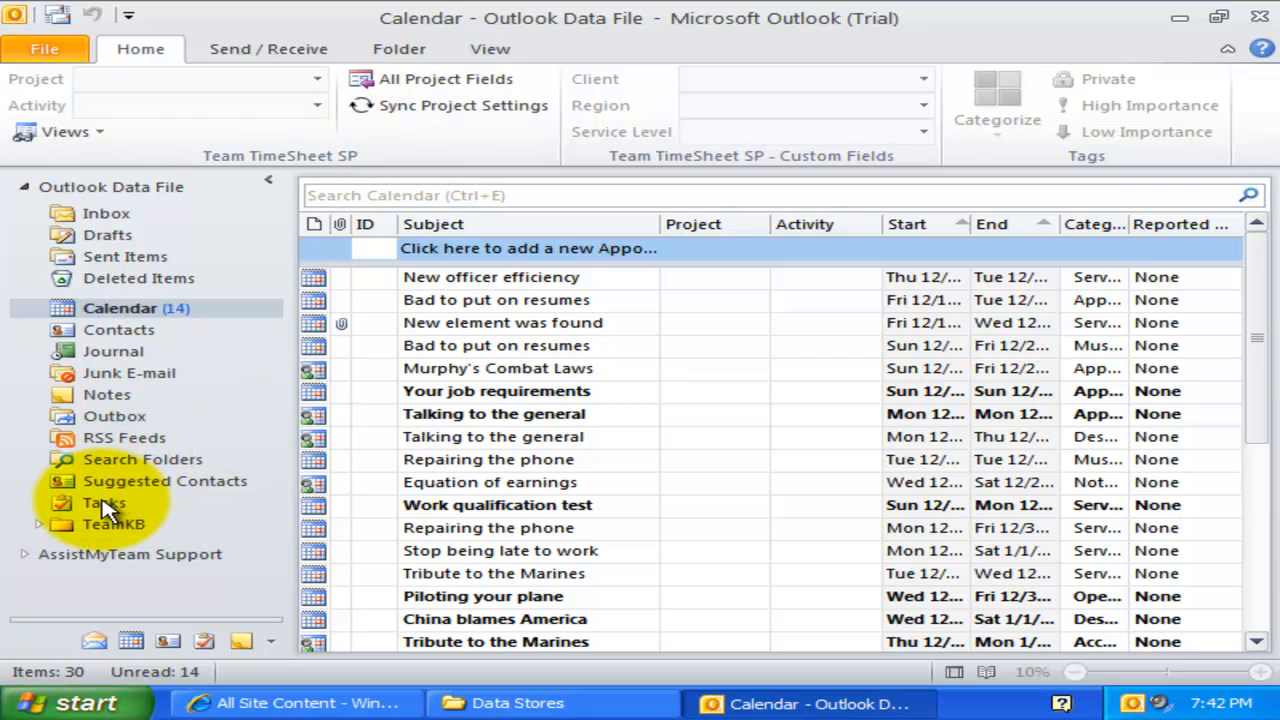
{"action": "left_click", "coordinate": [104, 503]}
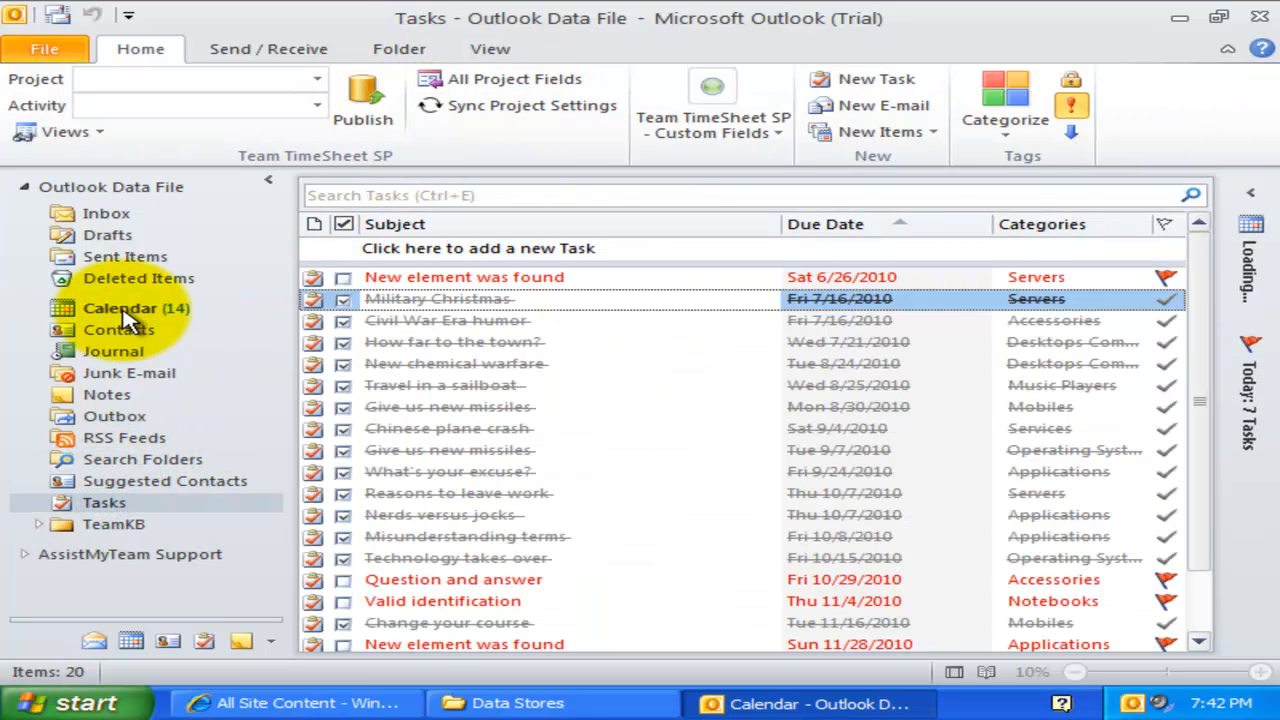
{"action": "left_click", "coordinate": [121, 308]}
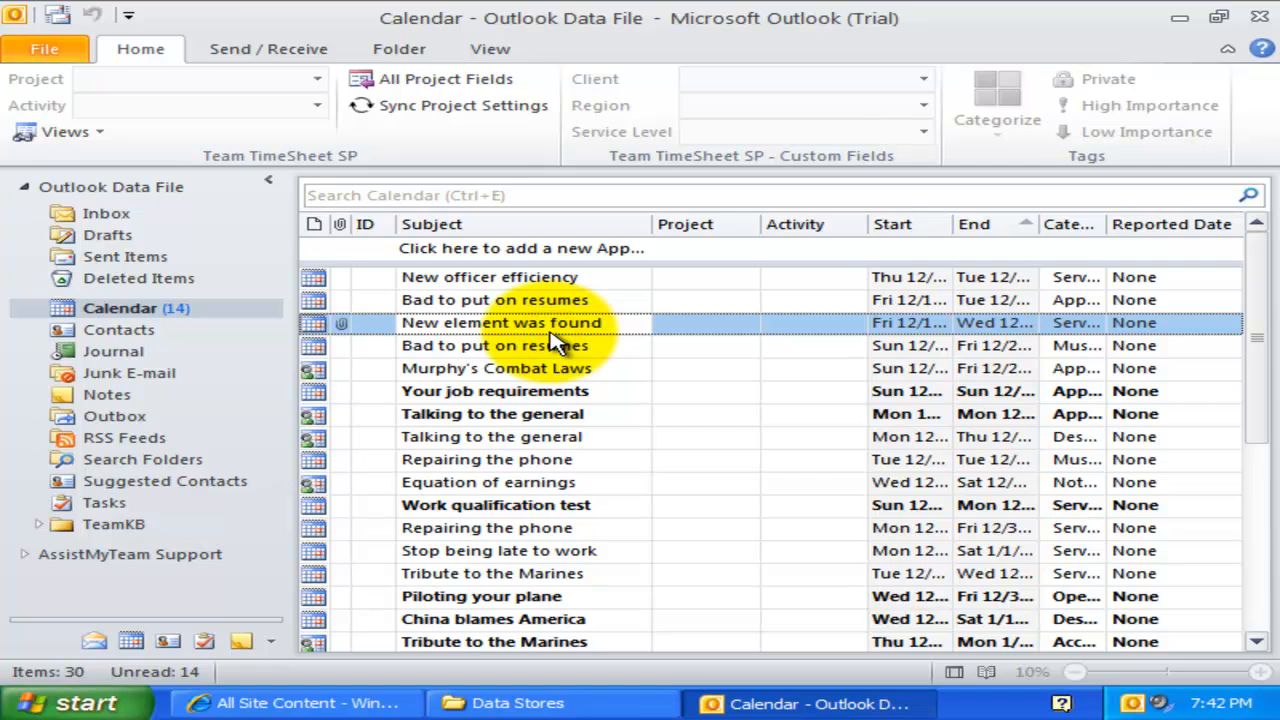
{"action": "double_click", "coordinate": [500, 322]}
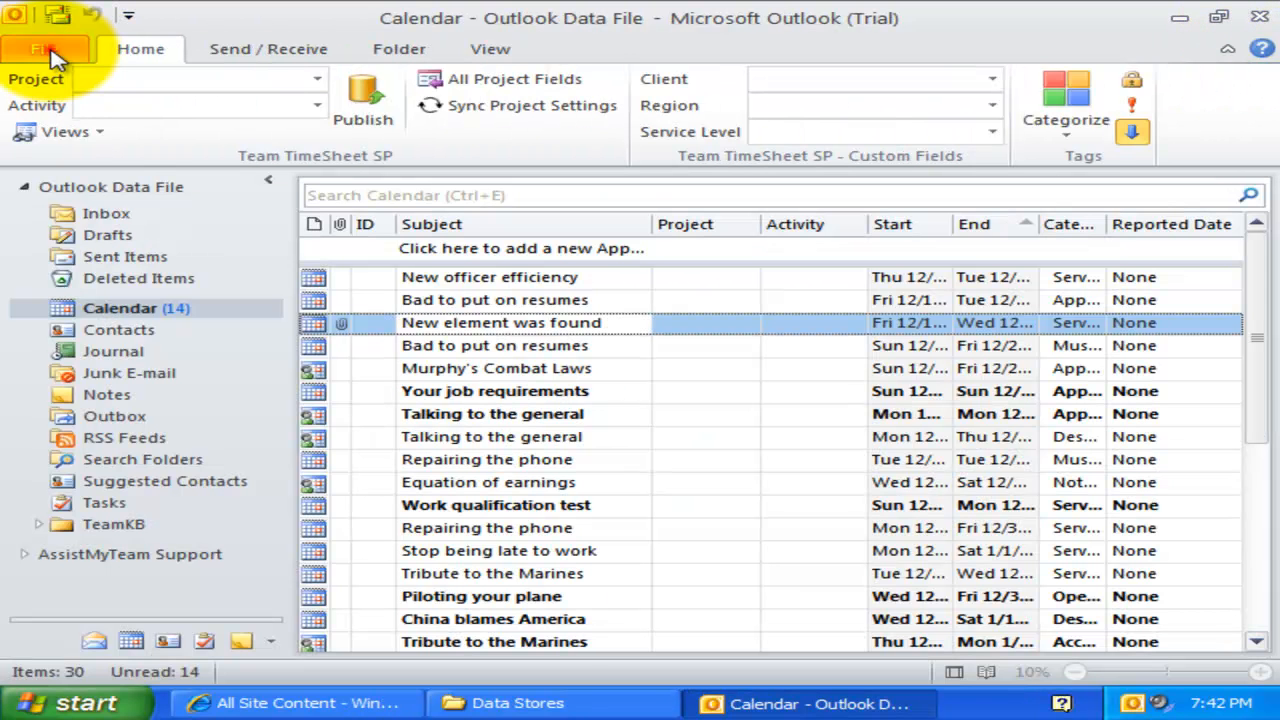
Open Appointment Fields Mapping from the Team TimeSheet Manager (SP) page.
{"action": "left_click", "coordinate": [44, 48]}
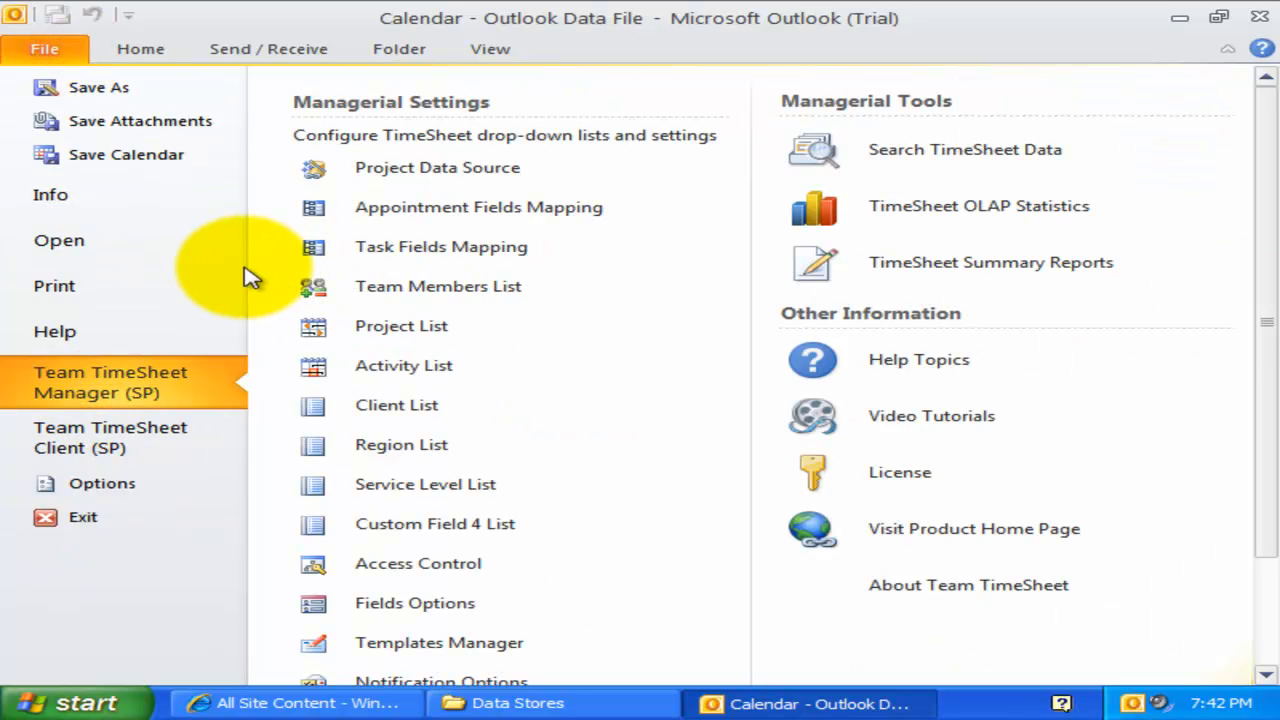
{"action": "mouse_move", "coordinate": [478, 207]}
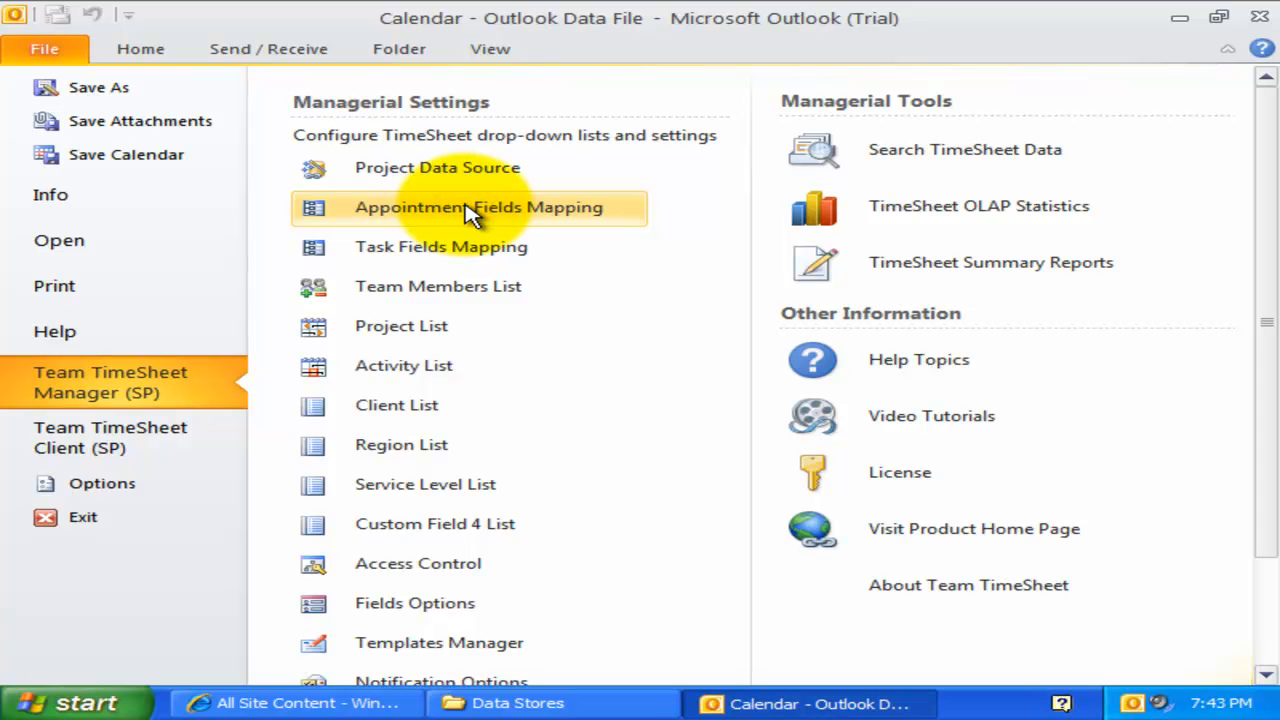
{"action": "left_click", "coordinate": [478, 207]}
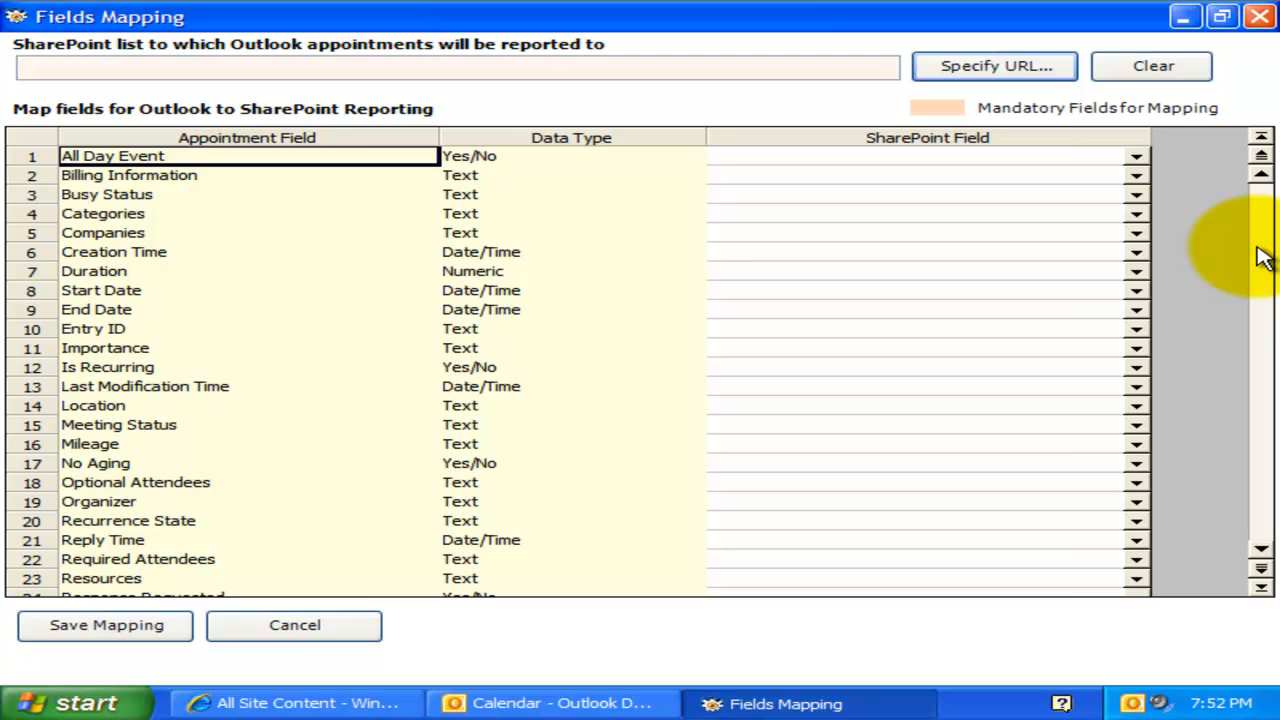
Choose the TimeSheets site's Calendar list as the SharePoint list for appointments.
{"action": "left_click", "coordinate": [994, 65]}
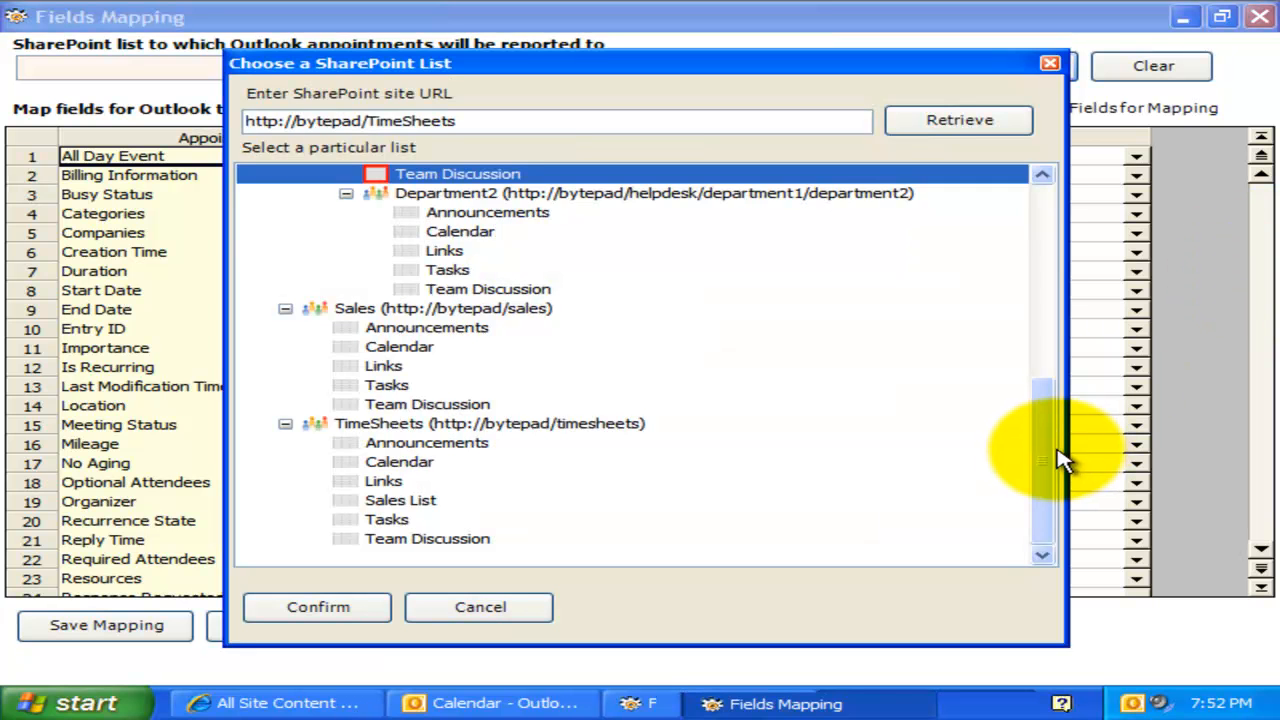
{"action": "left_click", "coordinate": [398, 461]}
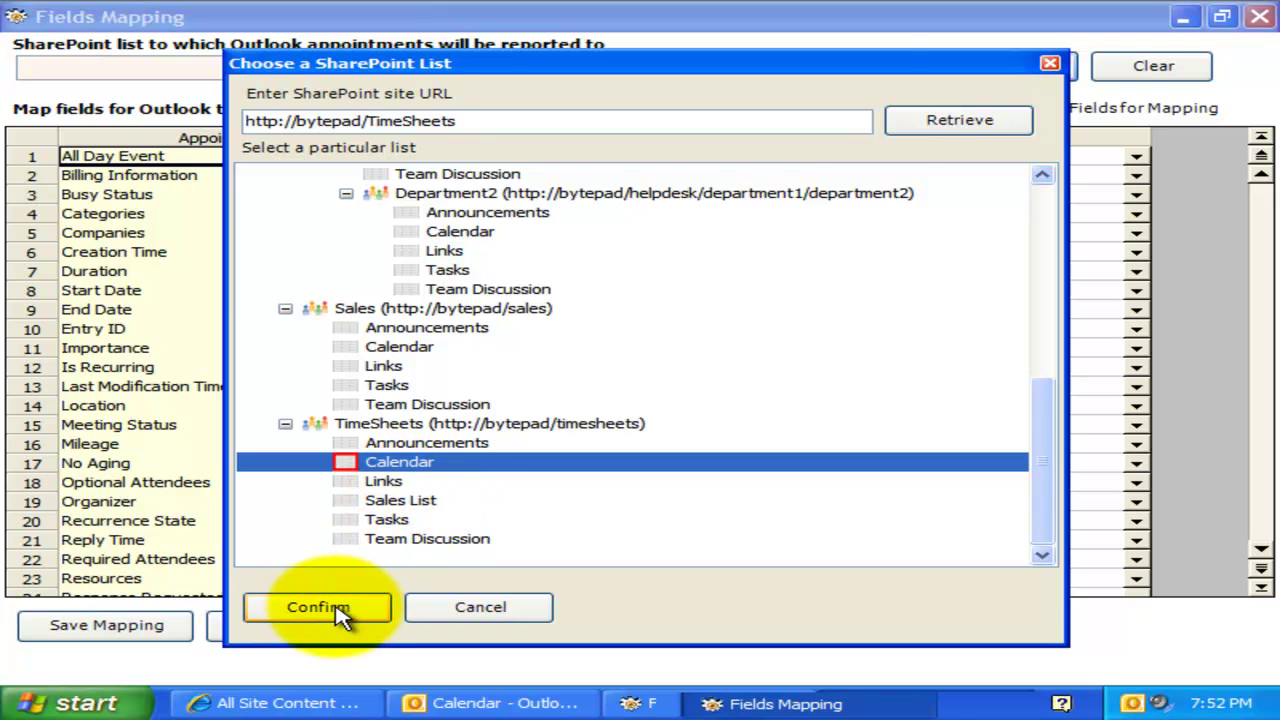
{"action": "left_click", "coordinate": [317, 607]}
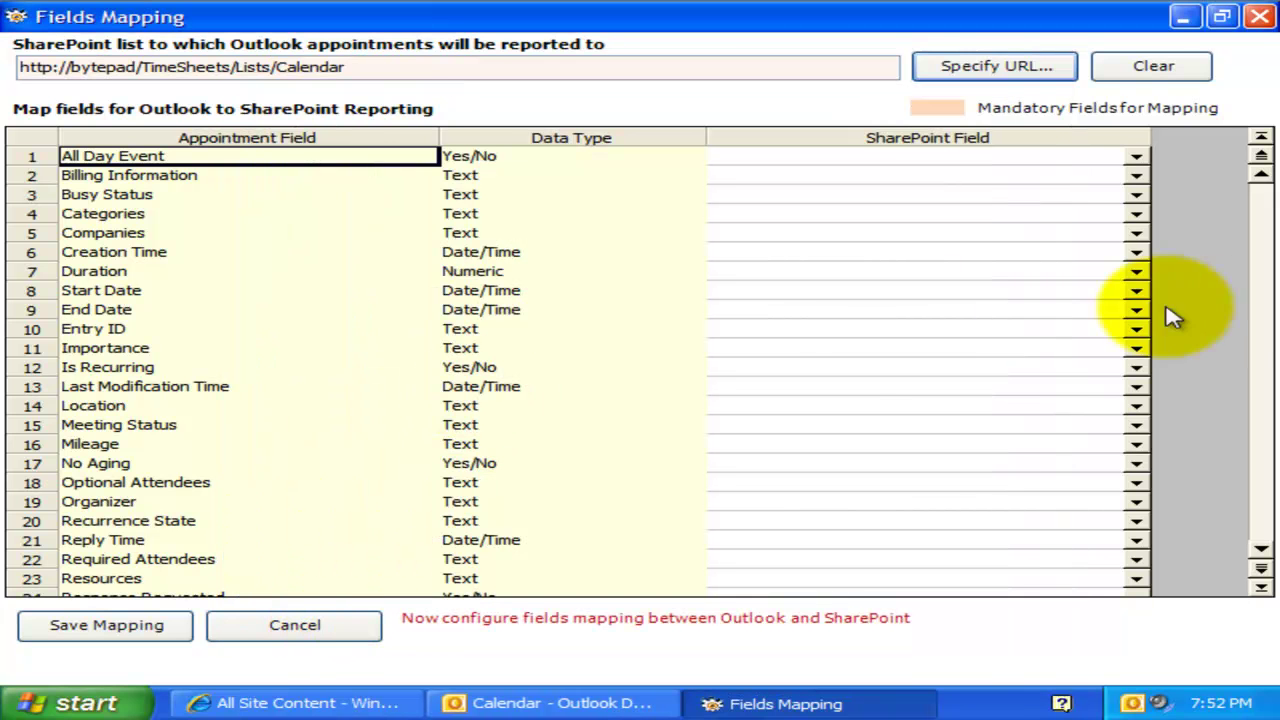
Map the appointment Subject field to SharePoint's Title field.
{"action": "scroll", "scroll_direction": "down", "scroll_amount": 3}
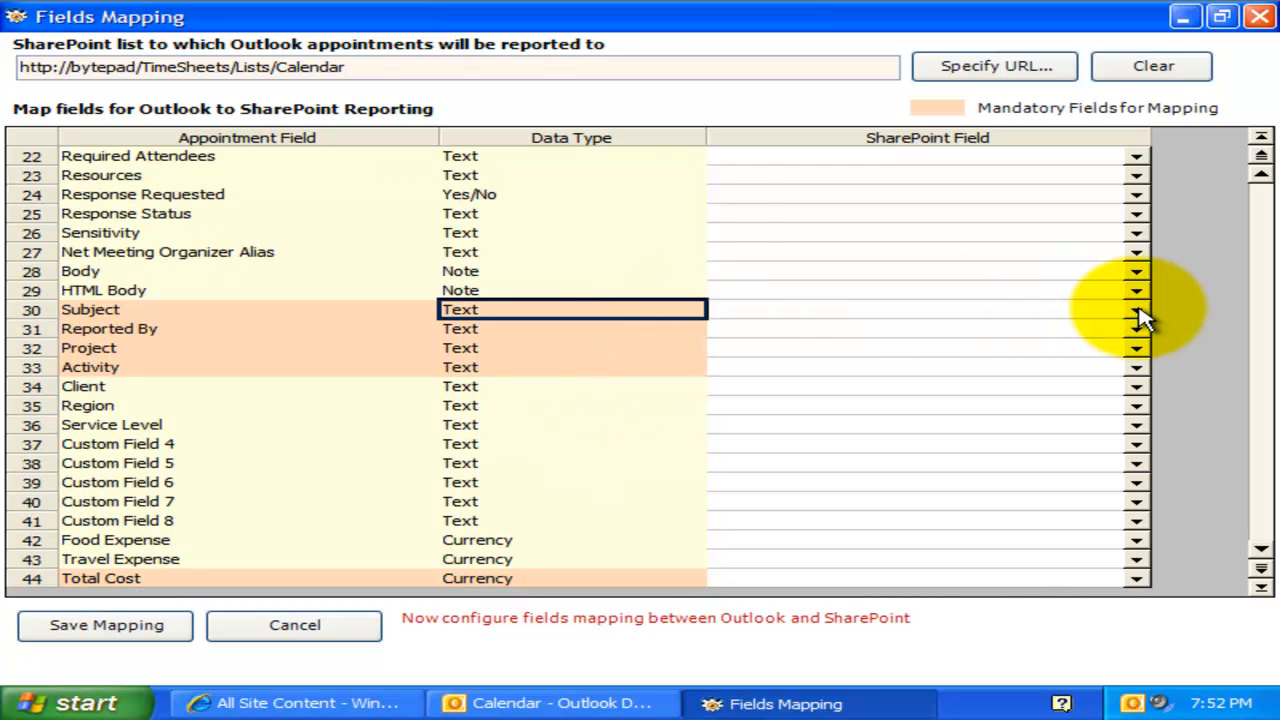
{"action": "left_click", "coordinate": [1135, 309]}
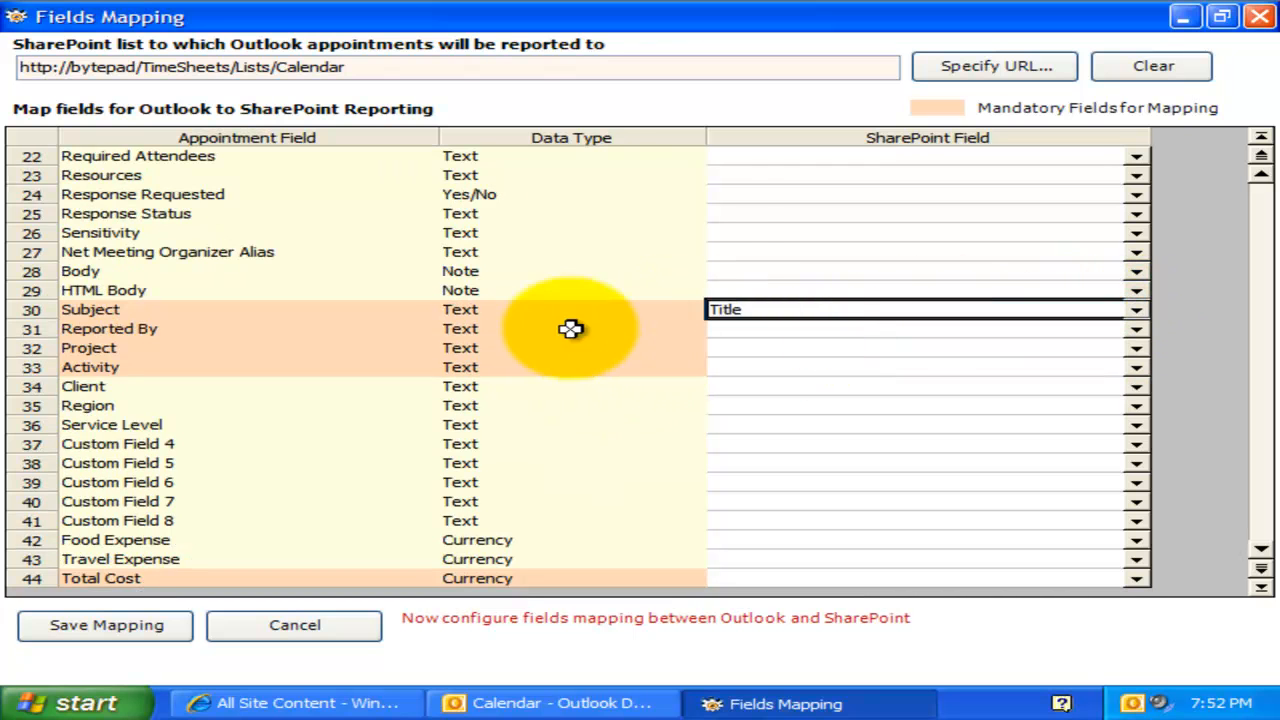
{"action": "left_click", "coordinate": [570, 347]}
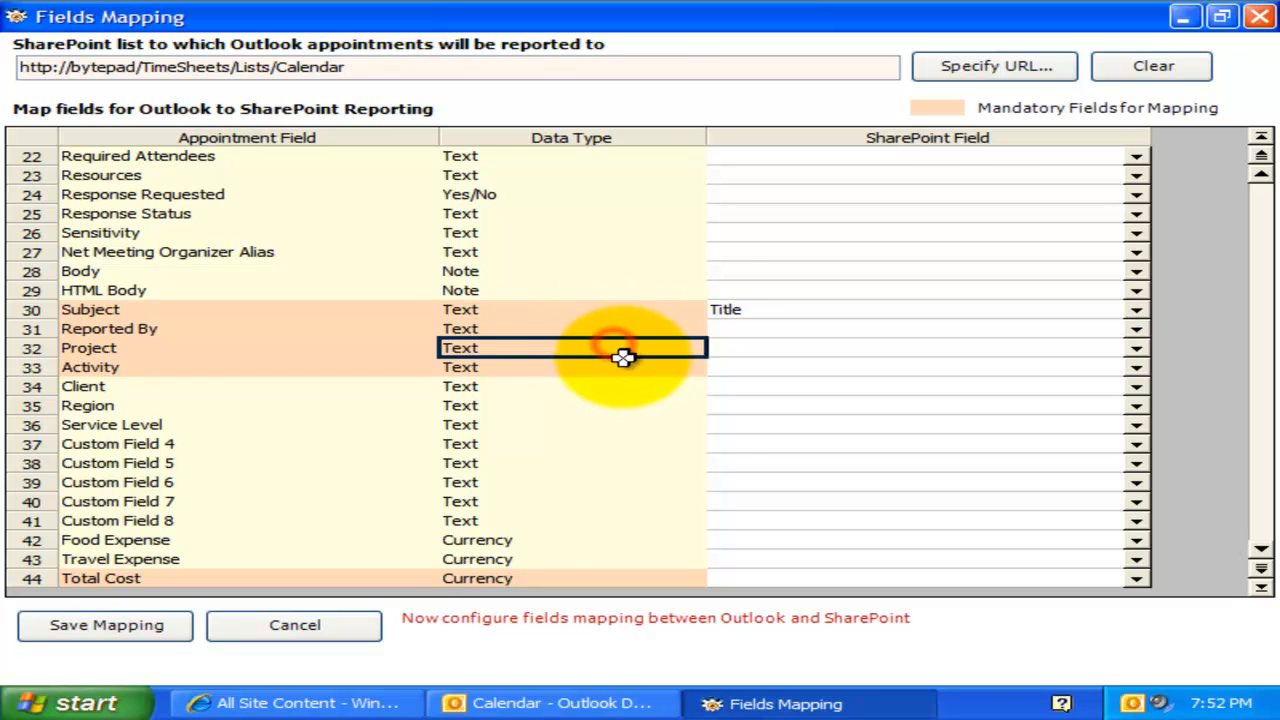
{"action": "scroll", "scroll_direction": "up", "scroll_amount": 3}
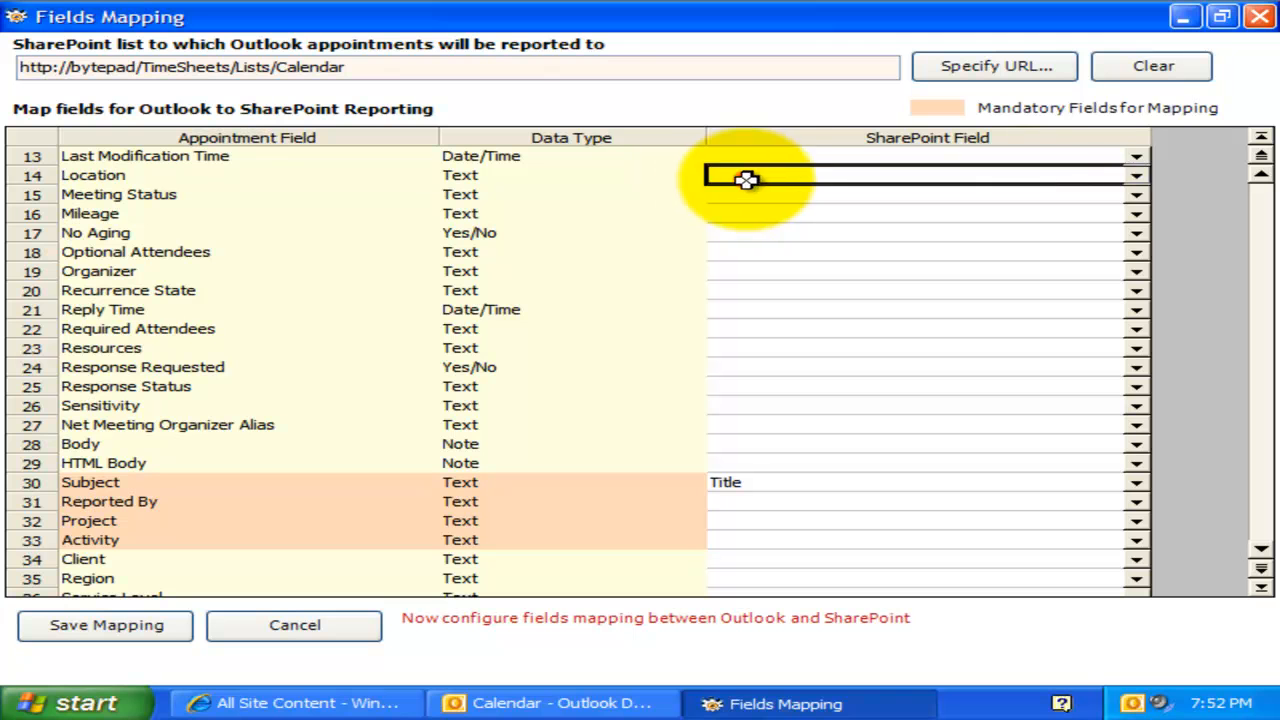
Map Location to the SharePoint Location field and Body to Description.
{"action": "left_click", "coordinate": [920, 175]}
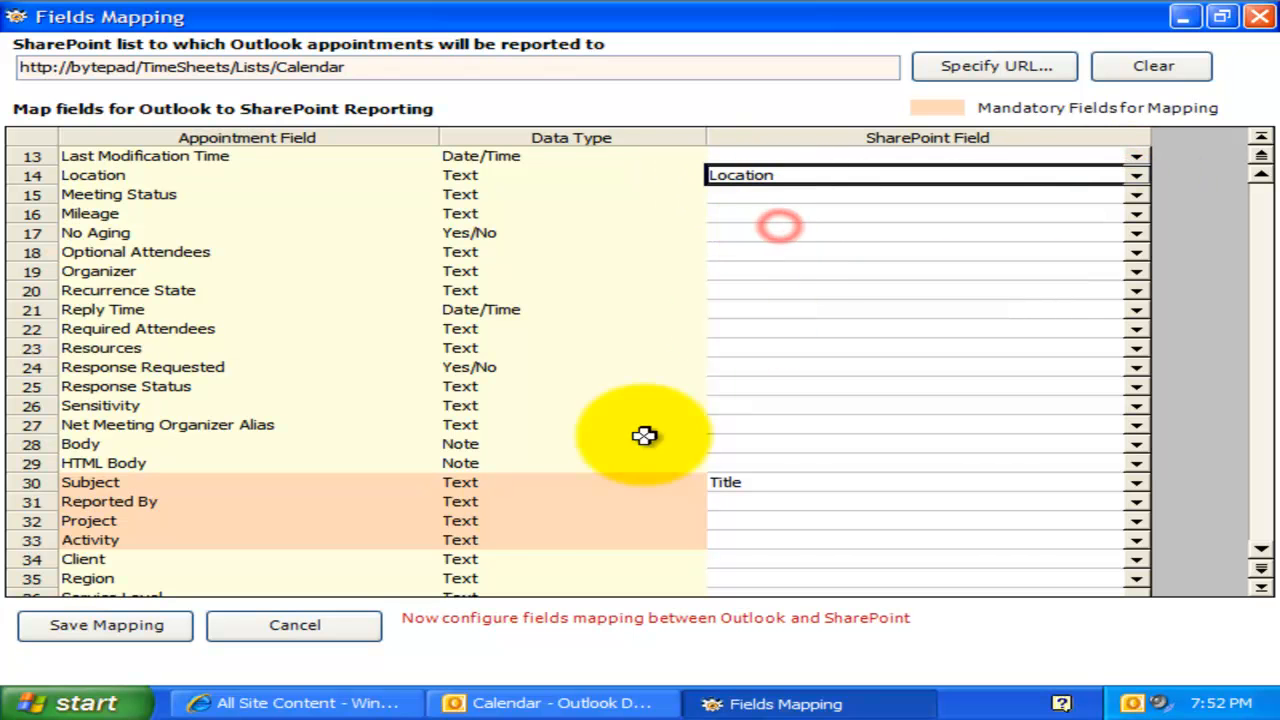
{"action": "left_click", "coordinate": [1135, 444]}
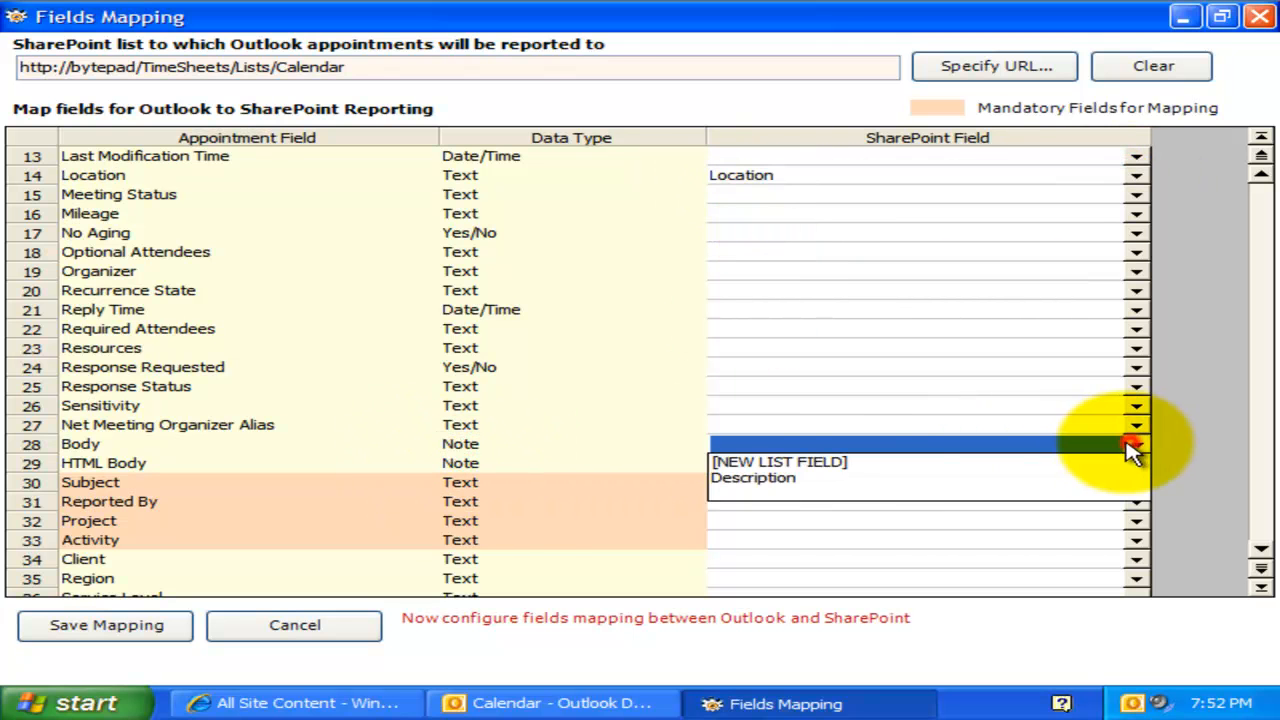
{"action": "left_click", "coordinate": [752, 477]}
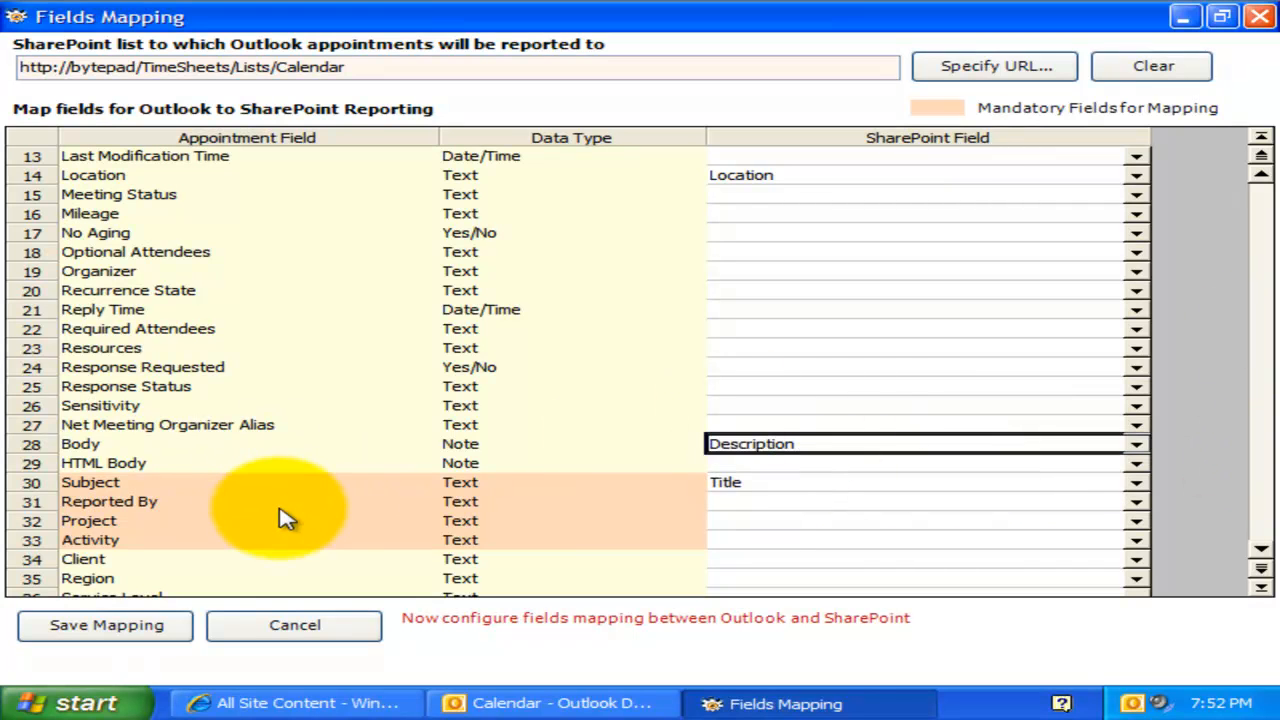
{"action": "left_click", "coordinate": [1137, 520]}
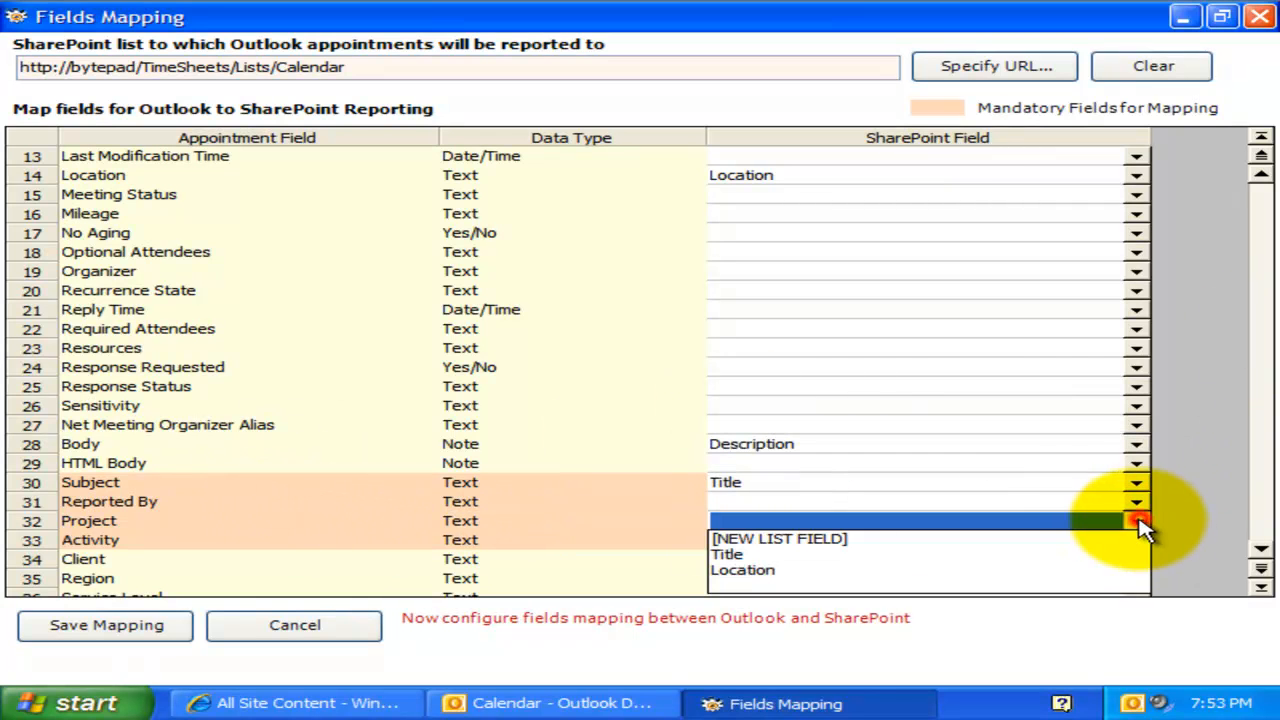
Create new SharePoint list fields for Project, Reported By and Total Cost.
{"action": "left_click", "coordinate": [778, 538]}
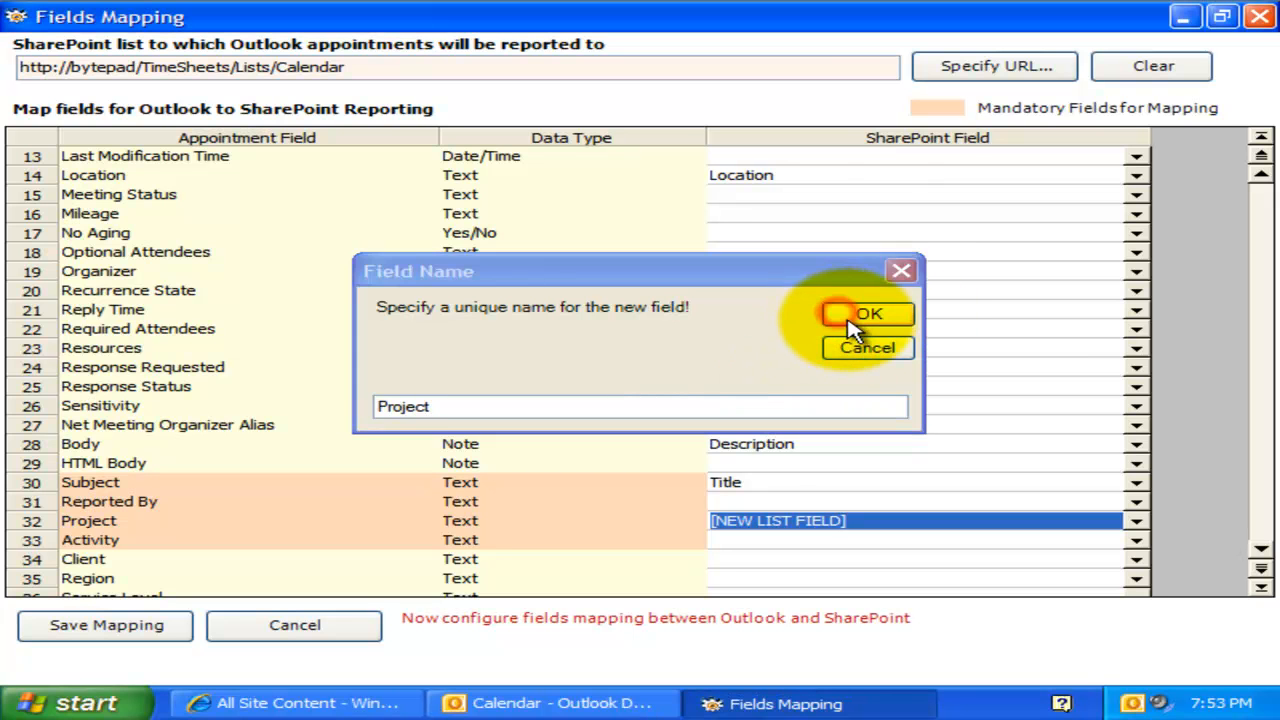
{"action": "left_click", "coordinate": [864, 313]}
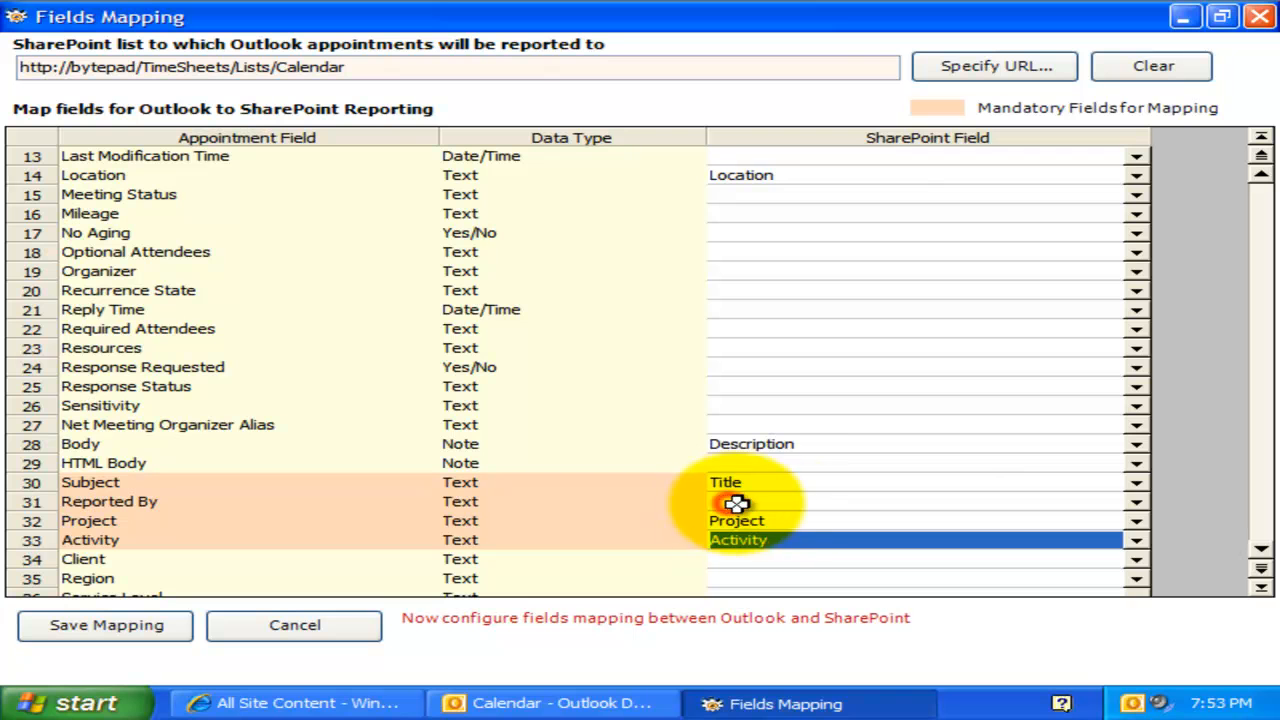
{"action": "left_click", "coordinate": [1136, 501]}
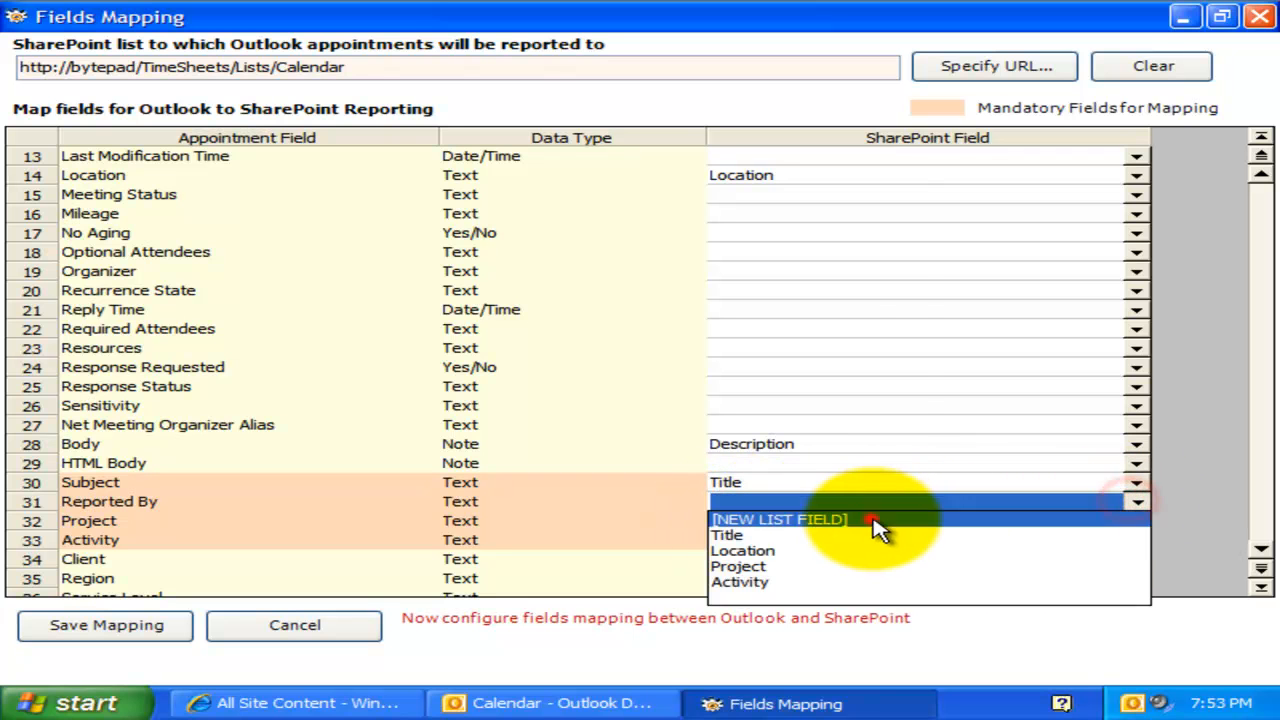
{"action": "left_click", "coordinate": [779, 519]}
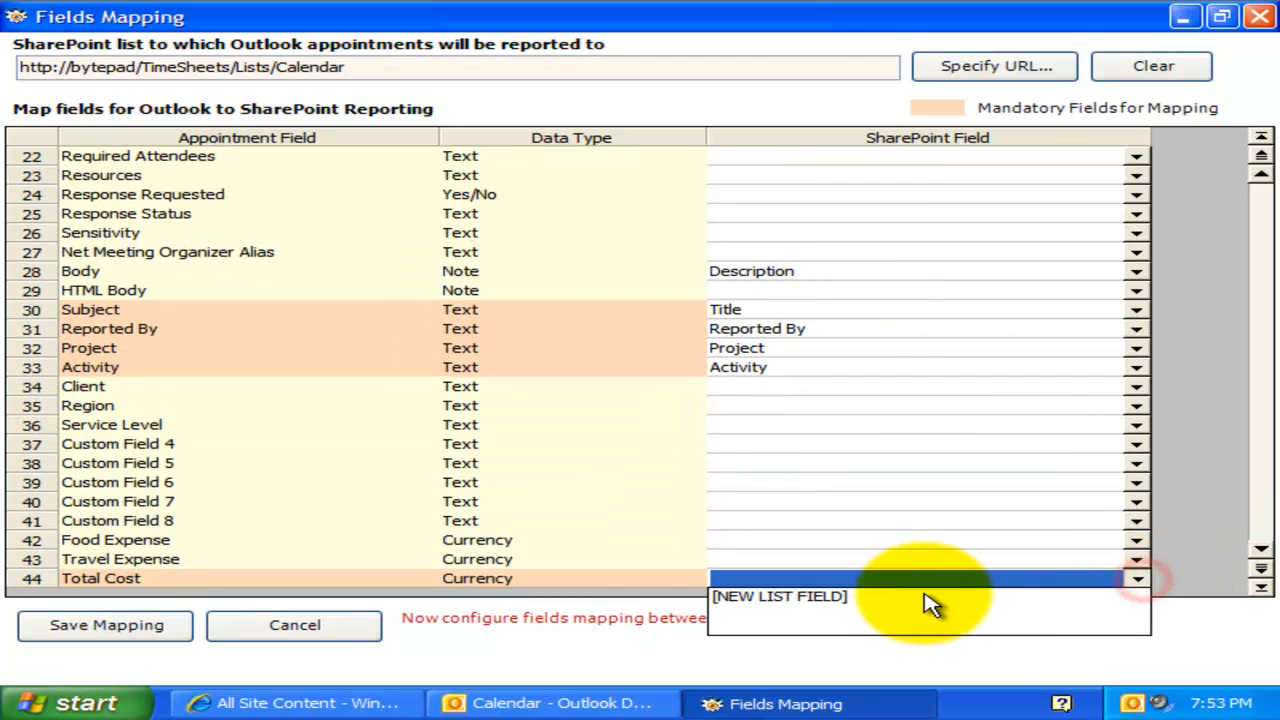
{"action": "left_click", "coordinate": [780, 596]}
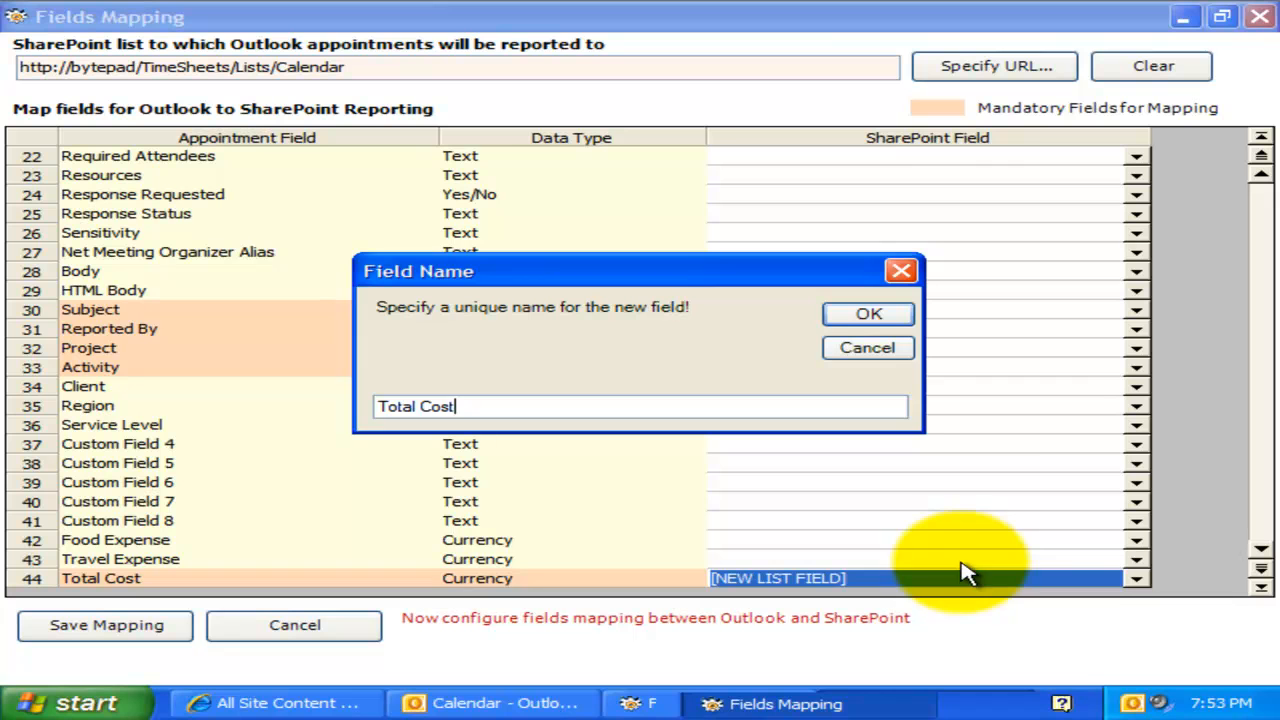
{"action": "left_click", "coordinate": [867, 313]}
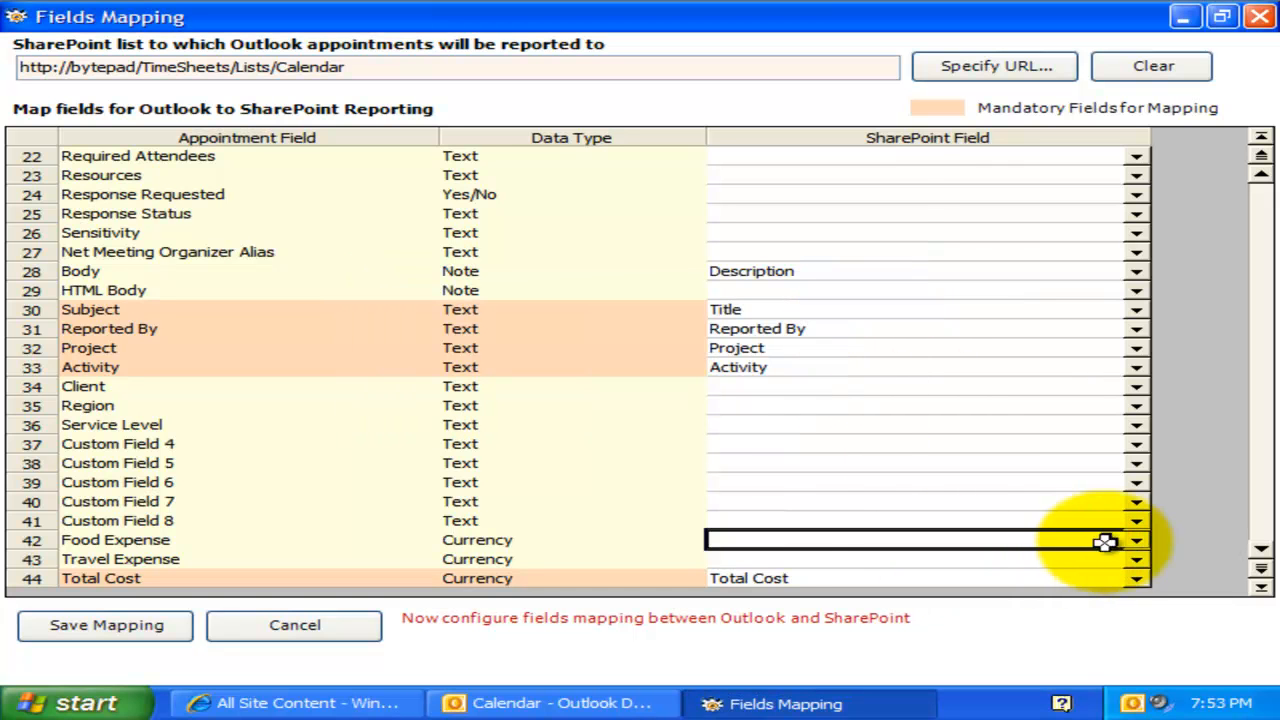
Add new fields for Food Expense, Travel Expense and Service Level; map Start Date to Start Time.
{"action": "left_click", "coordinate": [1135, 540]}
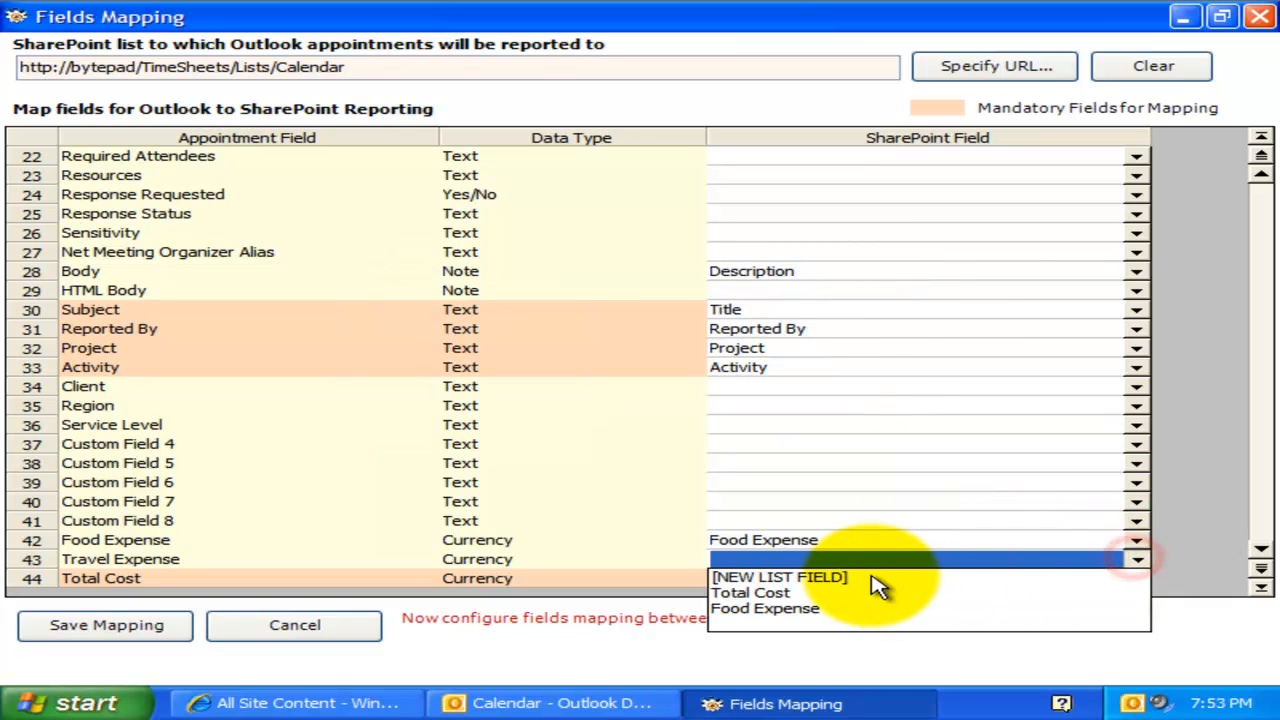
{"action": "left_click", "coordinate": [779, 576]}
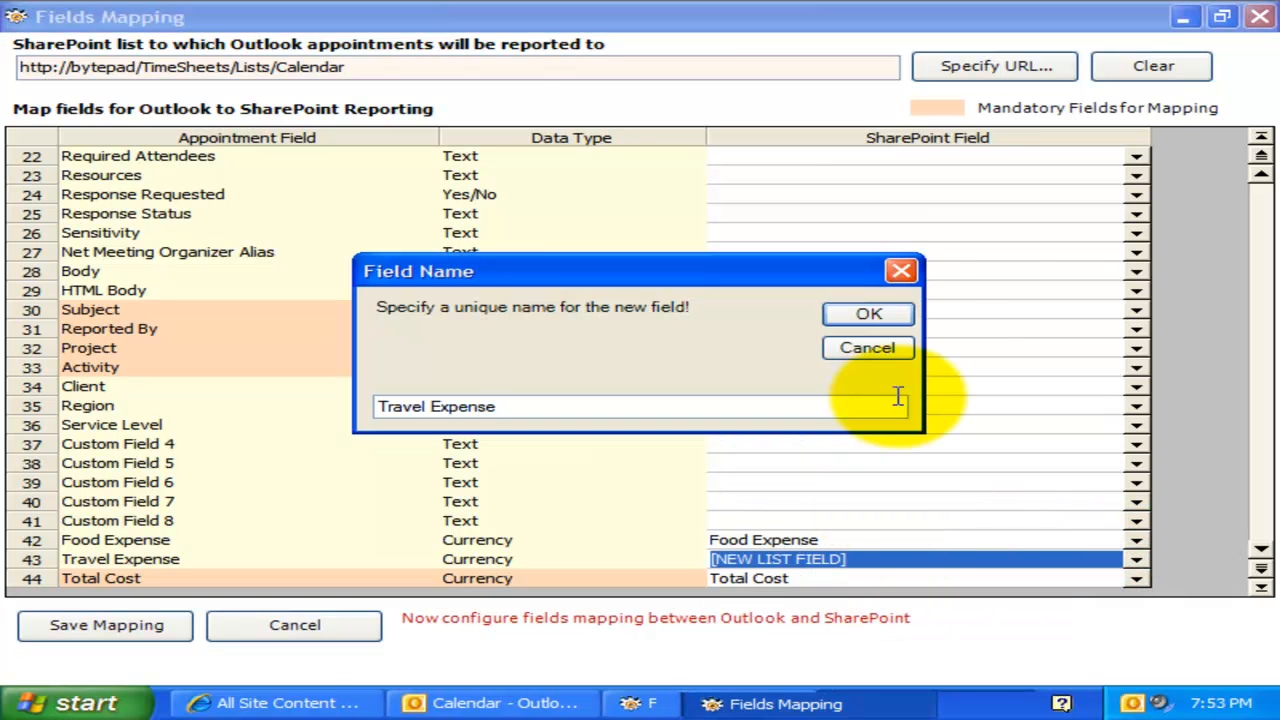
{"action": "left_click", "coordinate": [867, 313]}
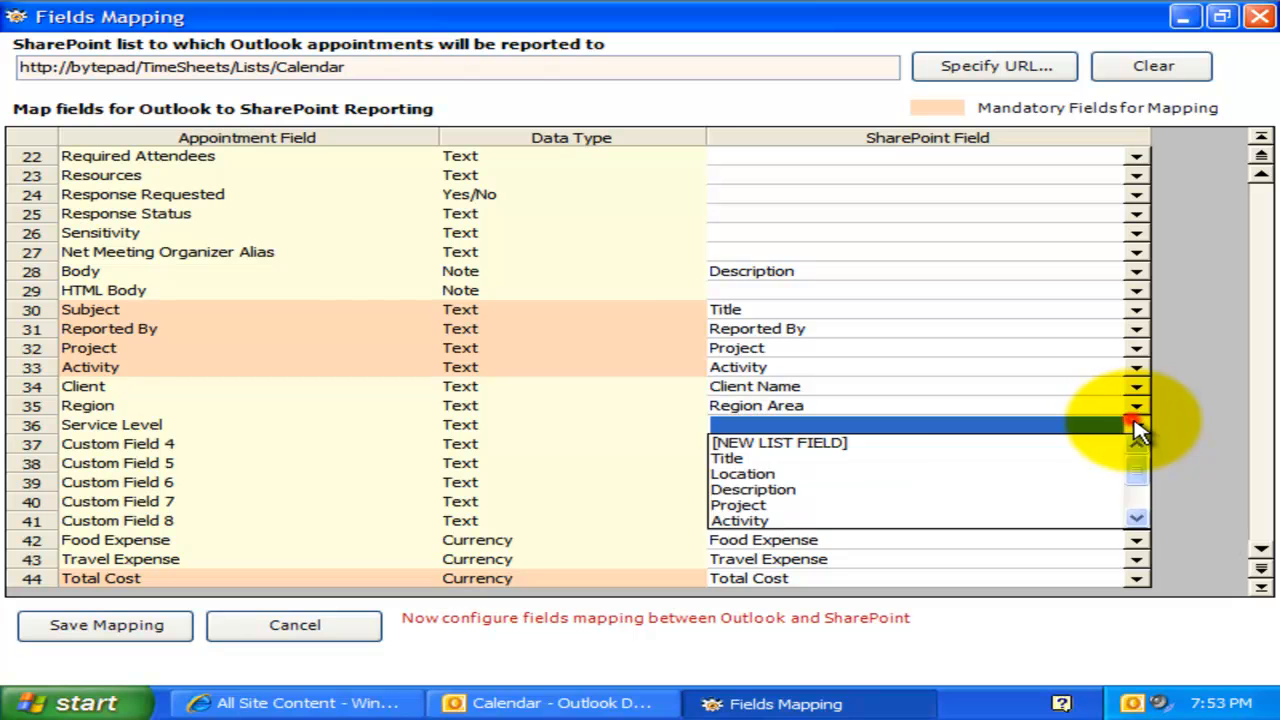
{"action": "left_click", "coordinate": [779, 442]}
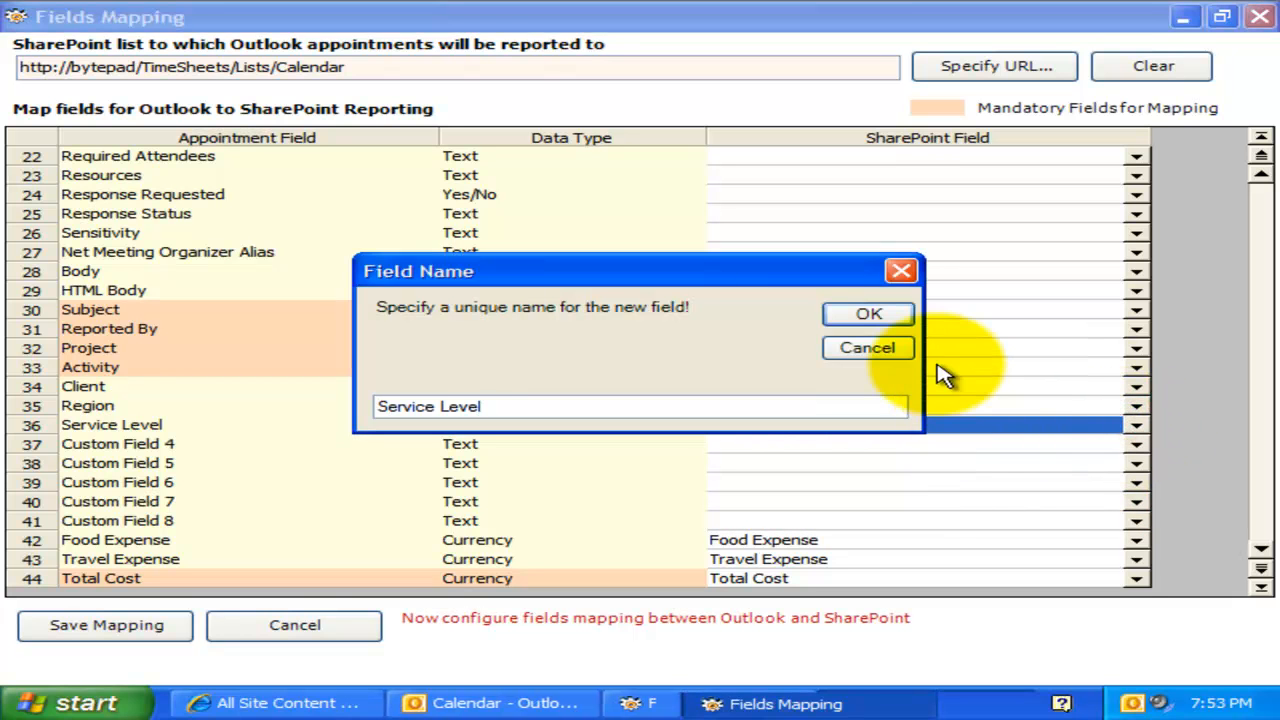
{"action": "left_click", "coordinate": [867, 314]}
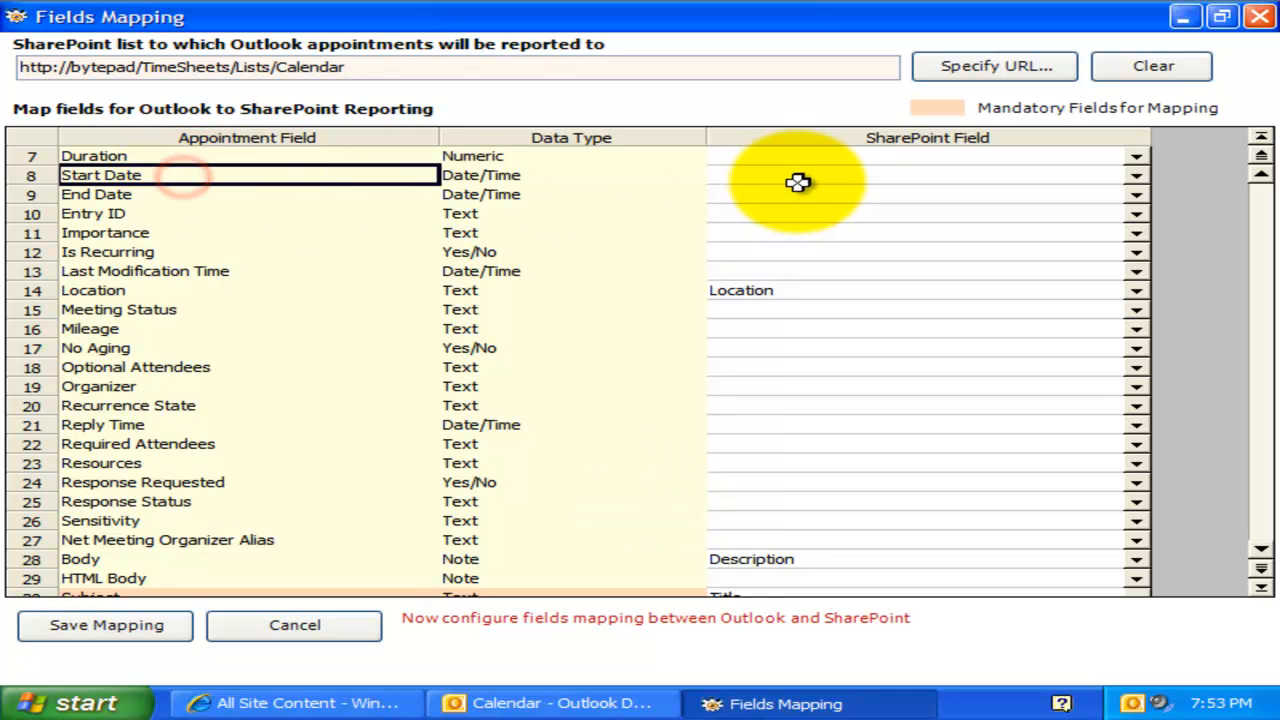
{"action": "left_click", "coordinate": [1136, 156]}
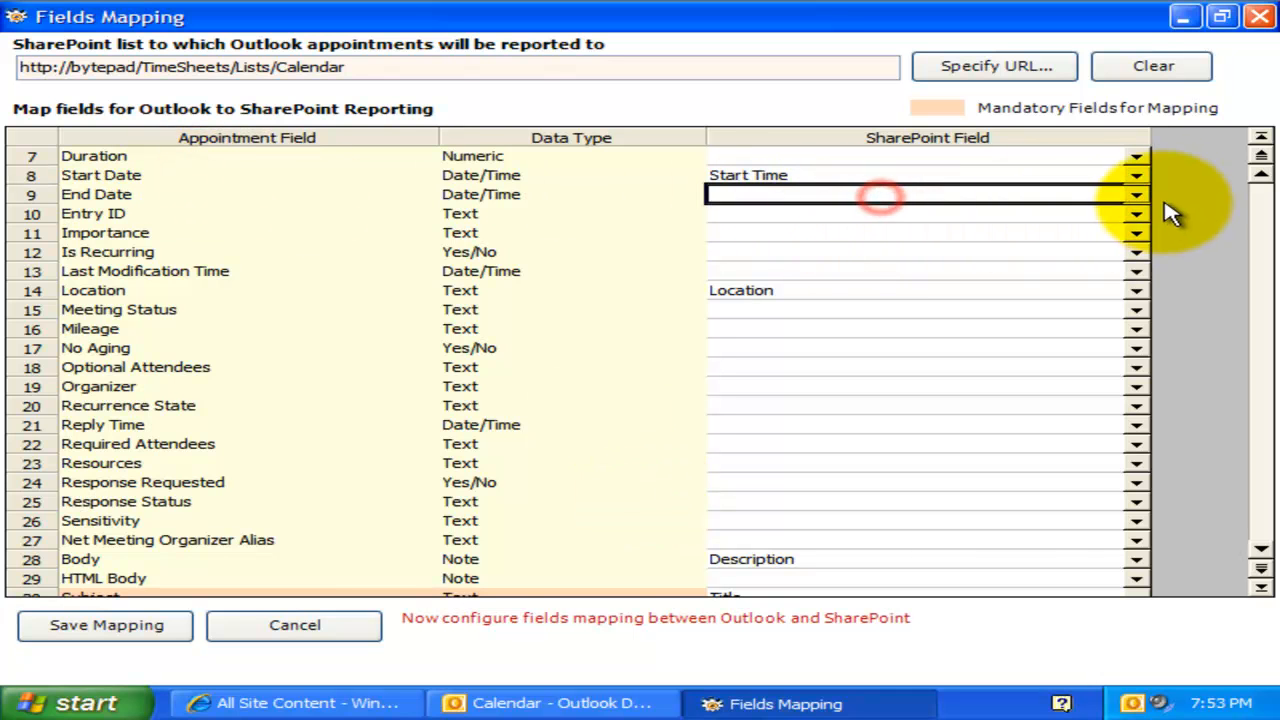
{"action": "scroll", "scroll_direction": "down", "scroll_amount": 3}
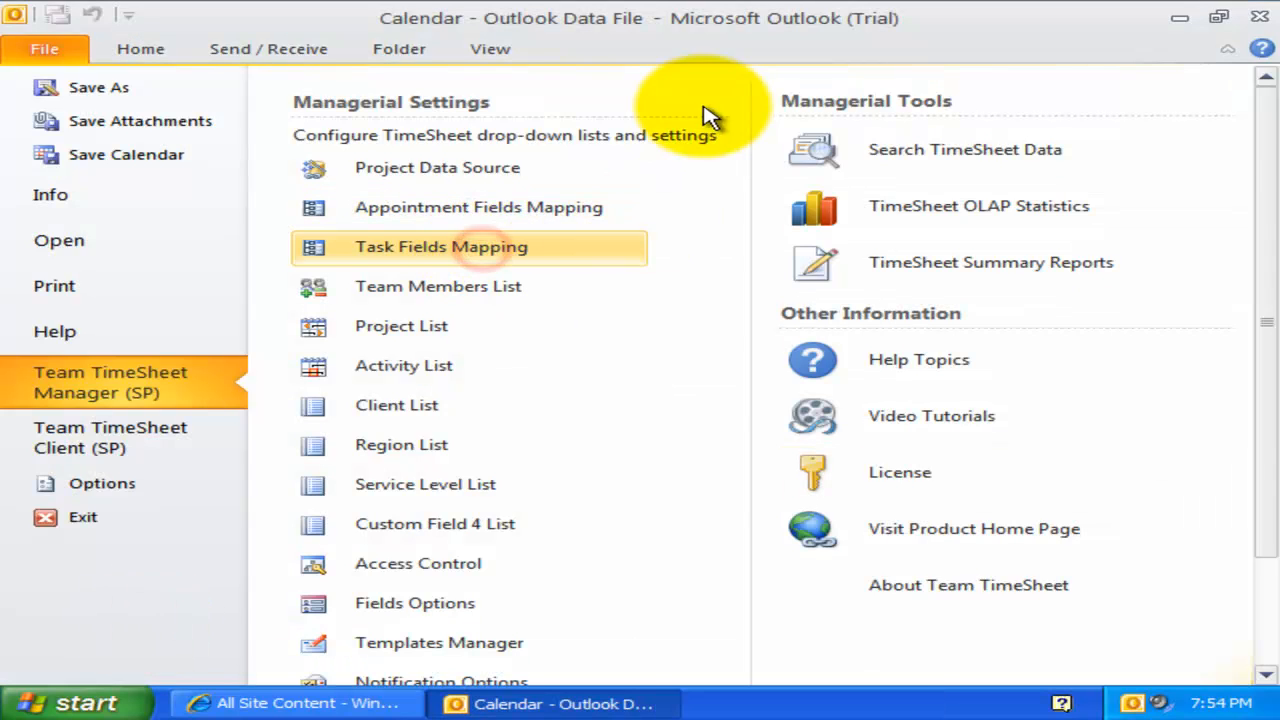
{"action": "left_click", "coordinate": [440, 246]}
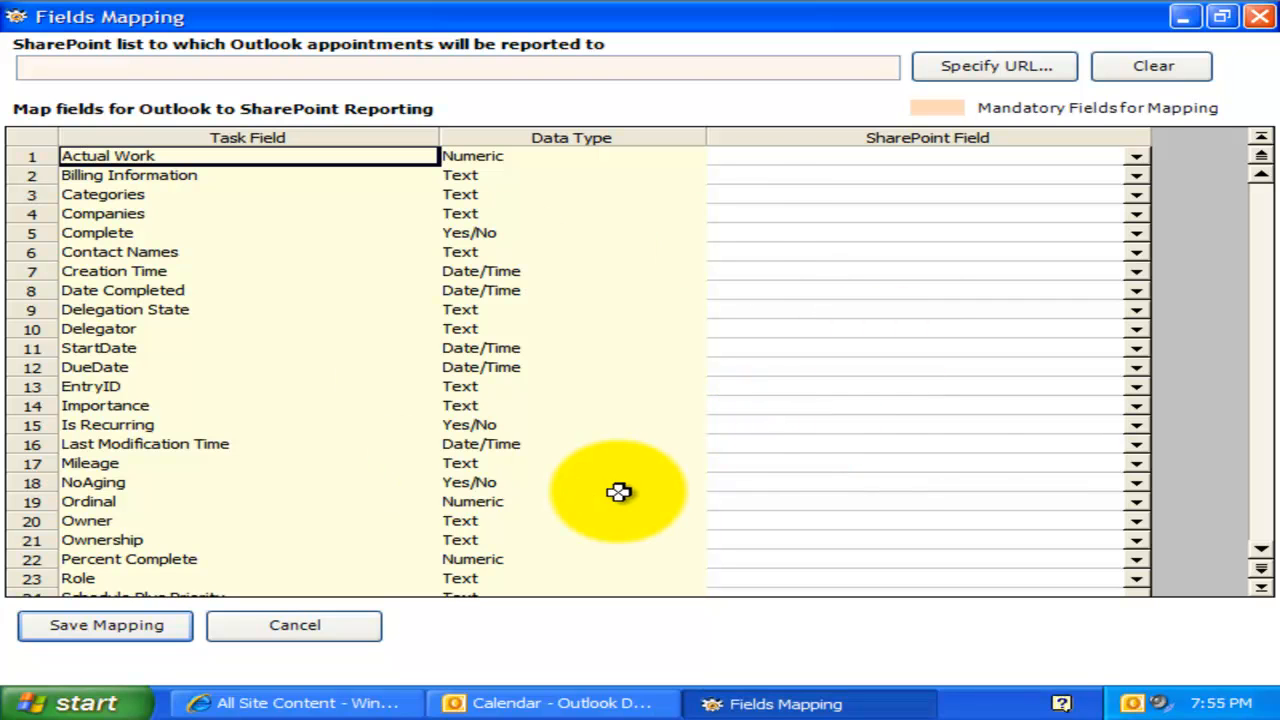
{"action": "mouse_move", "coordinate": [1051, 353]}
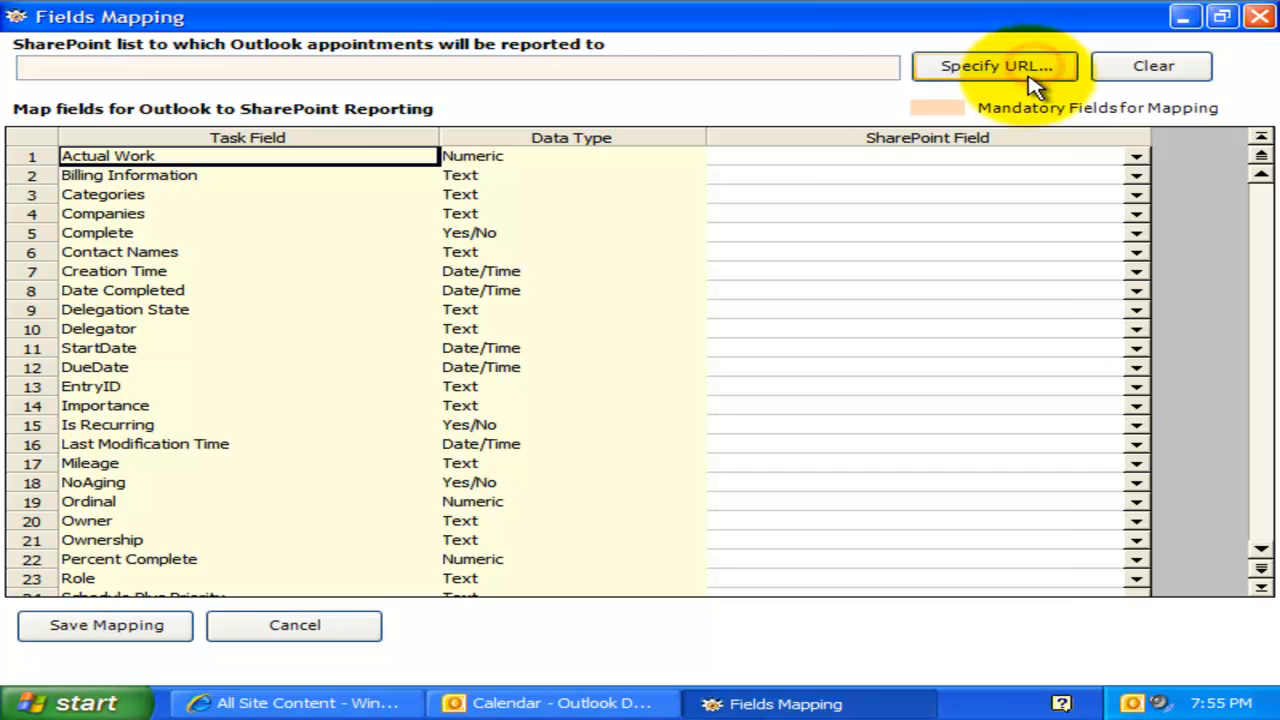
{"action": "left_click", "coordinate": [994, 65]}
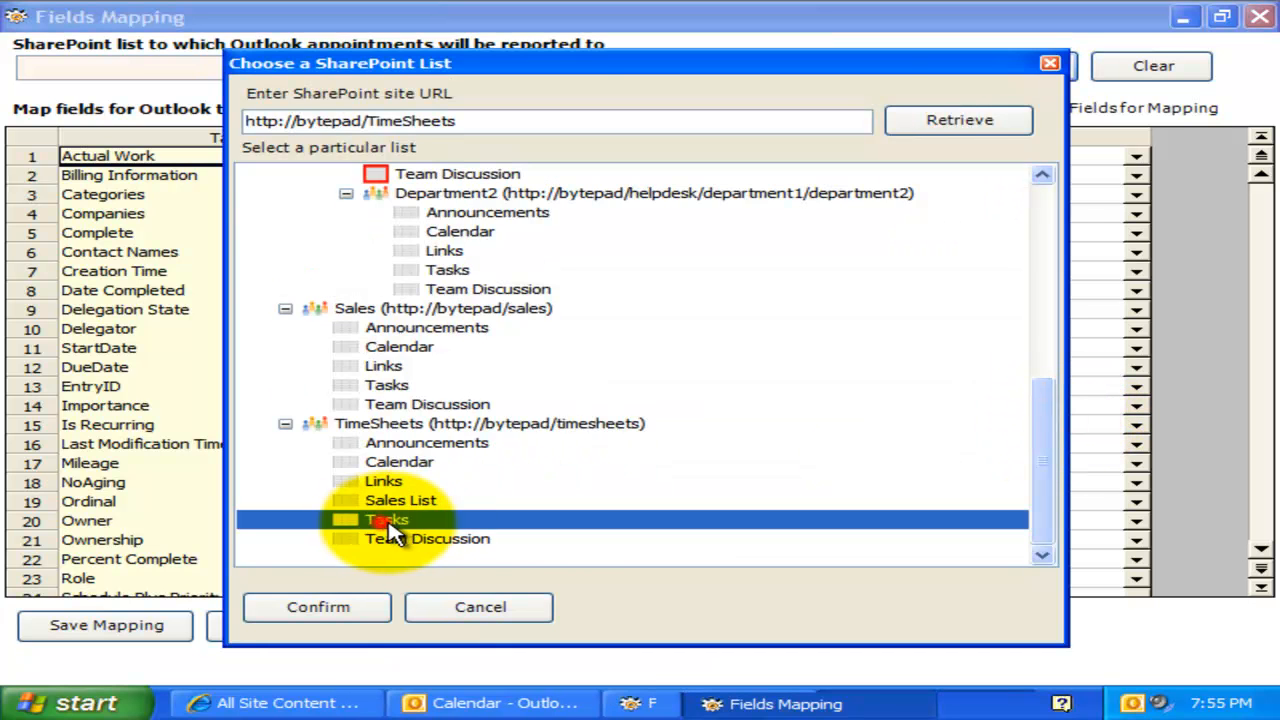
{"action": "left_click", "coordinate": [317, 607]}
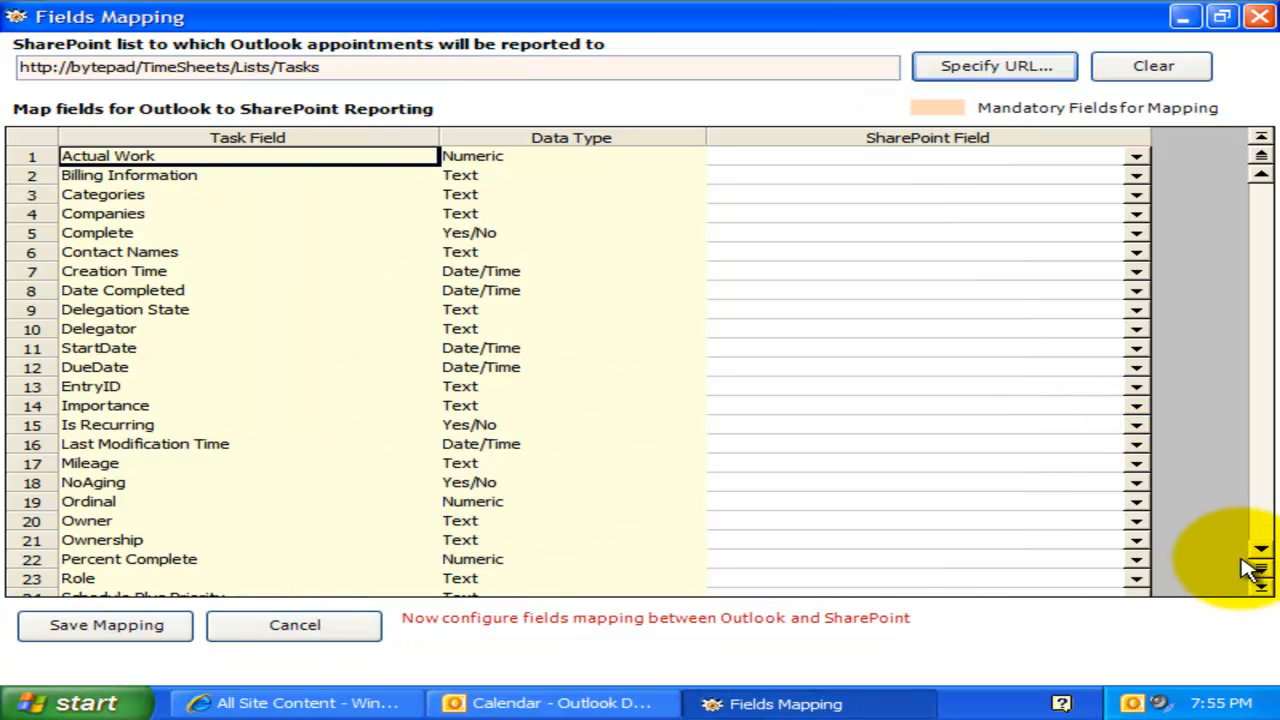
Map task Subject to Title, add a new 'Project' list field, and open Team Members.
{"action": "scroll", "scroll_direction": "down", "scroll_amount": 3}
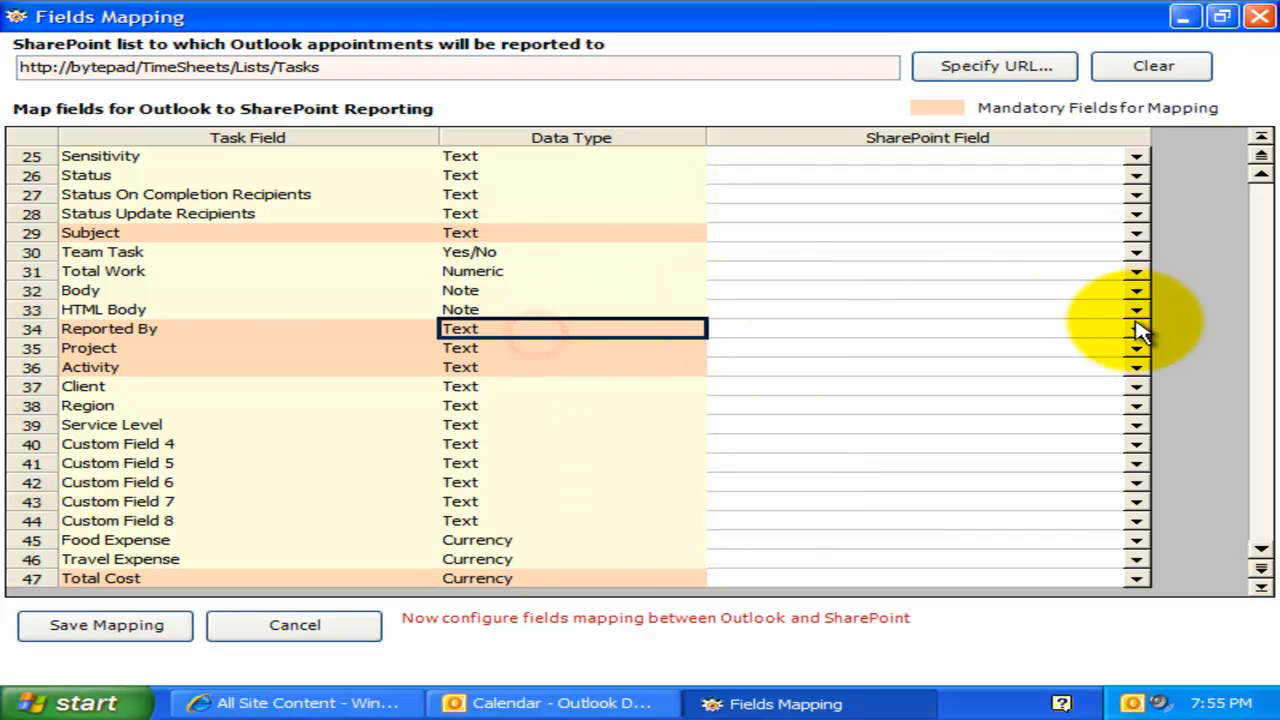
{"action": "left_click", "coordinate": [573, 232]}
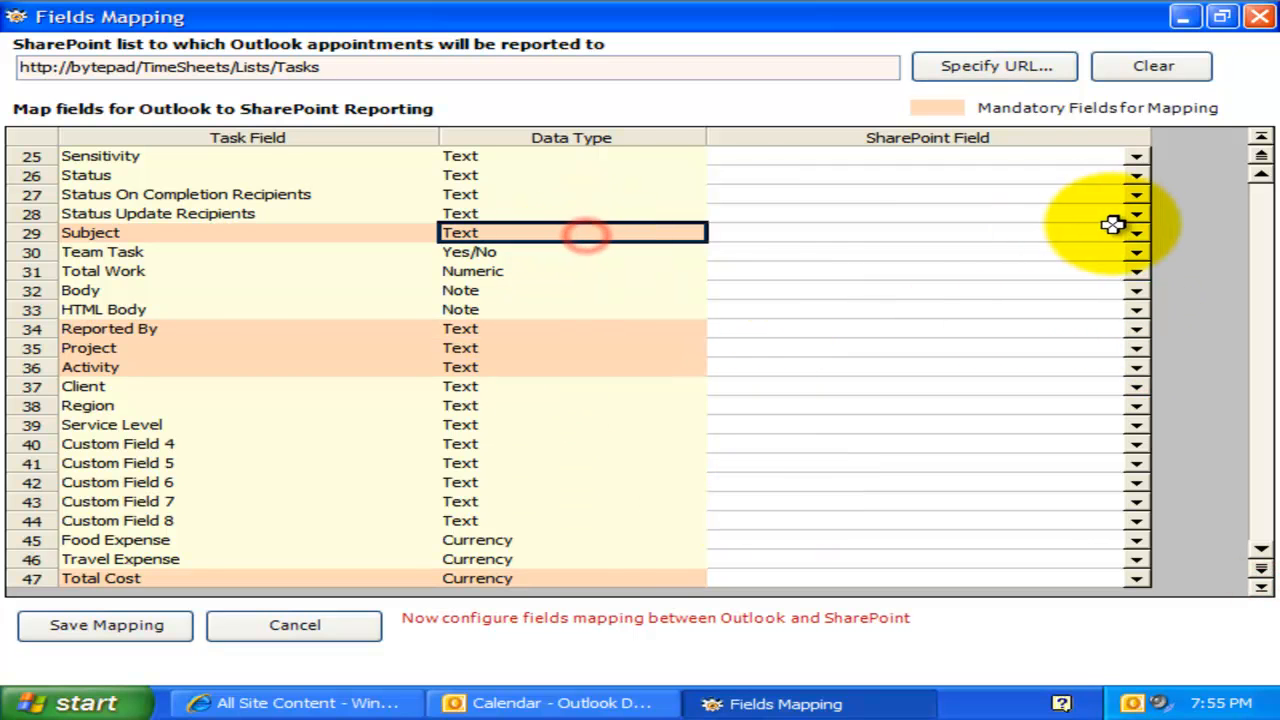
{"action": "left_click", "coordinate": [1136, 232]}
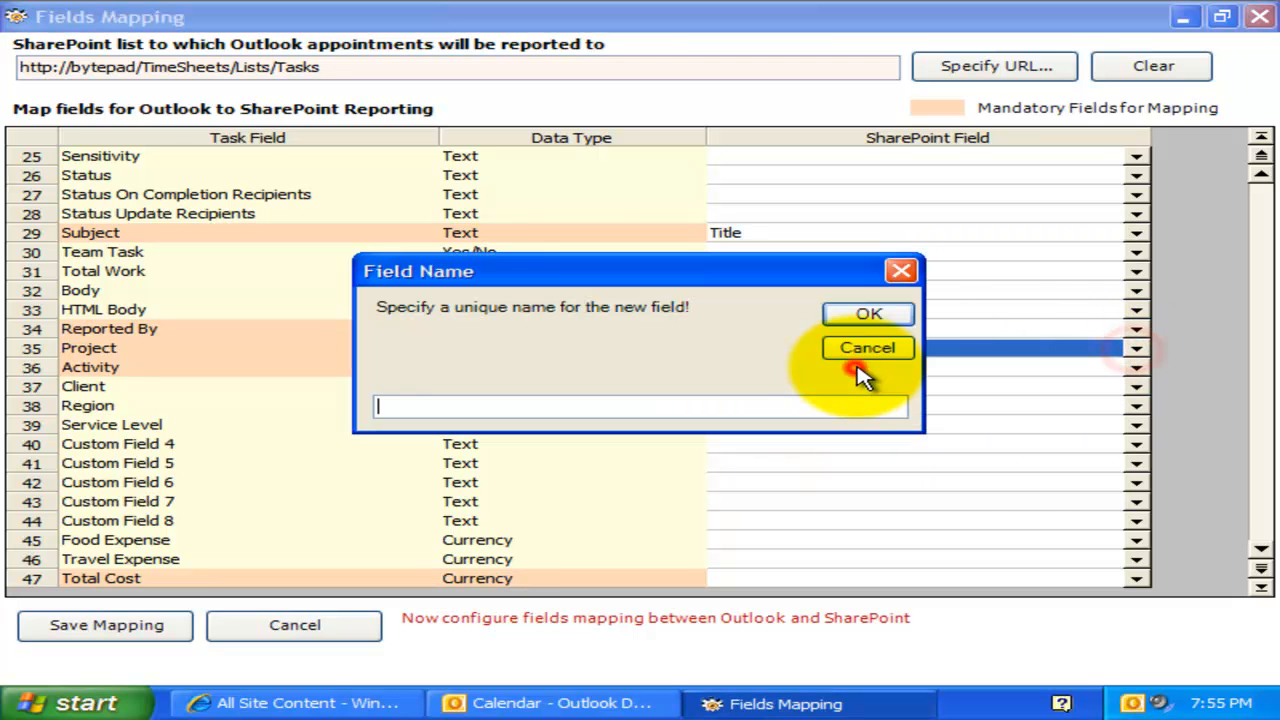
{"action": "type", "text": "Project"}
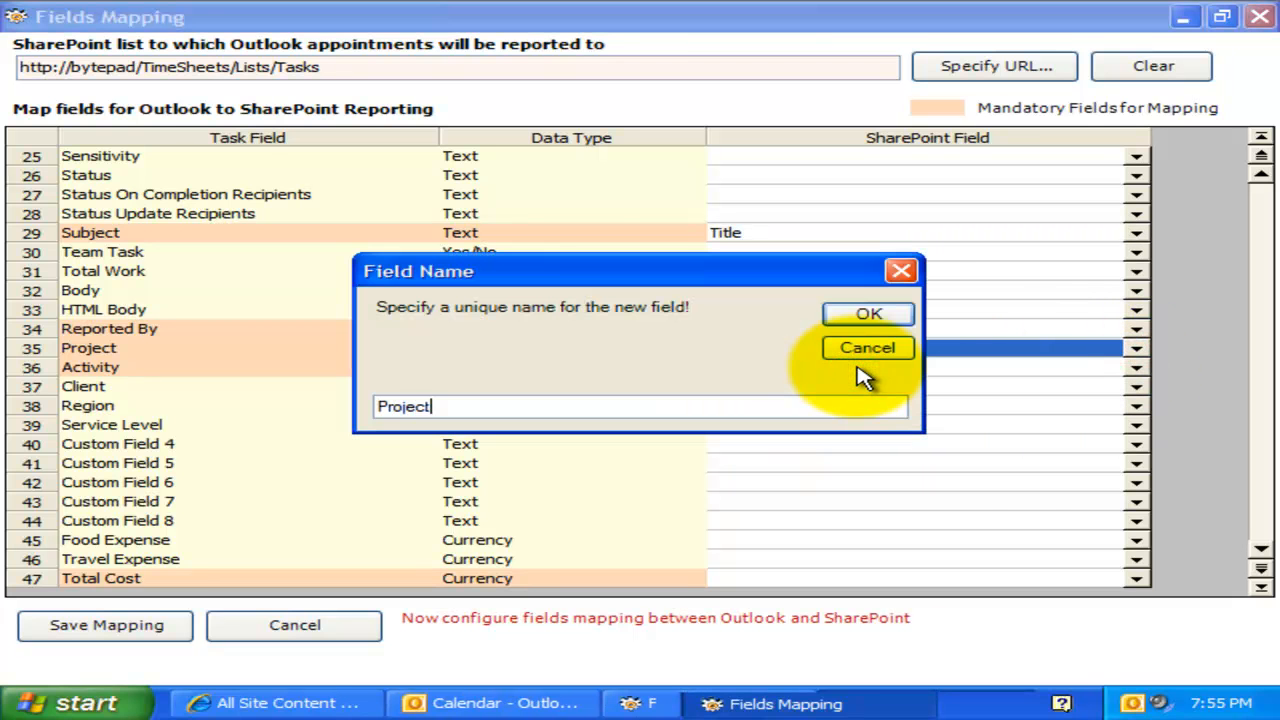
{"action": "left_click", "coordinate": [867, 313]}
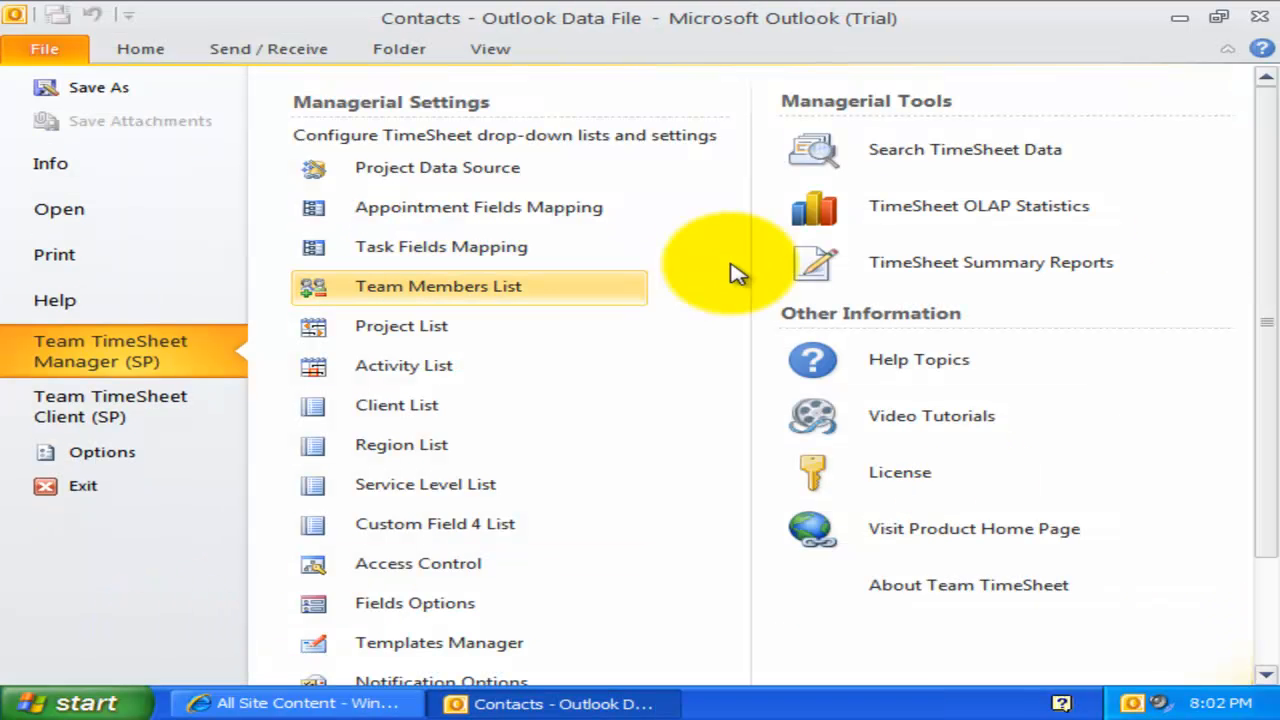
{"action": "mouse_move", "coordinate": [512, 286]}
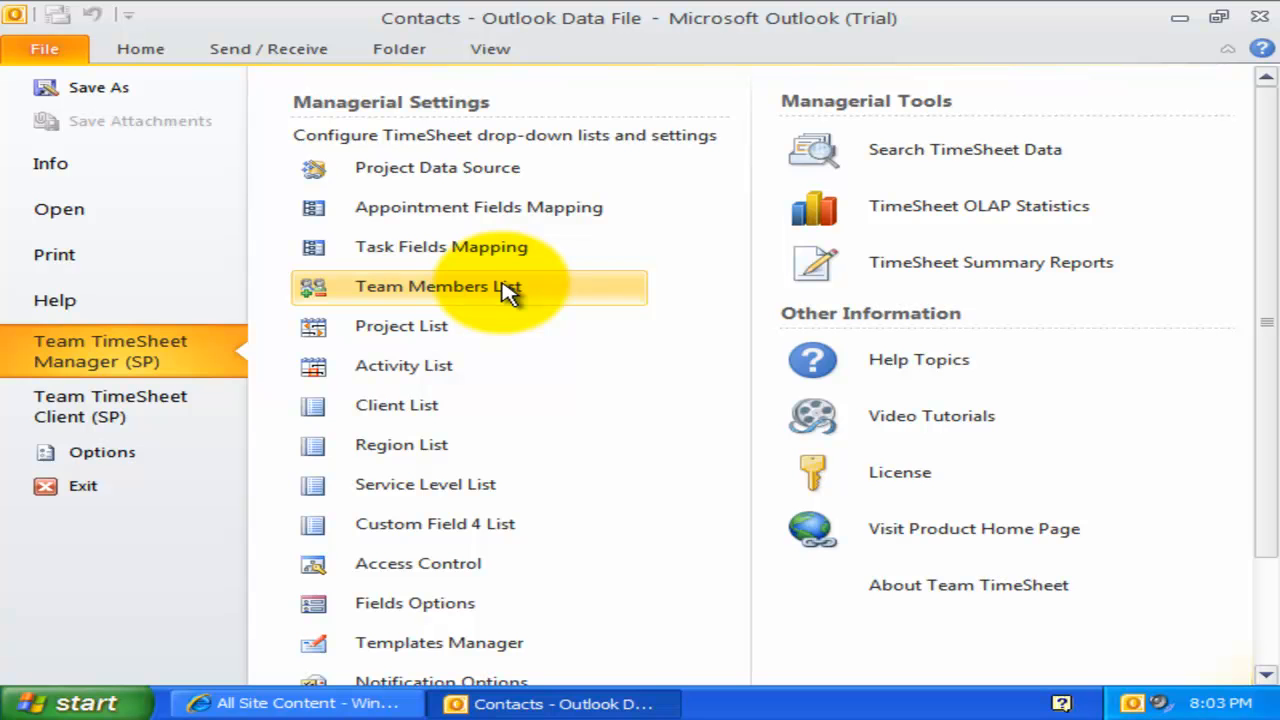
{"action": "left_click", "coordinate": [437, 286]}
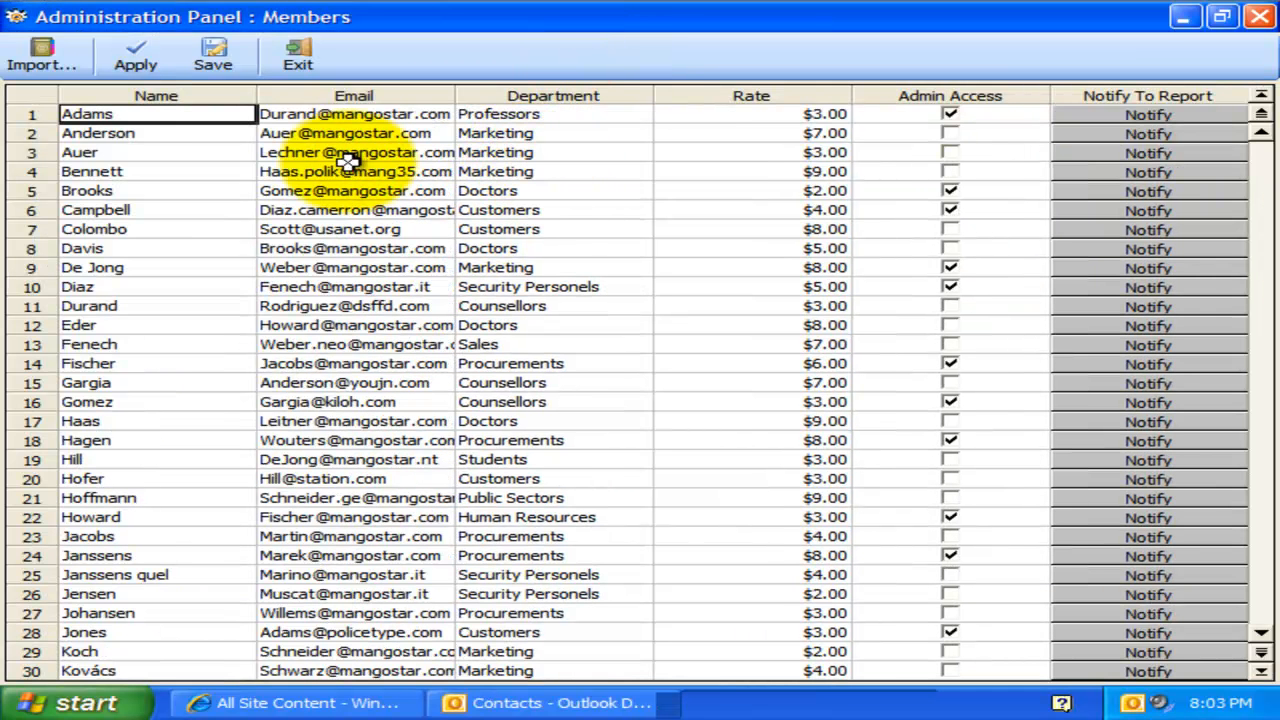
{"action": "scroll", "scroll_direction": "down", "scroll_amount": 3}
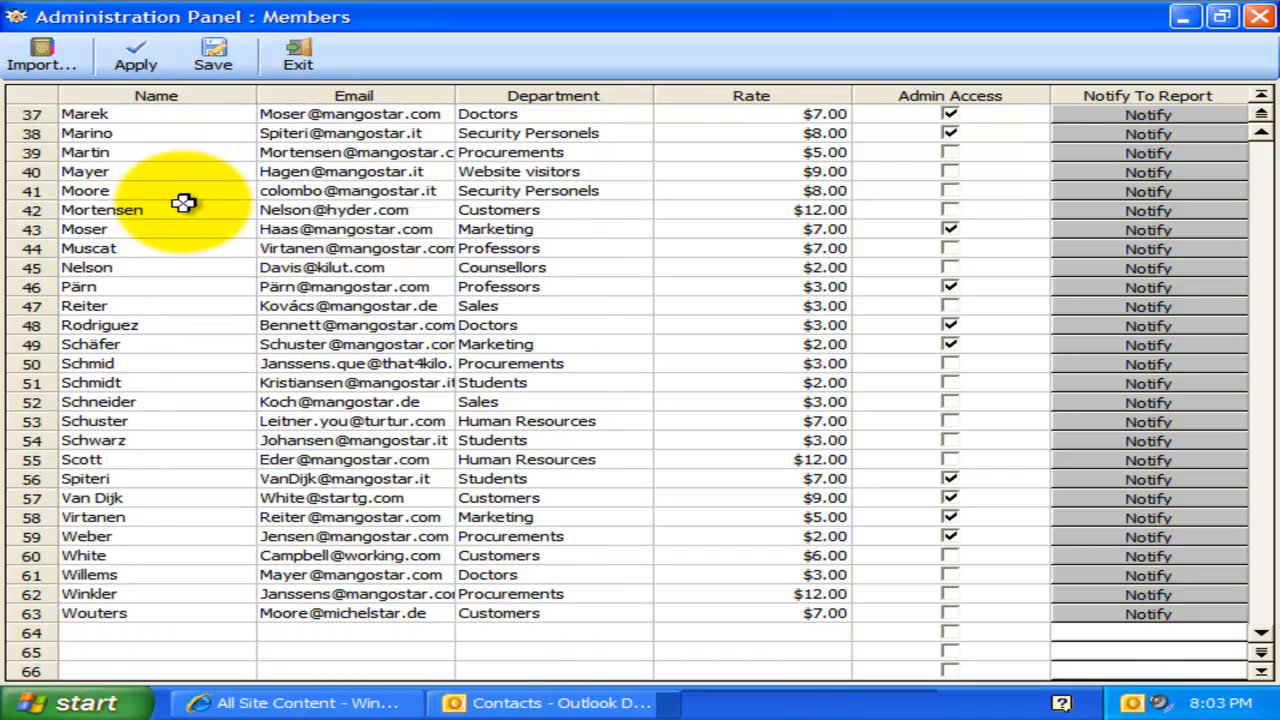
{"action": "scroll", "scroll_direction": "up", "scroll_amount": 3}
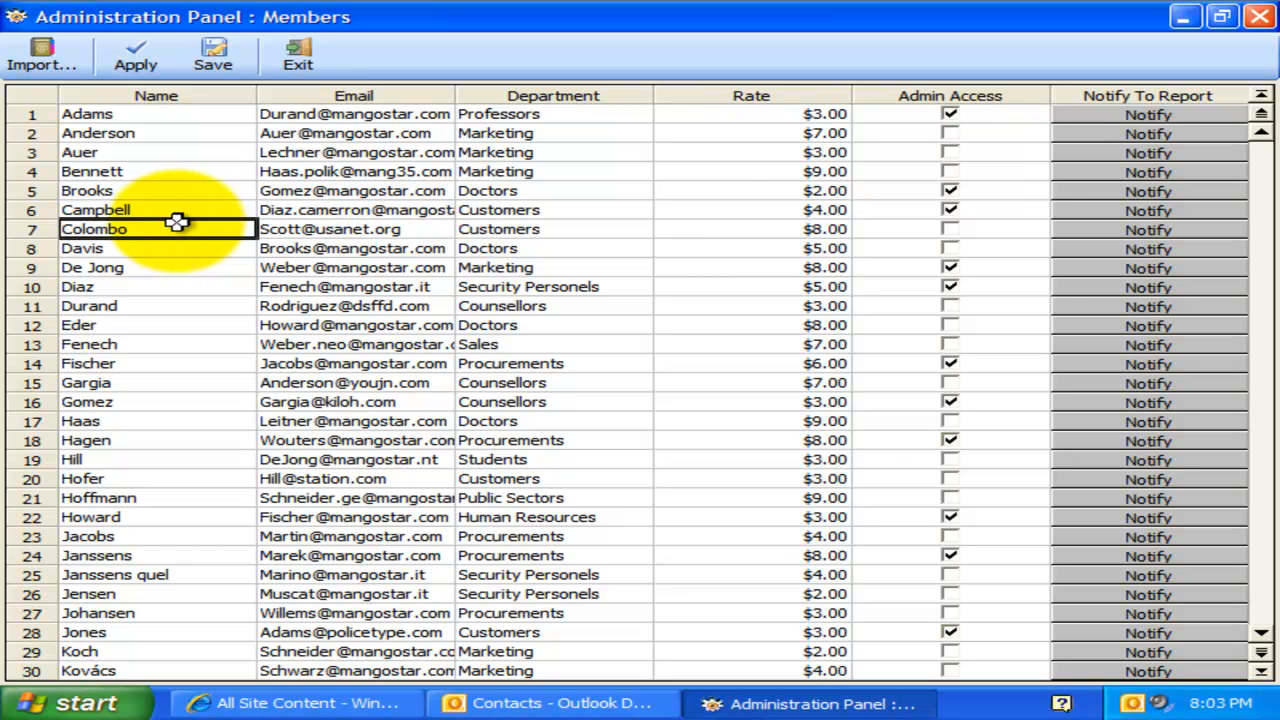
{"action": "left_click", "coordinate": [355, 383]}
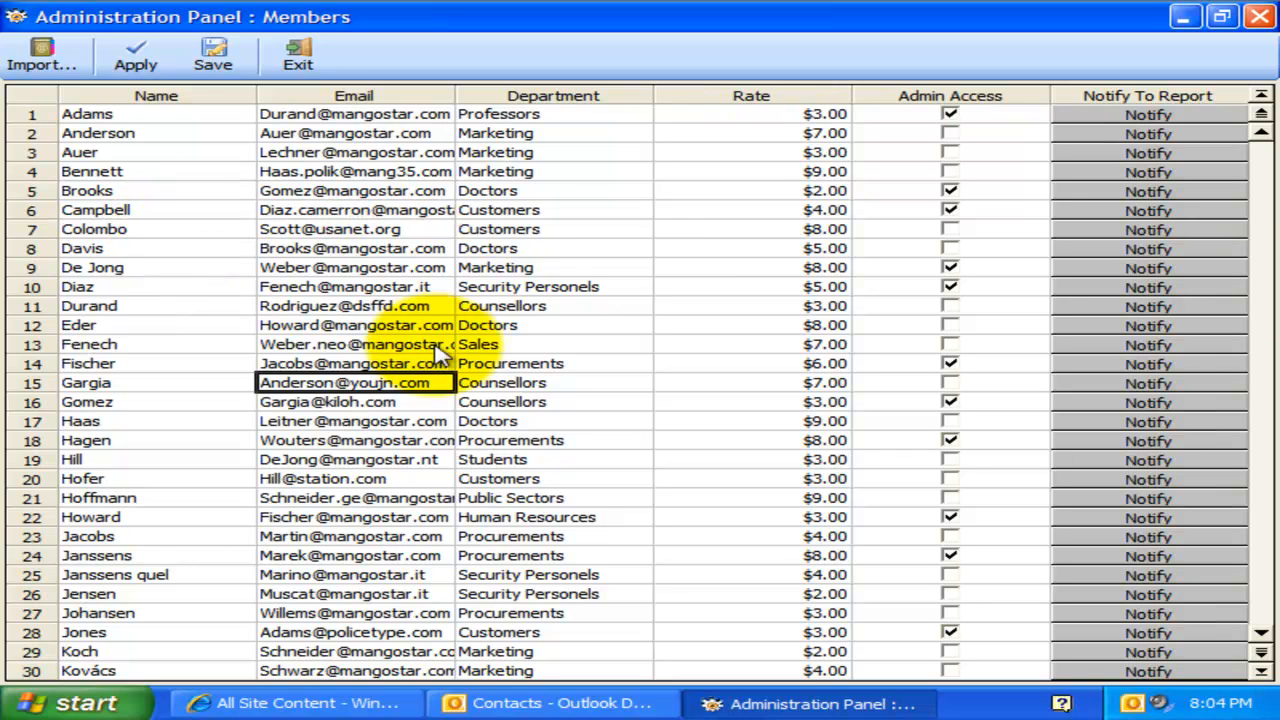
{"action": "mouse_move", "coordinate": [245, 360]}
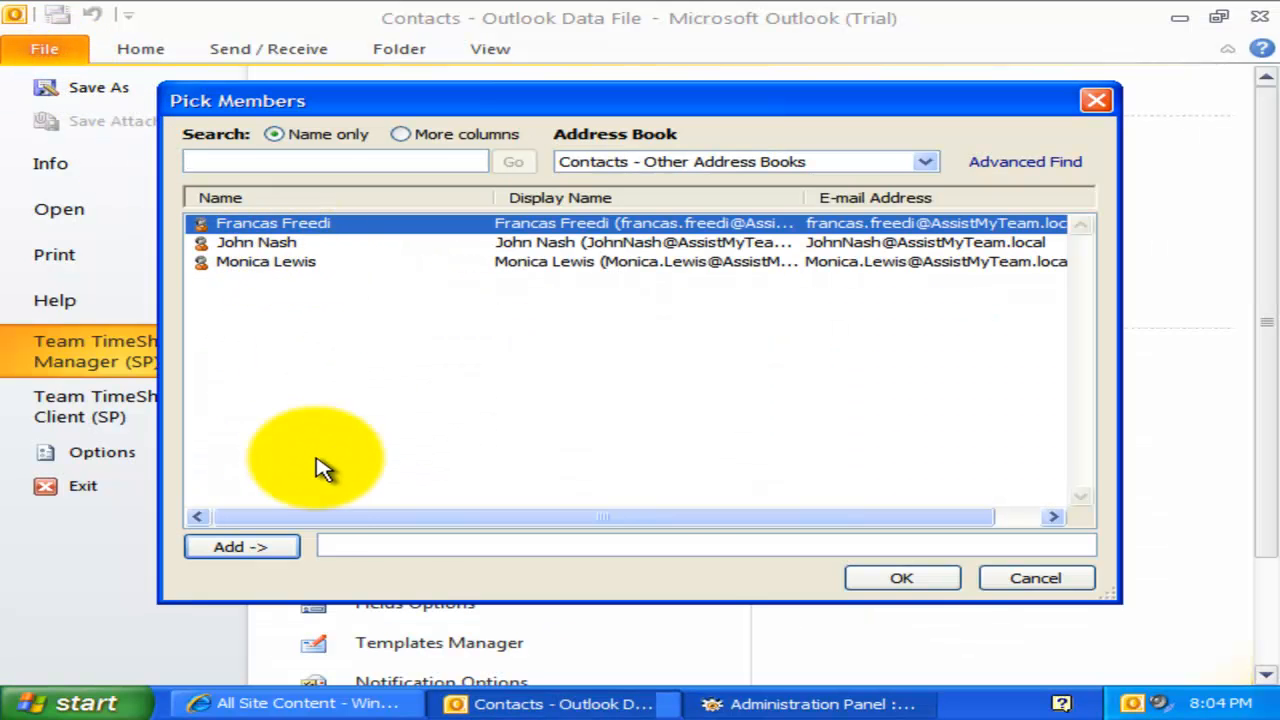
{"action": "left_click", "coordinate": [240, 546]}
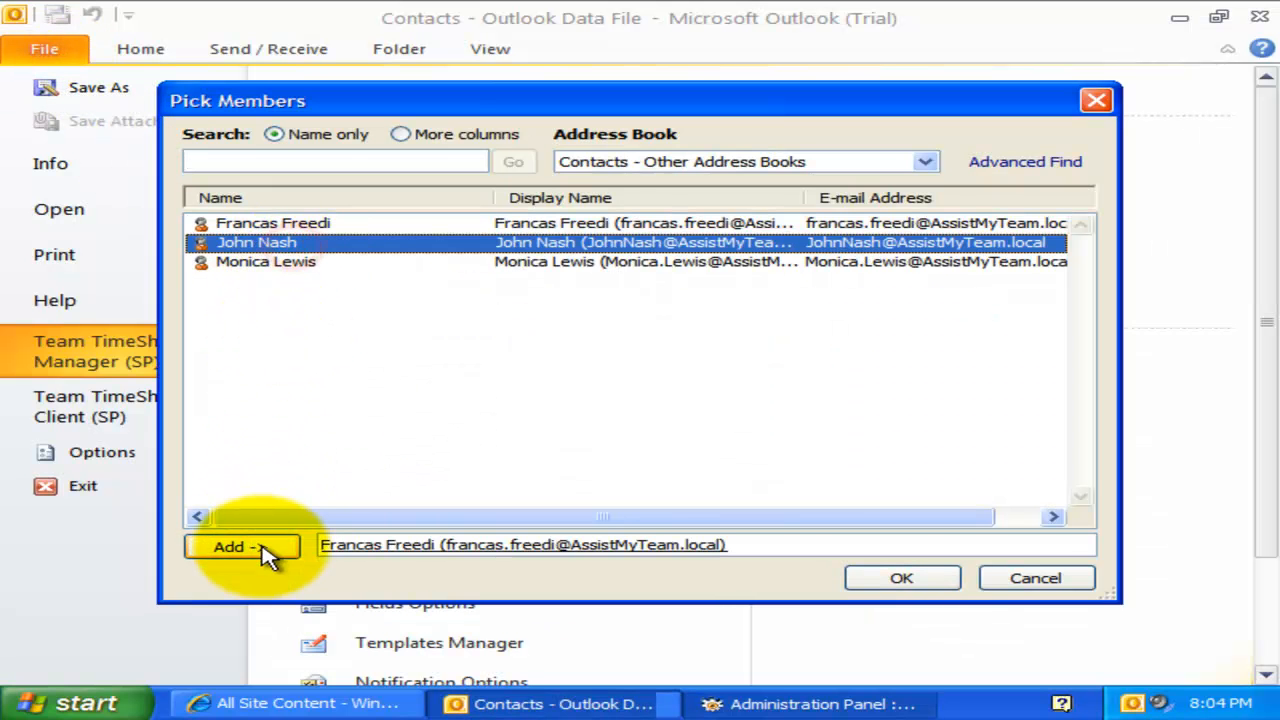
{"action": "left_click", "coordinate": [240, 546]}
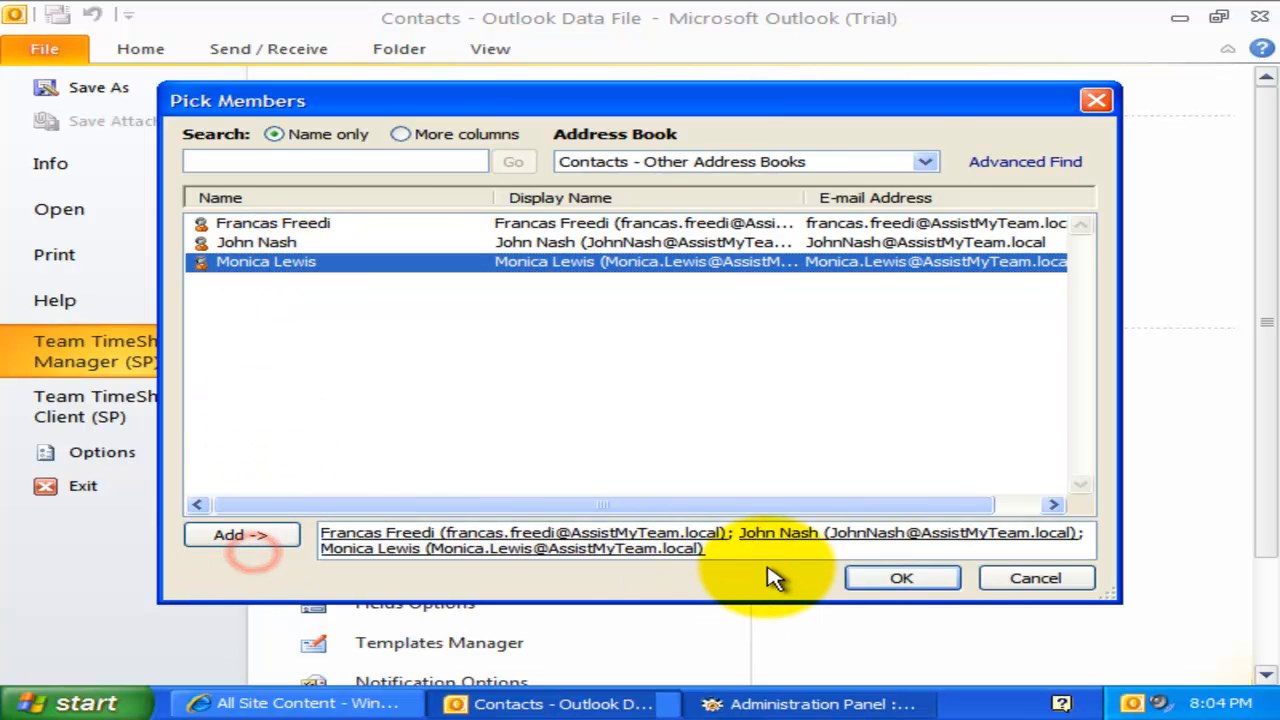
{"action": "left_click", "coordinate": [900, 578]}
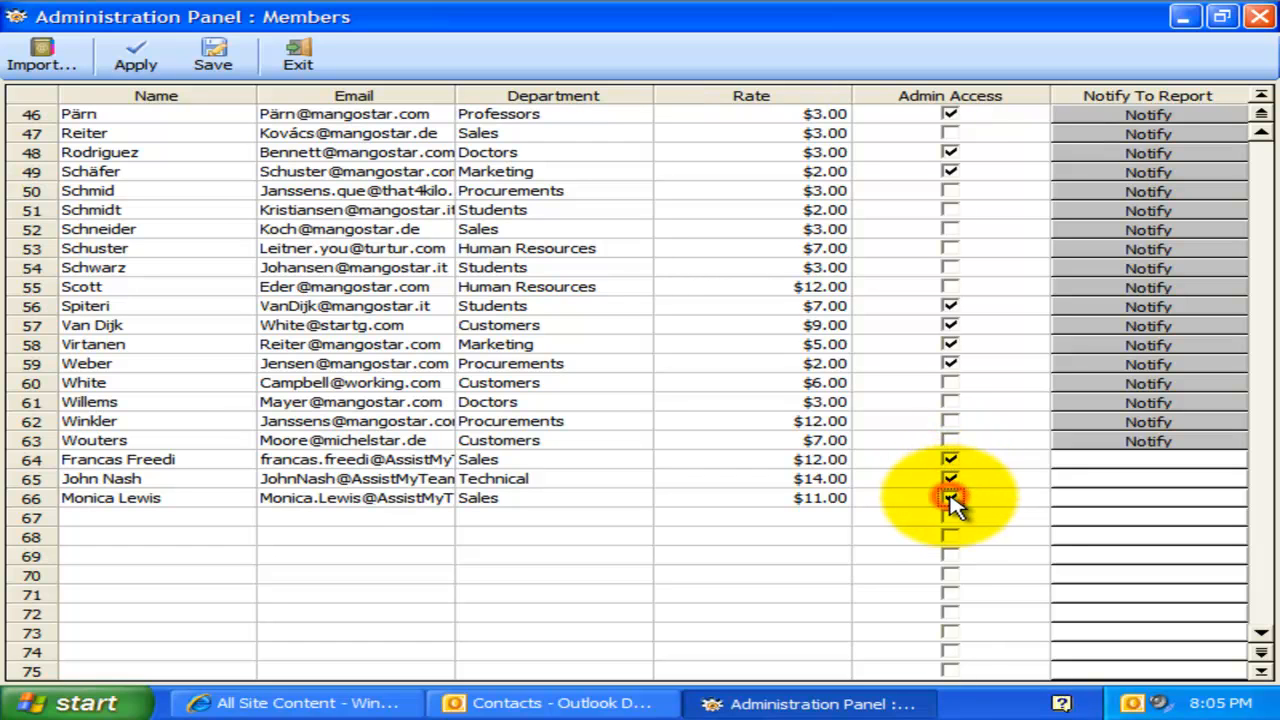
{"action": "left_click", "coordinate": [949, 499]}
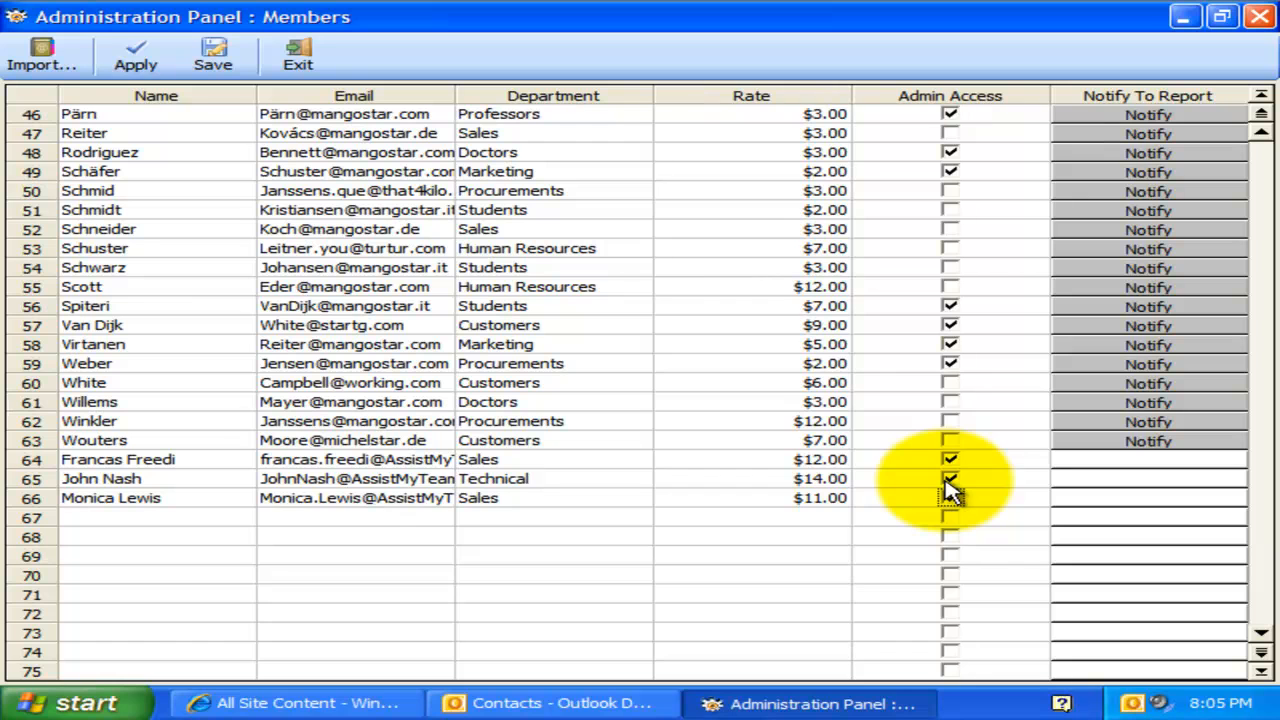
{"action": "left_click", "coordinate": [948, 497]}
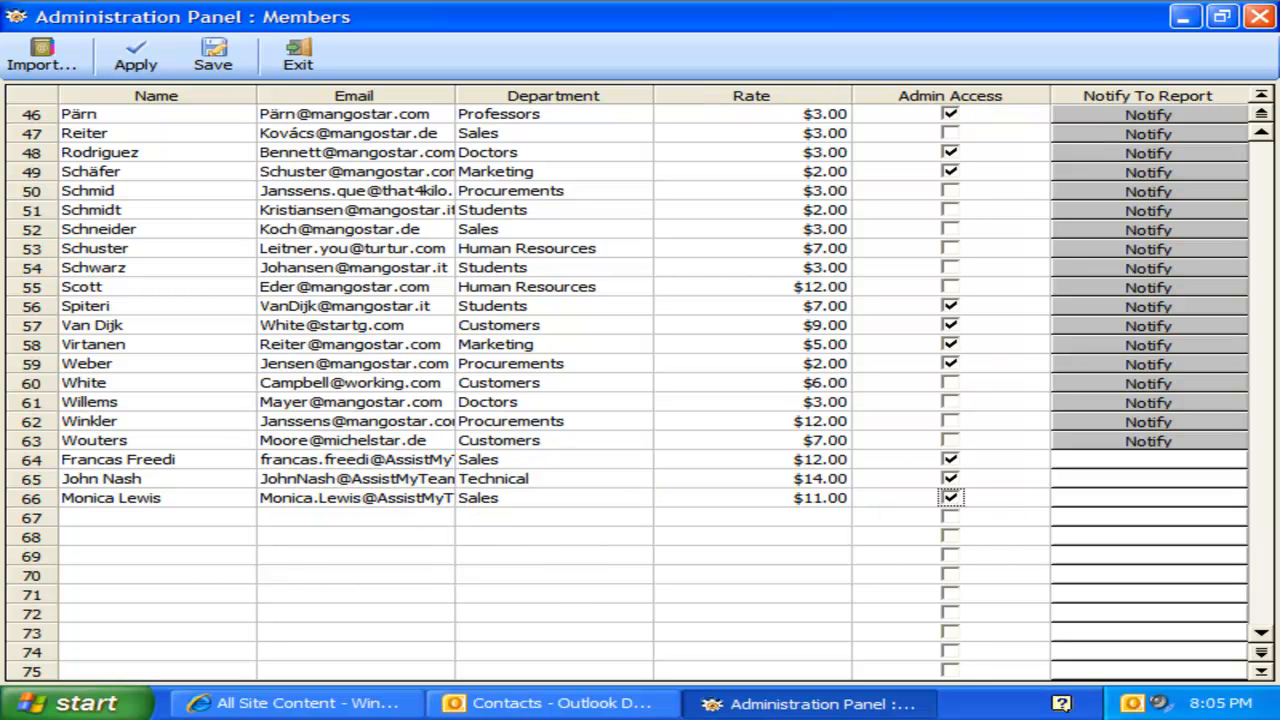
{"action": "scroll", "scroll_direction": "up", "scroll_amount": 3}
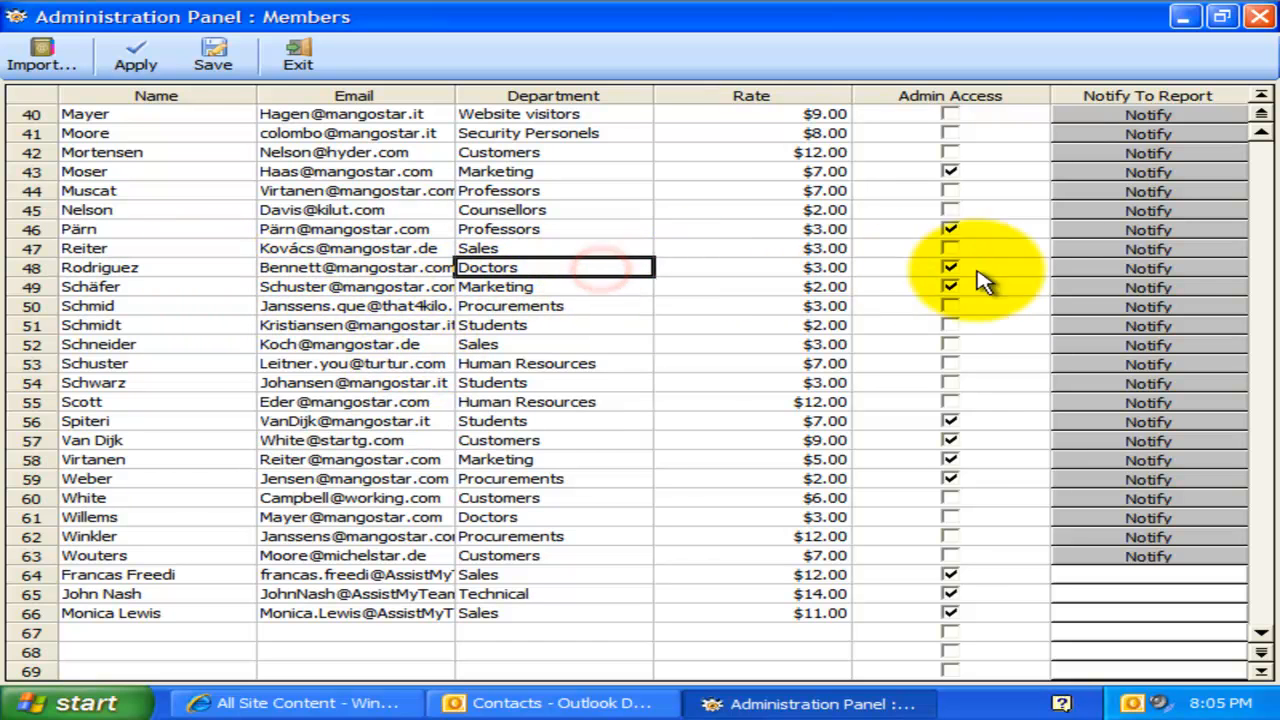
{"action": "mouse_move", "coordinate": [1145, 270]}
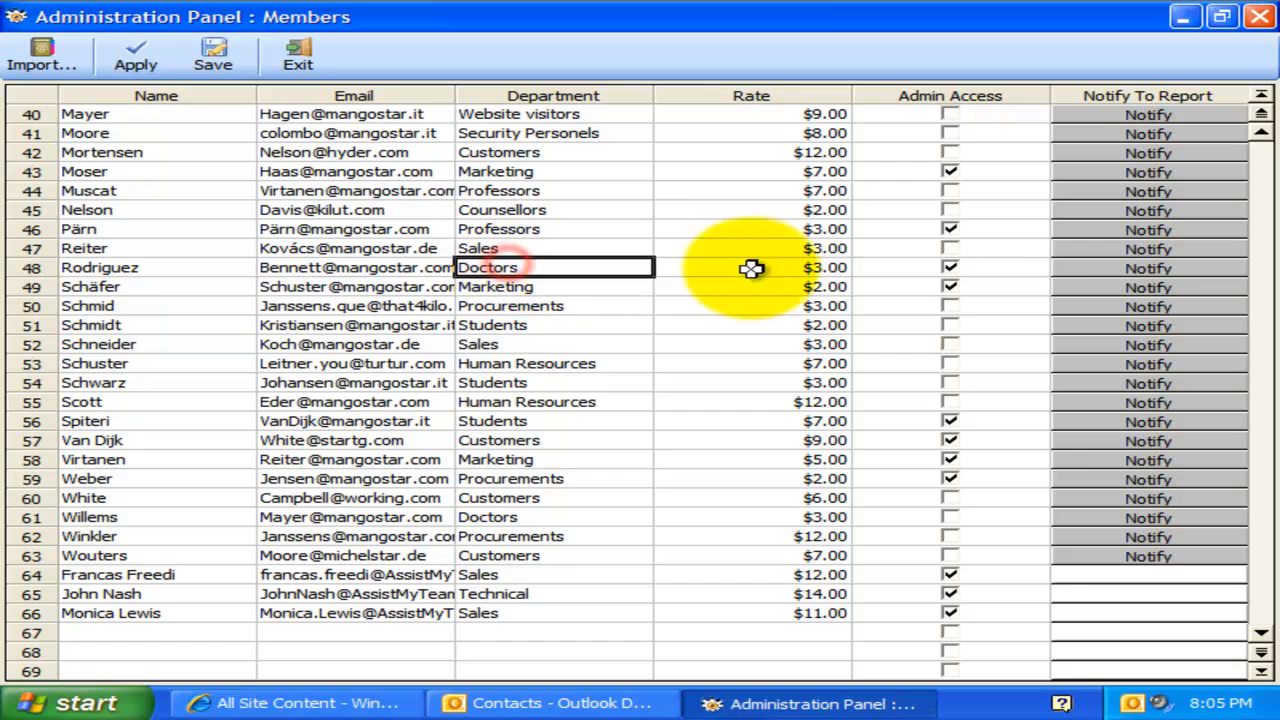
{"action": "left_click", "coordinate": [1148, 267]}
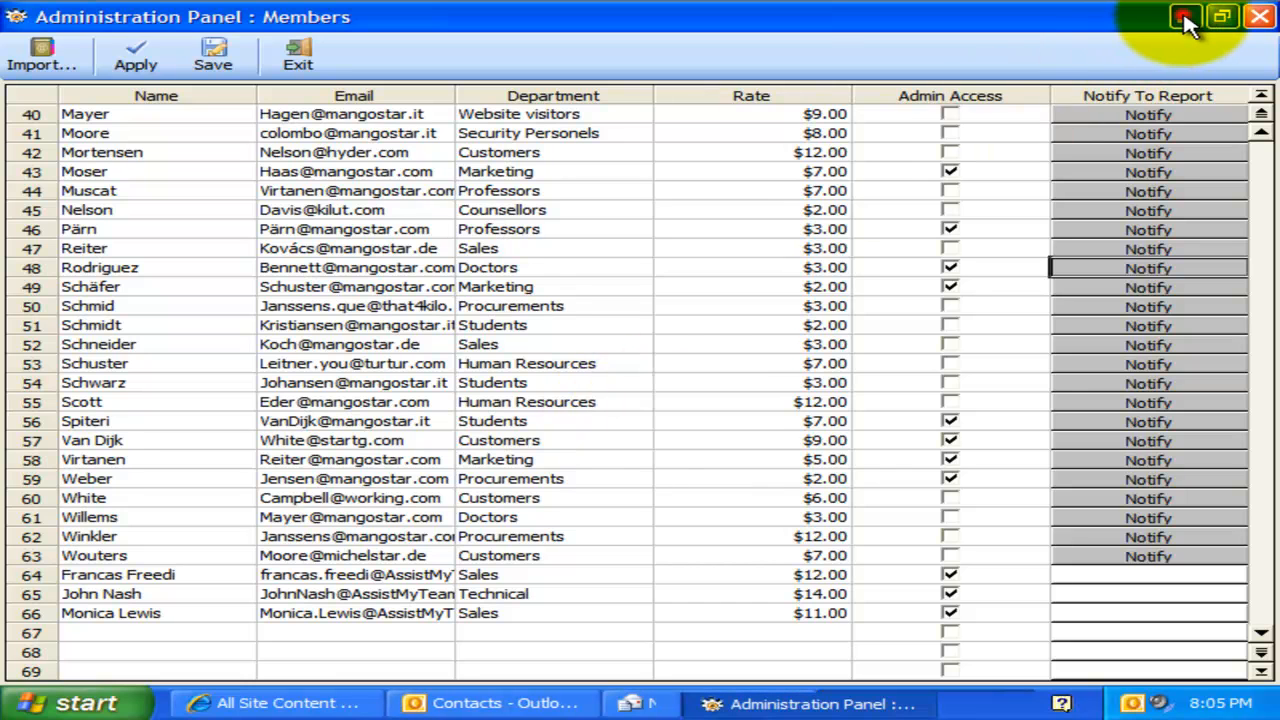
{"action": "left_click", "coordinate": [1147, 268]}
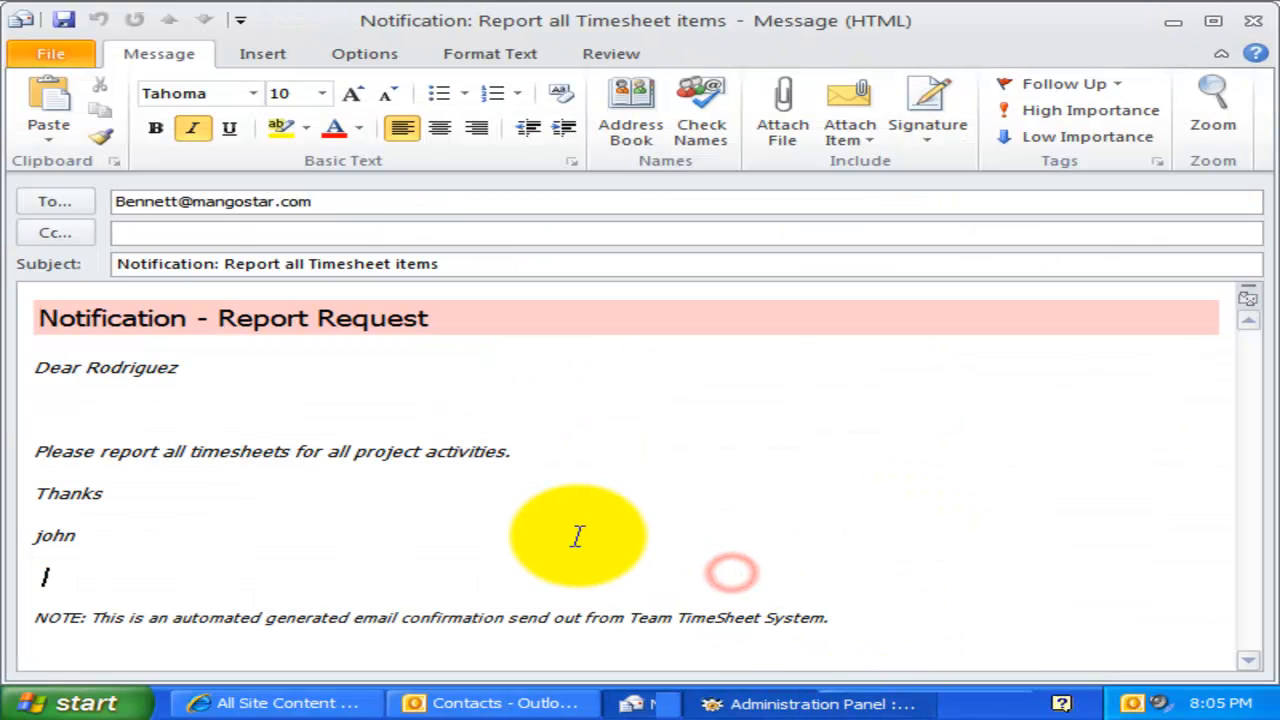
{"action": "left_click", "coordinate": [810, 703]}
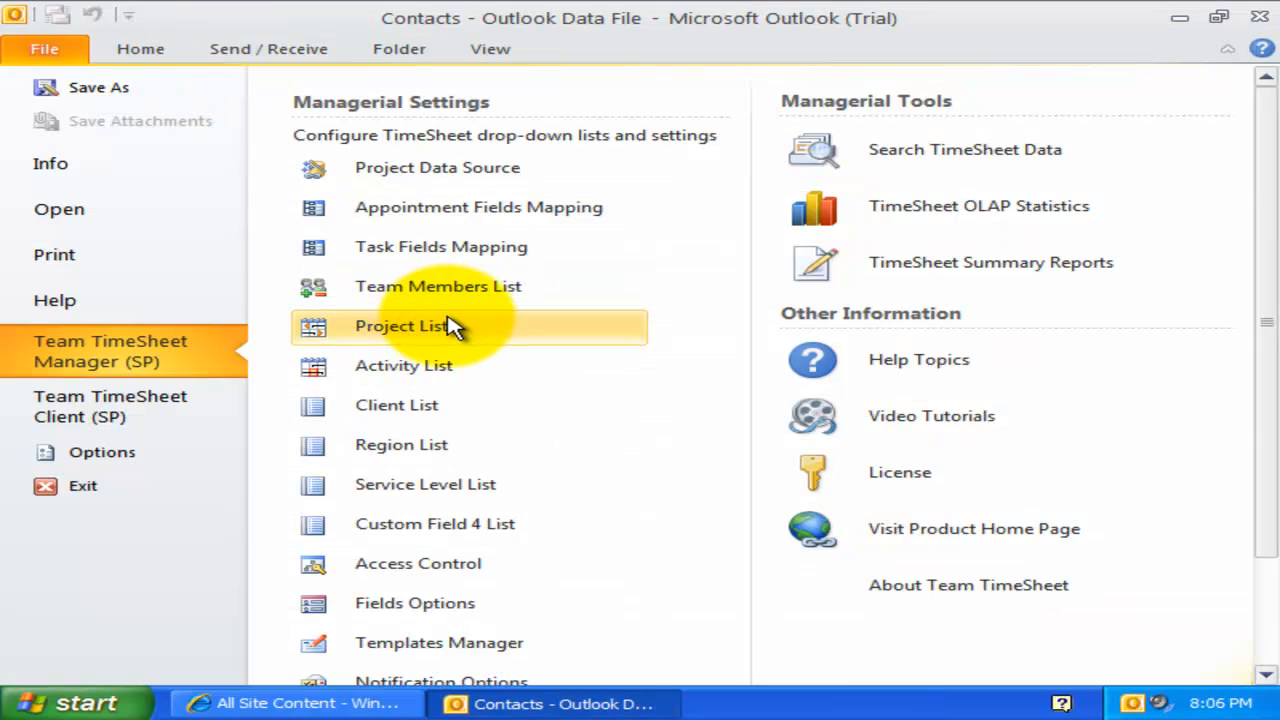
Open the Project List administration panel and start a 15th project entry.
{"action": "left_click", "coordinate": [403, 325]}
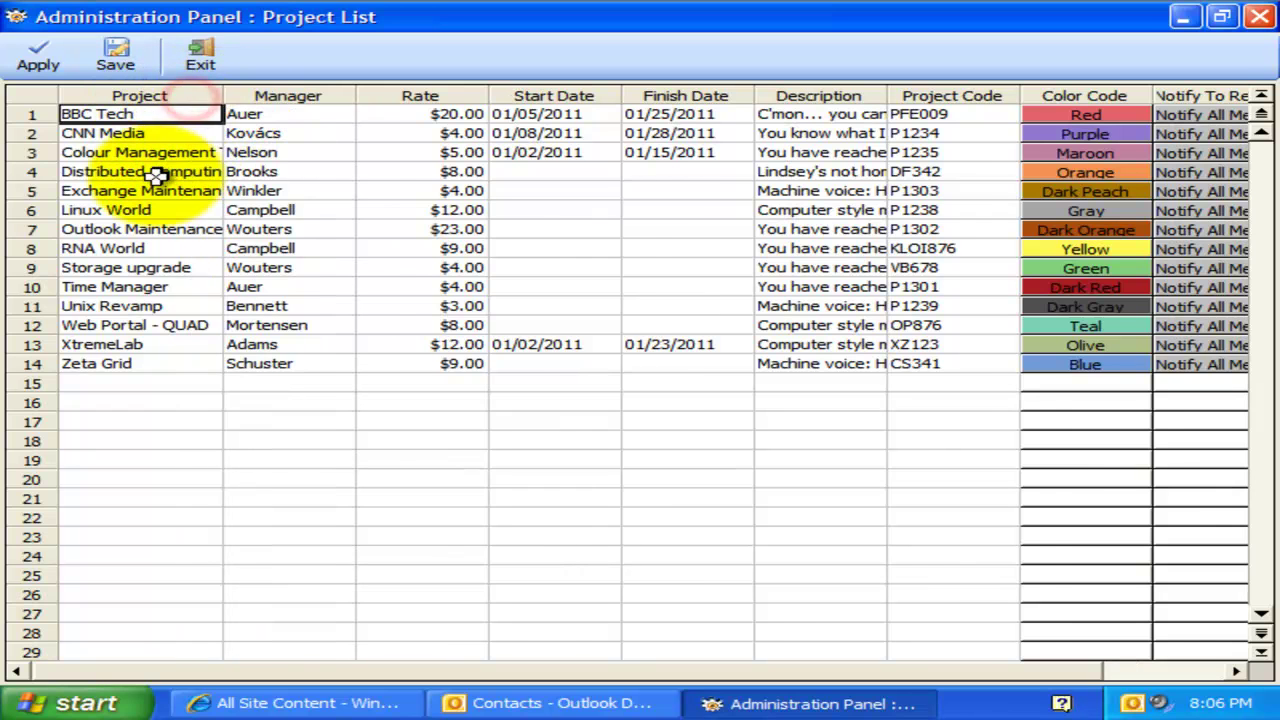
{"action": "left_click", "coordinate": [290, 209]}
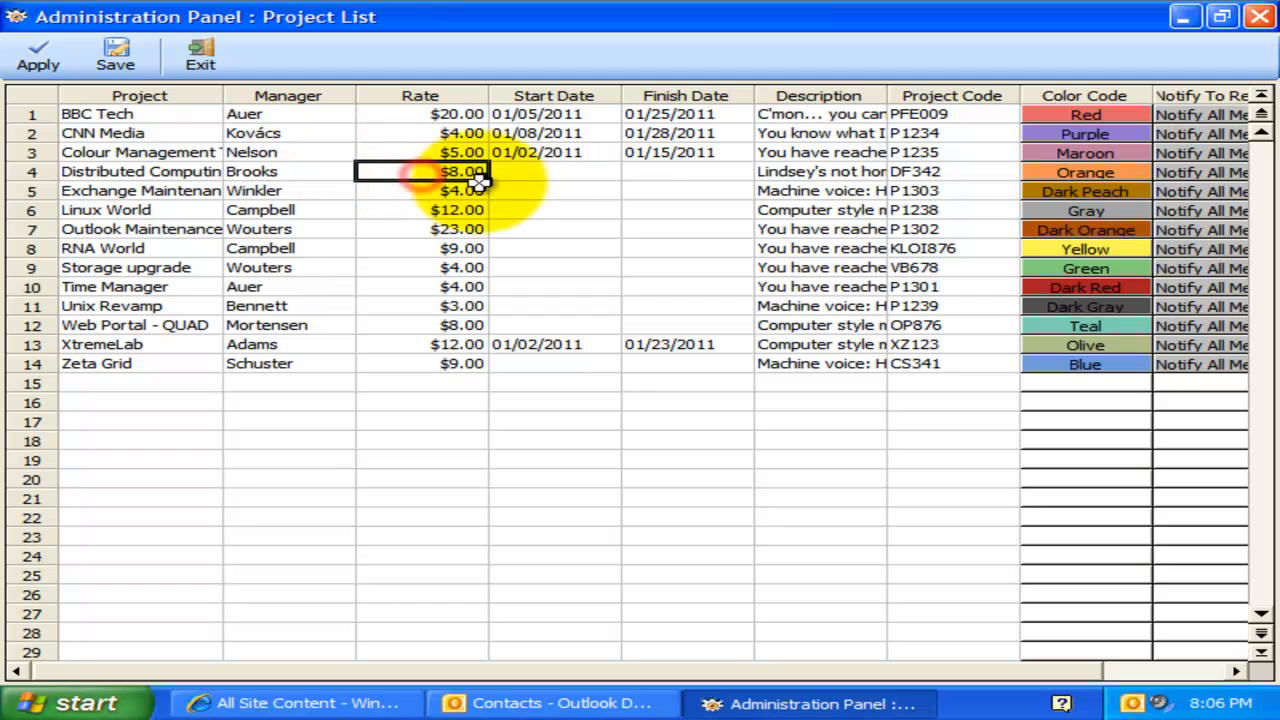
{"action": "left_click", "coordinate": [553, 171]}
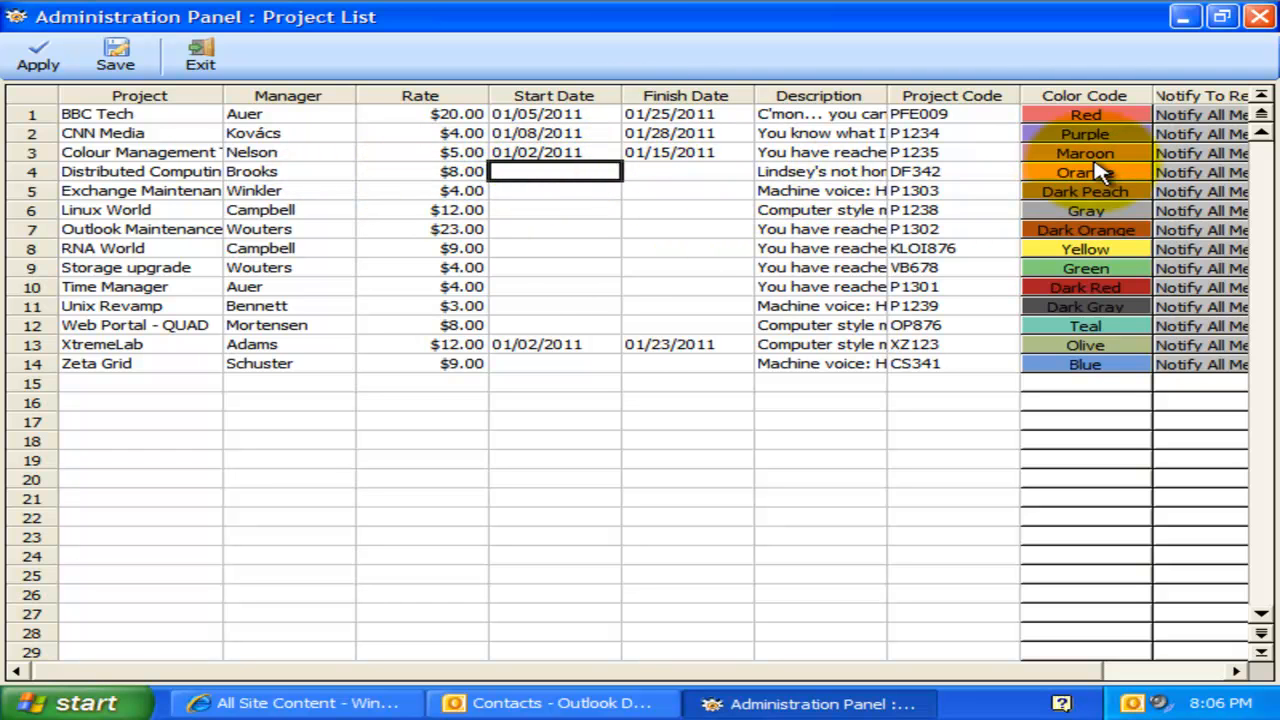
{"action": "mouse_move", "coordinate": [810, 373]}
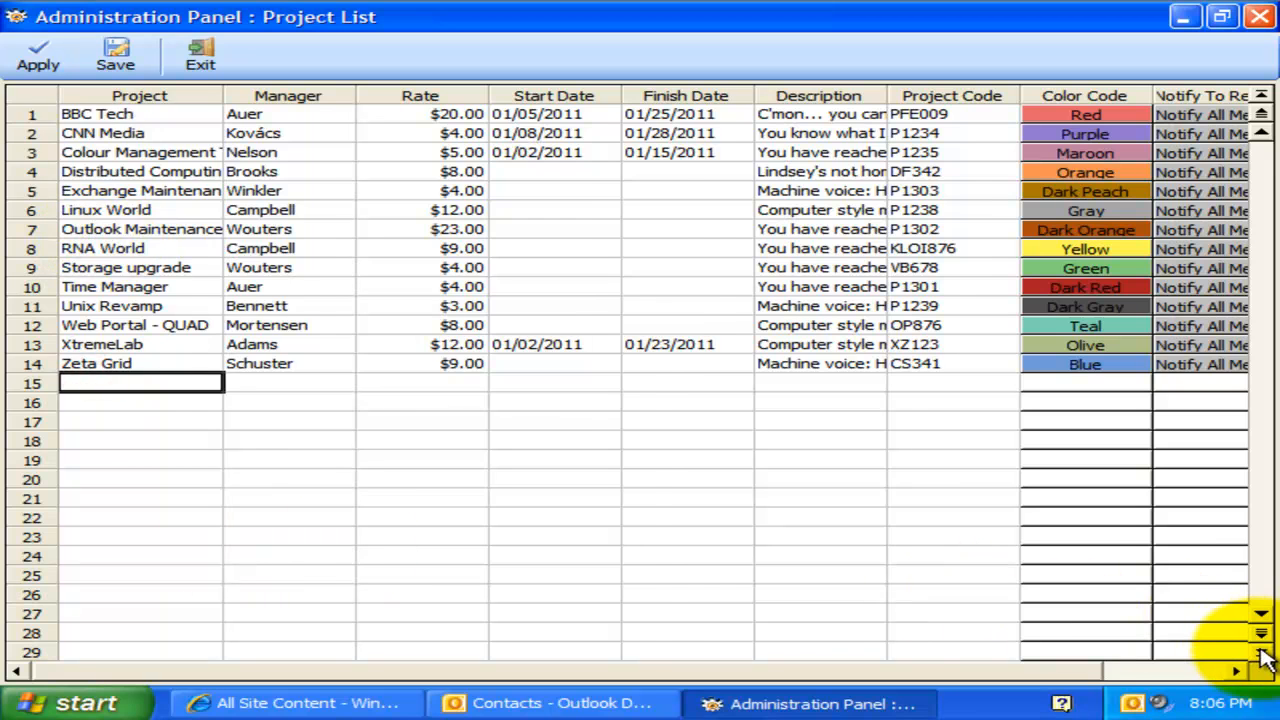
{"action": "left_click", "coordinate": [1262, 658]}
{"action": "type", "text": "3C"}
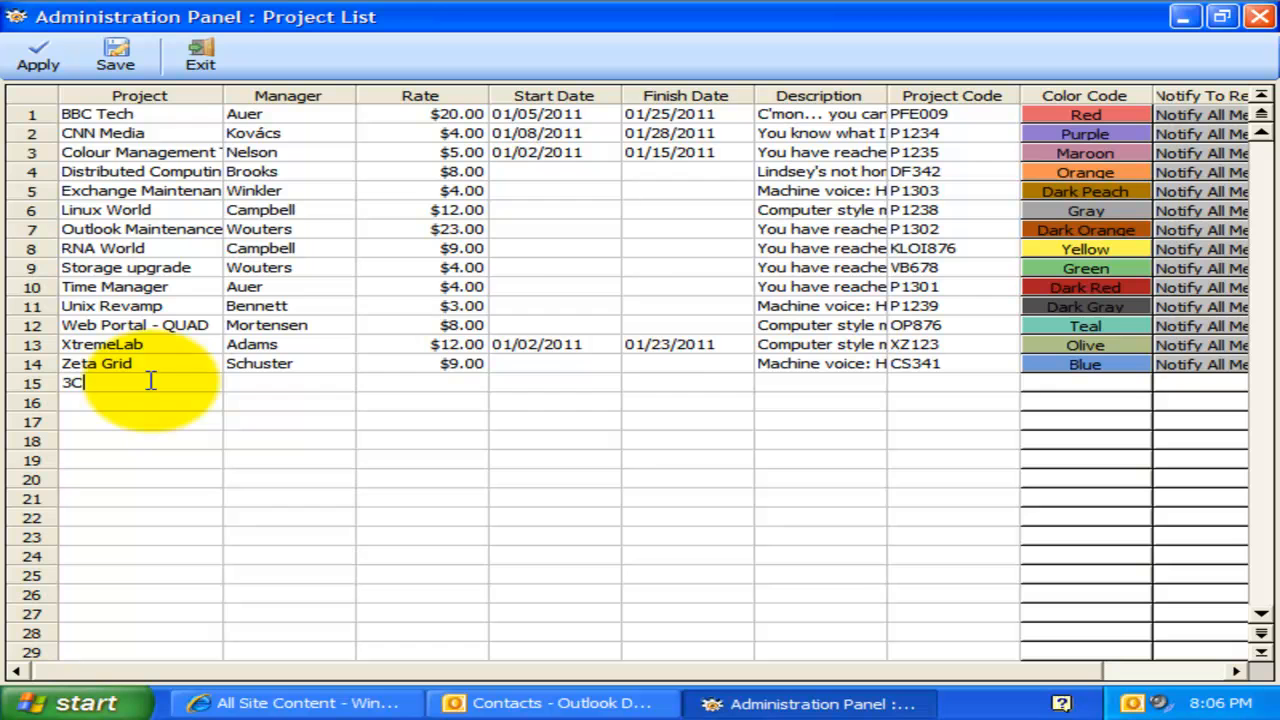
Give project 3C manager Durand, a $20.00 rate and start date 01/10/2011.
{"action": "left_click", "coordinate": [288, 382]}
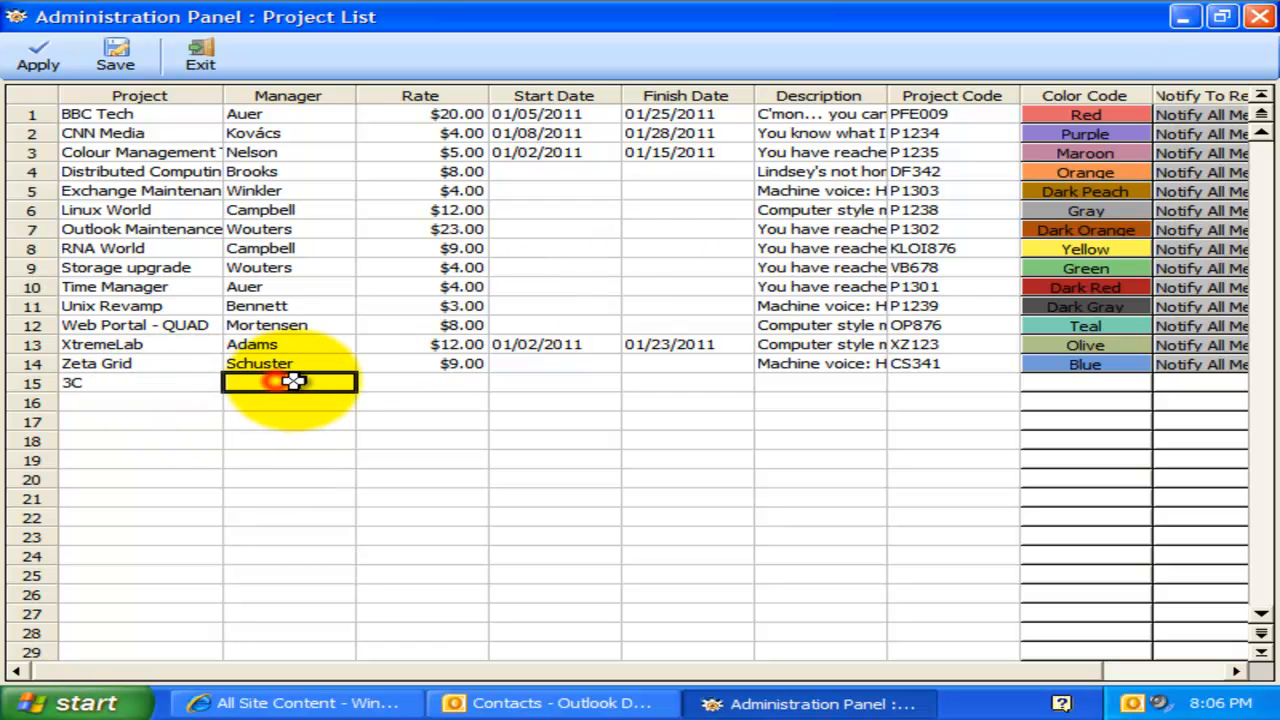
{"action": "left_click", "coordinate": [342, 383]}
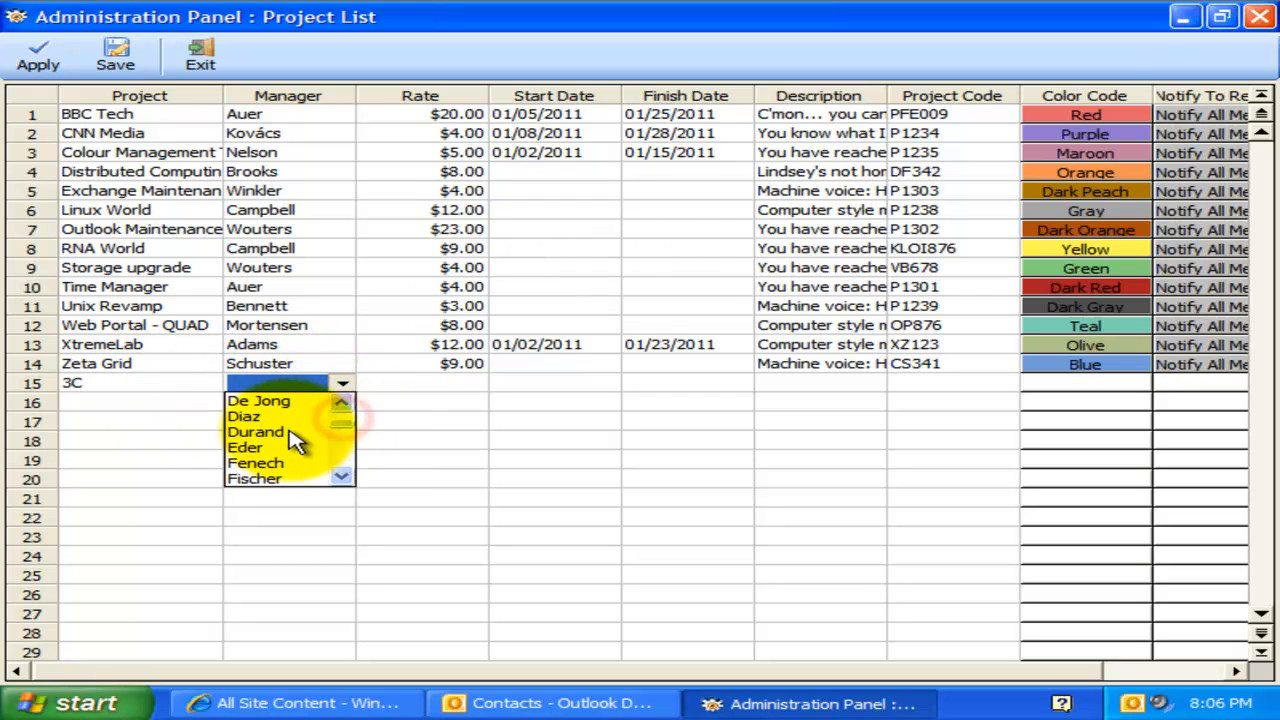
{"action": "left_click", "coordinate": [256, 431]}
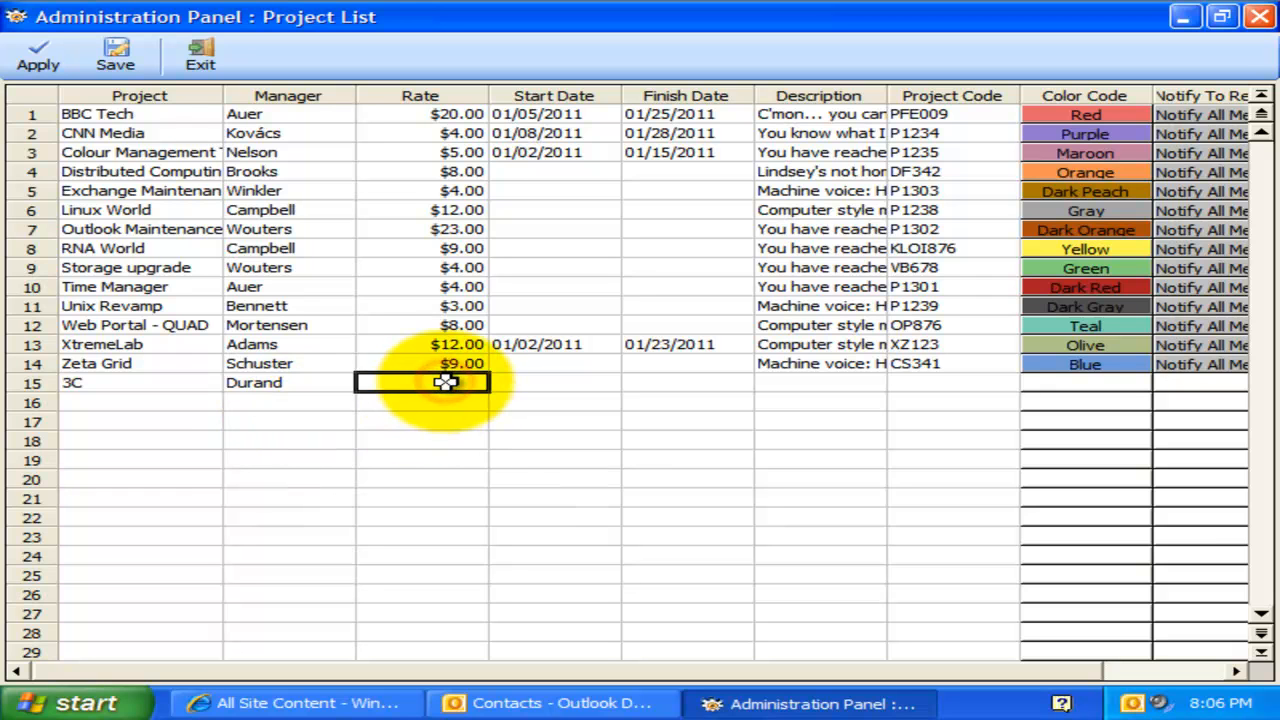
{"action": "type", "text": "$2.00"}
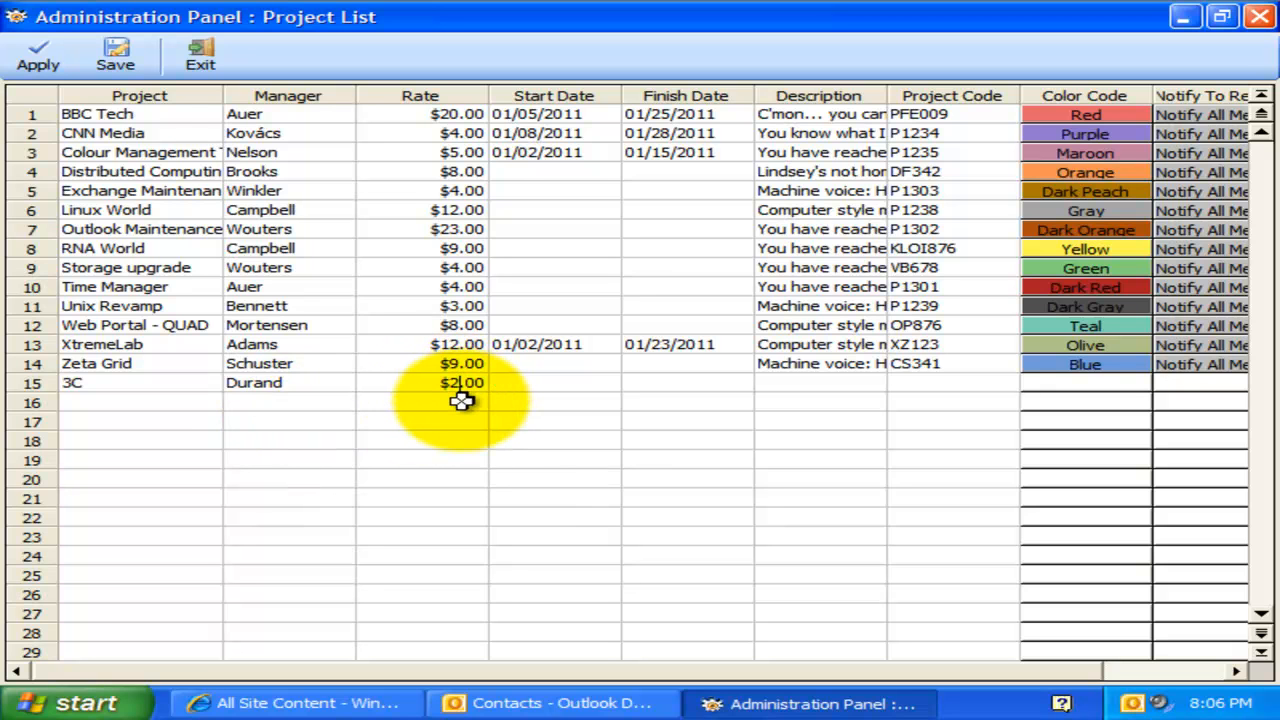
{"action": "left_click", "coordinate": [553, 383]}
{"action": "type", "text": "01/10/2011"}
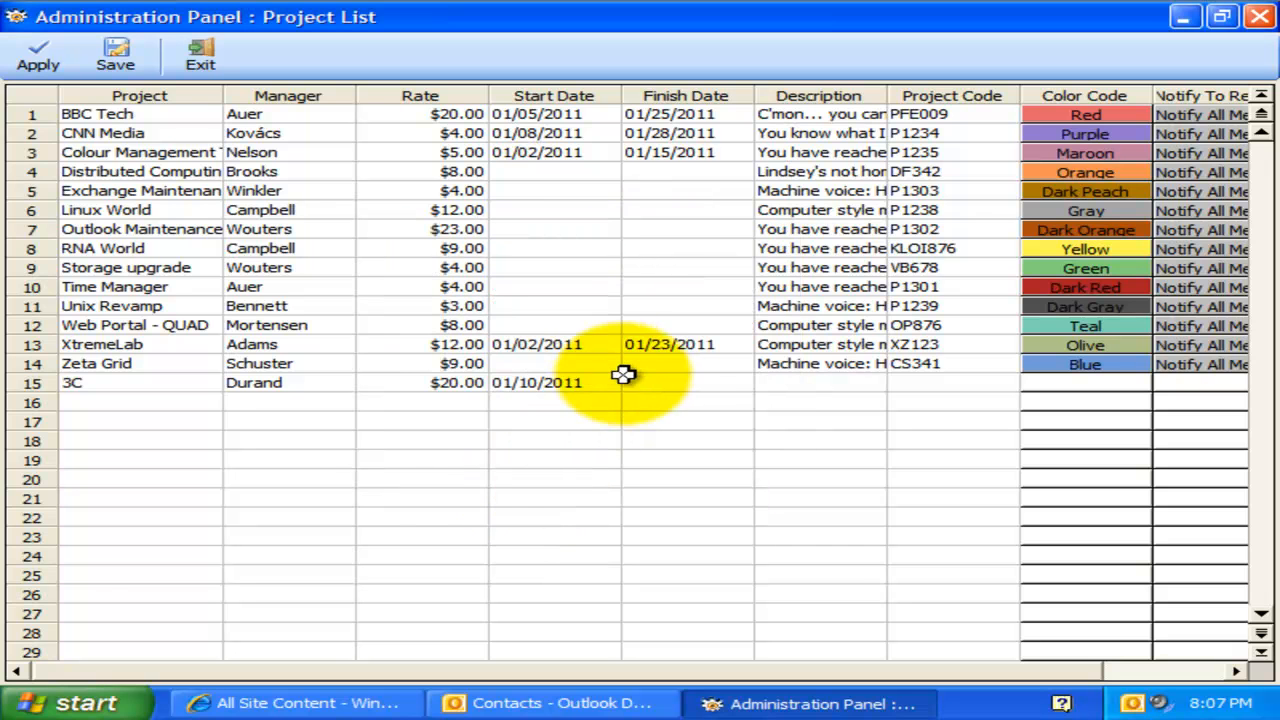
Set project 3C's finish date to 02/16/2011.
{"action": "left_click", "coordinate": [686, 382]}
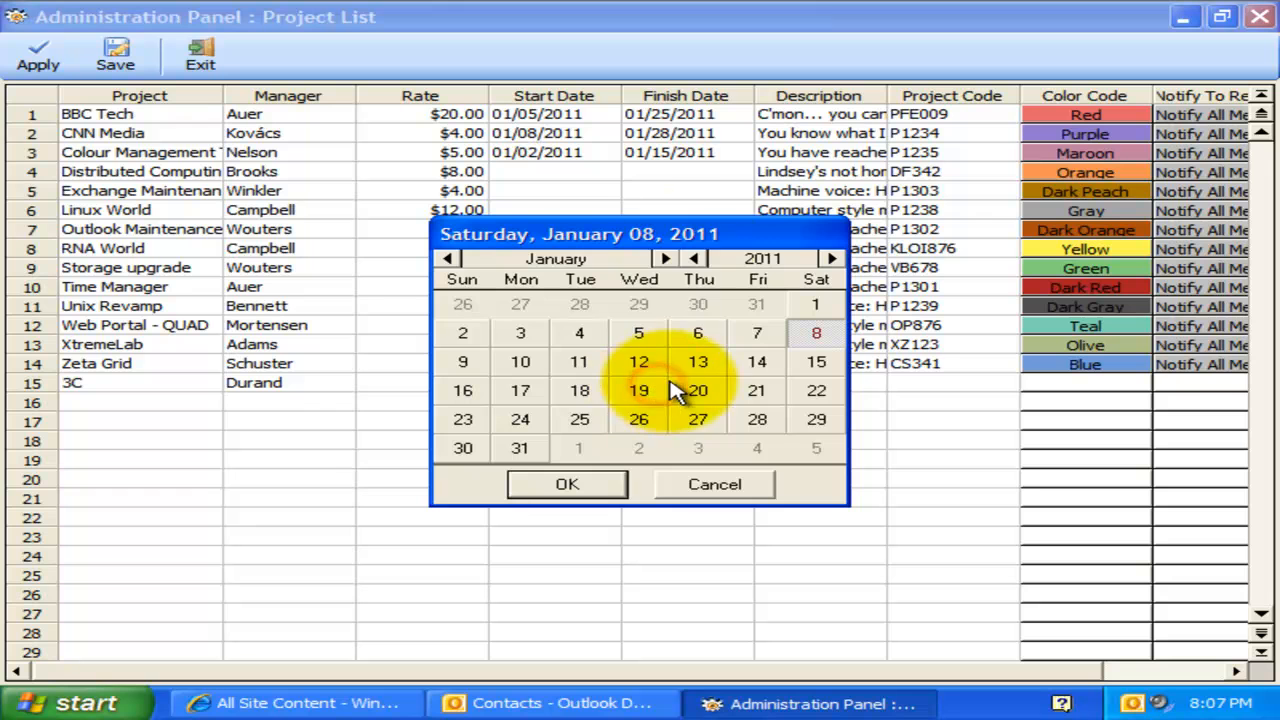
{"action": "left_click", "coordinate": [665, 259]}
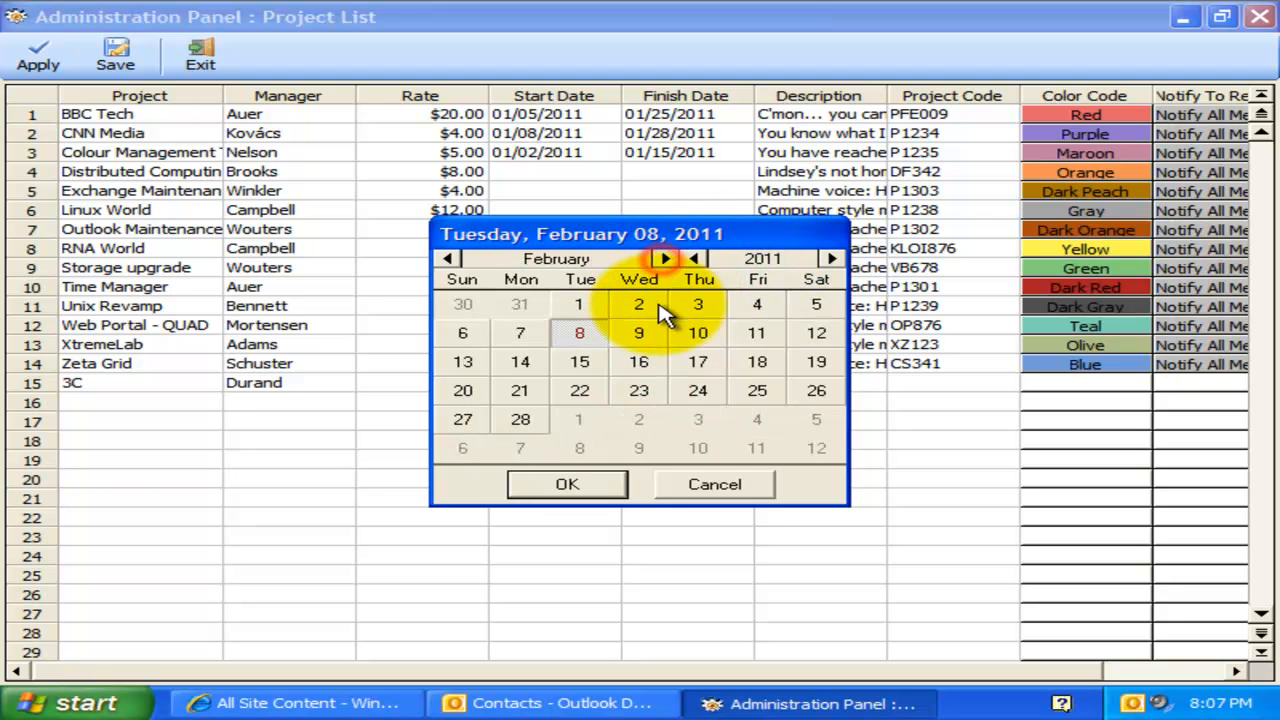
{"action": "left_click", "coordinate": [567, 484]}
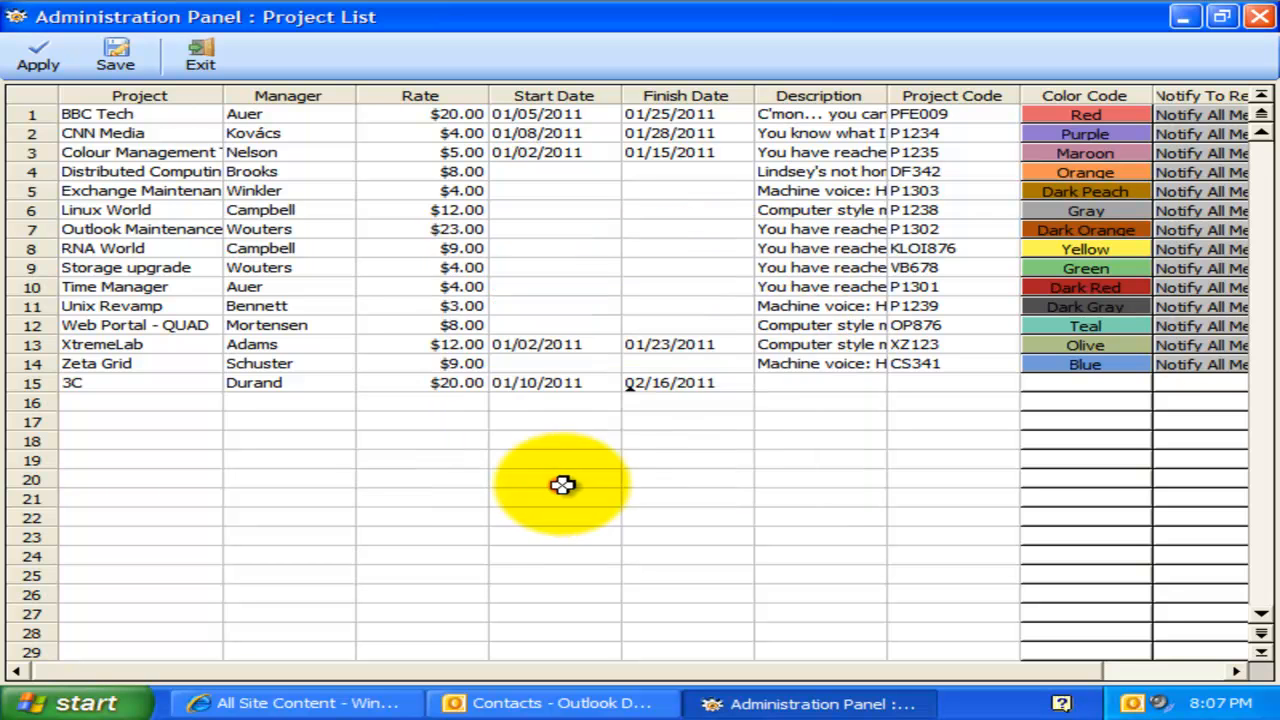
Enter the Real Estate Project description and project code R450 for 3C.
{"action": "left_click", "coordinate": [818, 382]}
{"action": "type", "text": "Real Estate Proj"}
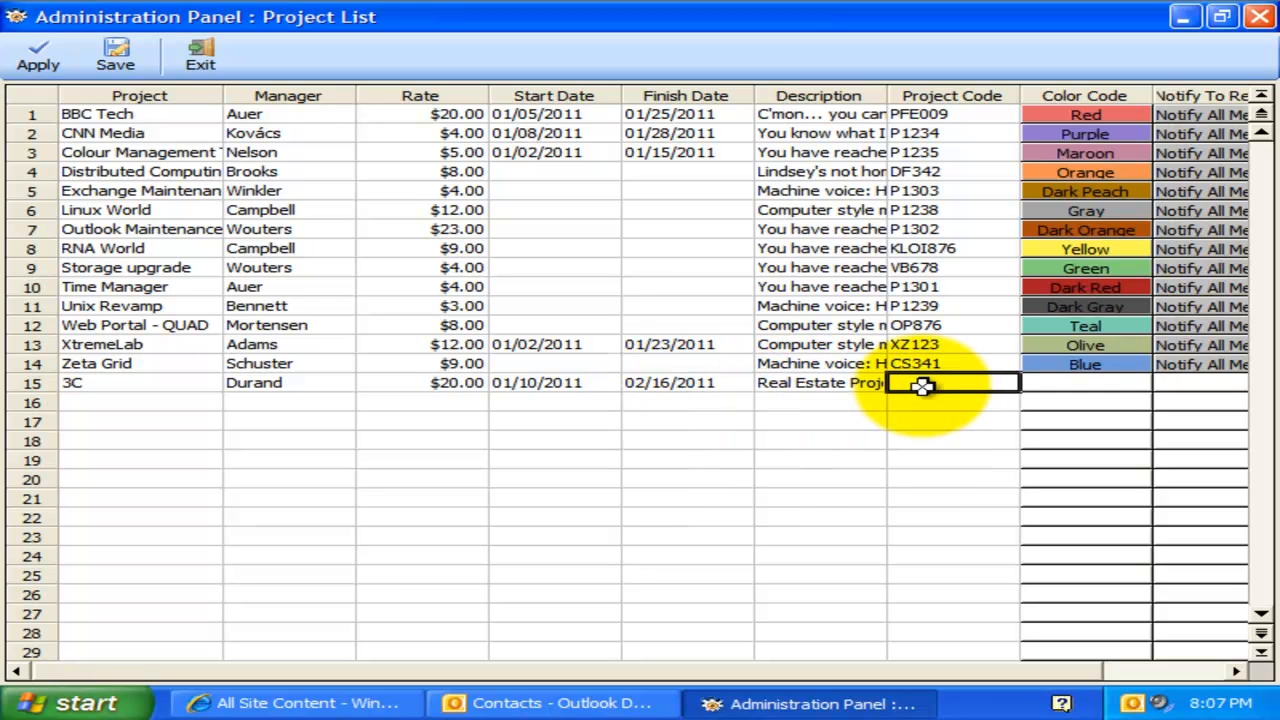
{"action": "type", "text": "R4"}
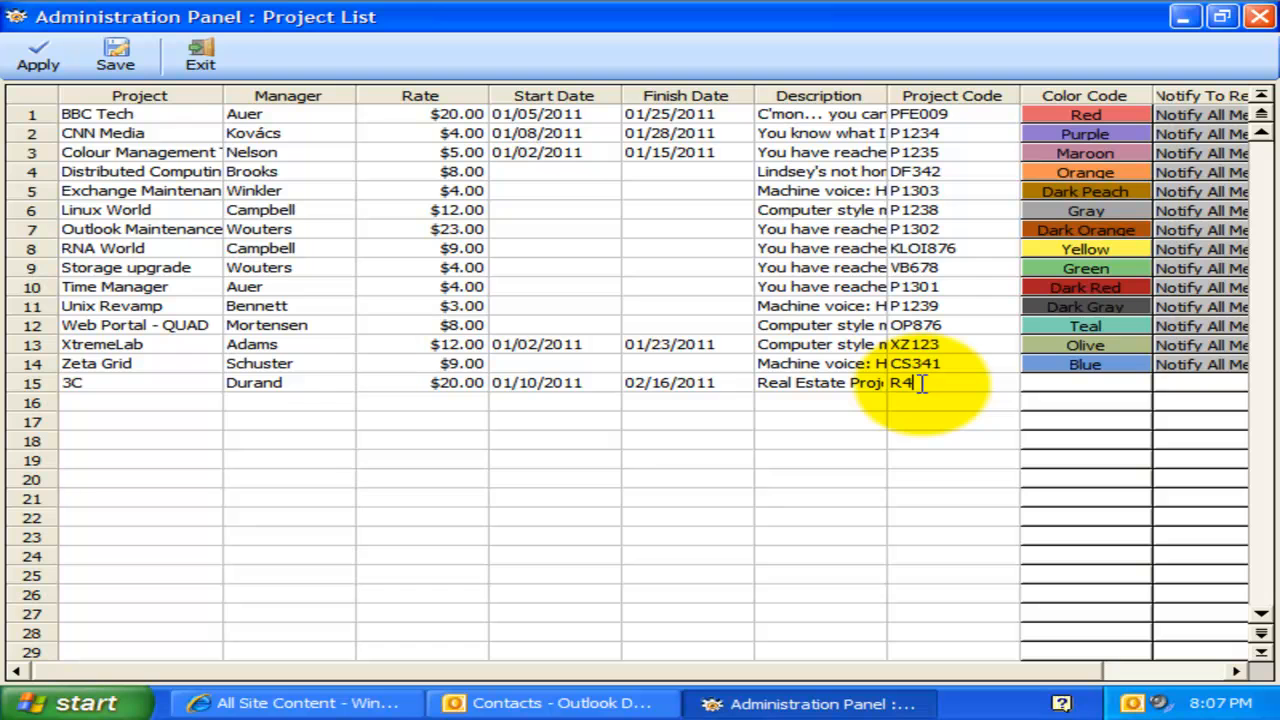
{"action": "type", "text": "50"}
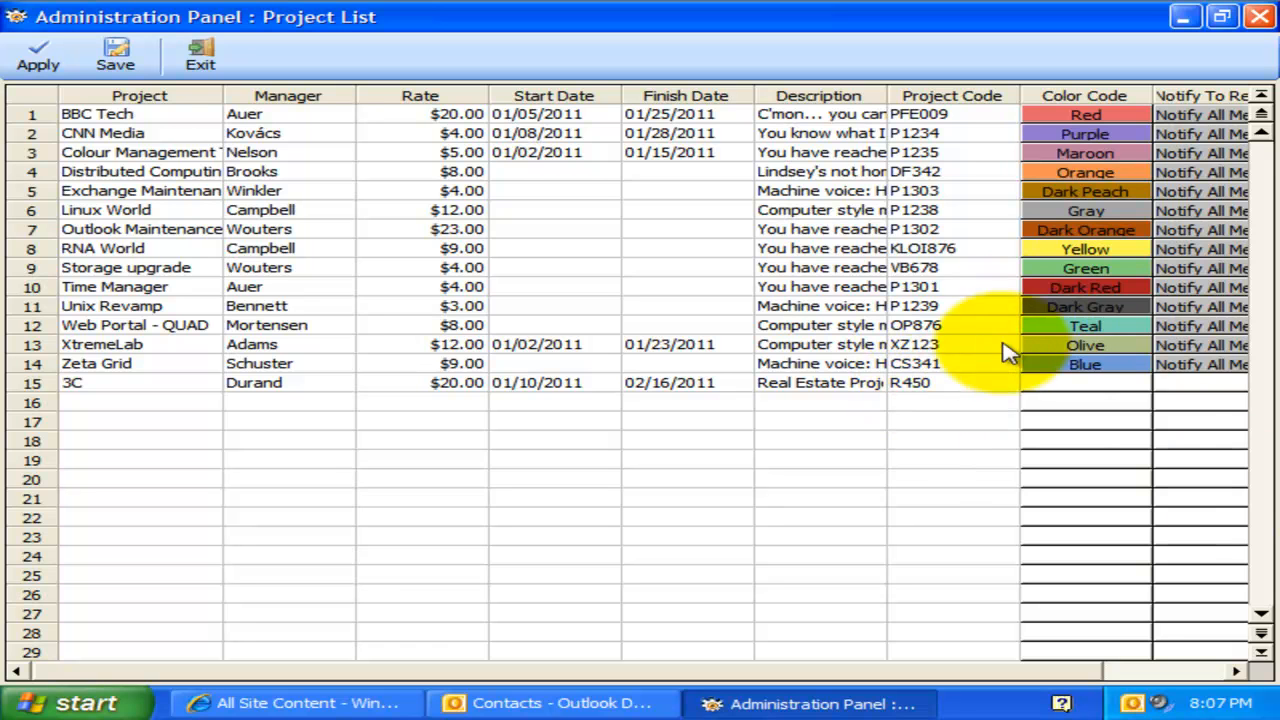
{"action": "left_click", "coordinate": [1084, 382]}
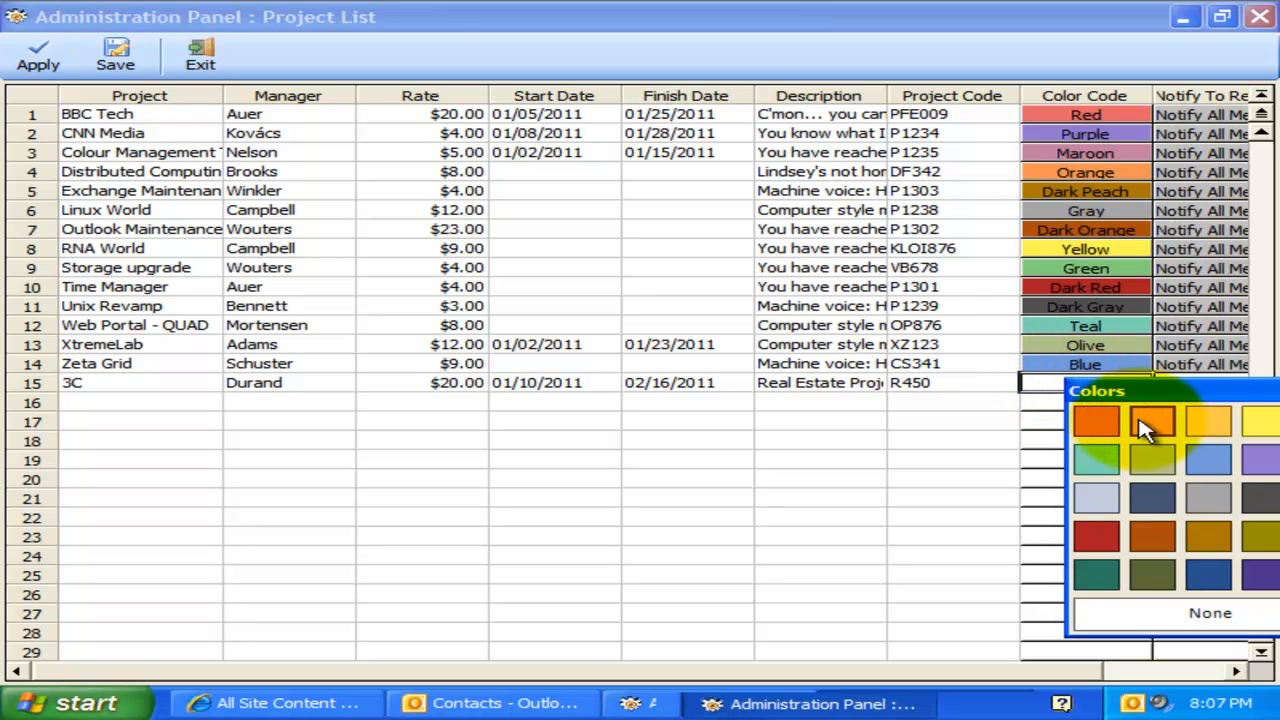
{"action": "mouse_move", "coordinate": [1150, 553]}
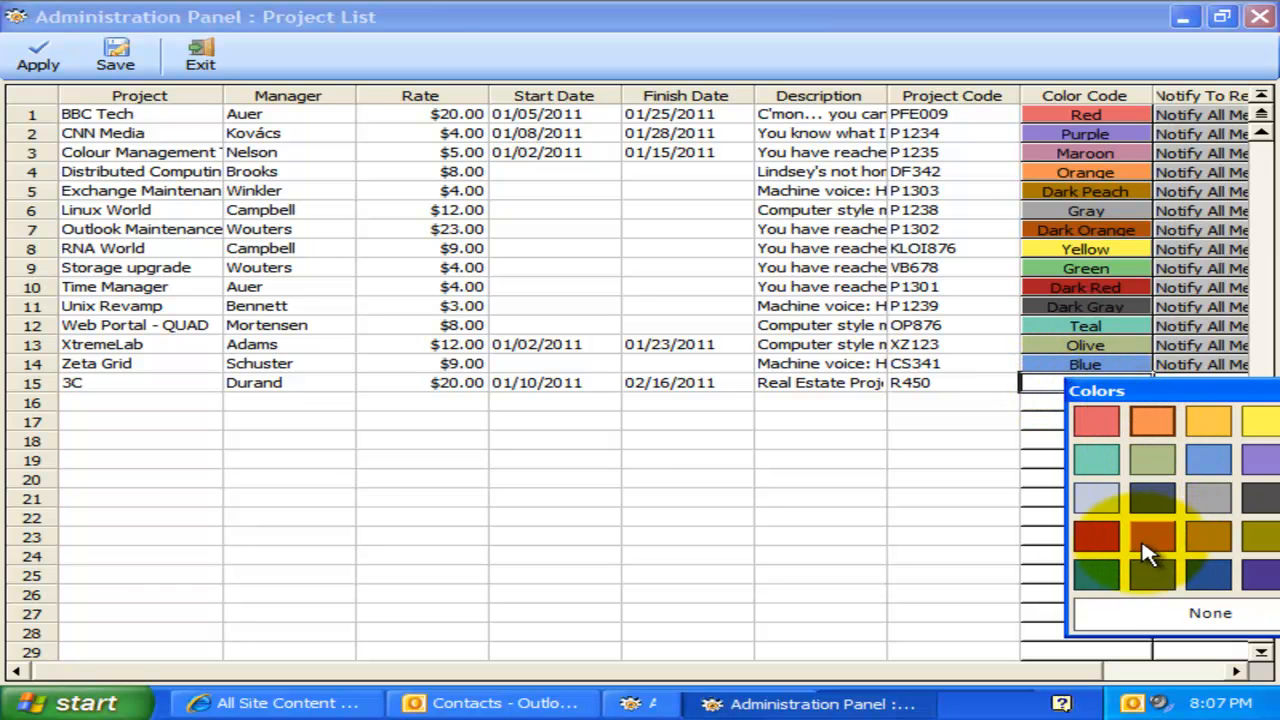
{"action": "mouse_move", "coordinate": [1210, 470]}
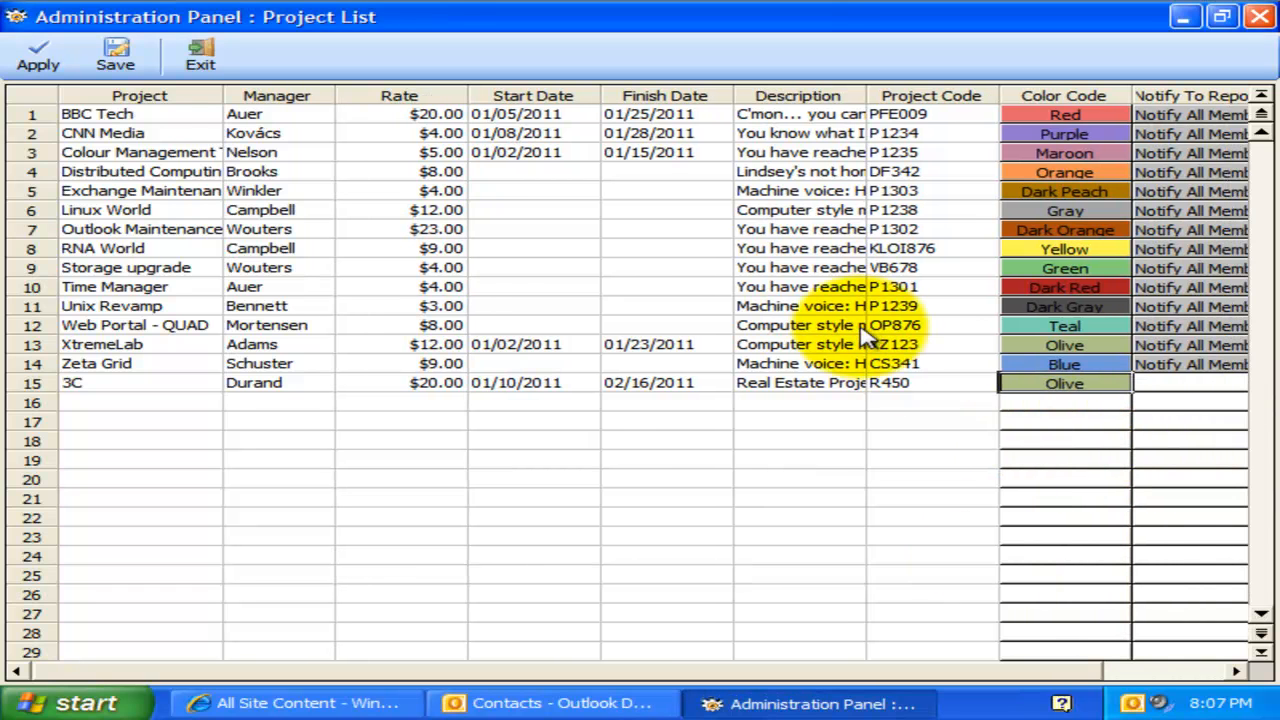
Choose Olive as project 3C's colour code.
{"action": "left_click", "coordinate": [800, 325]}
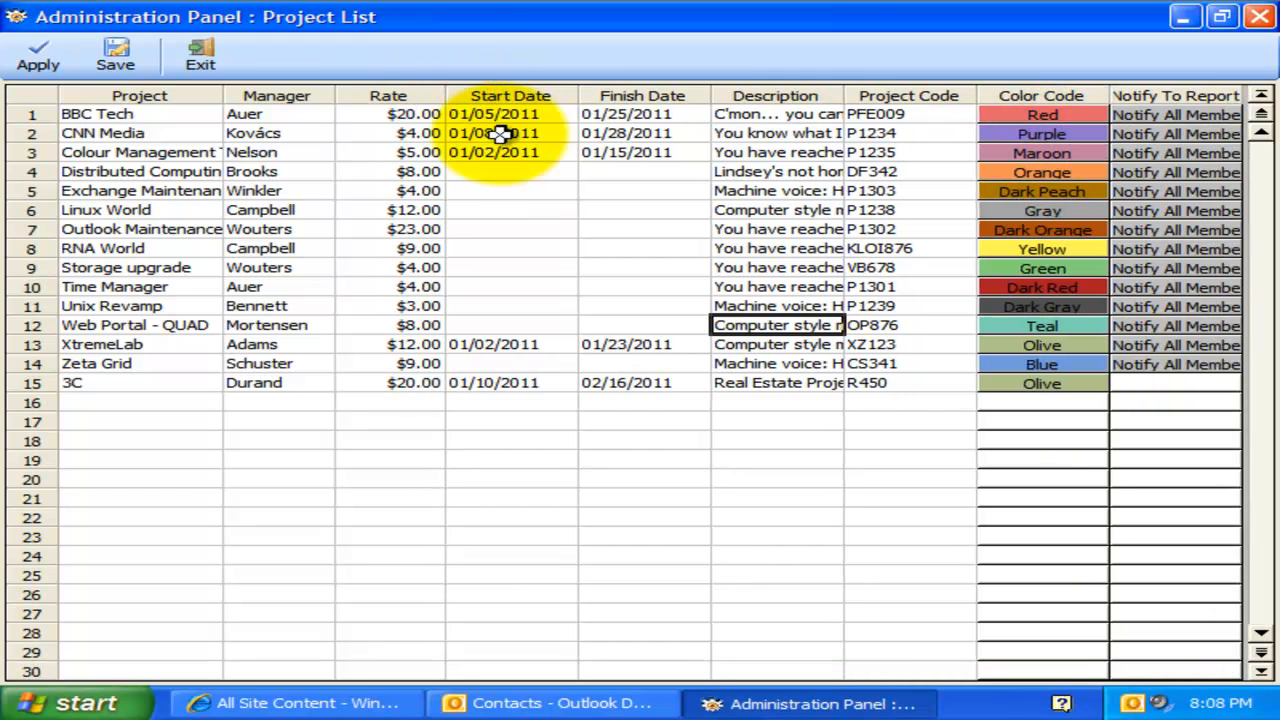
Notify members including Bennett and Durand for the project, then close the Project List panel.
{"action": "left_click", "coordinate": [1175, 114]}
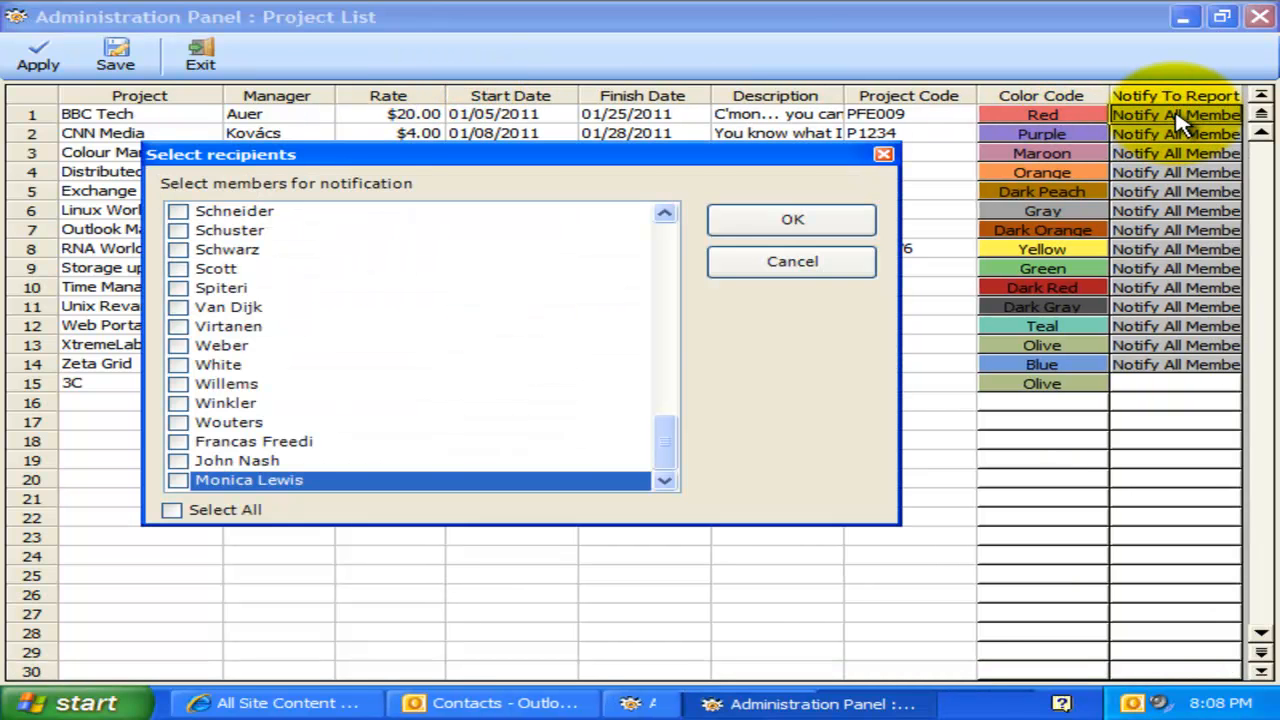
{"action": "left_click", "coordinate": [664, 212]}
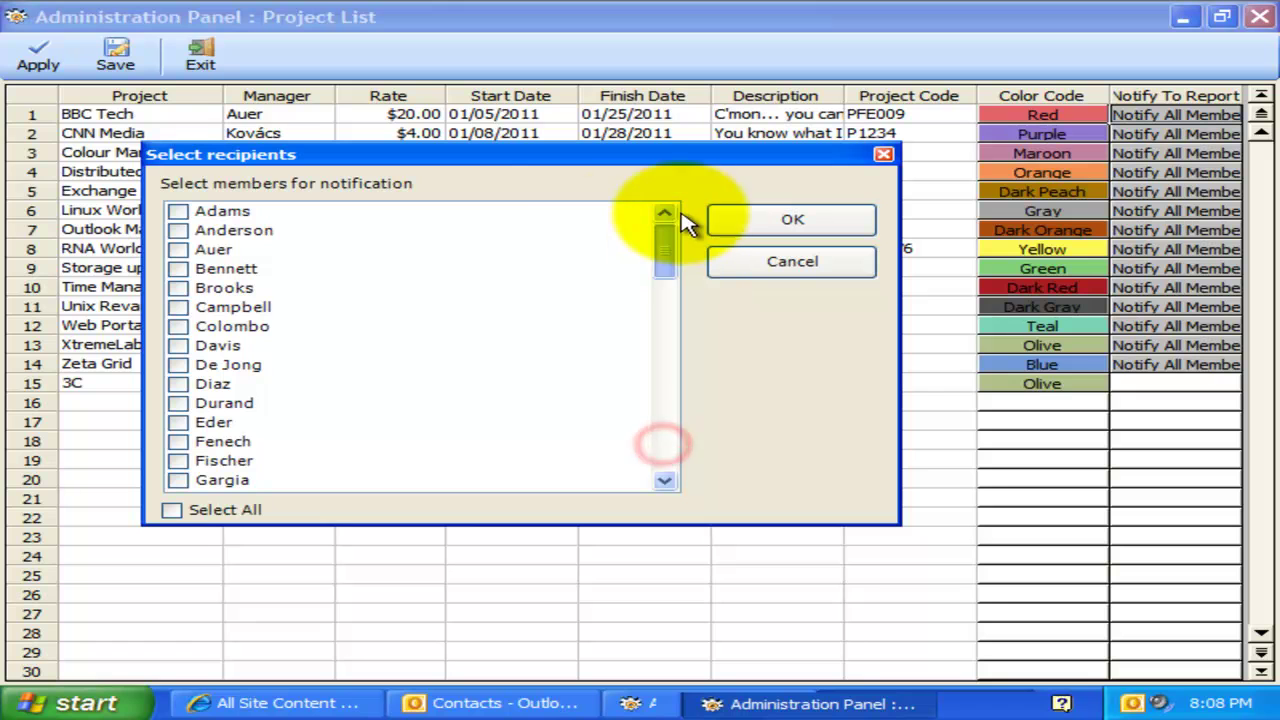
{"action": "left_click", "coordinate": [178, 307]}
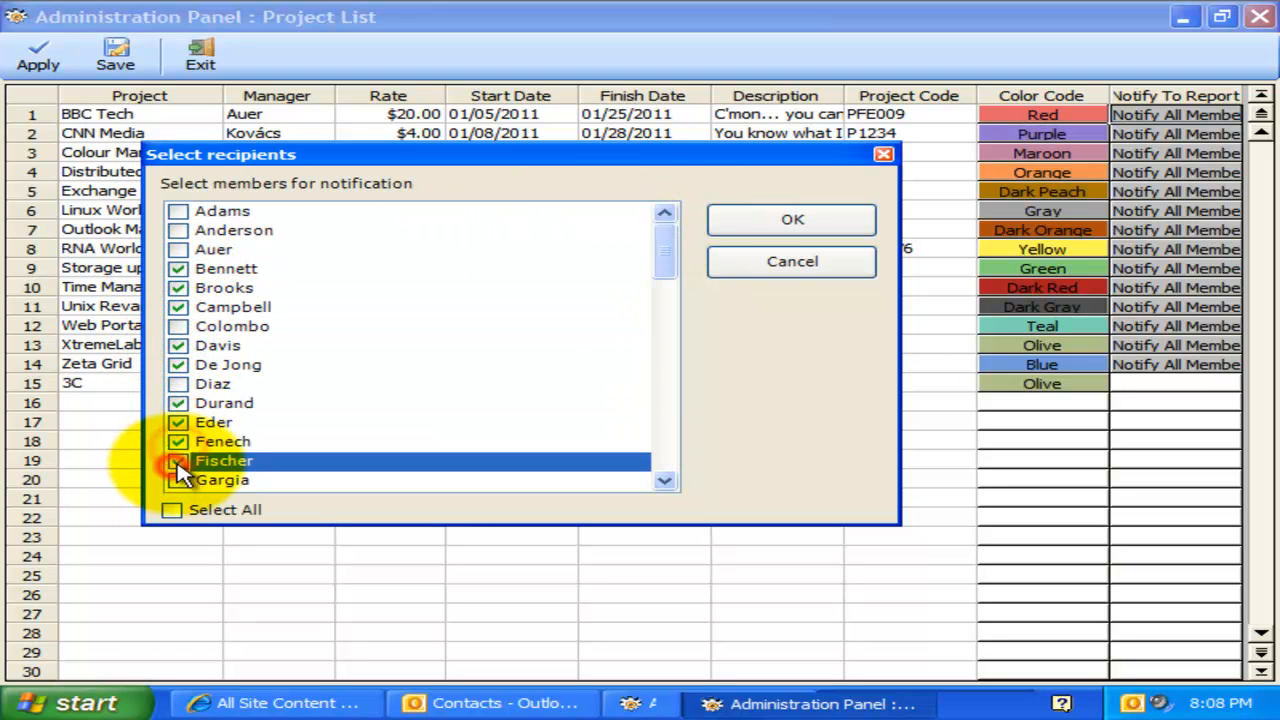
{"action": "left_click", "coordinate": [178, 461]}
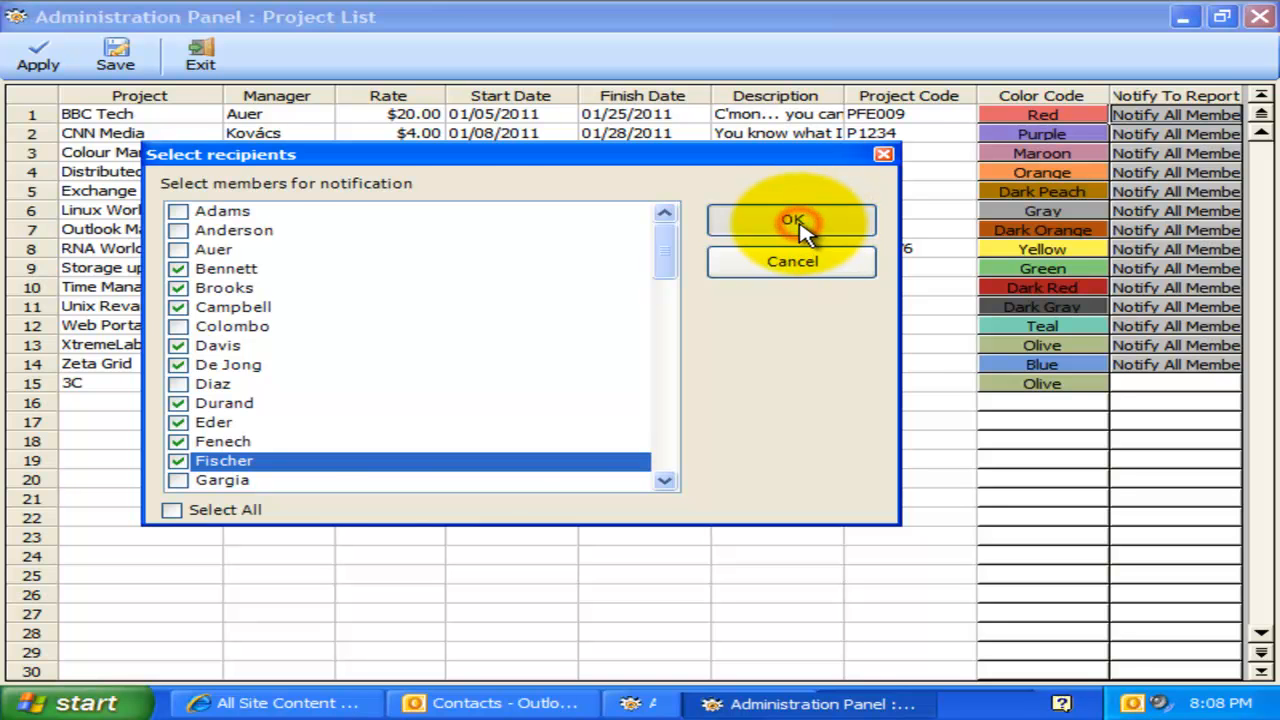
{"action": "left_click", "coordinate": [791, 220]}
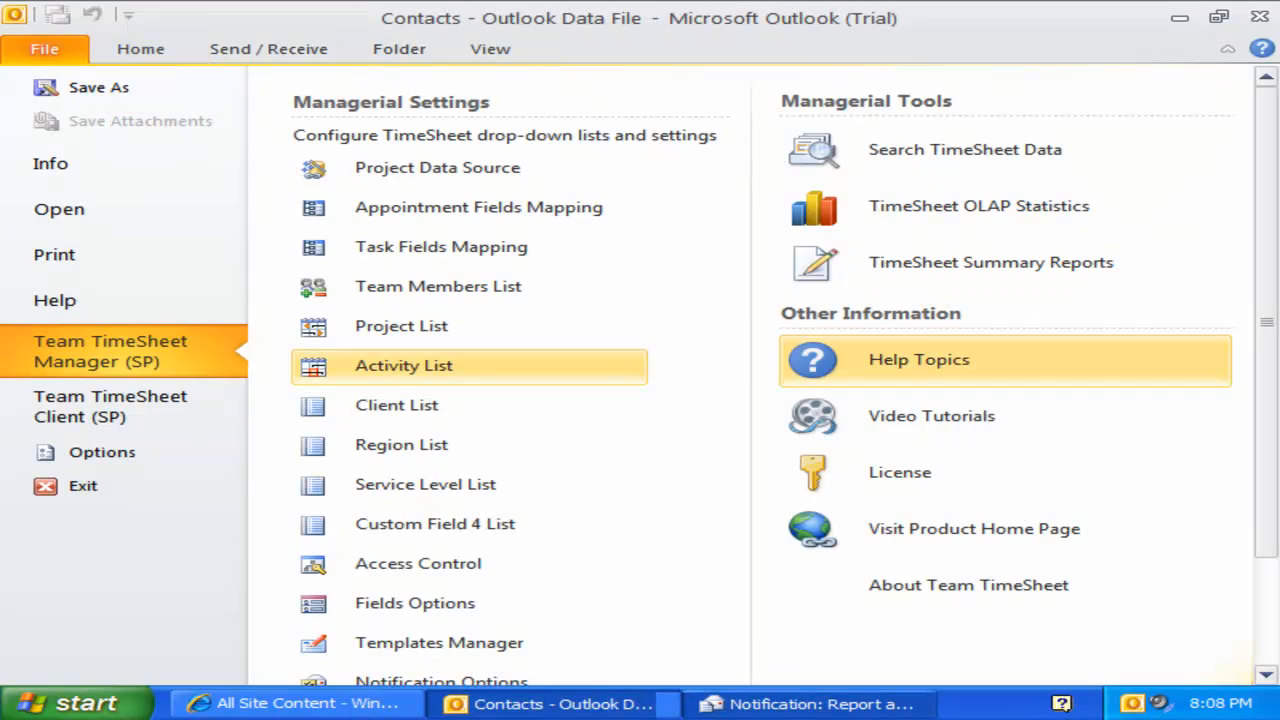
Open the maximized Activity List, inspecting Website Filling and Programming Opera projects and Clearing NDS cache notification.
{"action": "left_click", "coordinate": [404, 365]}
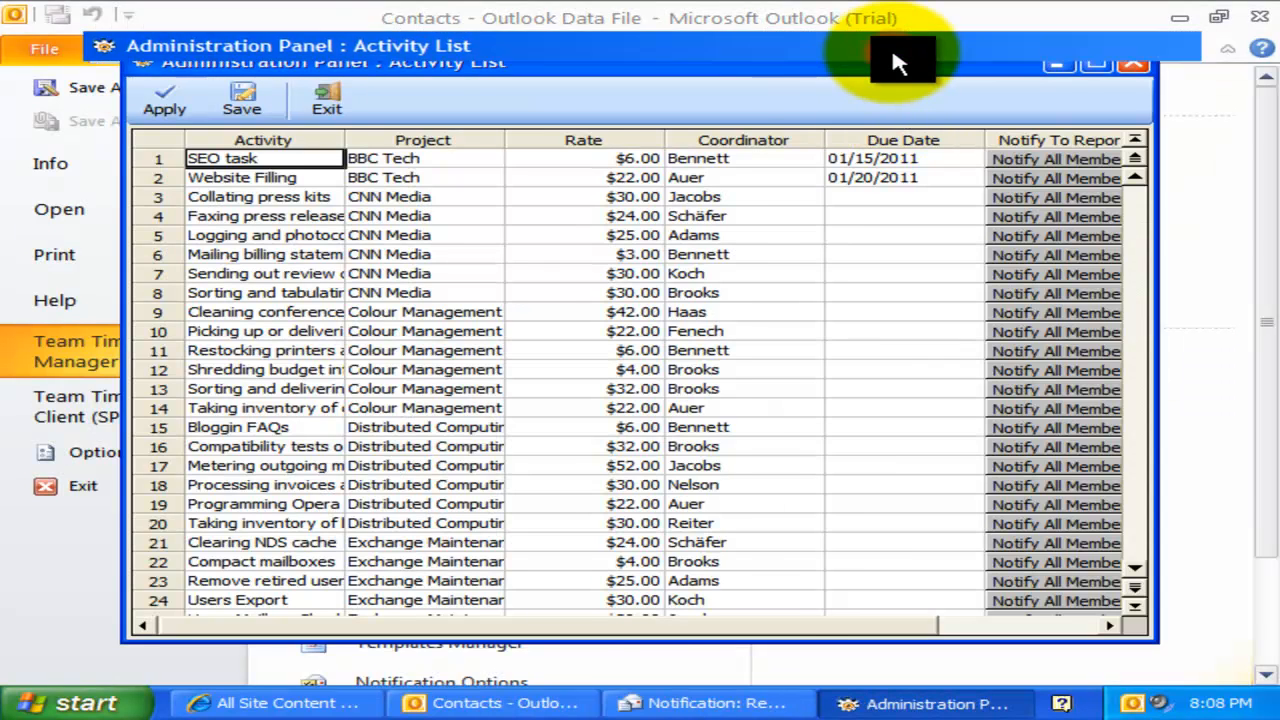
{"action": "left_click", "coordinate": [1094, 62]}
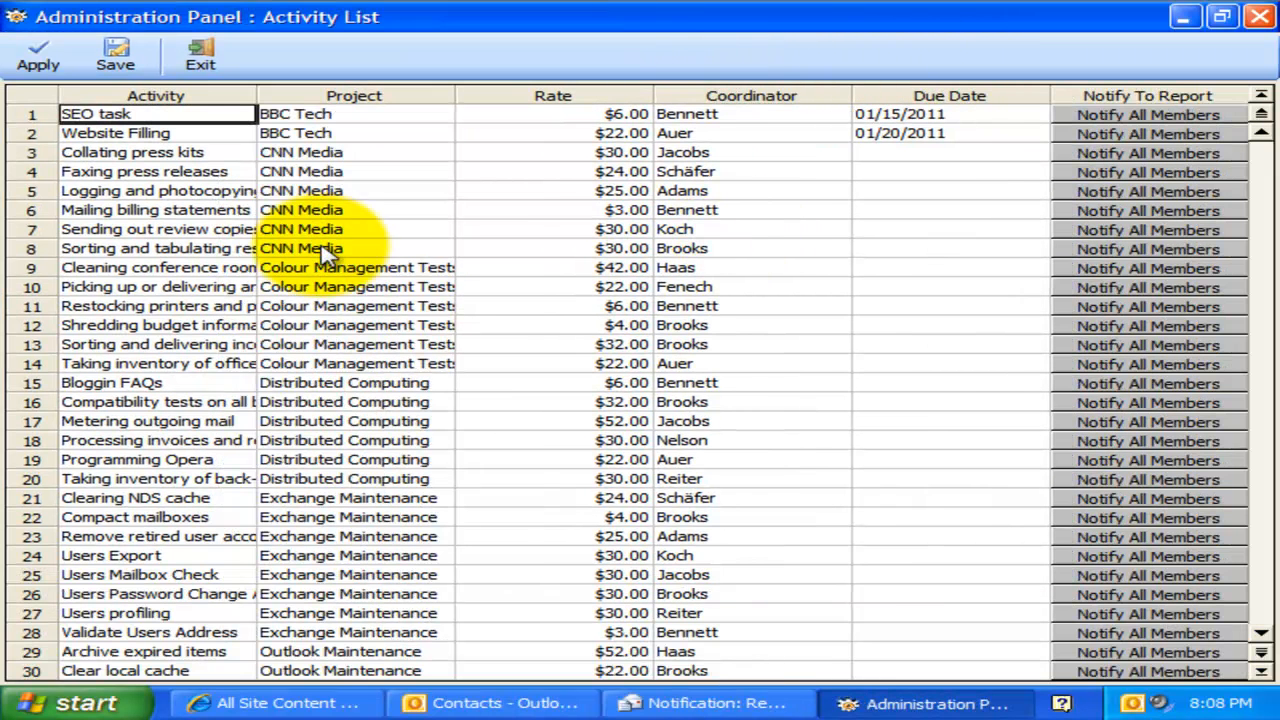
{"action": "left_click", "coordinate": [354, 133]}
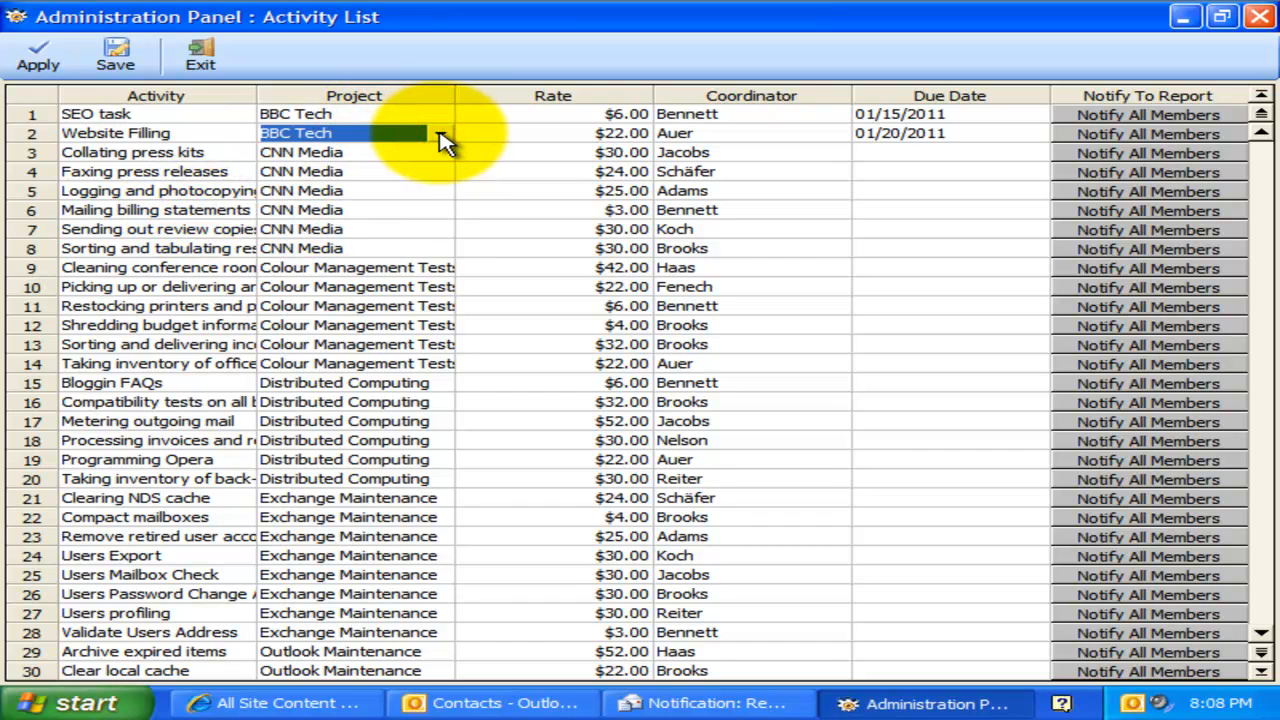
{"action": "left_click", "coordinate": [441, 133]}
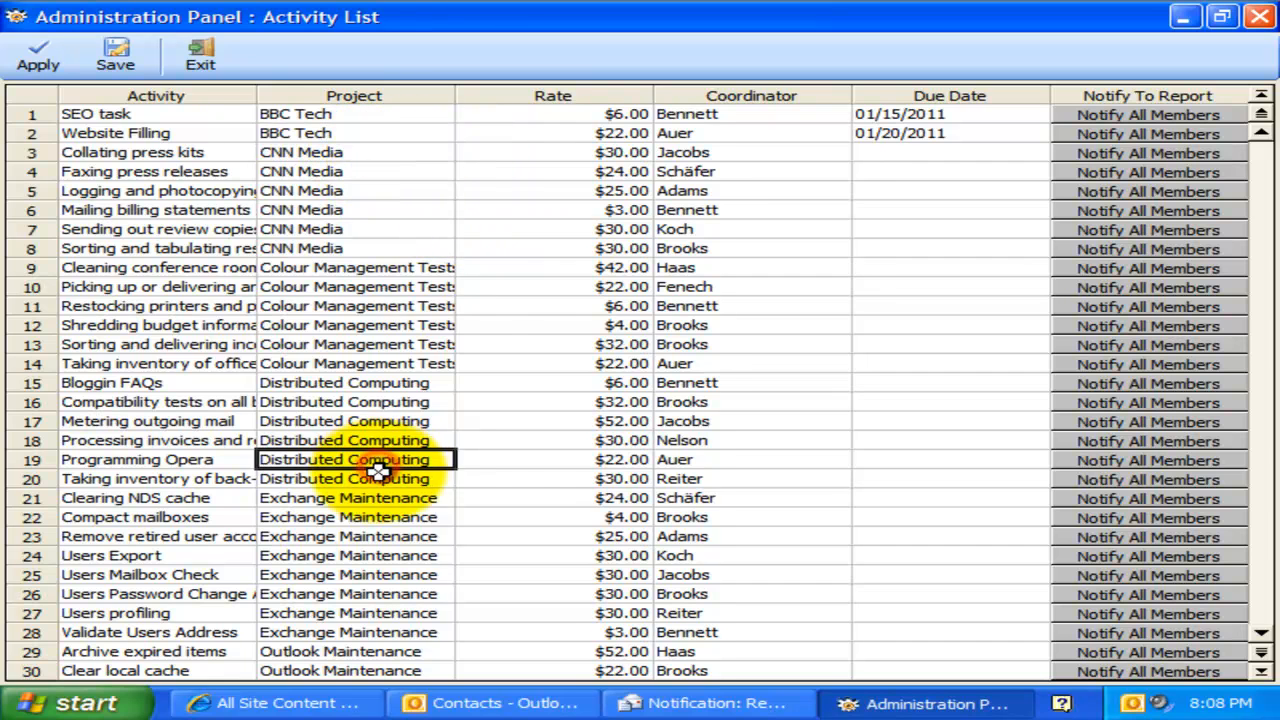
{"action": "scroll", "scroll_direction": "down", "scroll_amount": 3}
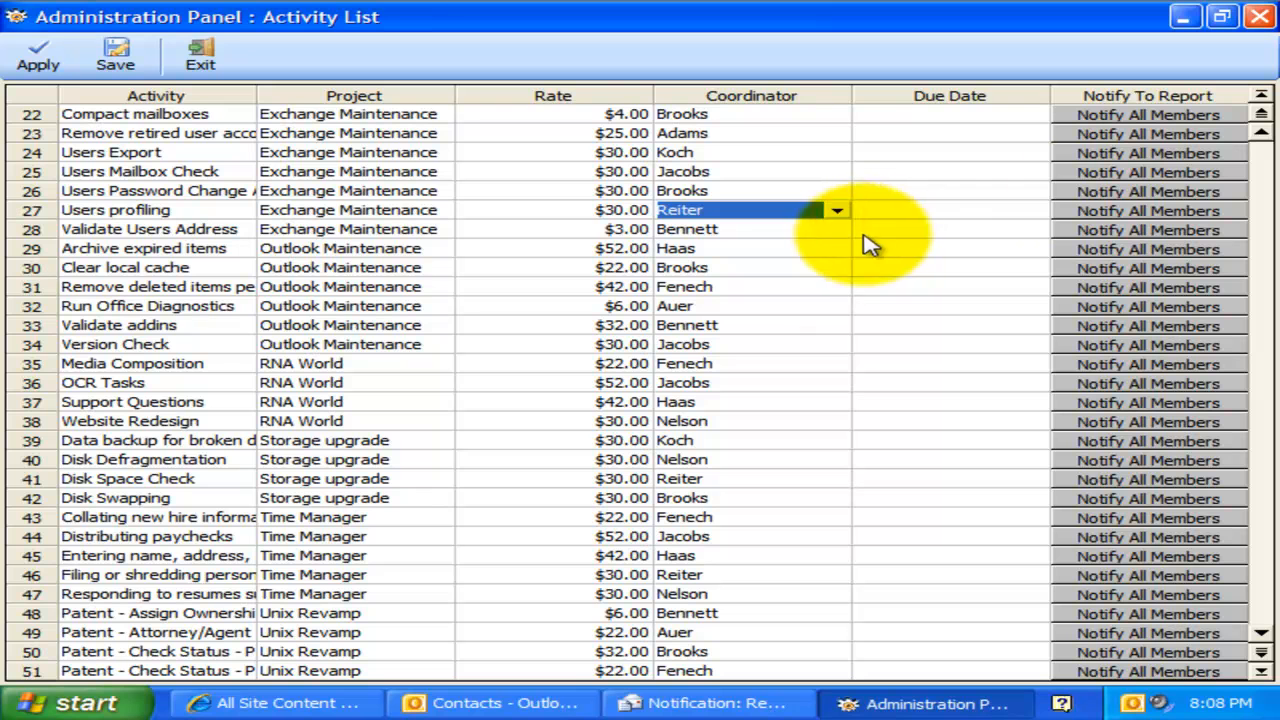
{"action": "mouse_move", "coordinate": [955, 238]}
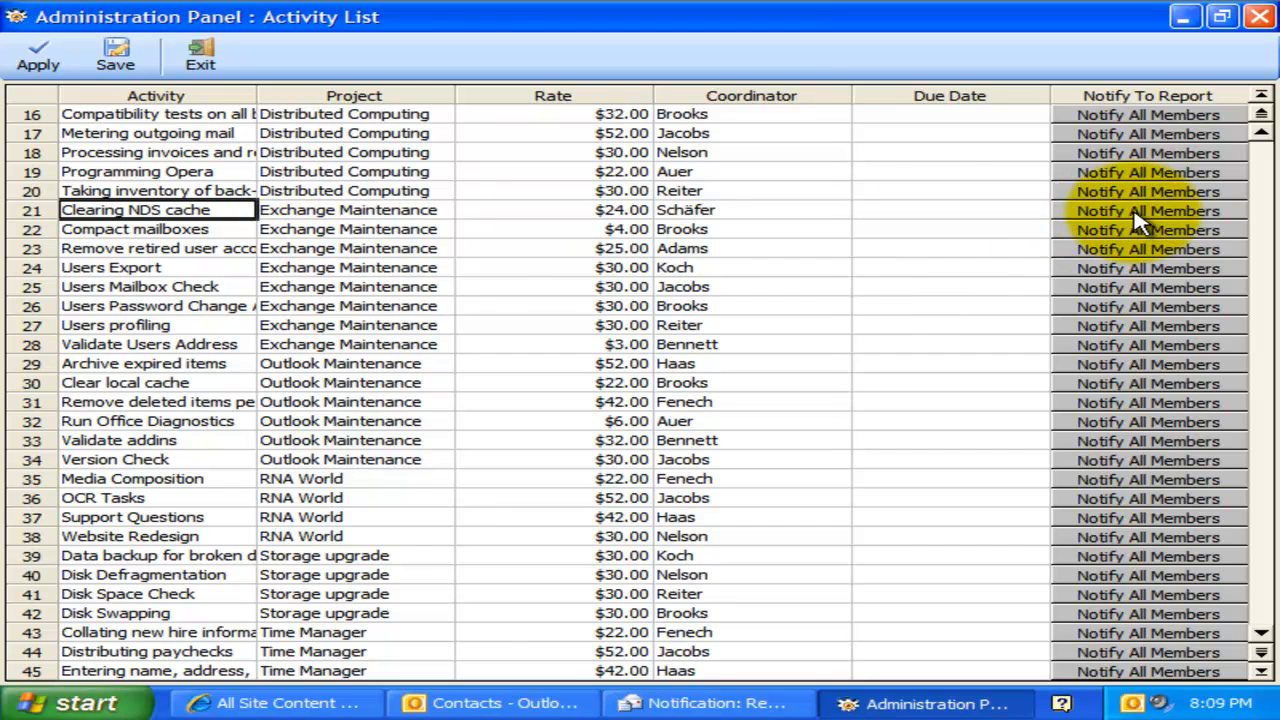
{"action": "left_click", "coordinate": [1147, 210]}
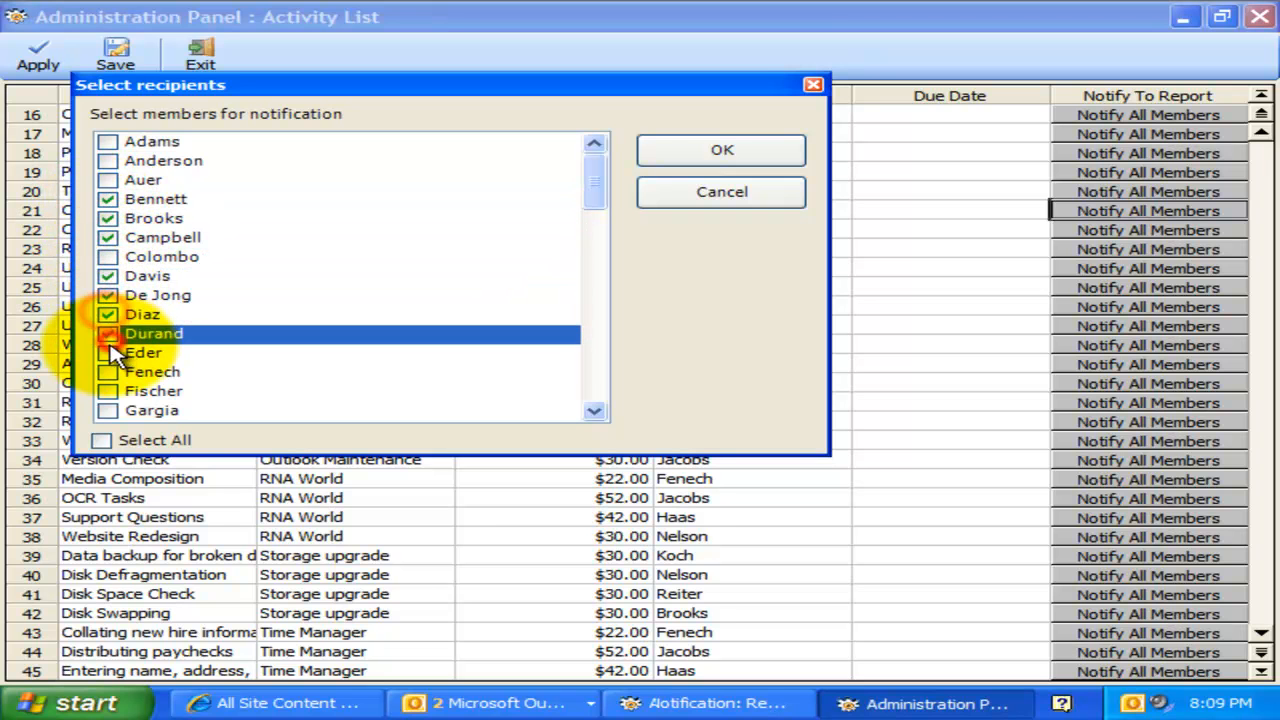
Select all team members as notification recipients for Clearing NDS cache.
{"action": "left_click", "coordinate": [101, 440]}
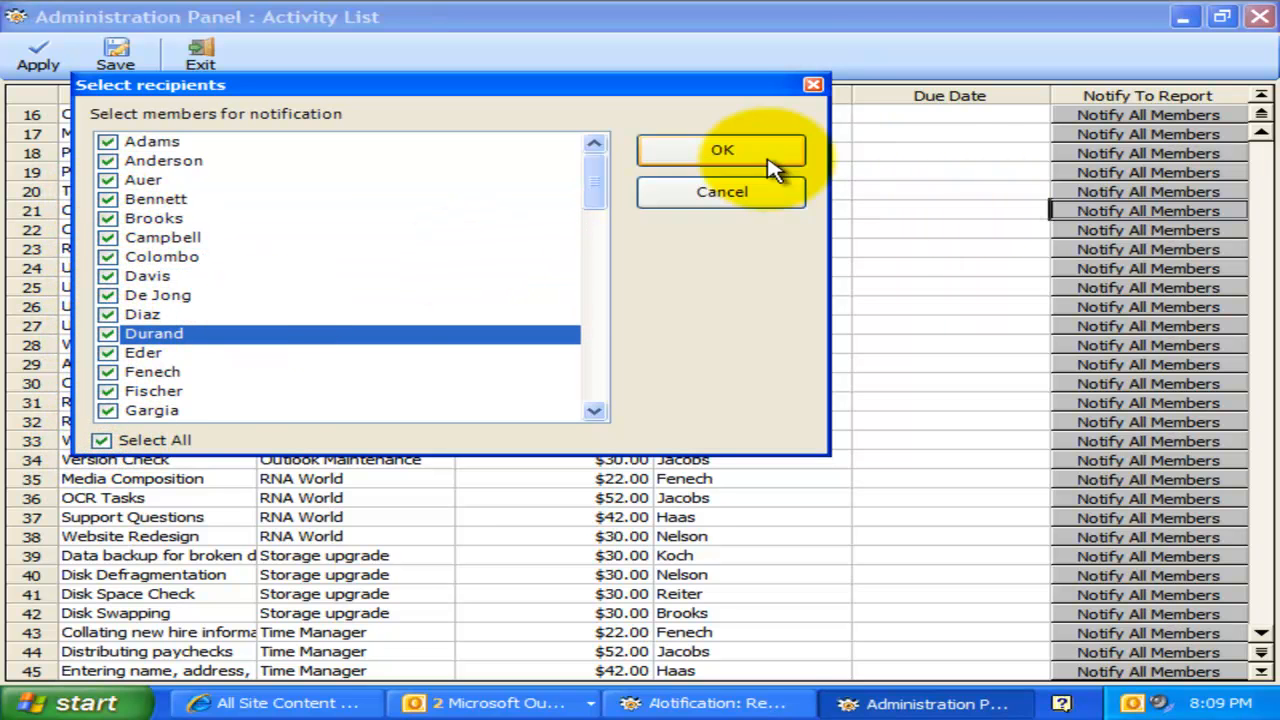
{"action": "left_click", "coordinate": [721, 150]}
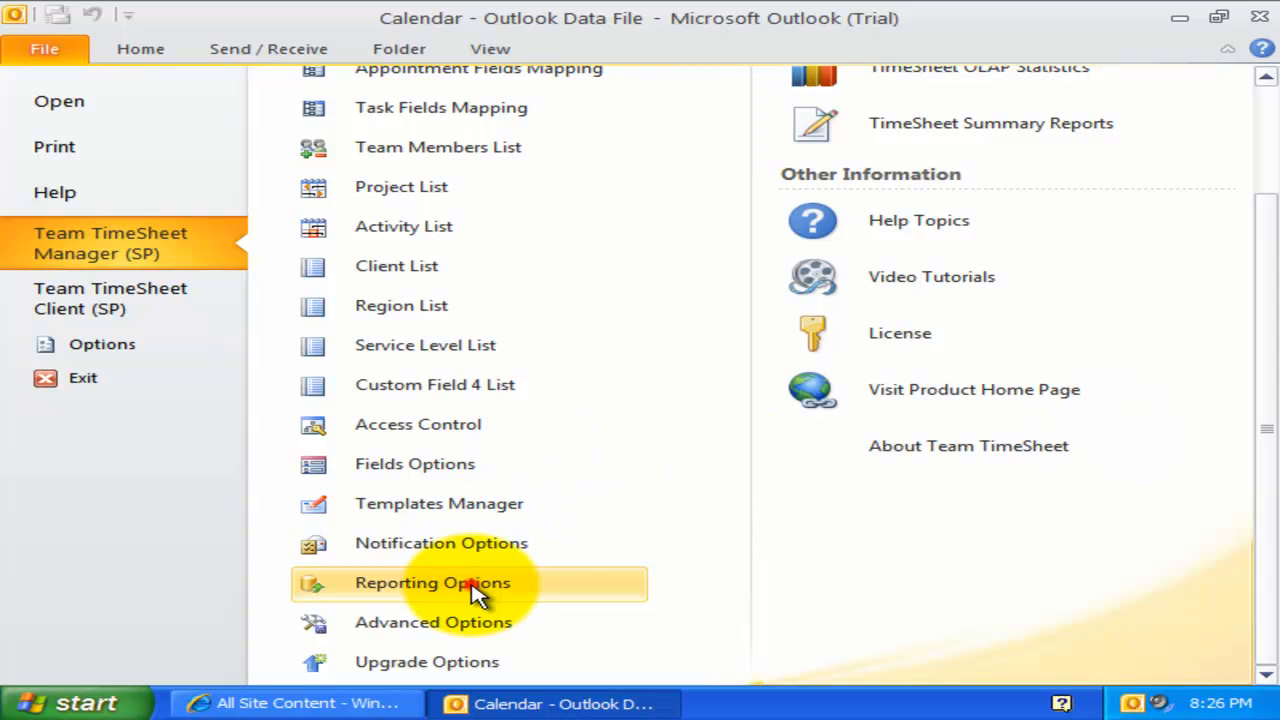
Disallow updating or withdrawing published timesheets and restrict appointment reporting to the default calendar folder.
{"action": "left_click", "coordinate": [432, 582]}
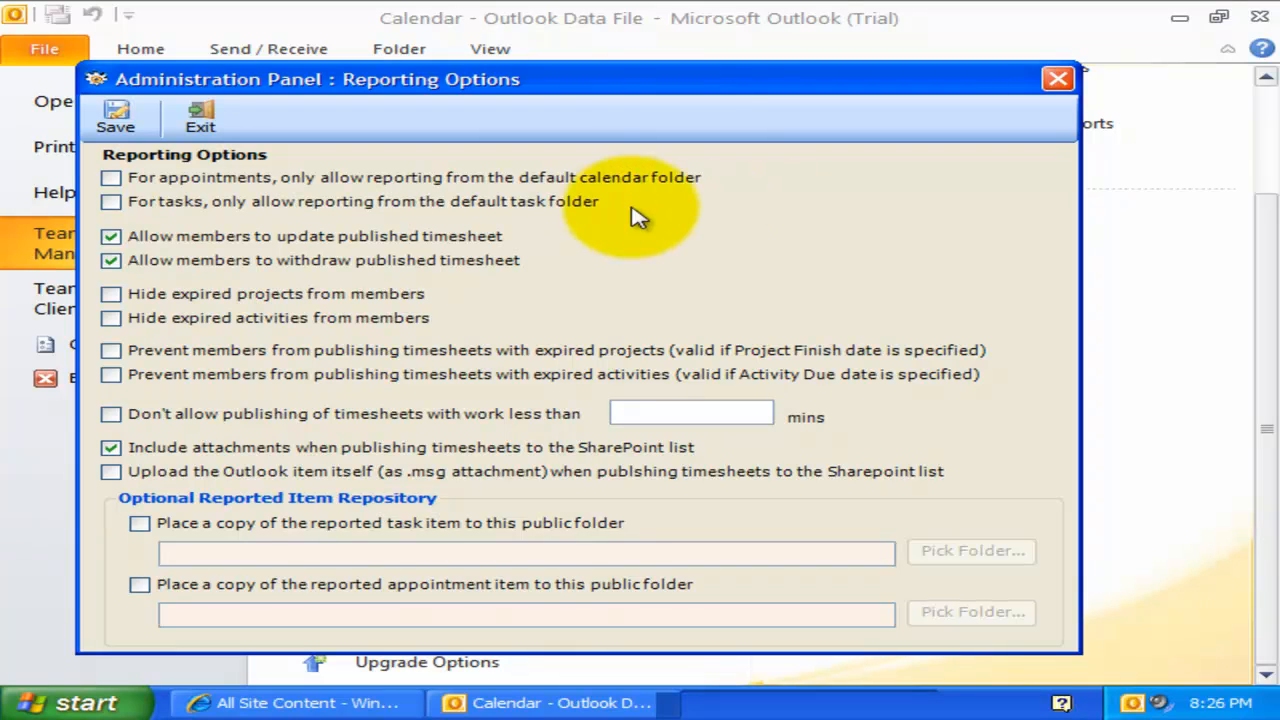
{"action": "mouse_move", "coordinate": [490, 130]}
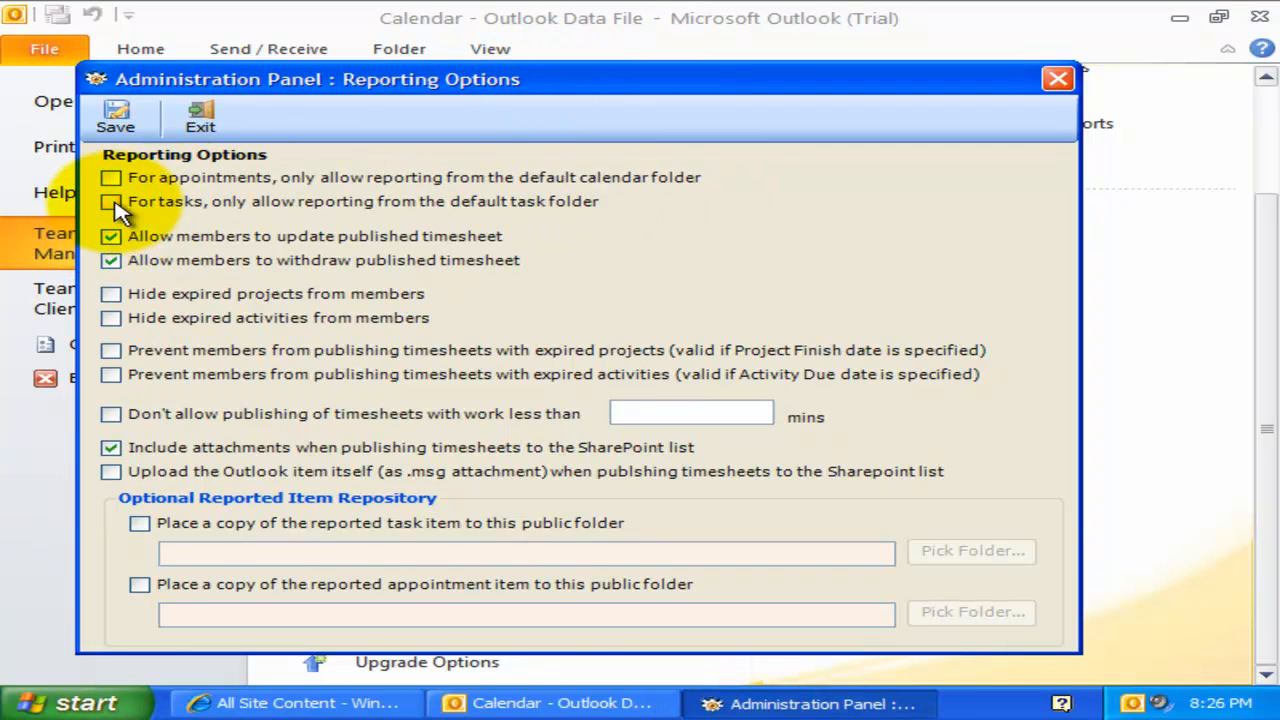
{"action": "mouse_move", "coordinate": [112, 184]}
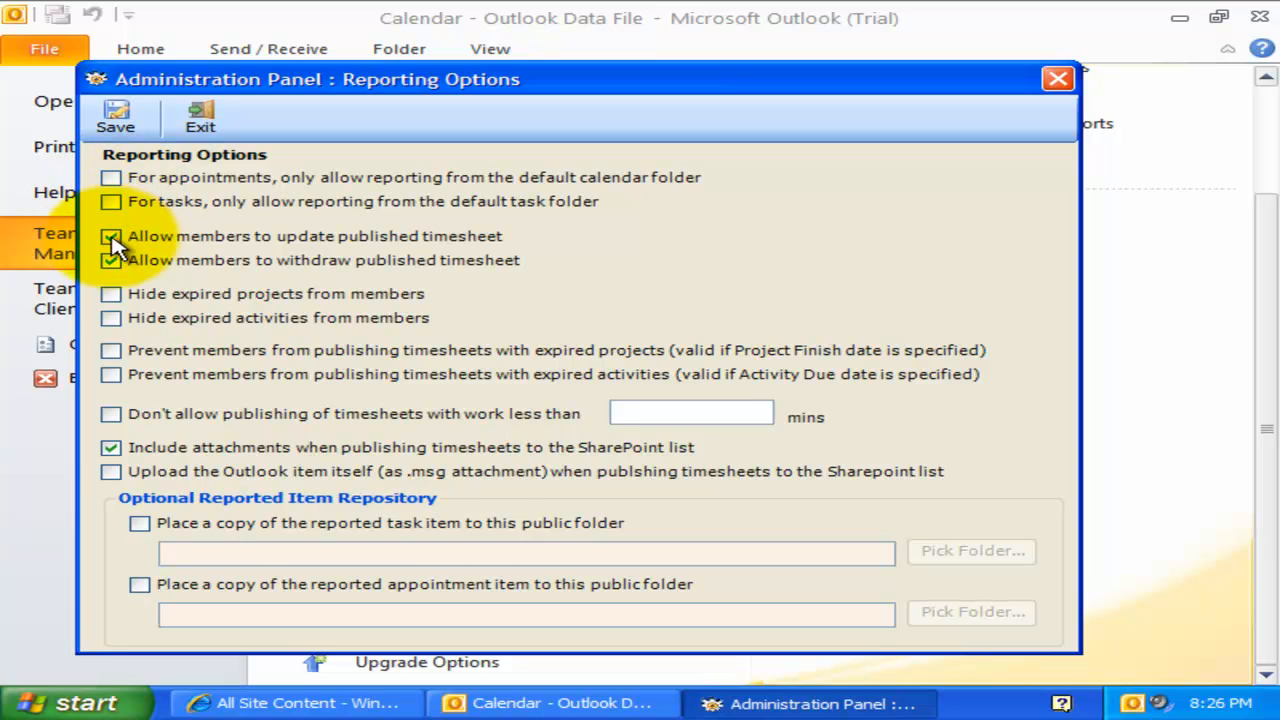
{"action": "left_click", "coordinate": [111, 236]}
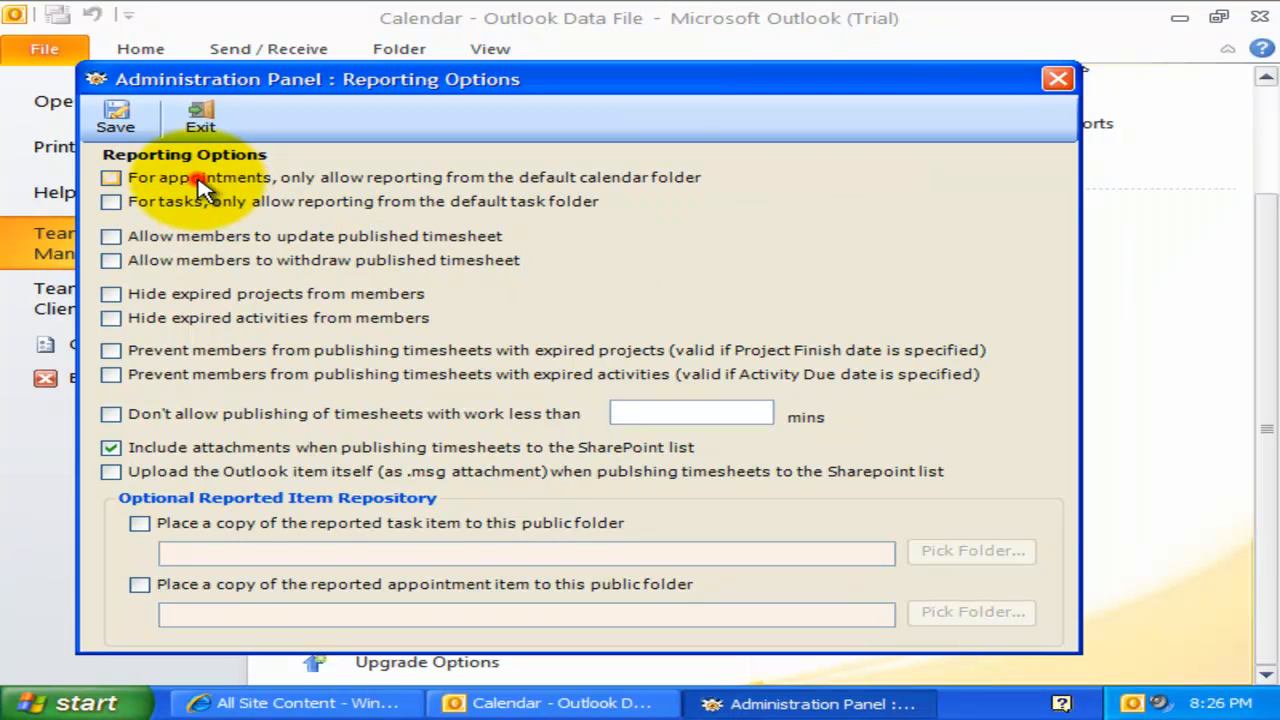
{"action": "left_click", "coordinate": [111, 177]}
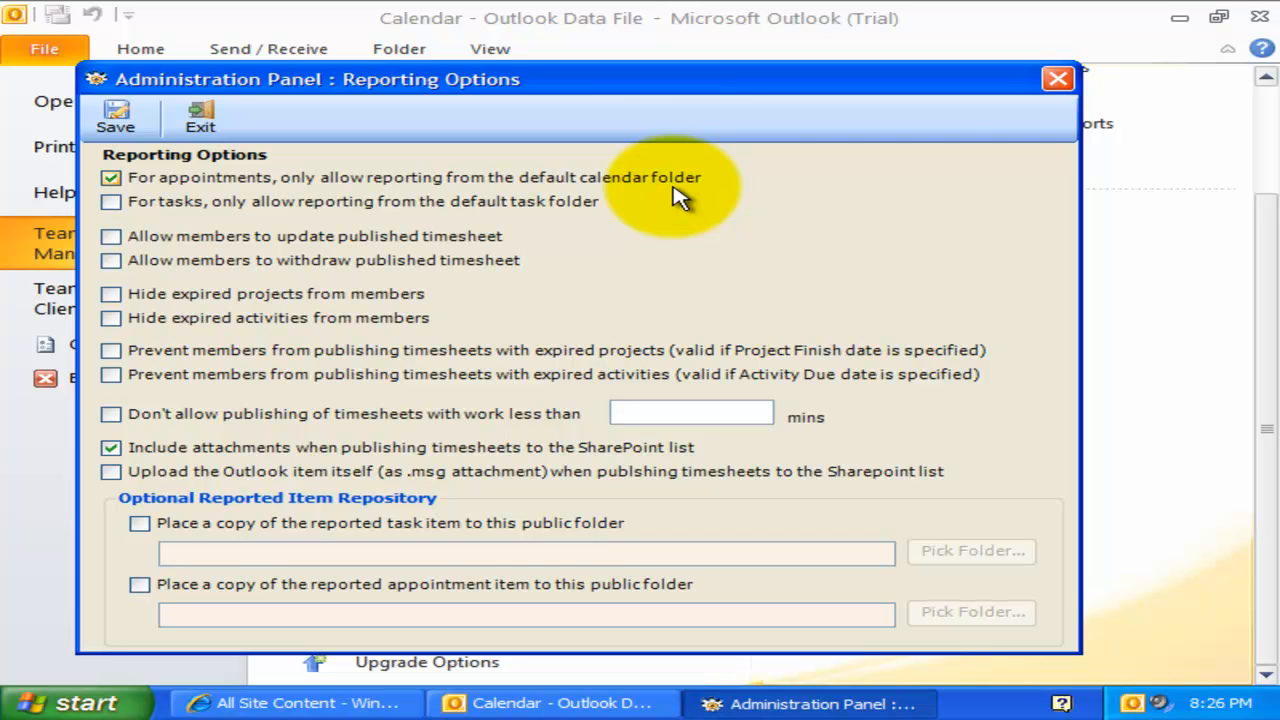
{"action": "mouse_move", "coordinate": [635, 195]}
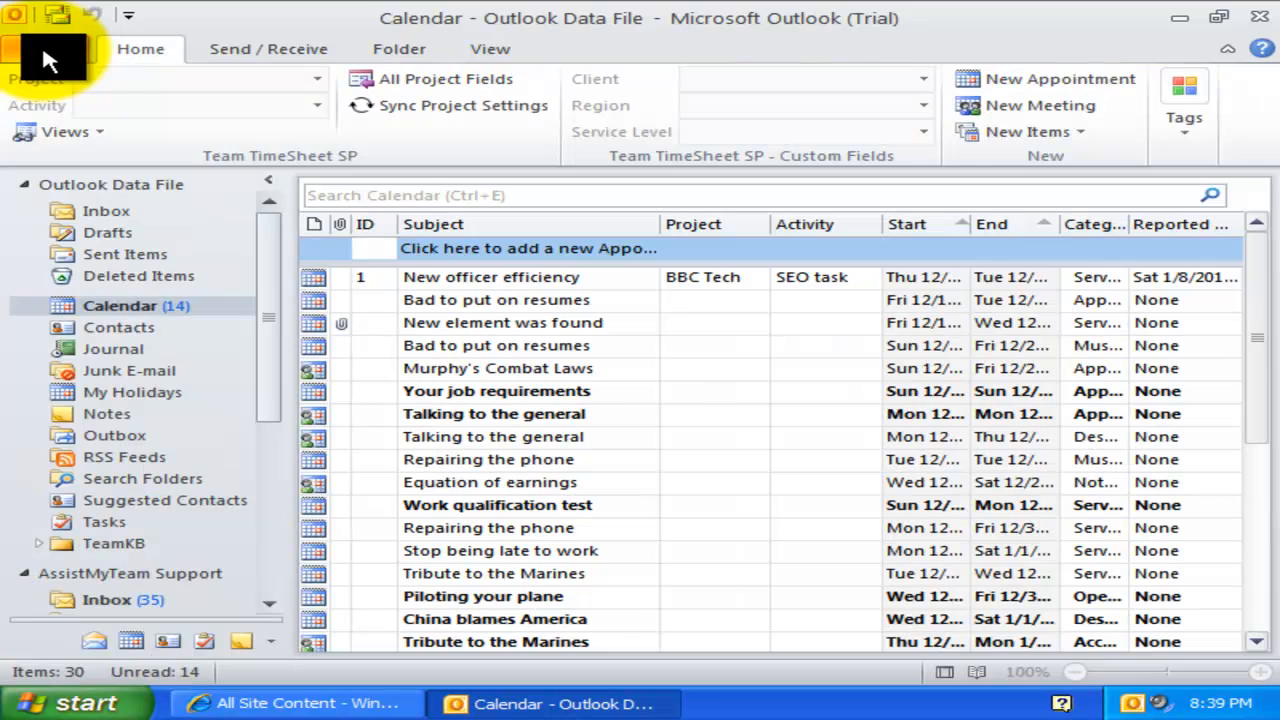
{"action": "mouse_move", "coordinate": [140, 400]}
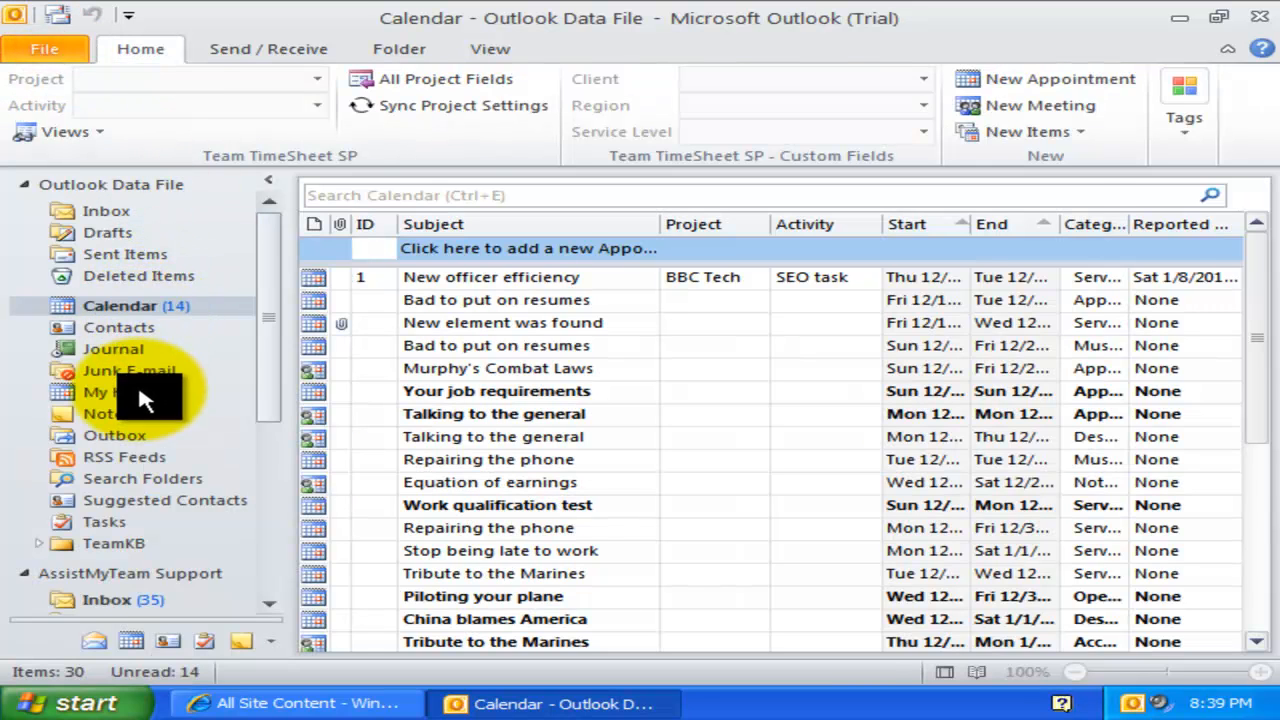
{"action": "left_click", "coordinate": [112, 392]}
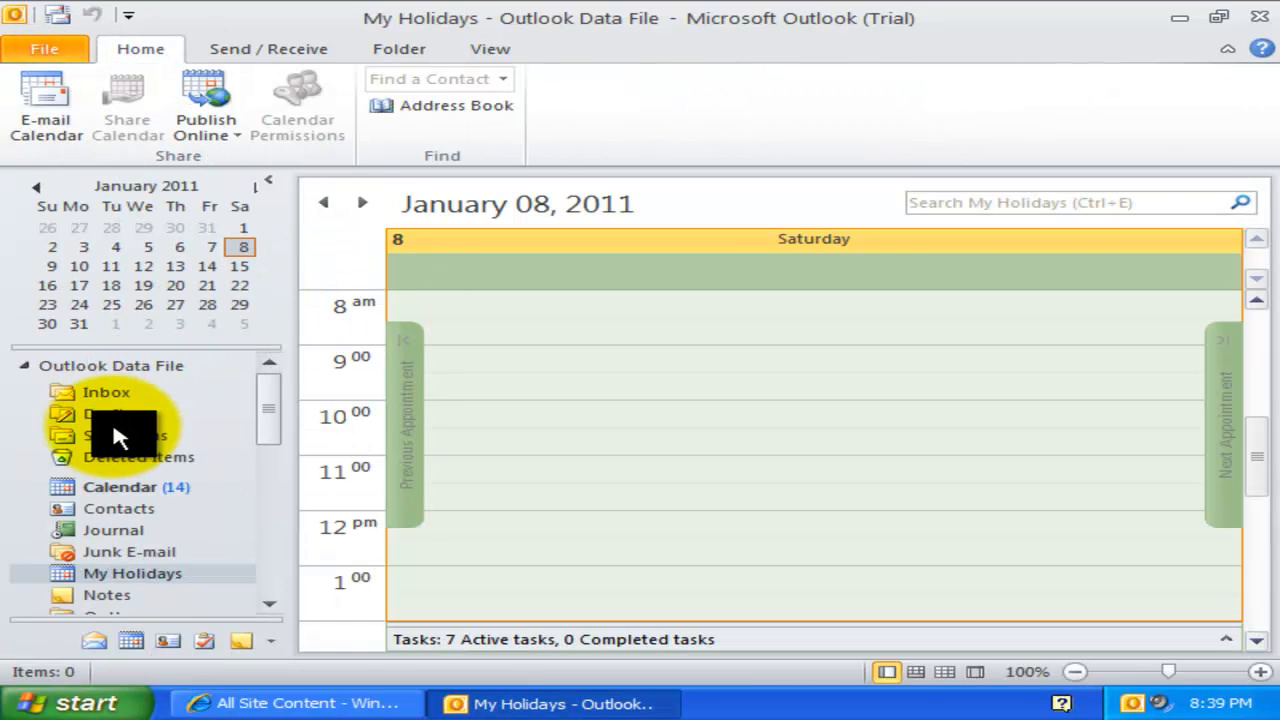
{"action": "left_click", "coordinate": [120, 487]}
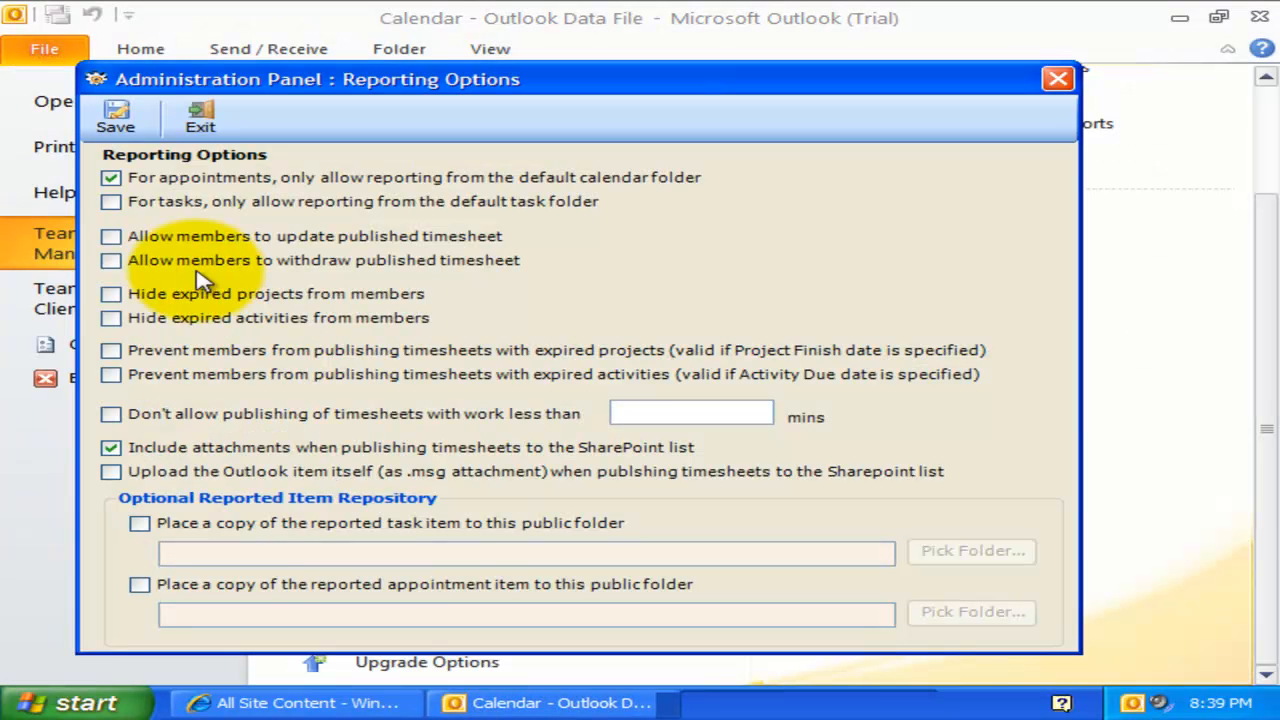
Allow members to update published timesheets, save, and change New officer efficiency's location to 'Hague'.
{"action": "left_click", "coordinate": [111, 236]}
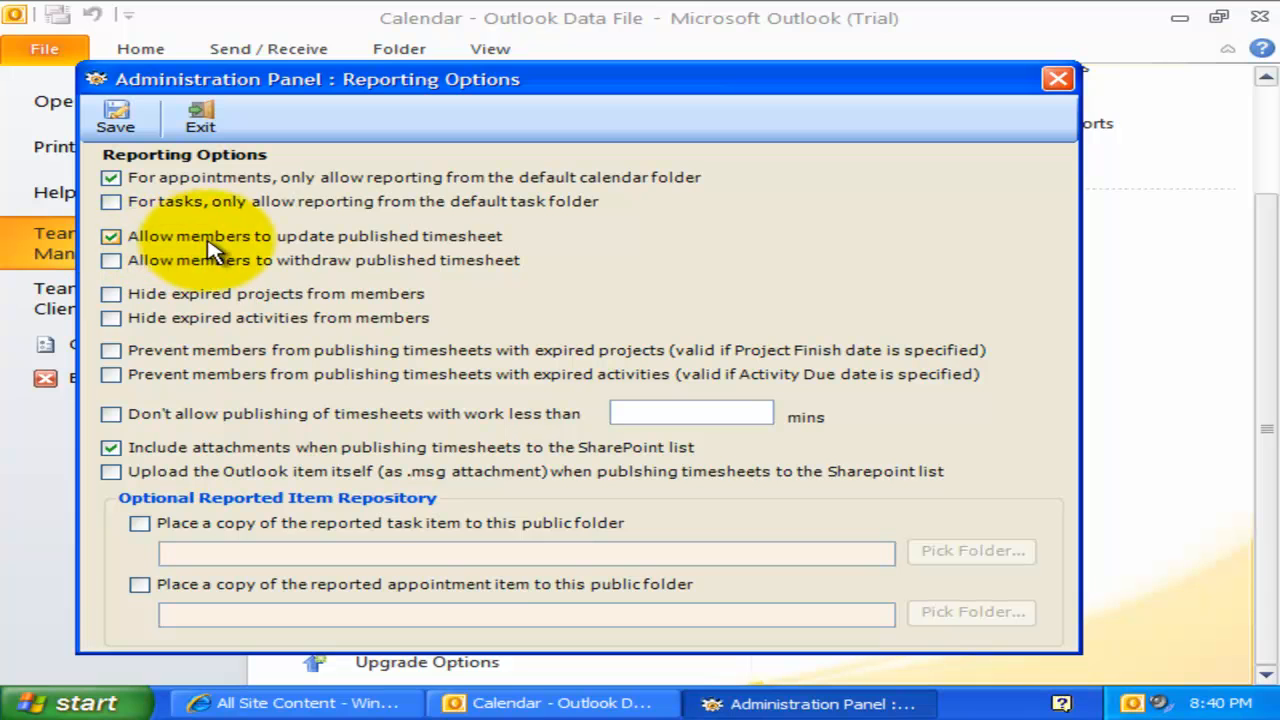
{"action": "mouse_move", "coordinate": [460, 255]}
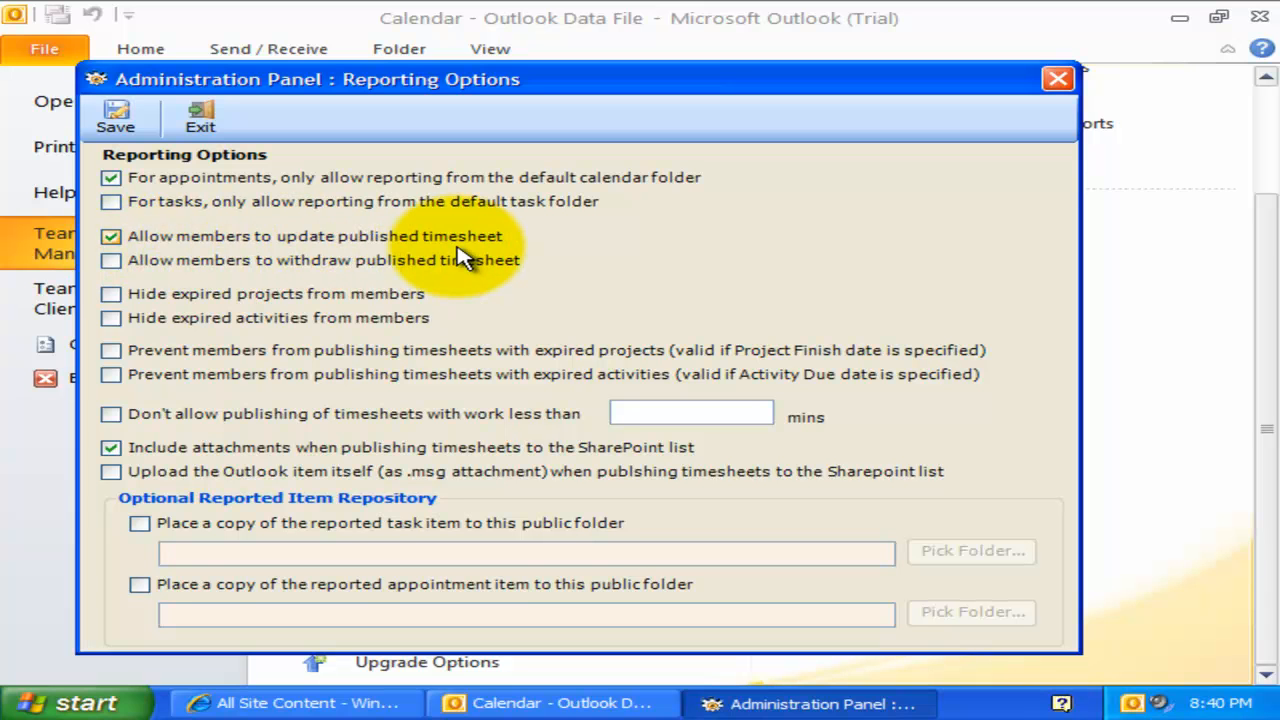
{"action": "mouse_move", "coordinate": [400, 250]}
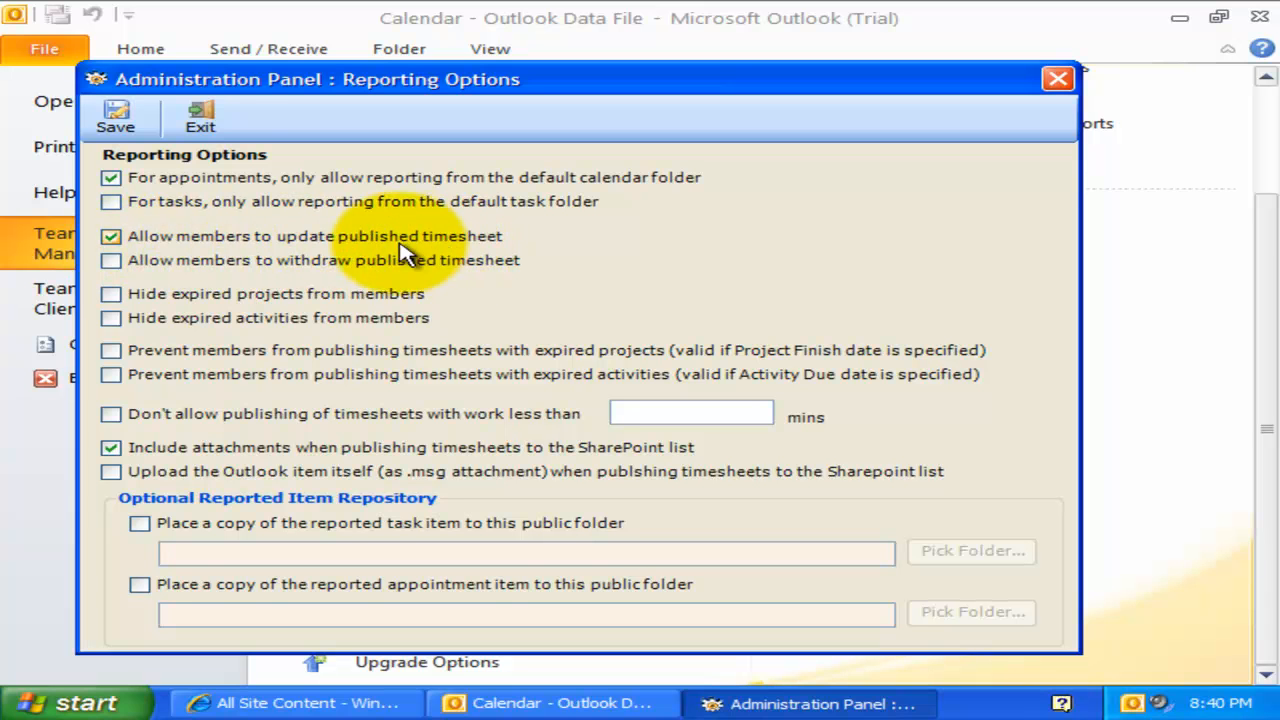
{"action": "left_click", "coordinate": [200, 115]}
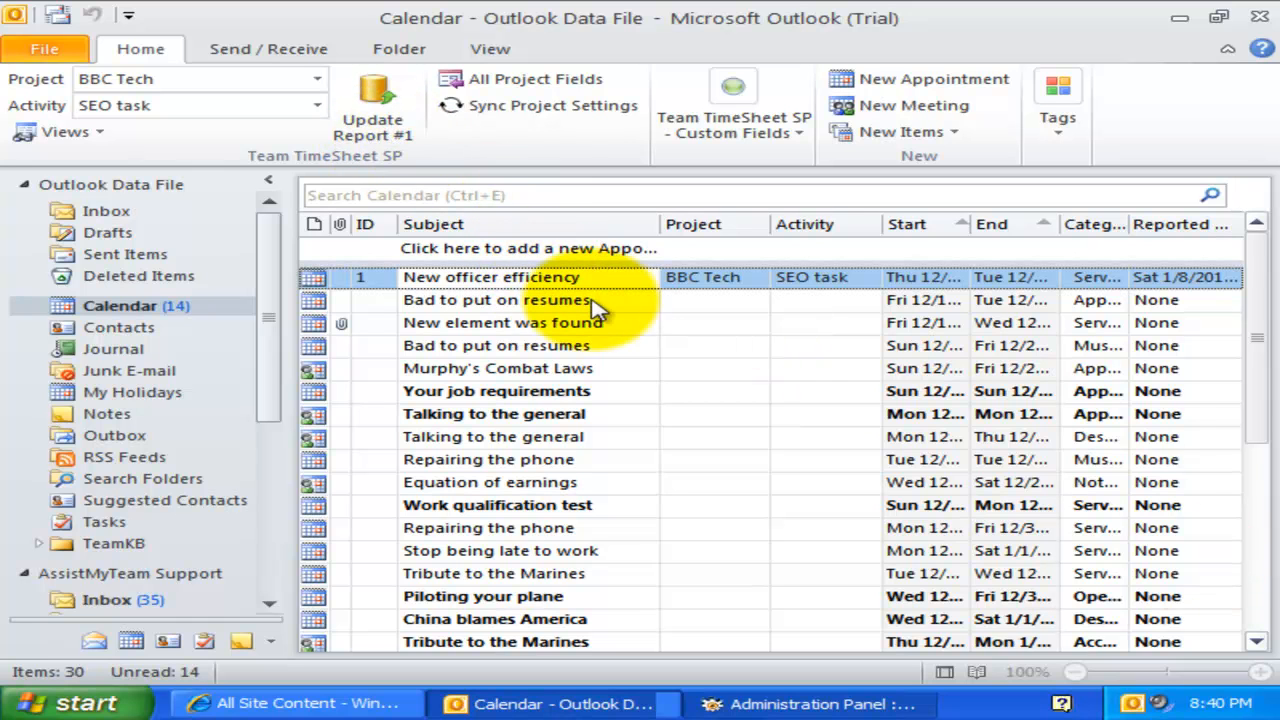
{"action": "double_click", "coordinate": [491, 277]}
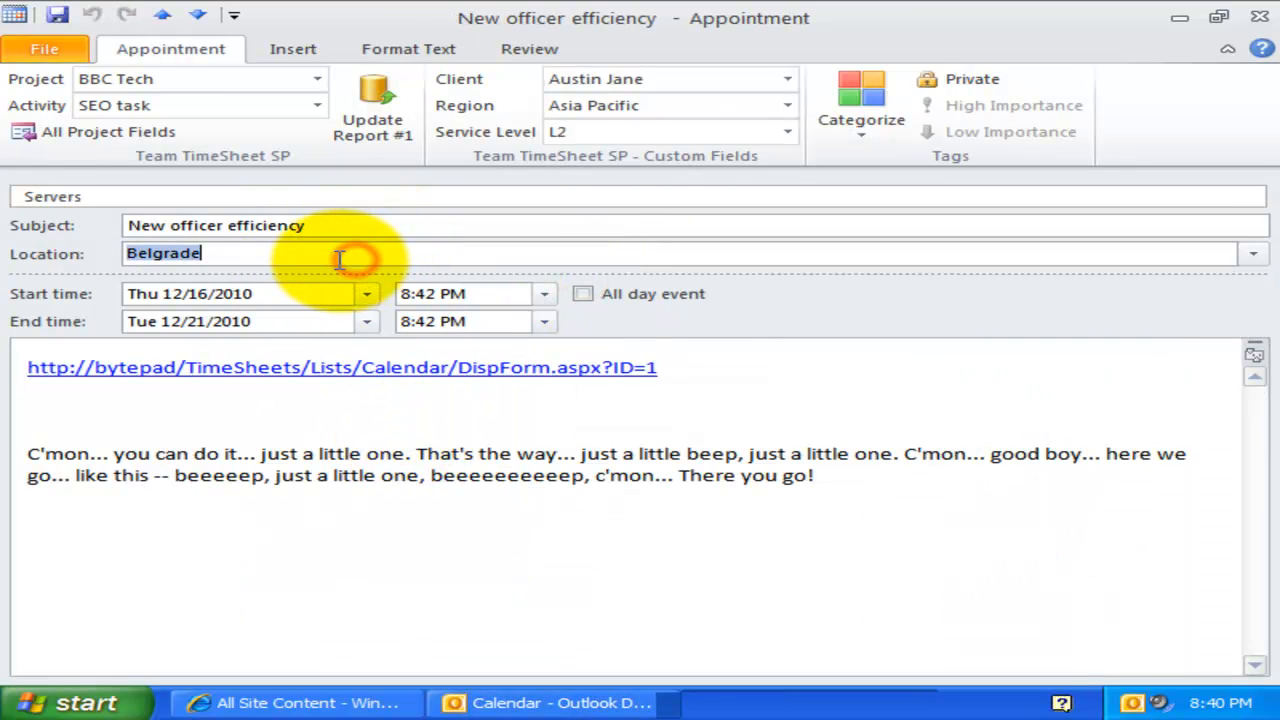
{"action": "type", "text": "Hag"}
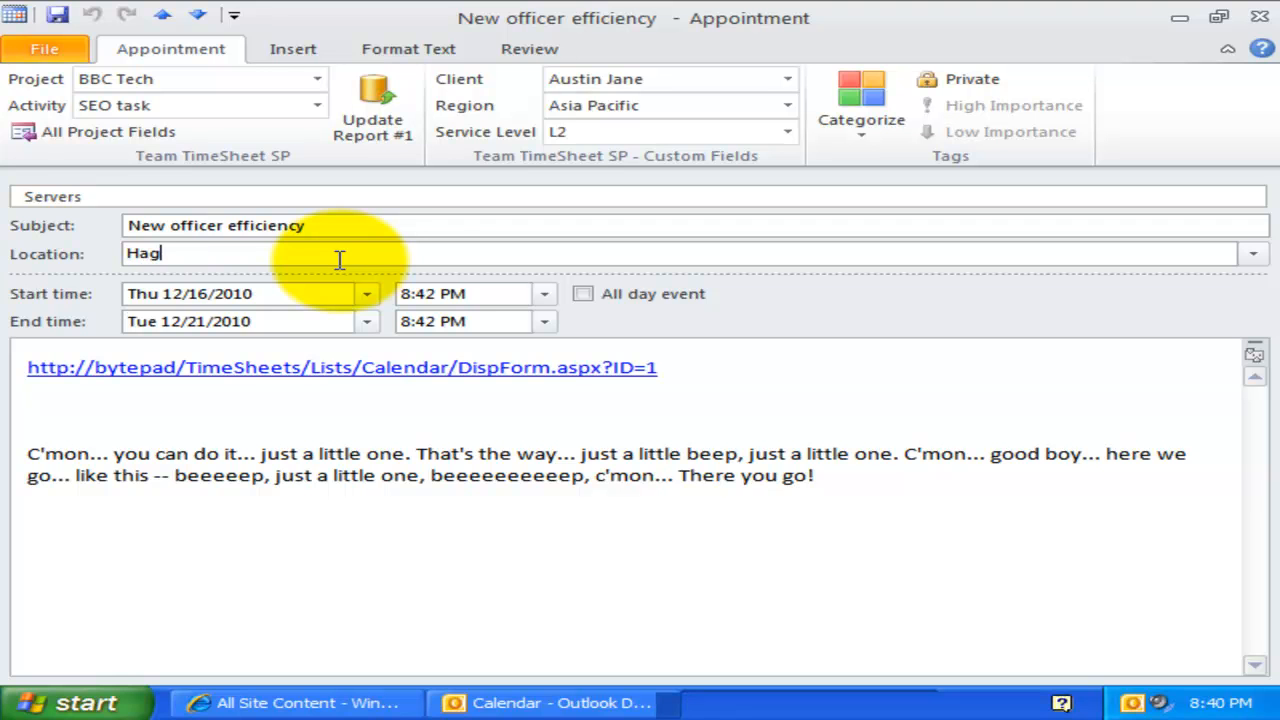
{"action": "type", "text": "ue"}
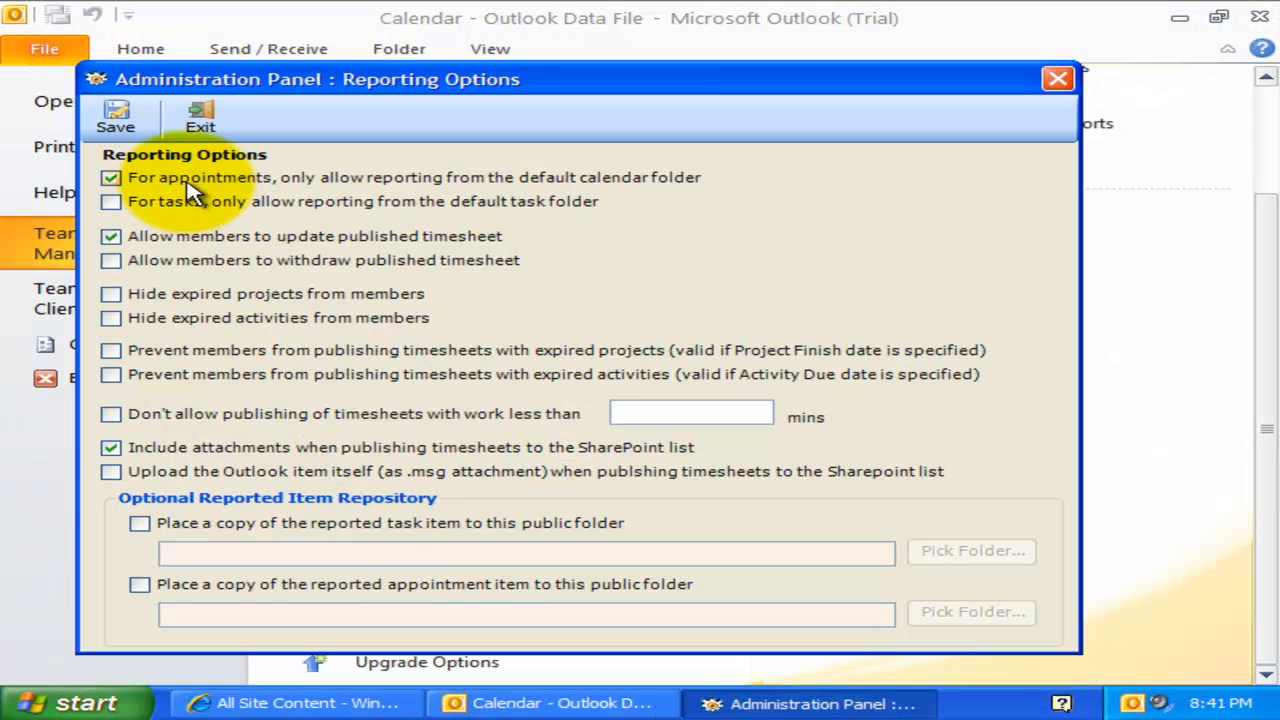
Allow timesheet withdrawal, then withdraw and reopen the New officer efficiency timesheet.
{"action": "left_click", "coordinate": [111, 260]}
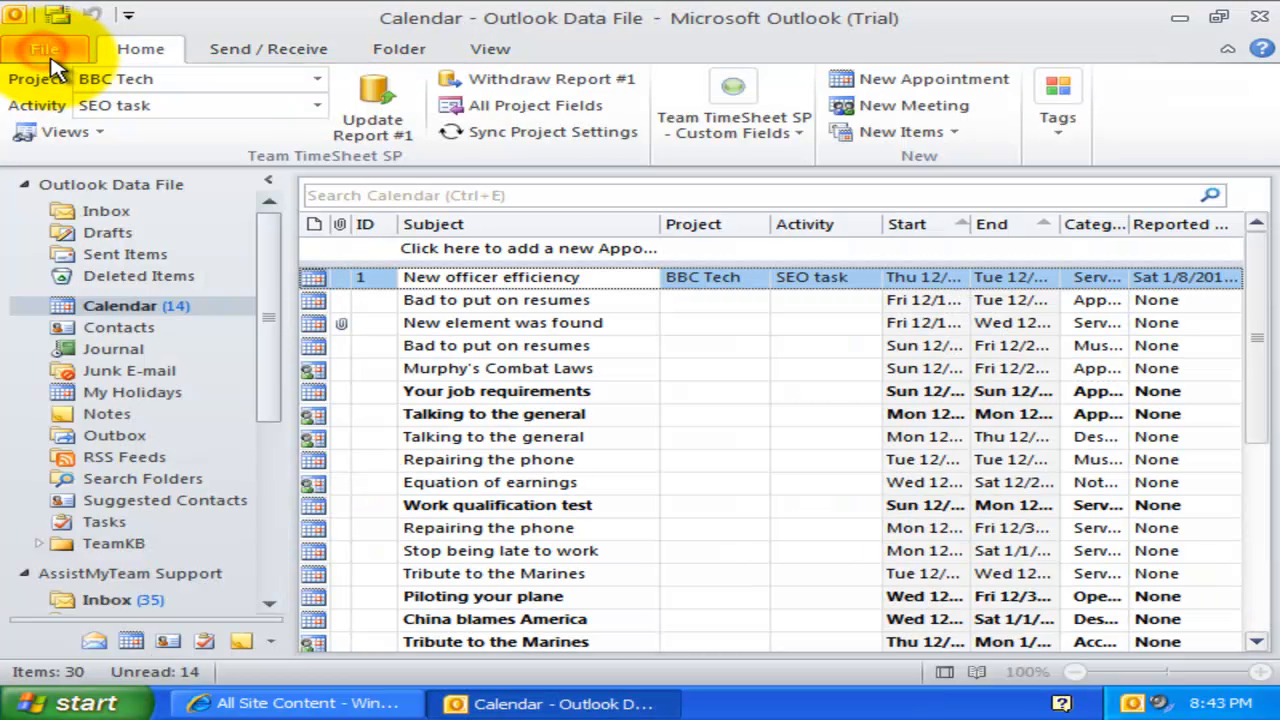
{"action": "mouse_move", "coordinate": [530, 85]}
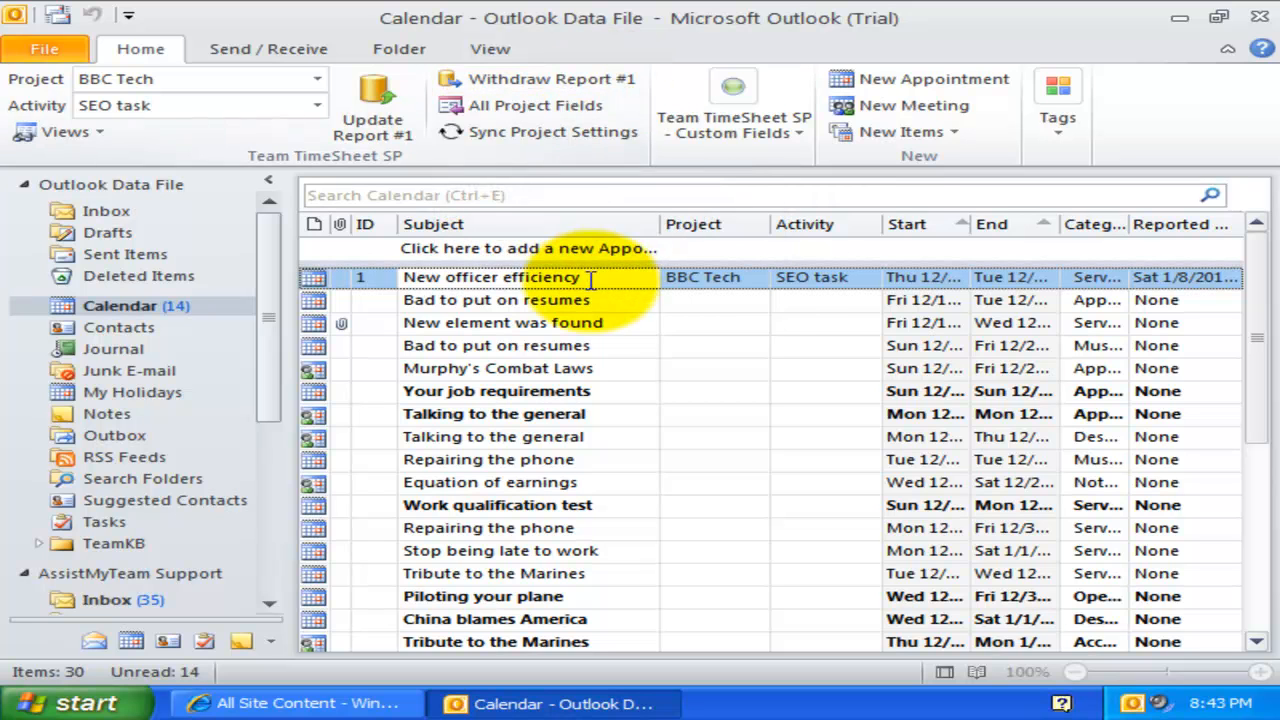
{"action": "mouse_move", "coordinate": [755, 295]}
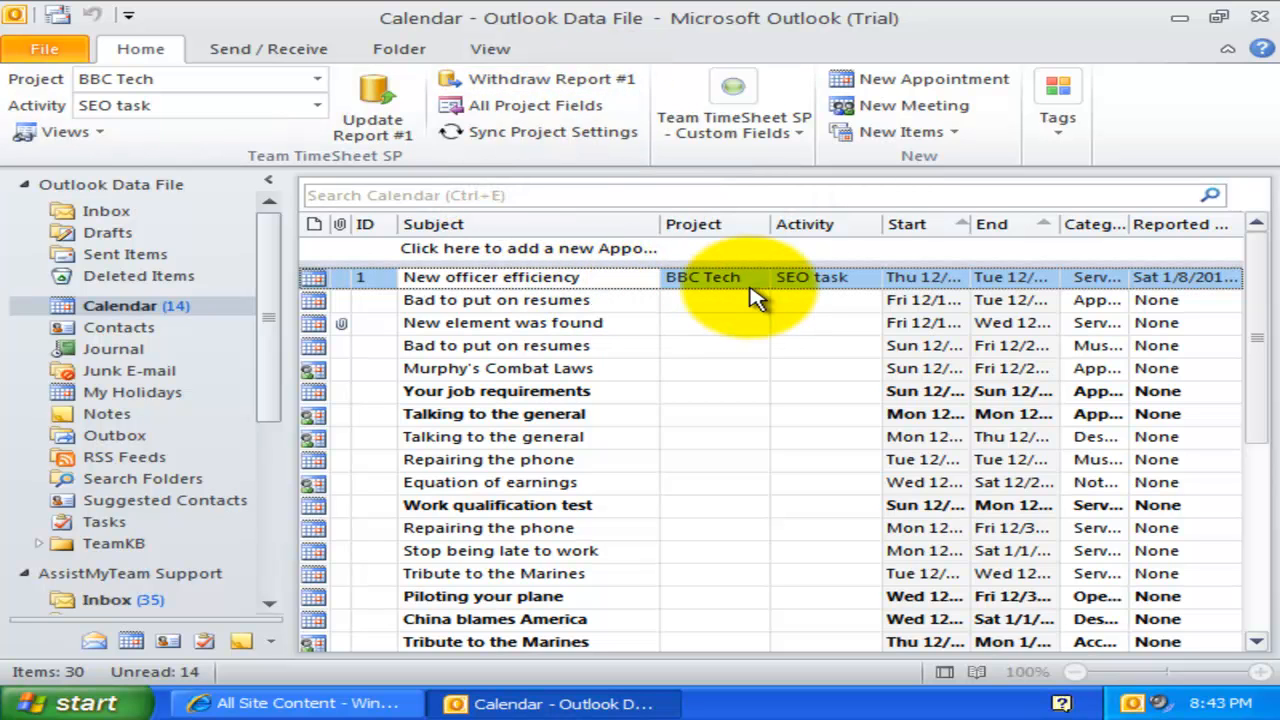
{"action": "mouse_move", "coordinate": [540, 79]}
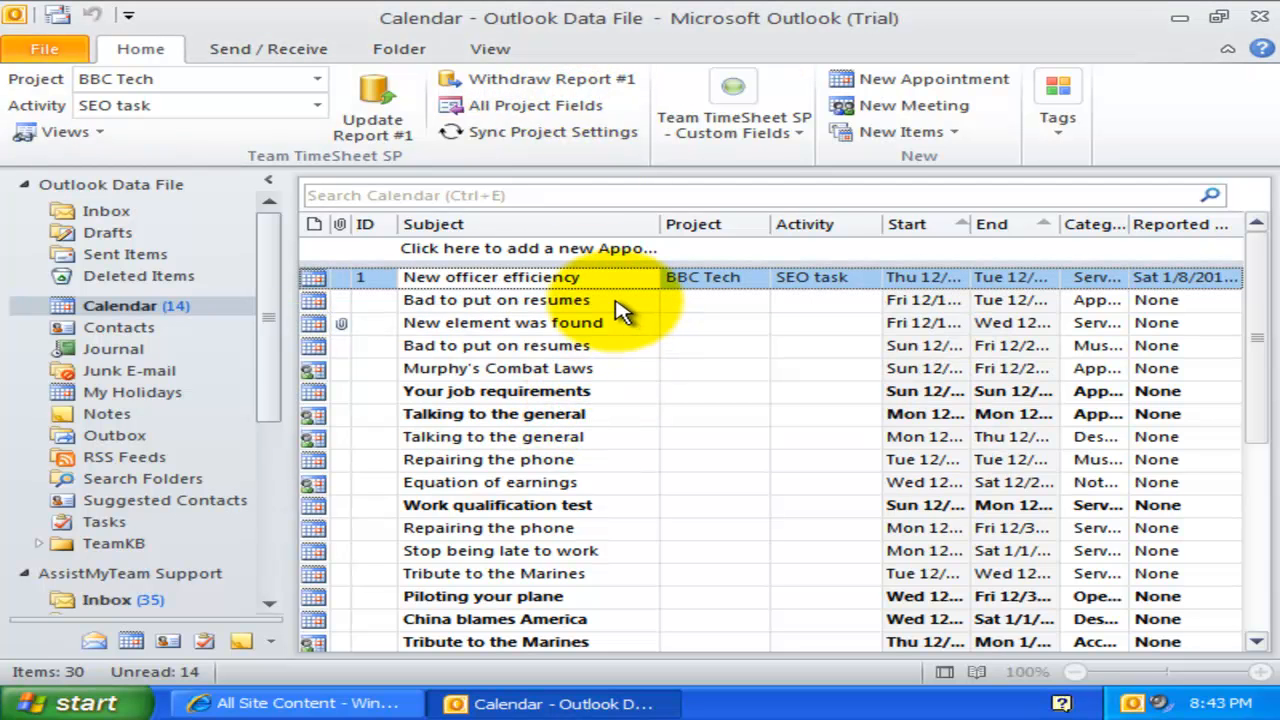
{"action": "left_click", "coordinate": [490, 277]}
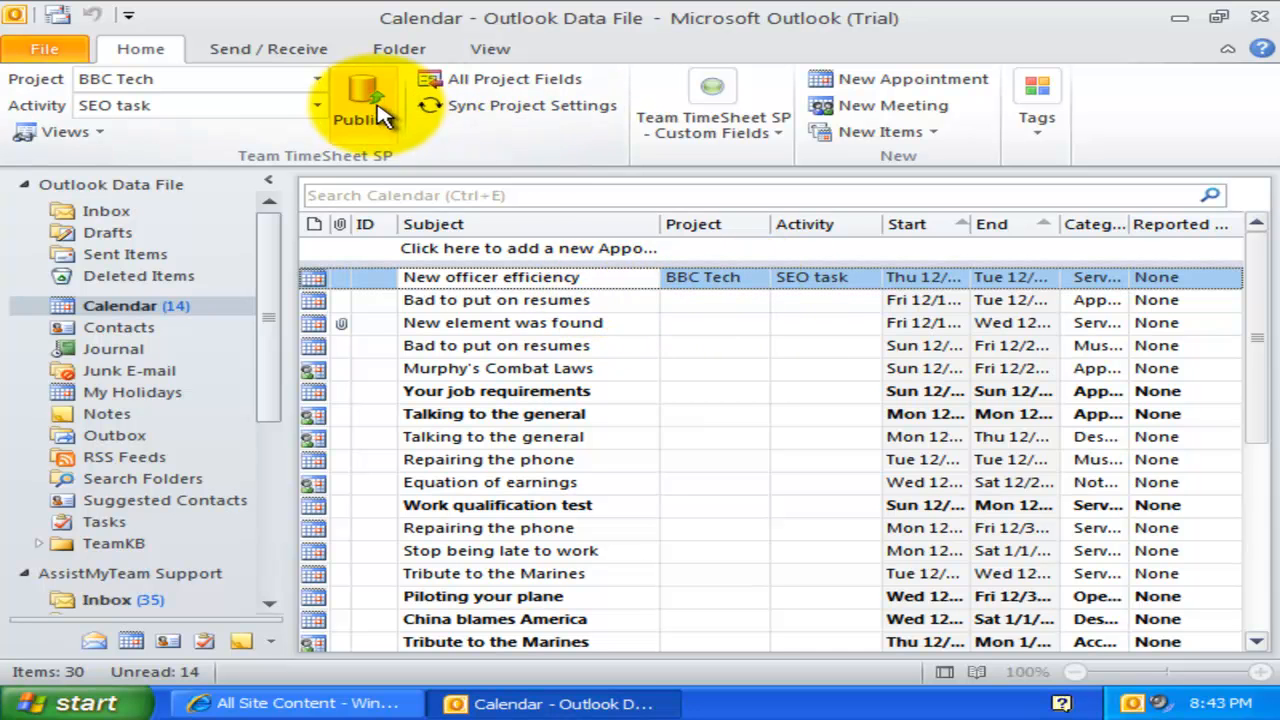
{"action": "double_click", "coordinate": [490, 277]}
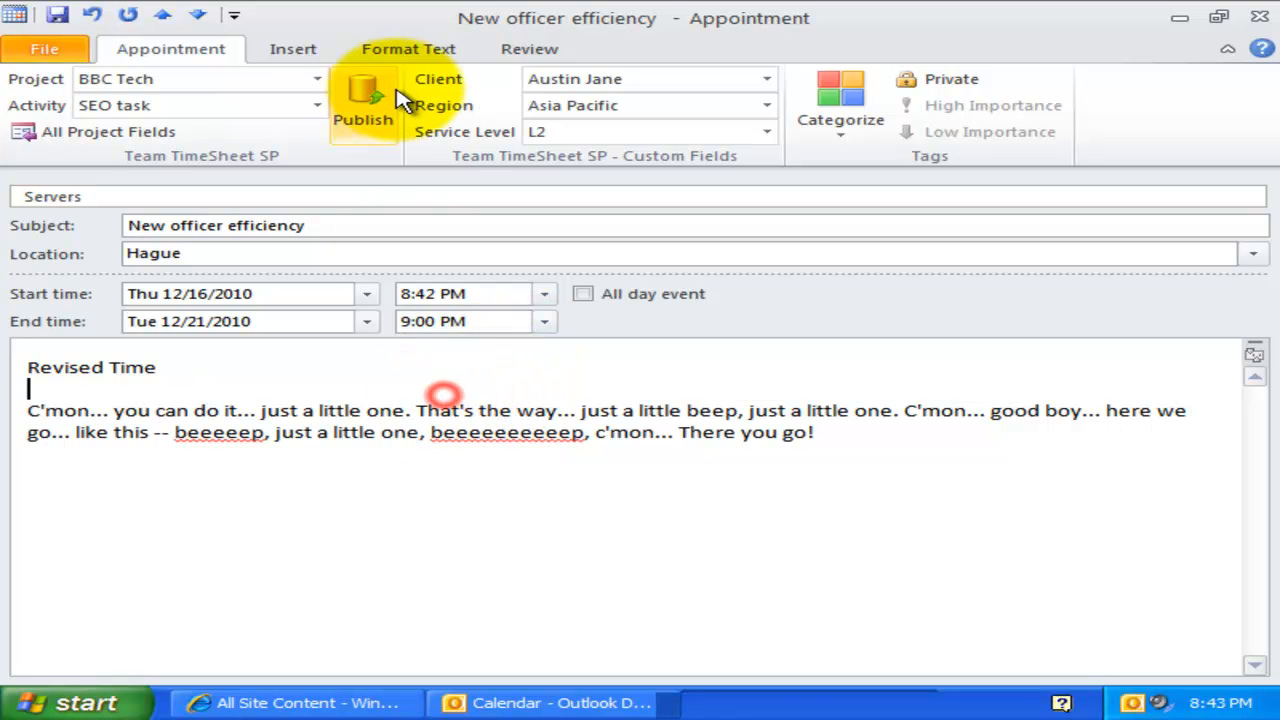
{"action": "mouse_move", "coordinate": [570, 432]}
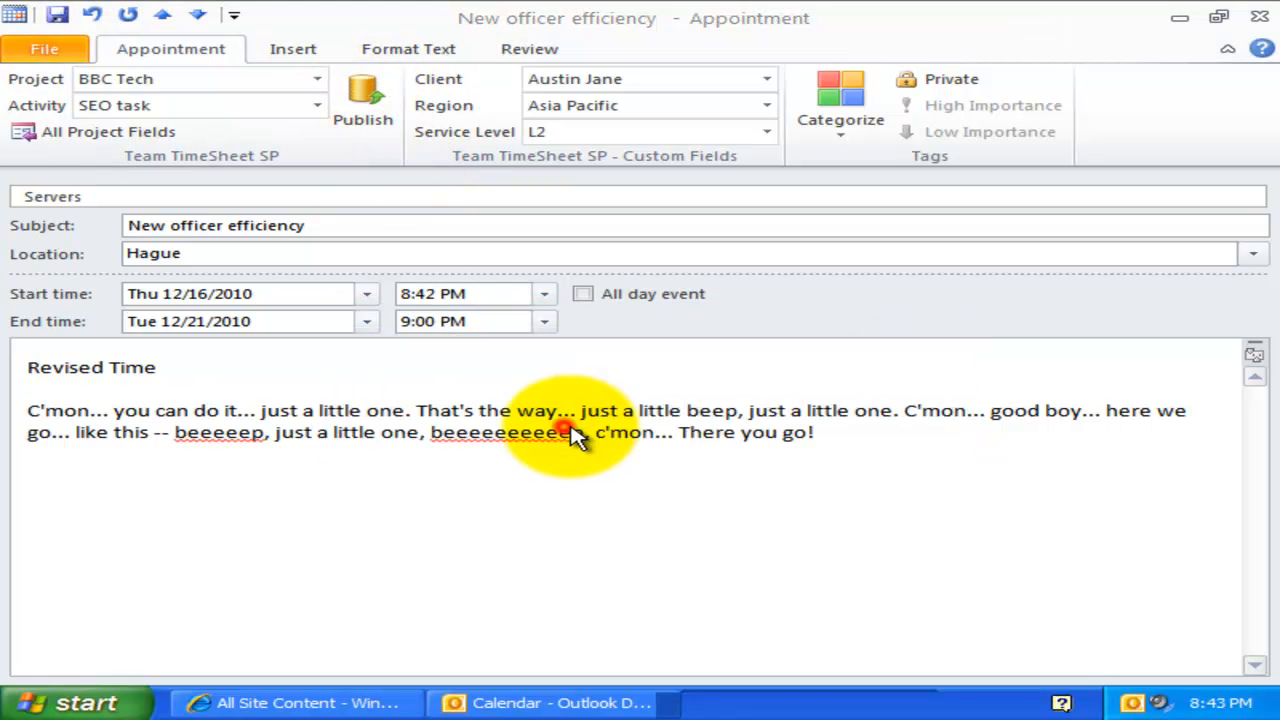
{"action": "left_click", "coordinate": [363, 105]}
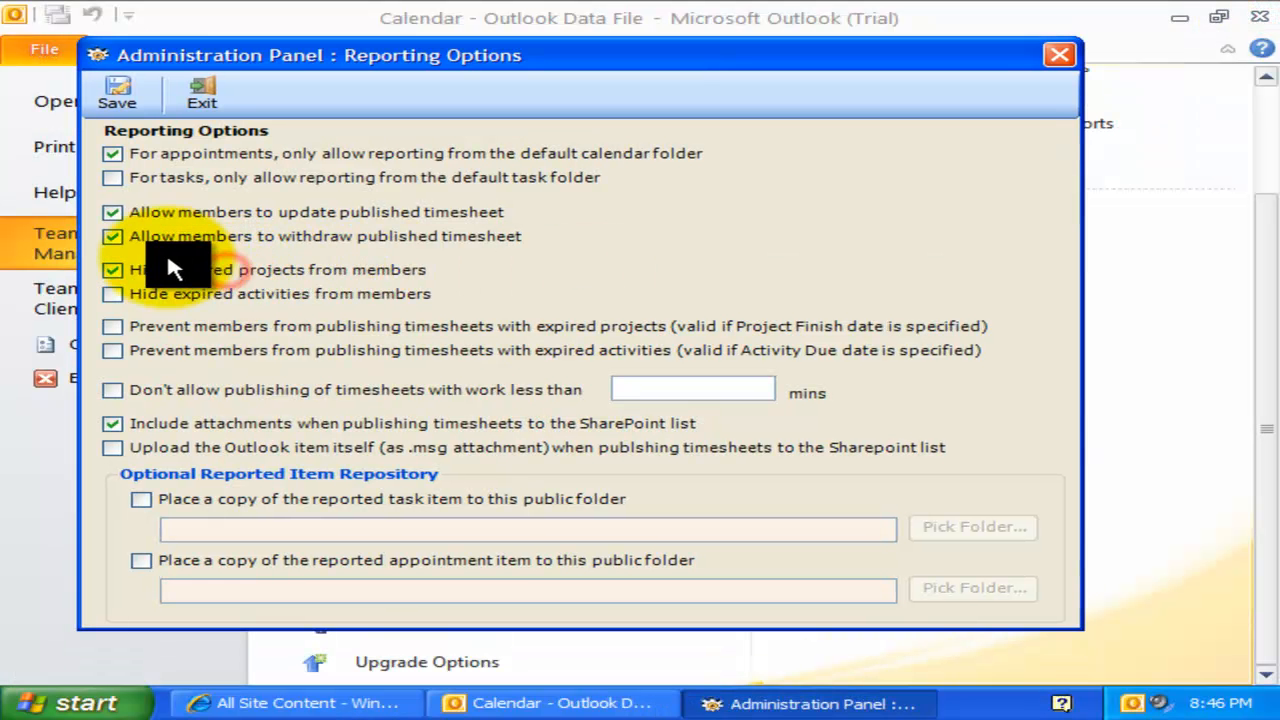
Hide expired projects from members and require at least 60 minutes of work to publish.
{"action": "left_click", "coordinate": [112, 270]}
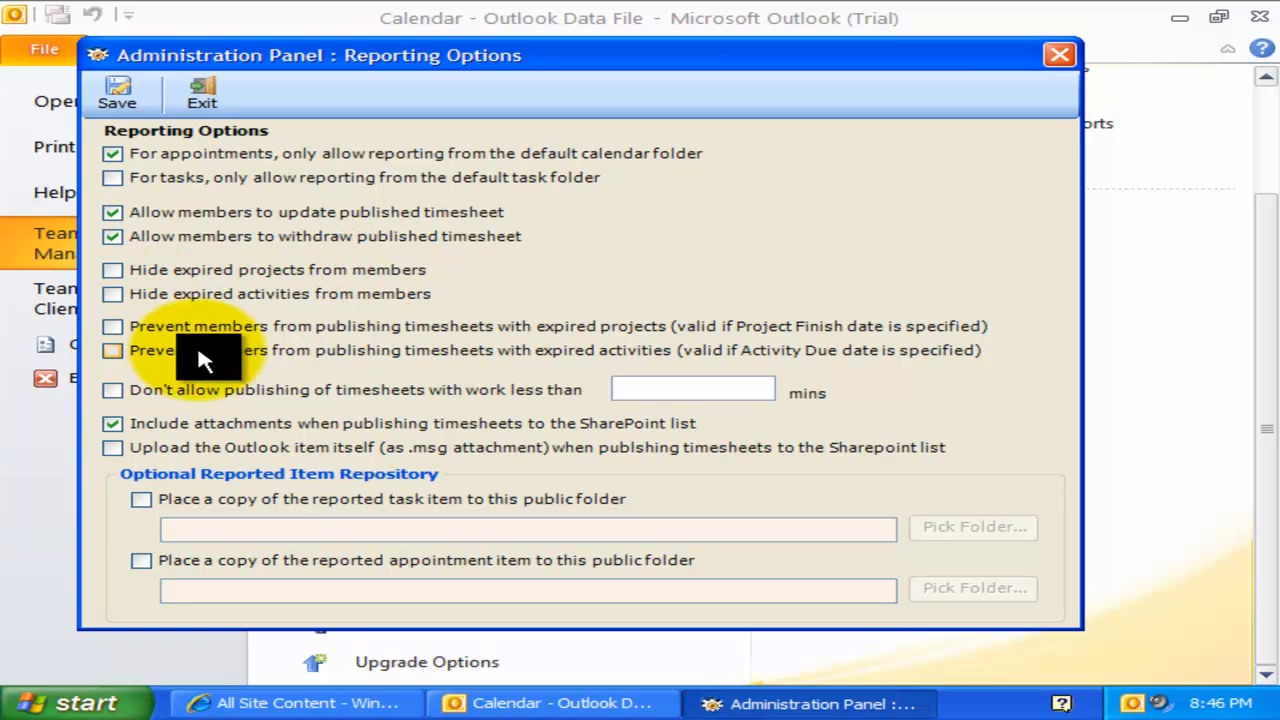
{"action": "mouse_move", "coordinate": [350, 280]}
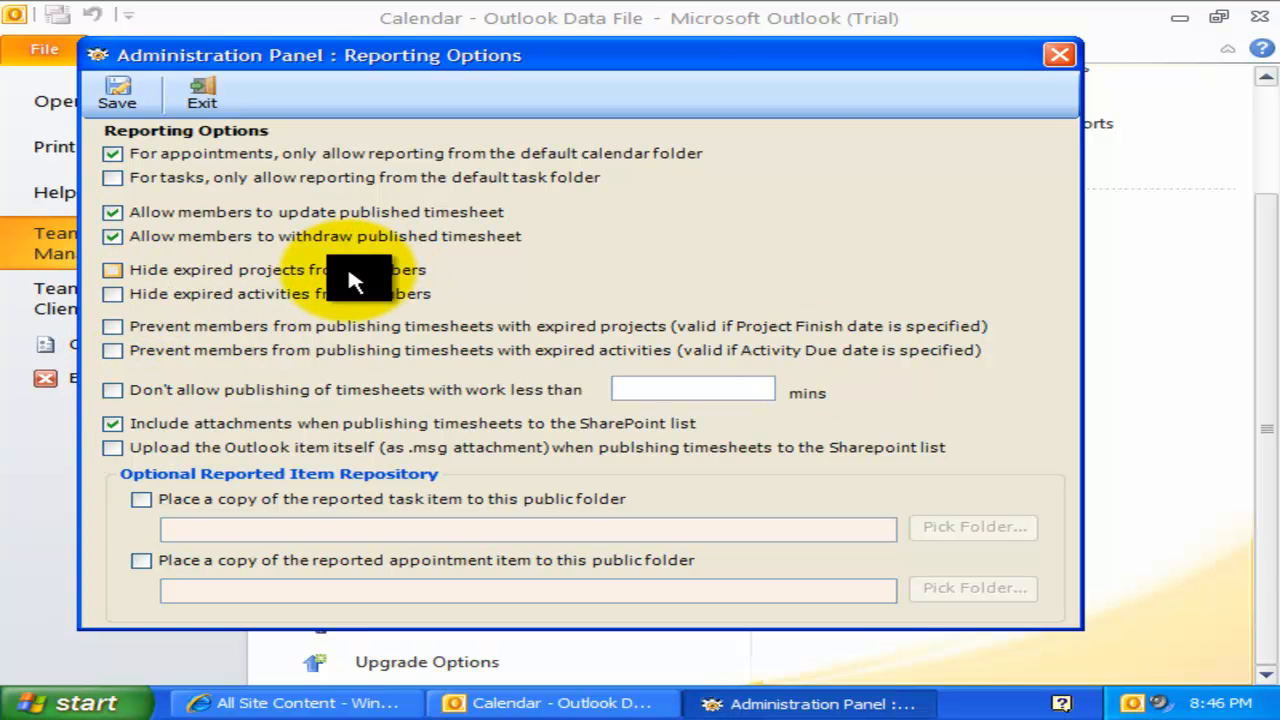
{"action": "left_click", "coordinate": [112, 269]}
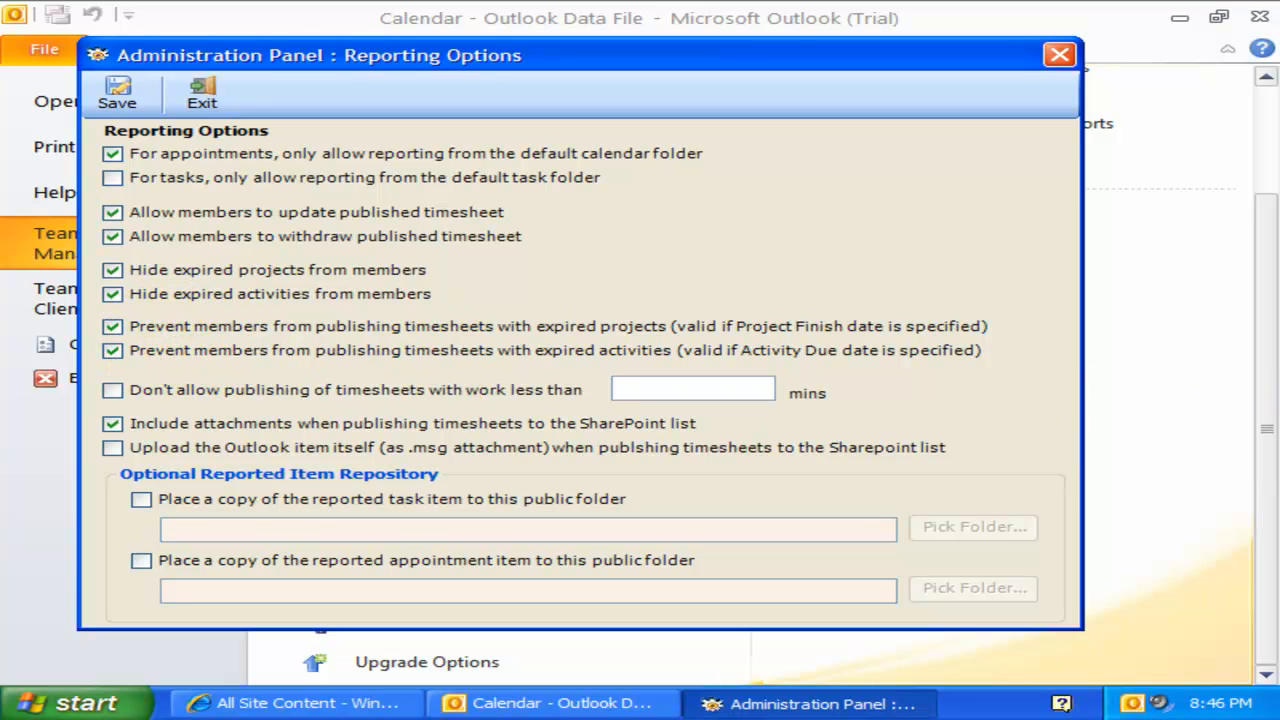
{"action": "mouse_move", "coordinate": [935, 393]}
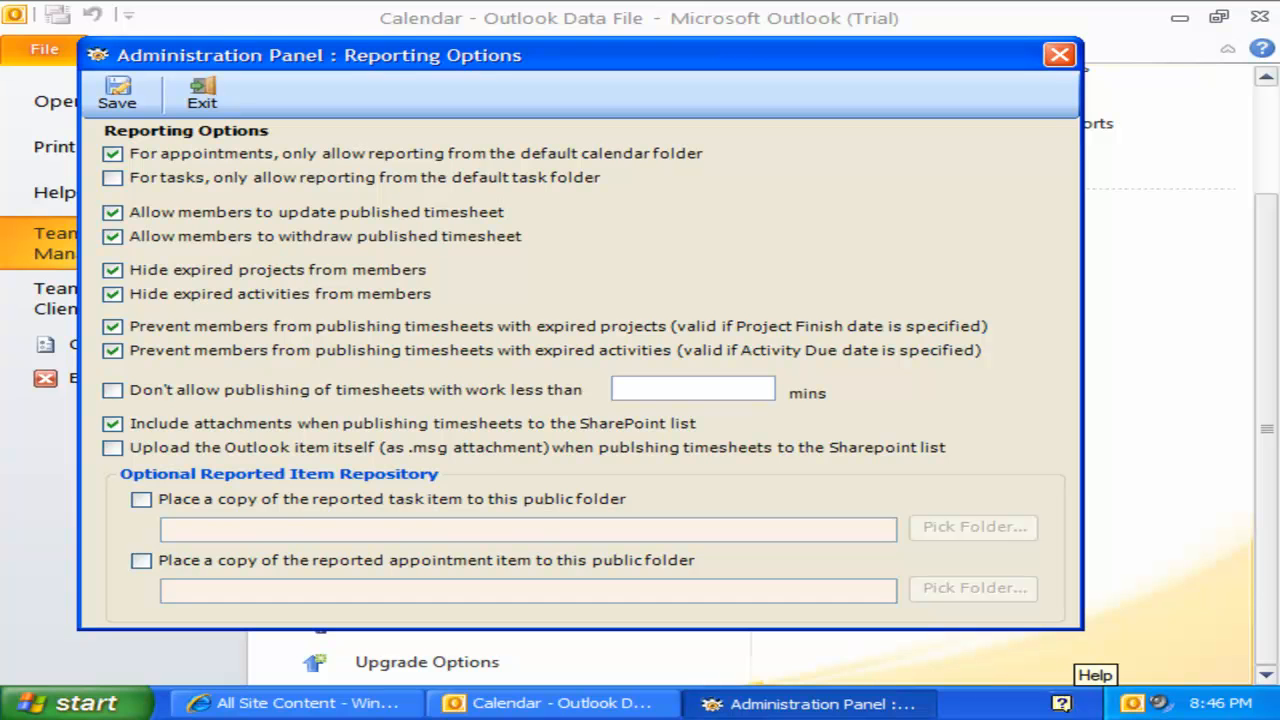
{"action": "mouse_move", "coordinate": [318, 405]}
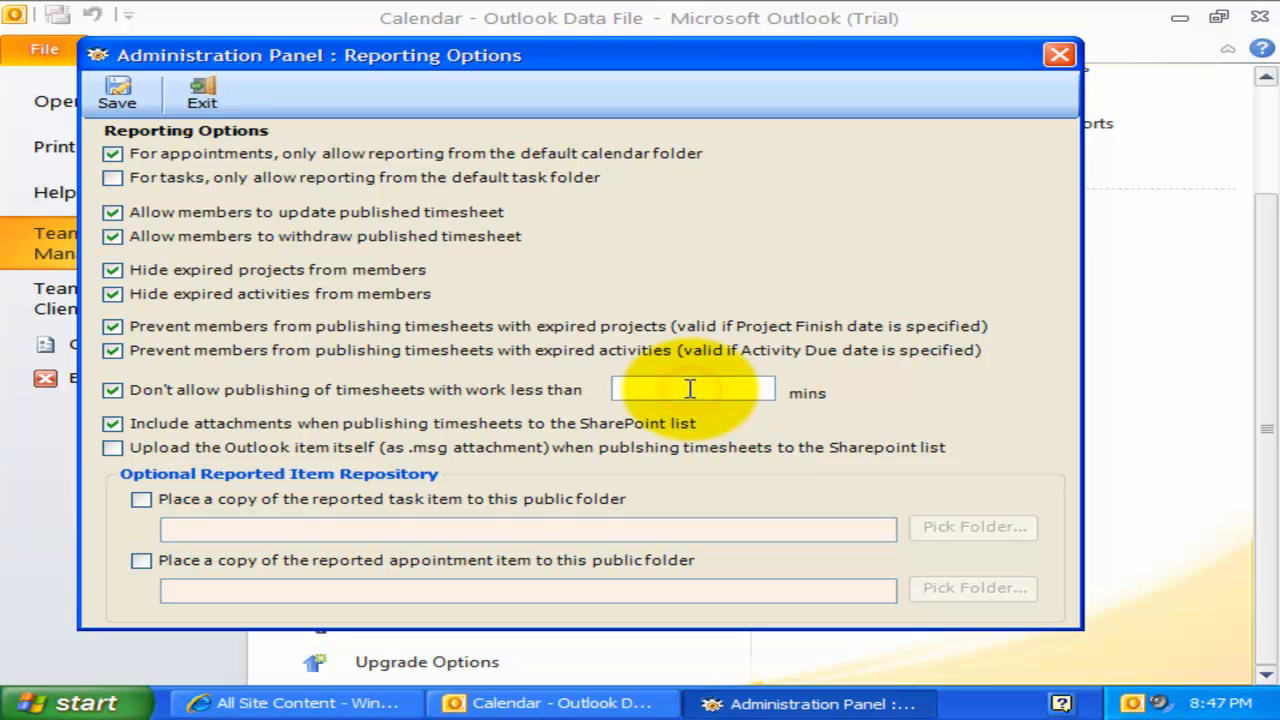
{"action": "left_click", "coordinate": [693, 389]}
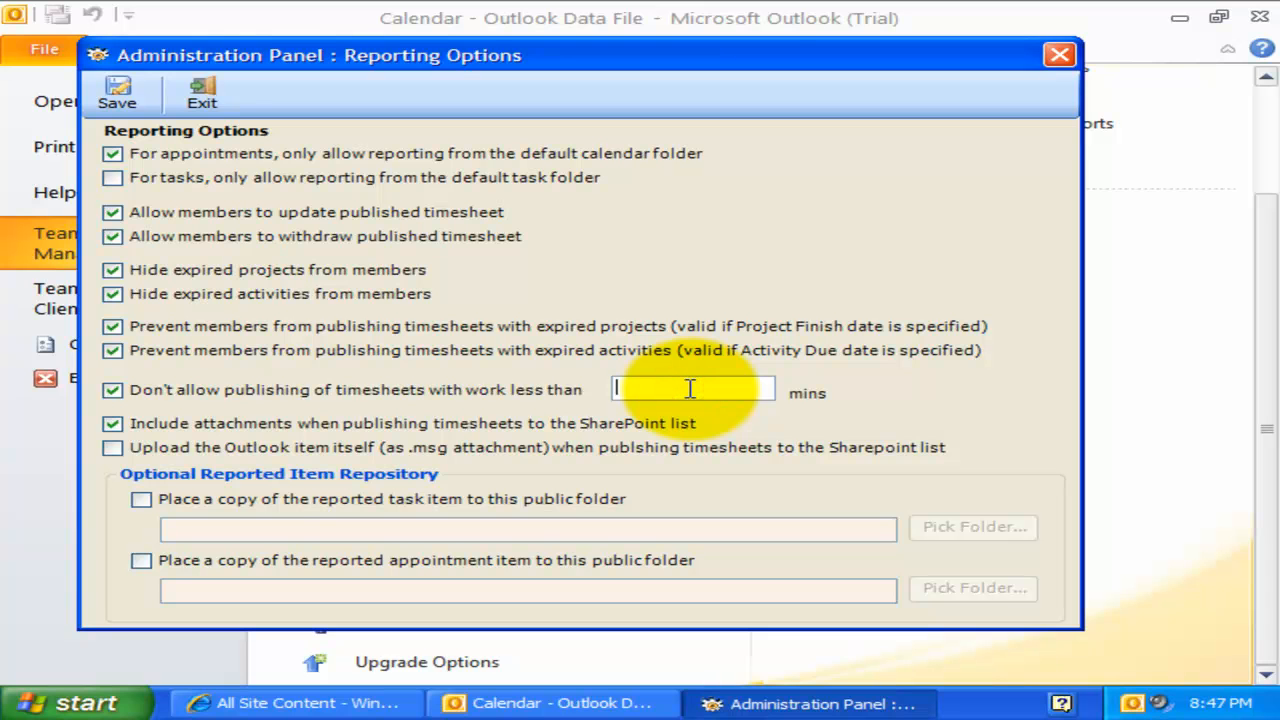
{"action": "type", "text": "60"}
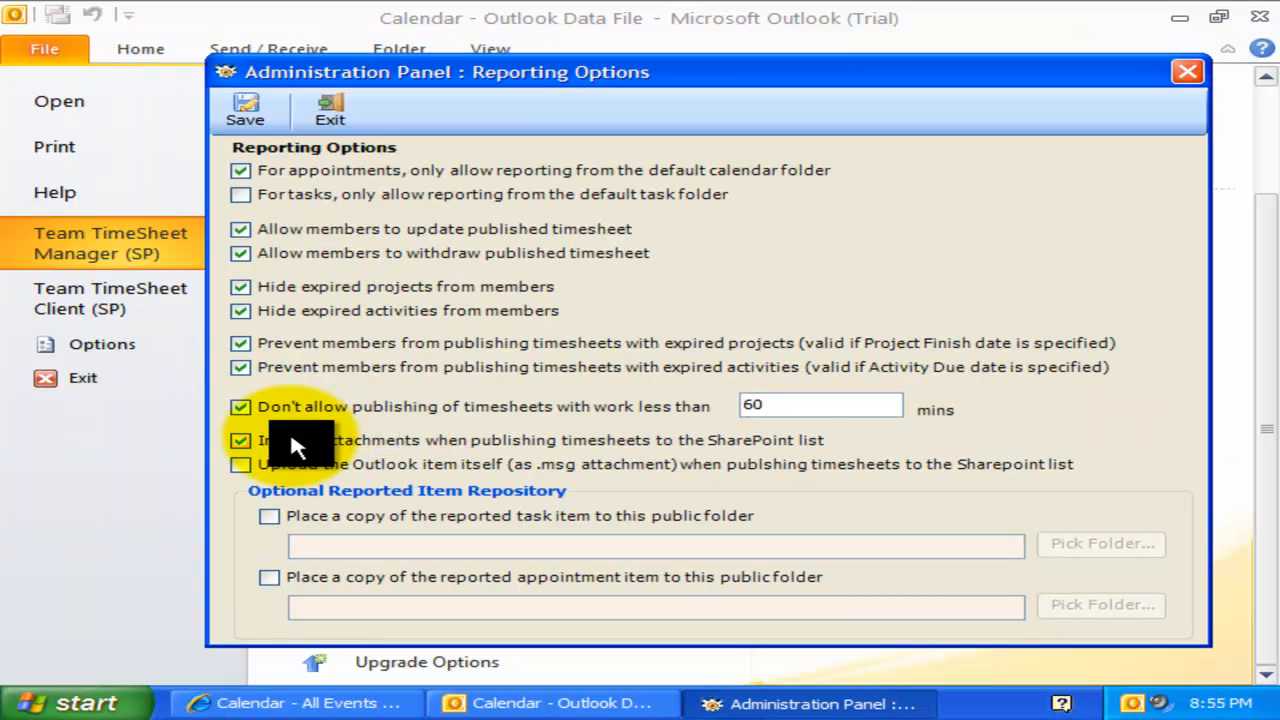
{"action": "mouse_move", "coordinate": [780, 458]}
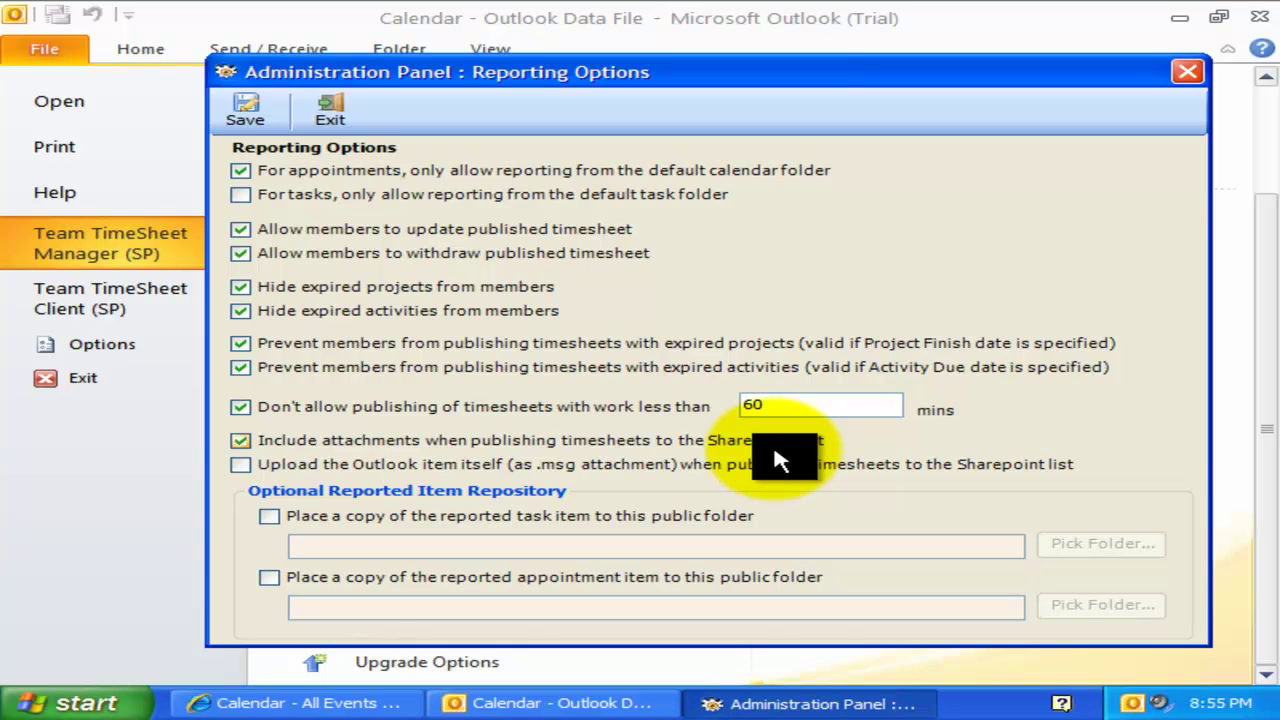
{"action": "mouse_move", "coordinate": [255, 210]}
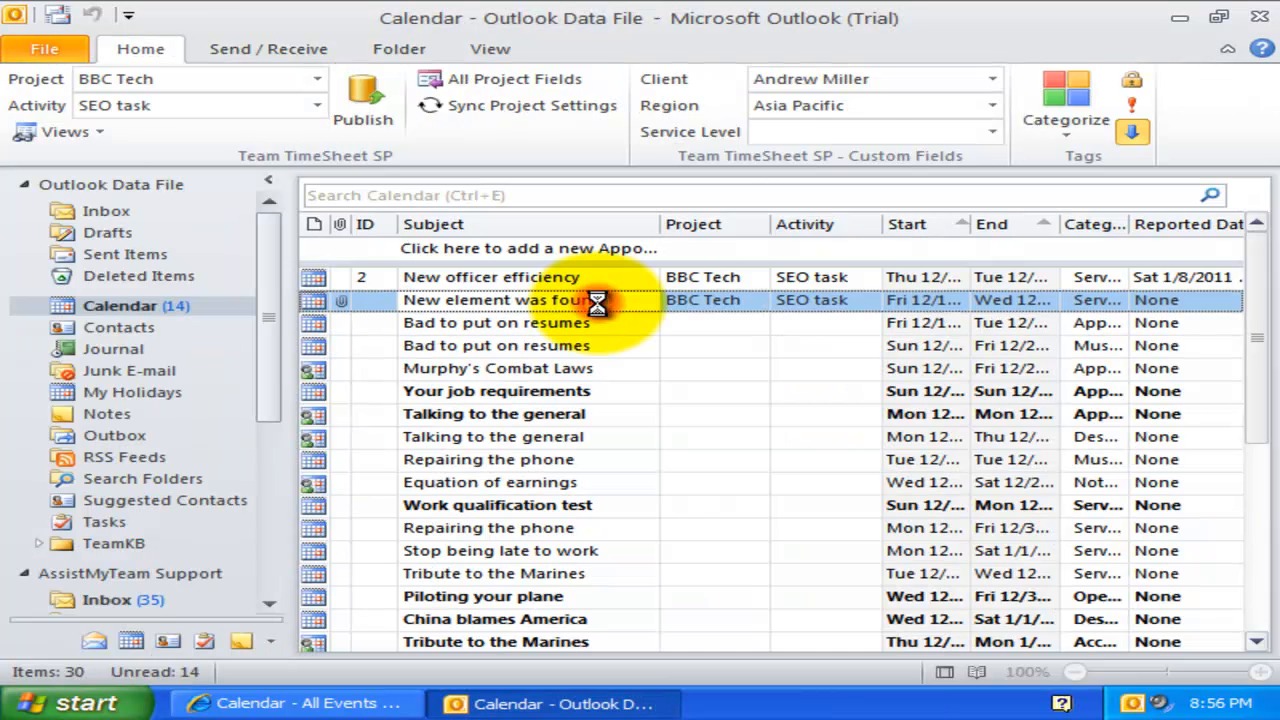
Publish the 'New element was found' appointment with its attachment to SharePoint as report #4.
{"action": "double_click", "coordinate": [497, 300]}
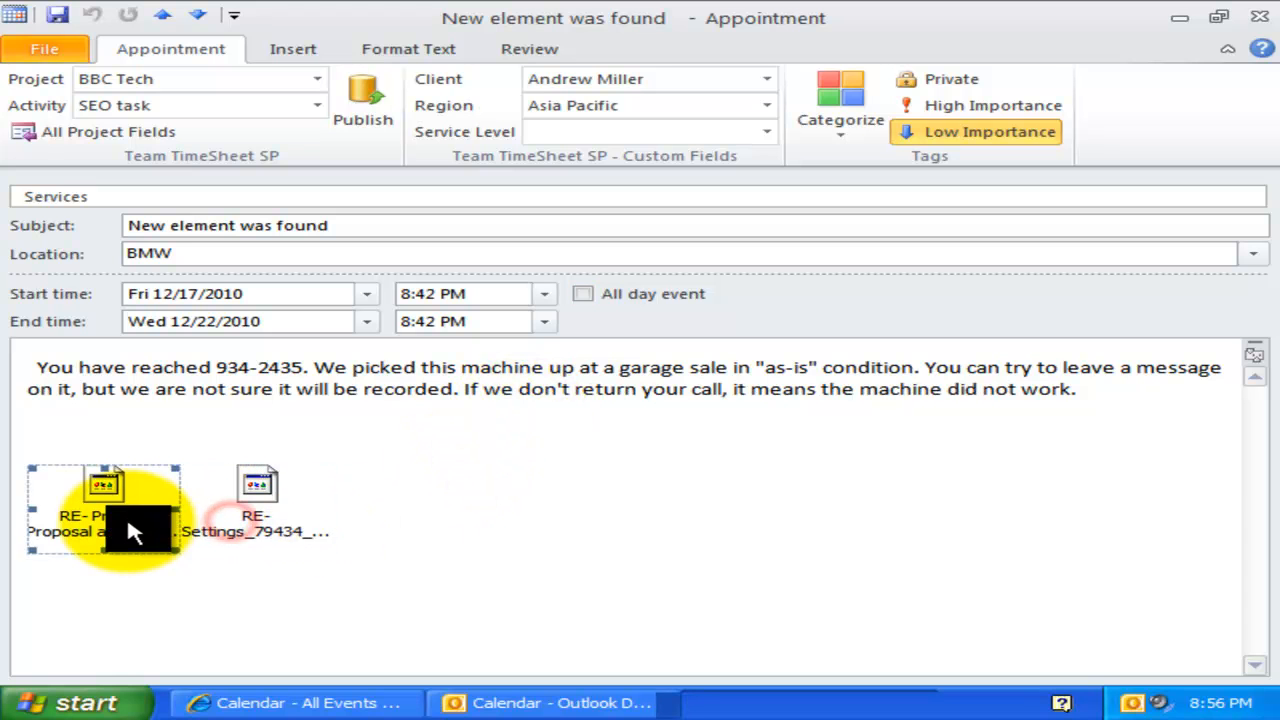
{"action": "left_click", "coordinate": [257, 500]}
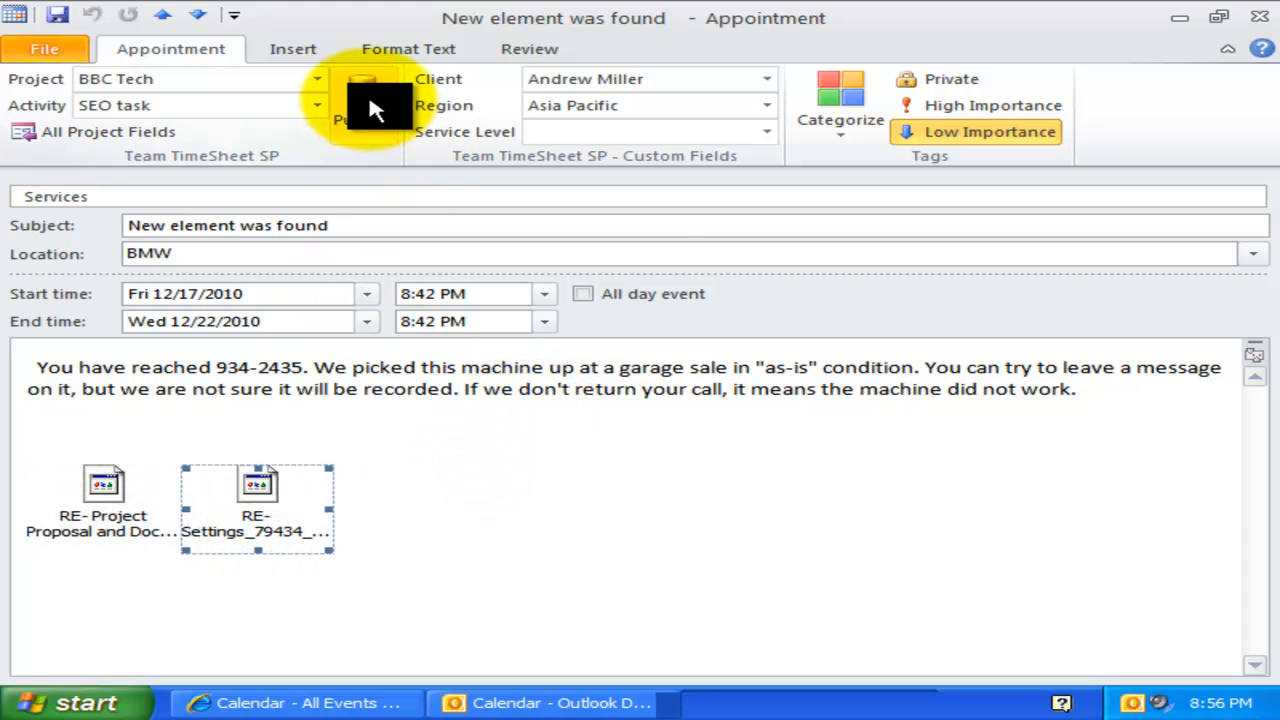
{"action": "left_click", "coordinate": [363, 95]}
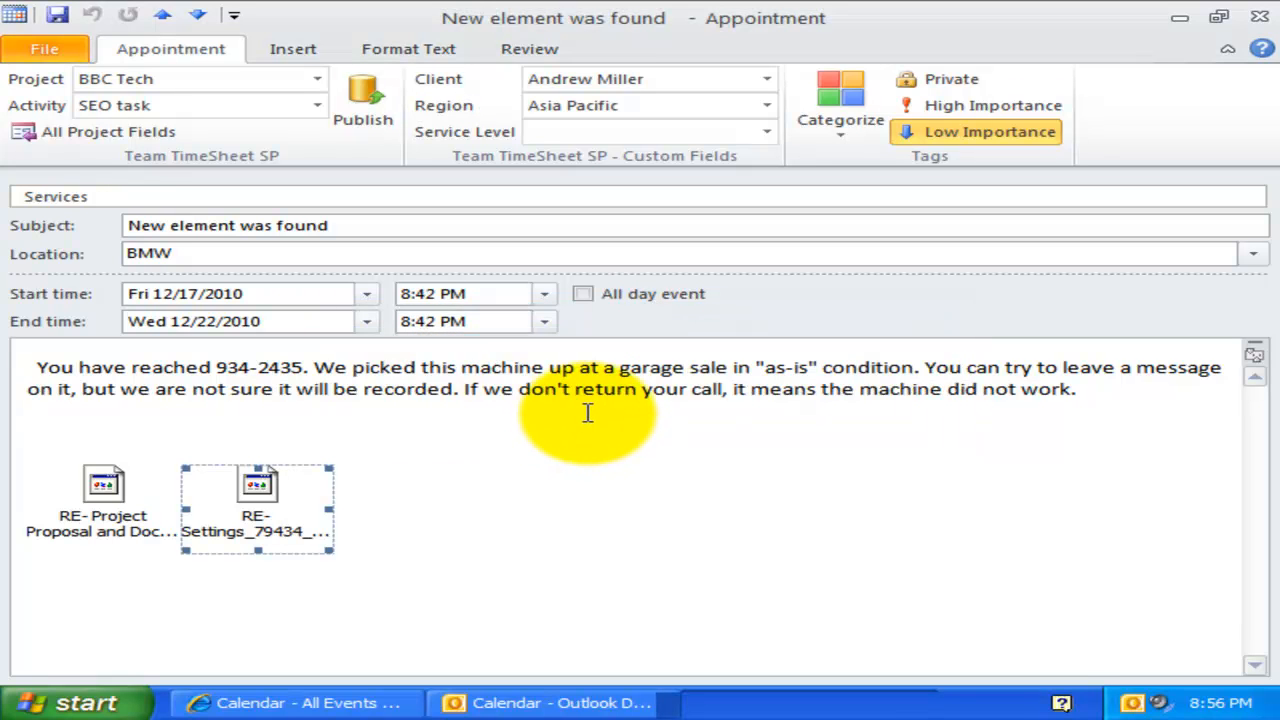
{"action": "left_click", "coordinate": [363, 100]}
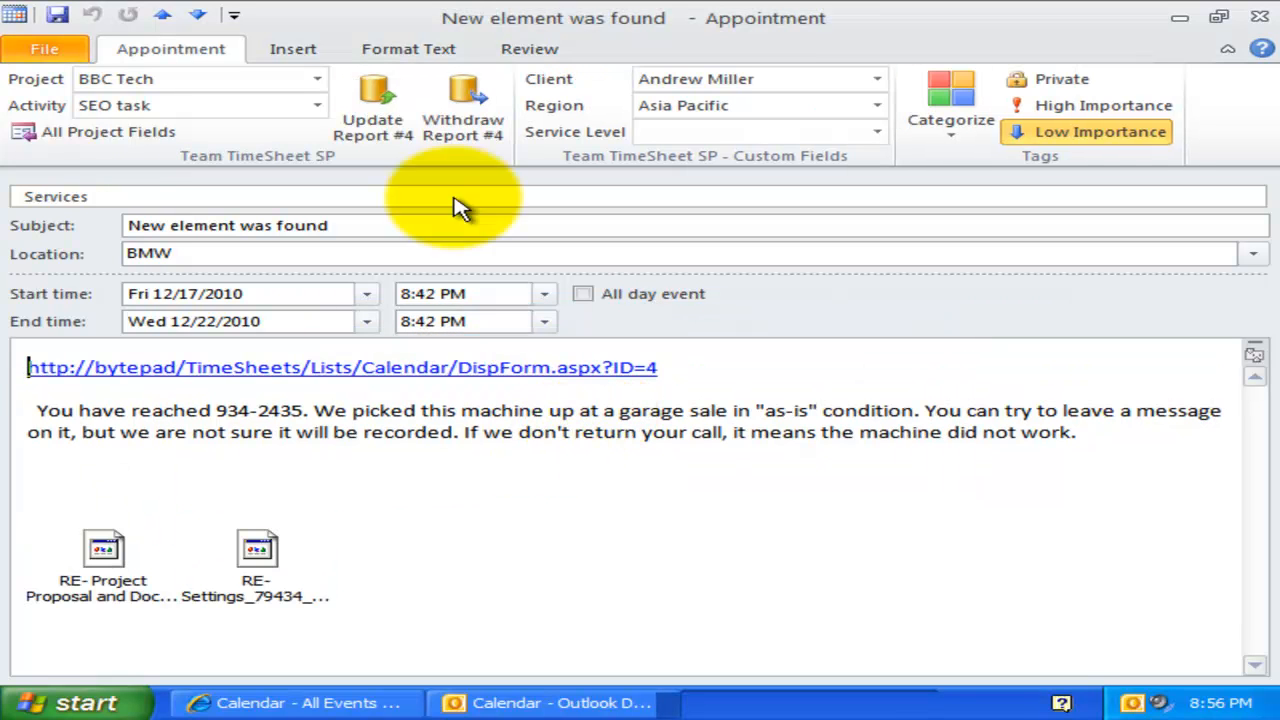
{"action": "left_click", "coordinate": [342, 367]}
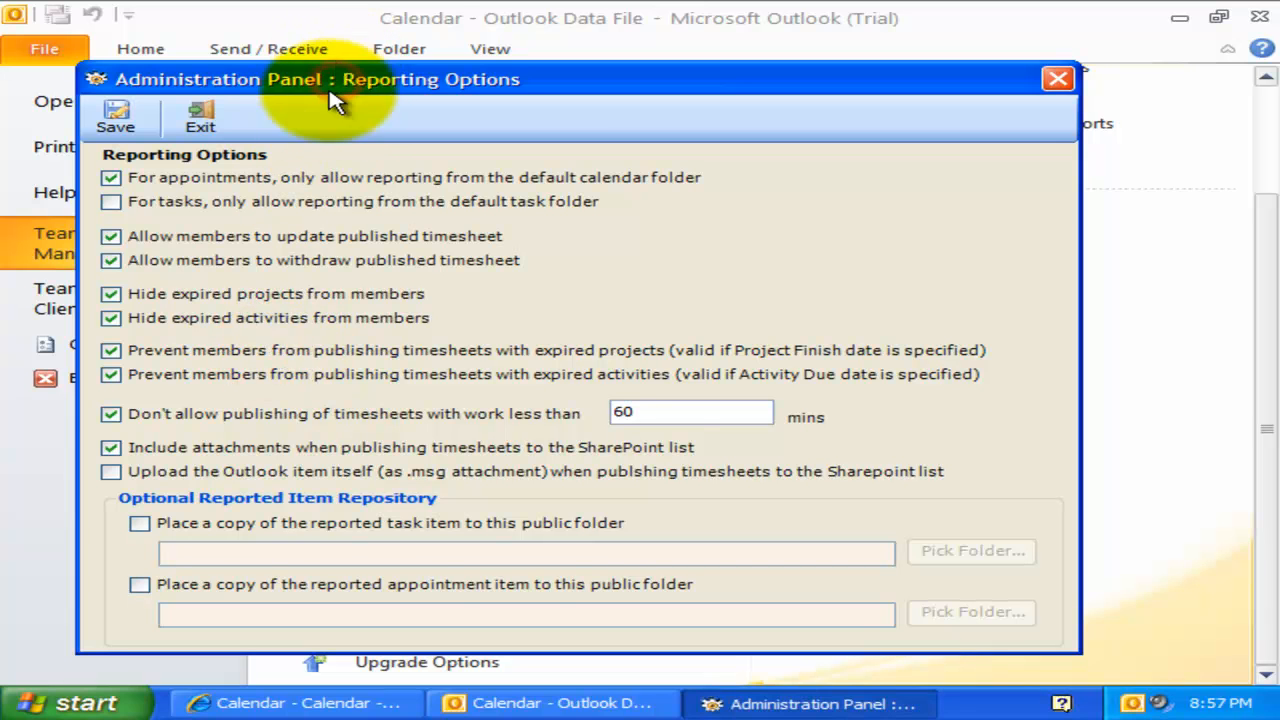
Tick 'Upload the Outlook item itself (as .msg attachment)' in Reporting Options.
{"action": "left_click", "coordinate": [110, 471]}
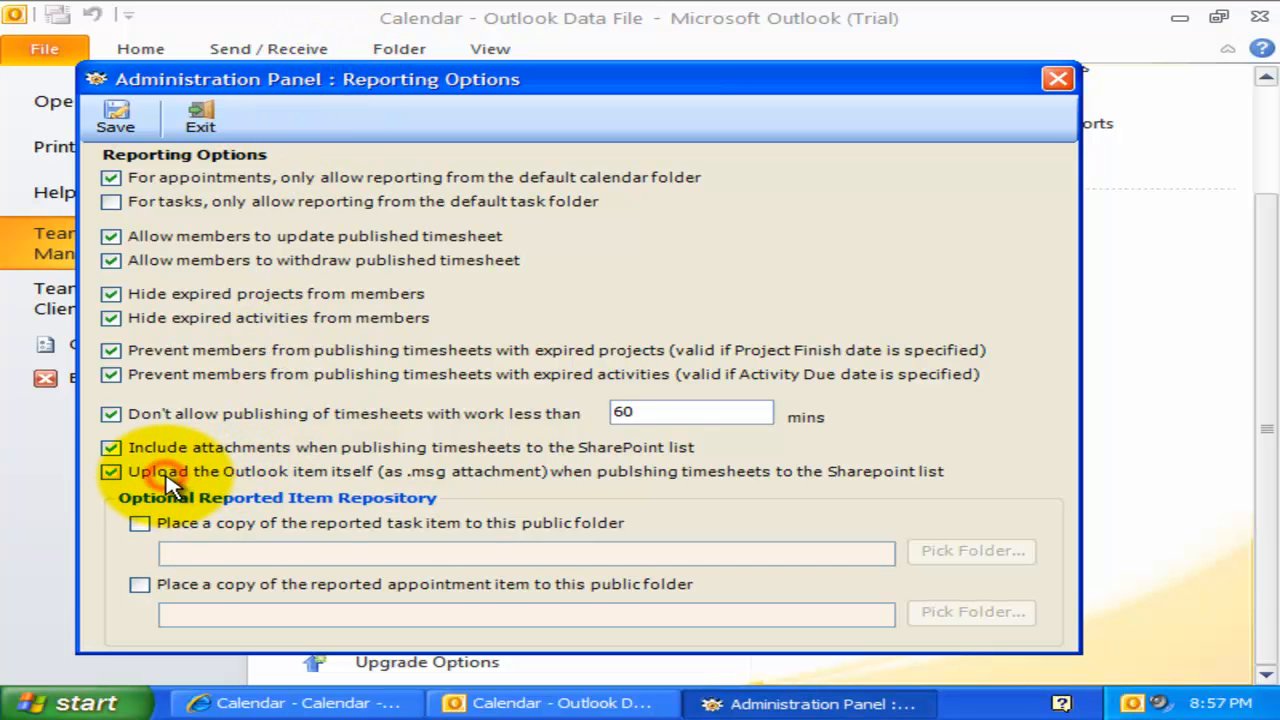
{"action": "mouse_move", "coordinate": [210, 485]}
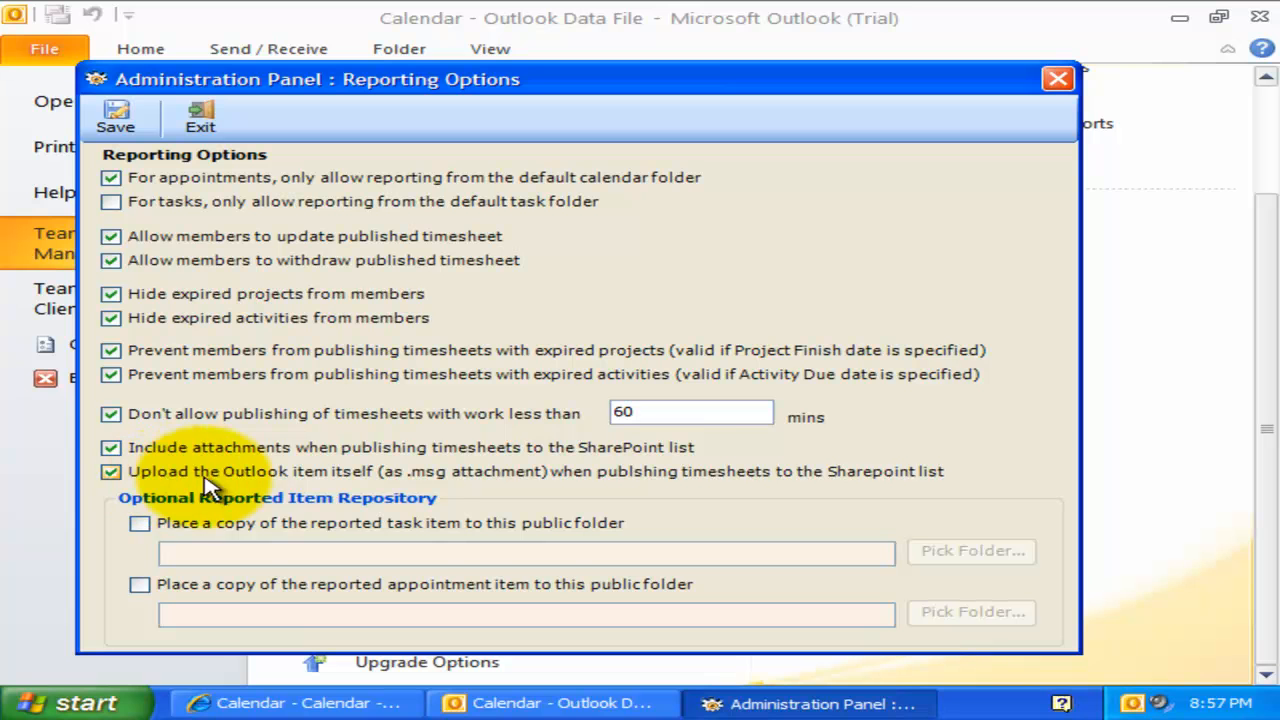
{"action": "mouse_move", "coordinate": [615, 478]}
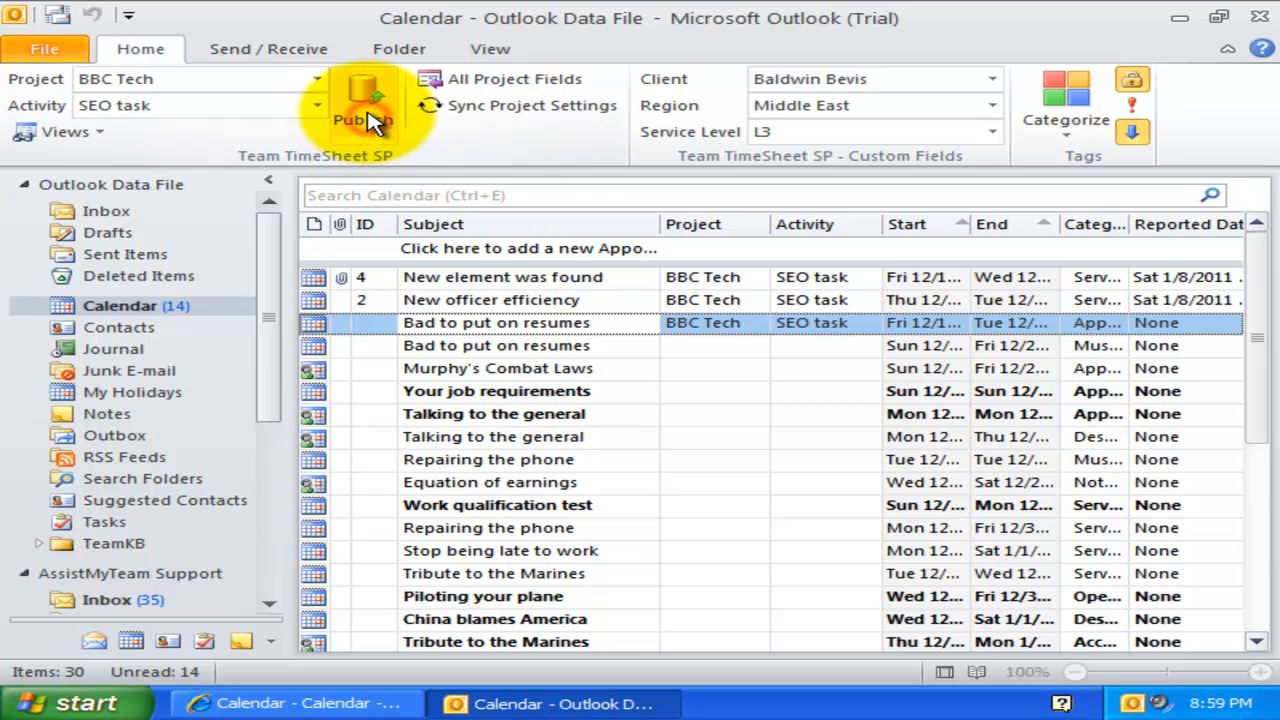
{"action": "mouse_move", "coordinate": [595, 428]}
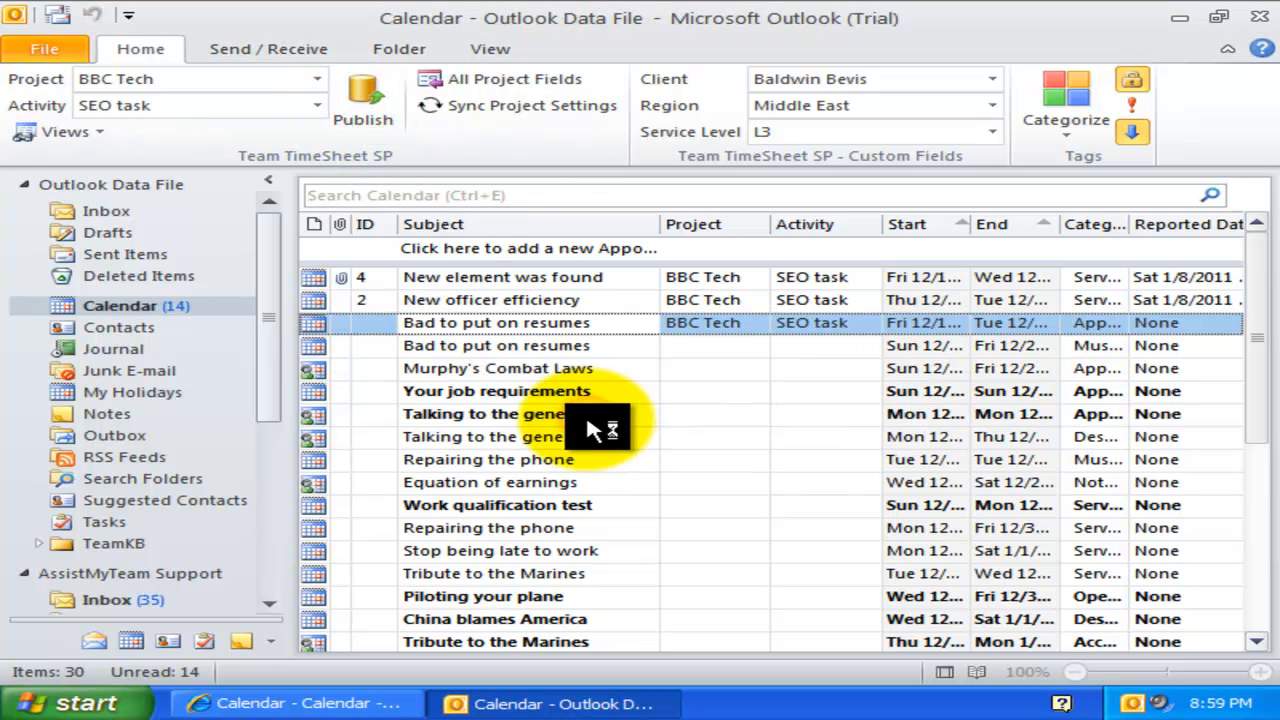
Open the published 'Bad to put on resumes' SharePoint item and its OutlookItem.msg attachment.
{"action": "left_click", "coordinate": [363, 100]}
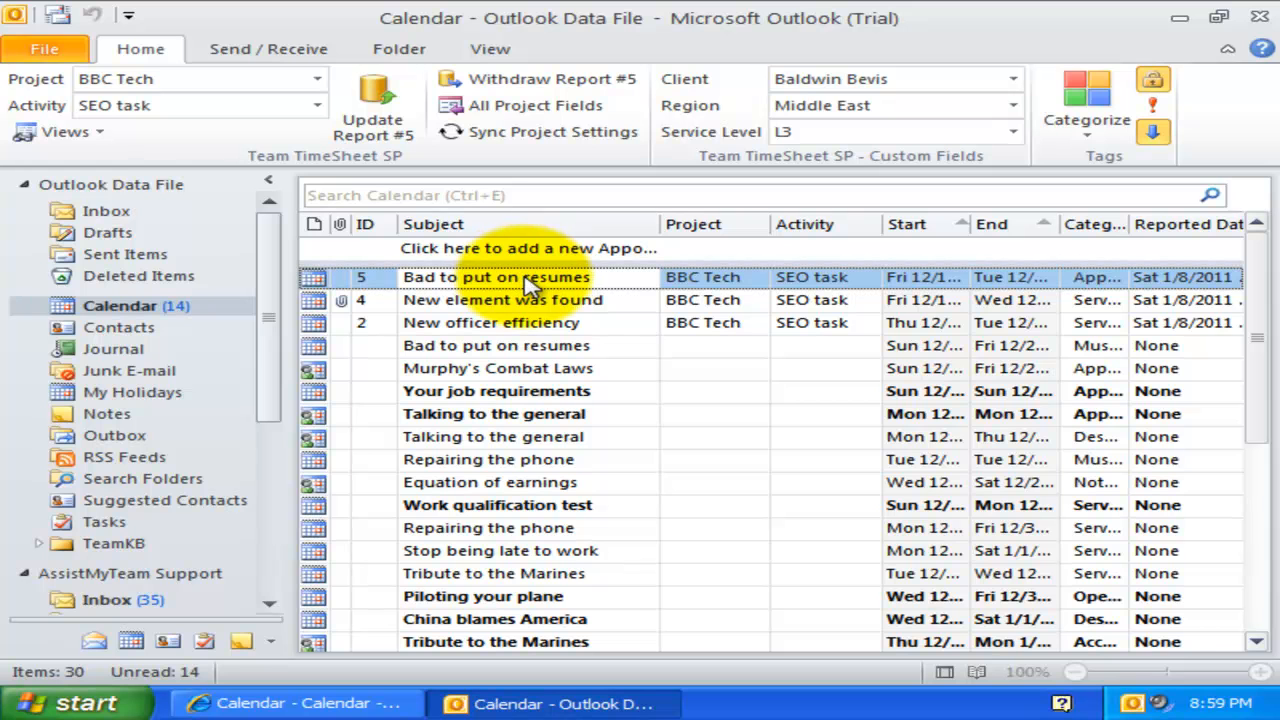
{"action": "double_click", "coordinate": [495, 277]}
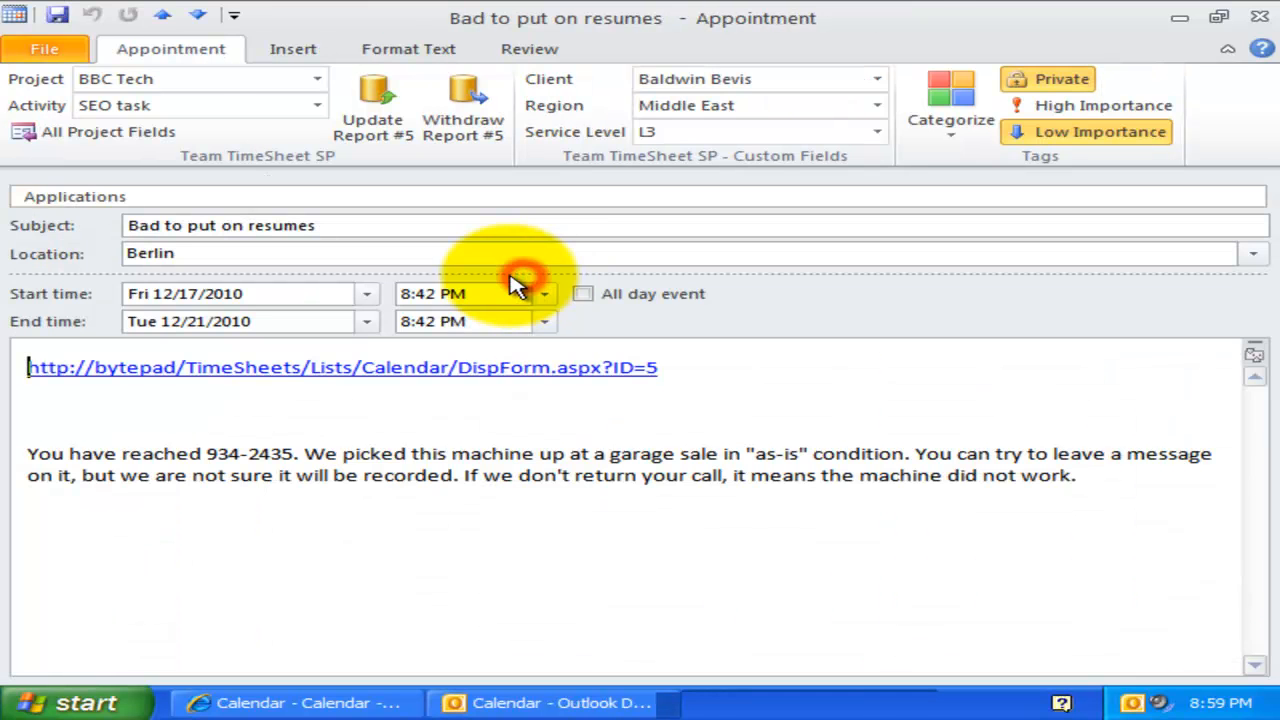
{"action": "left_click", "coordinate": [343, 367]}
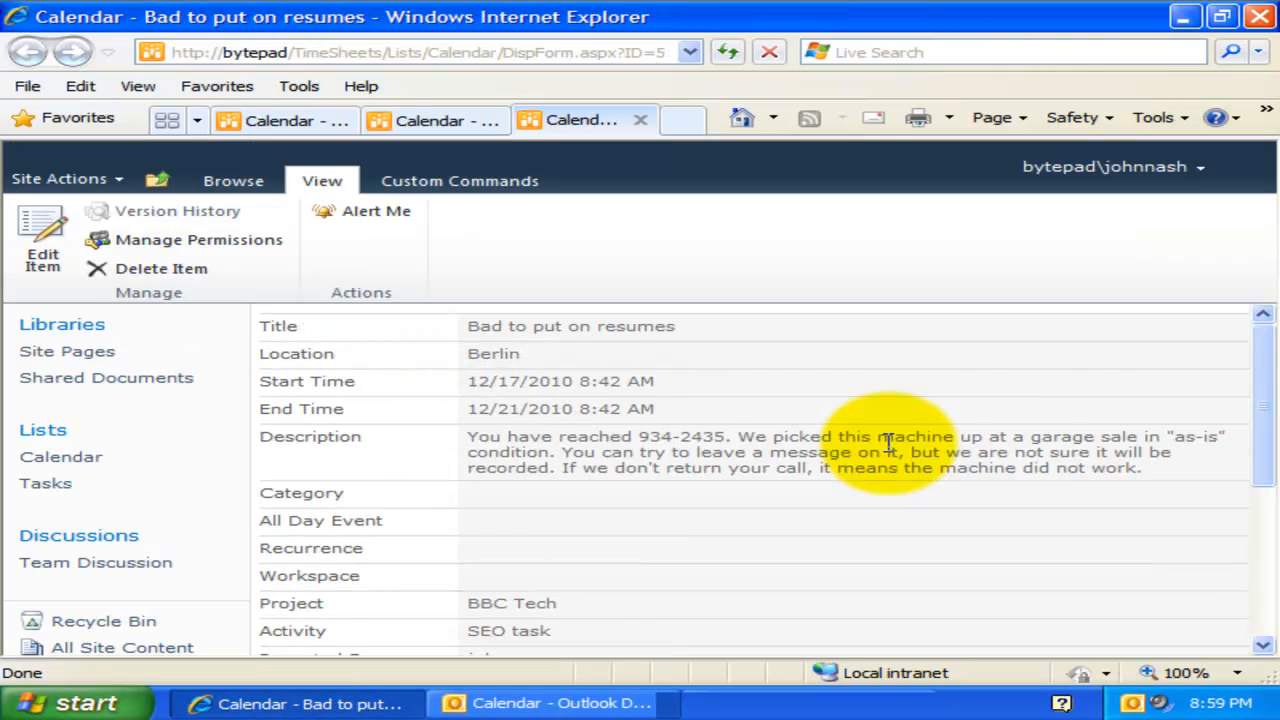
{"action": "scroll", "scroll_direction": "down", "scroll_amount": 3}
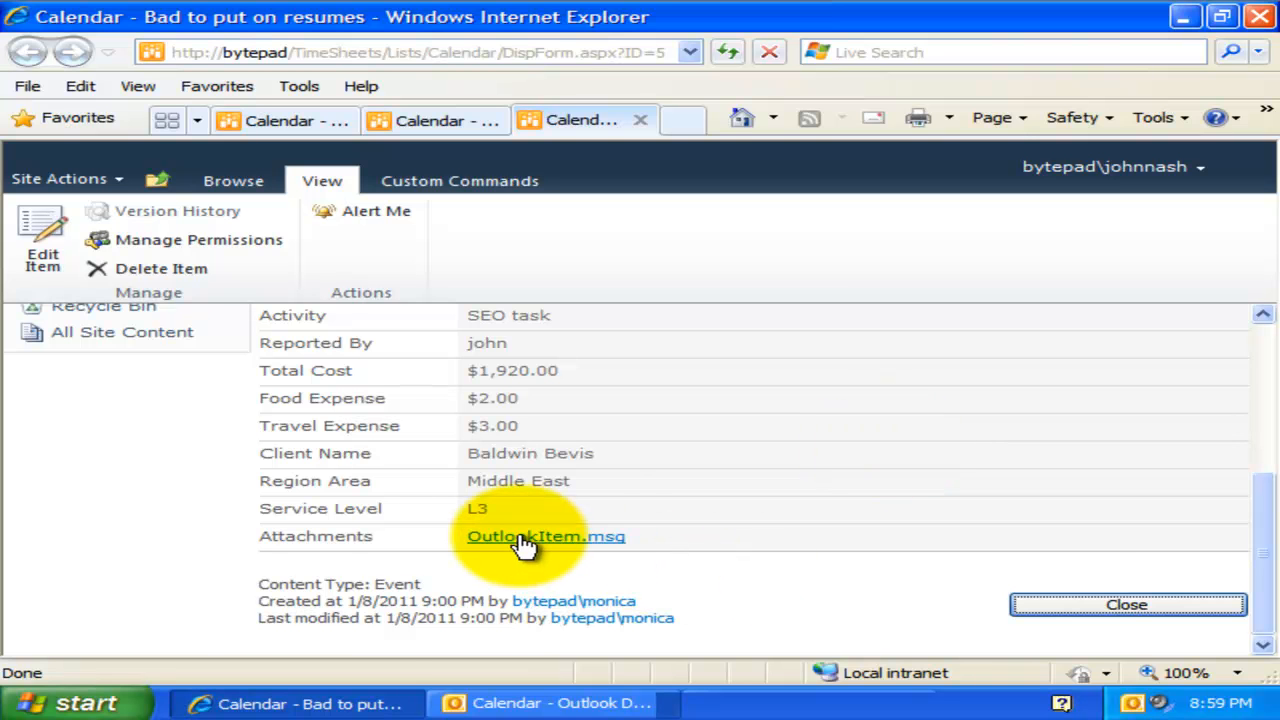
{"action": "left_click", "coordinate": [545, 536]}
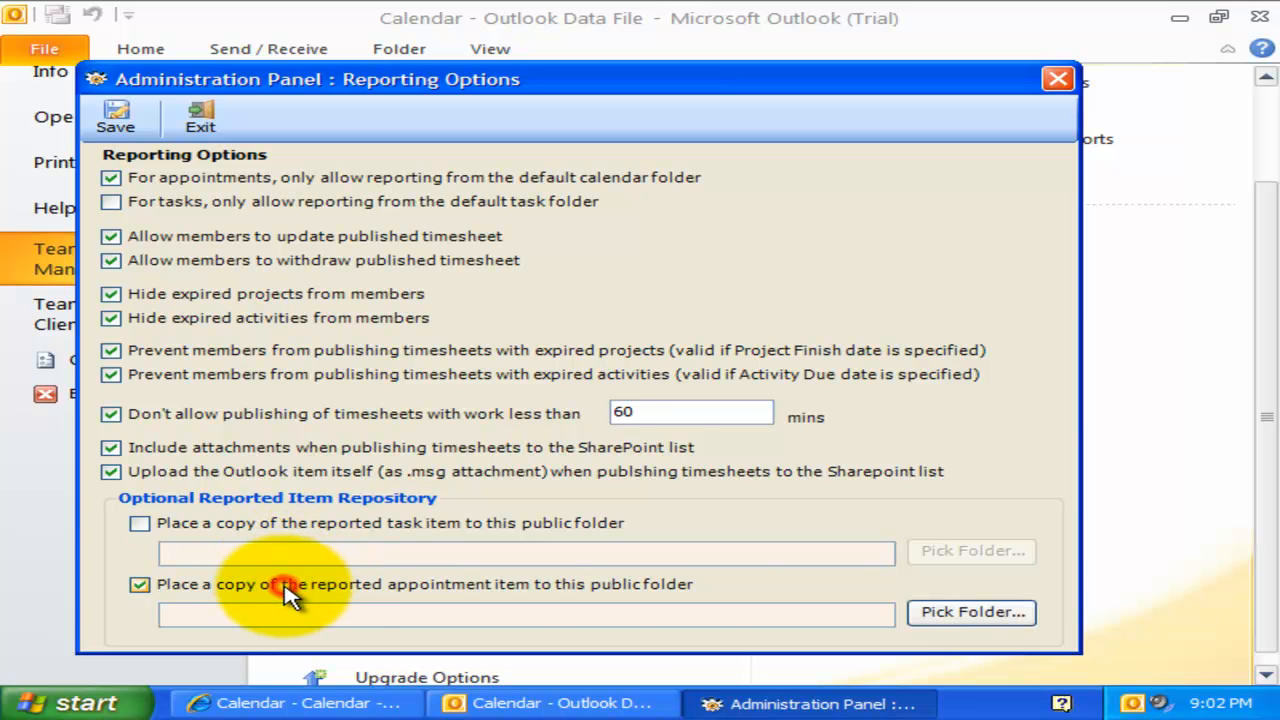
{"action": "mouse_move", "coordinate": [972, 612]}
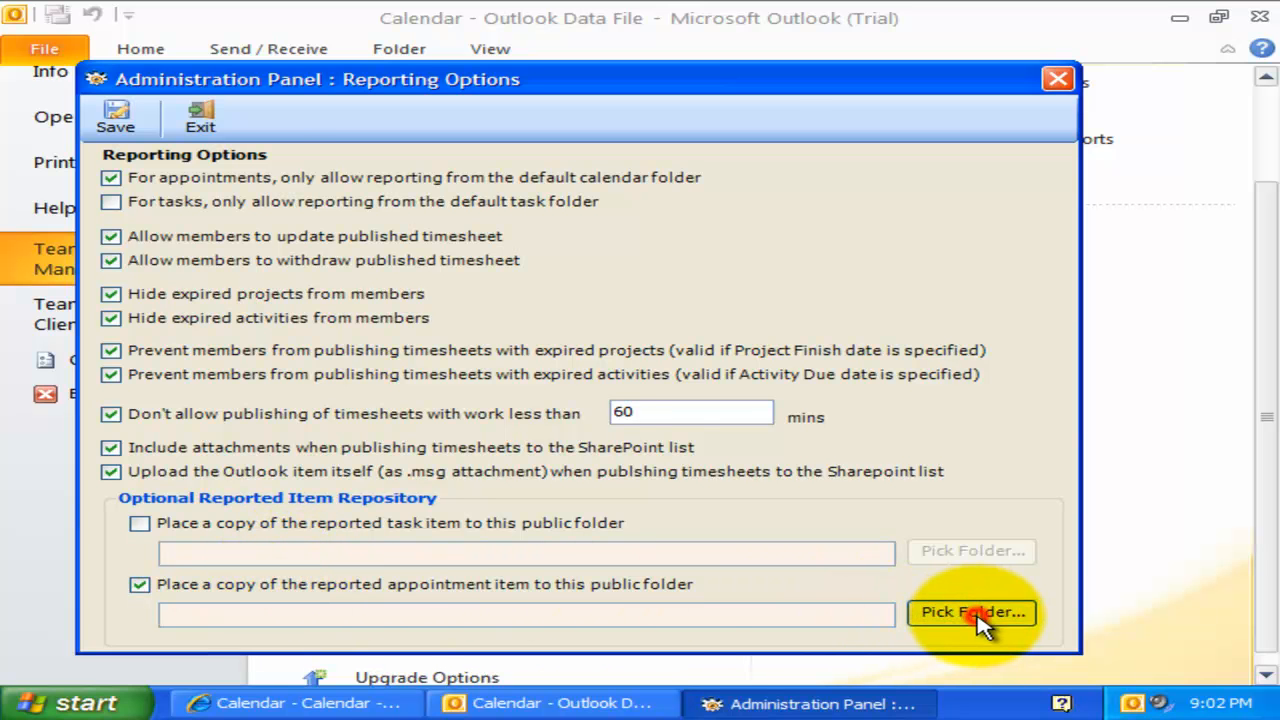
Set the reported-appointment copy folder to \\AssistMyTeam Support\Calendar.
{"action": "left_click", "coordinate": [971, 612]}
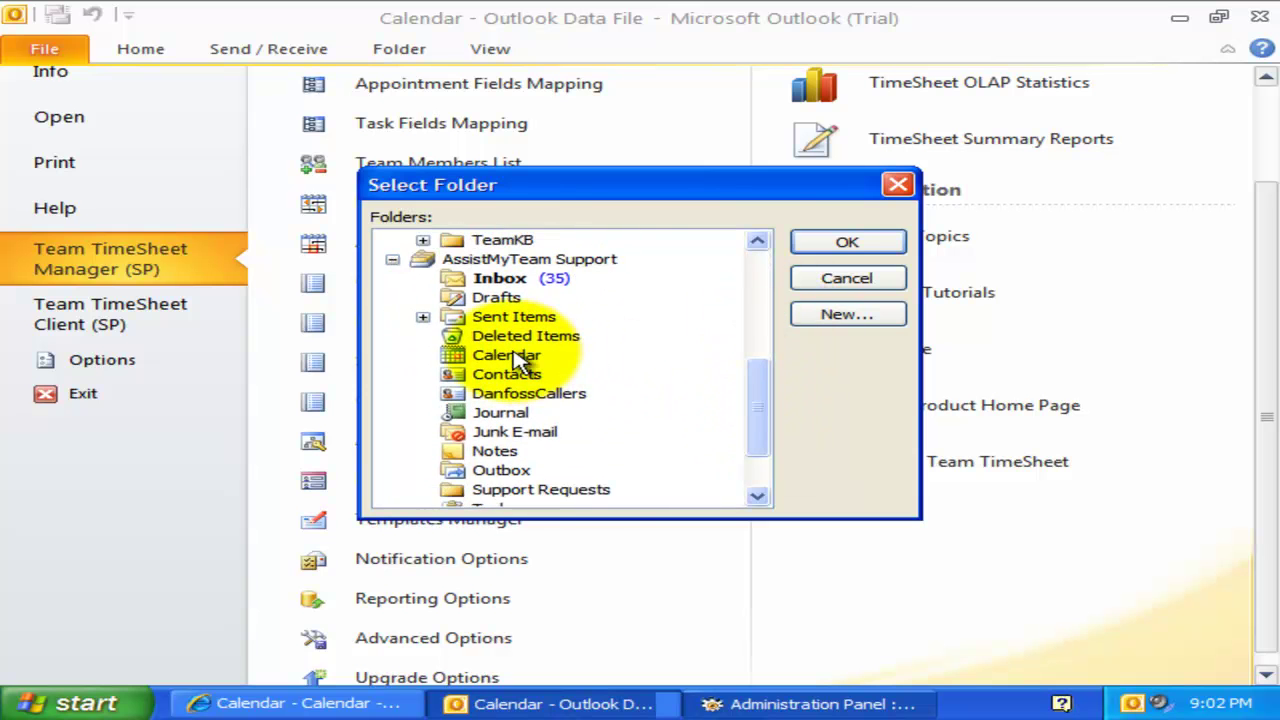
{"action": "left_click", "coordinate": [846, 241]}
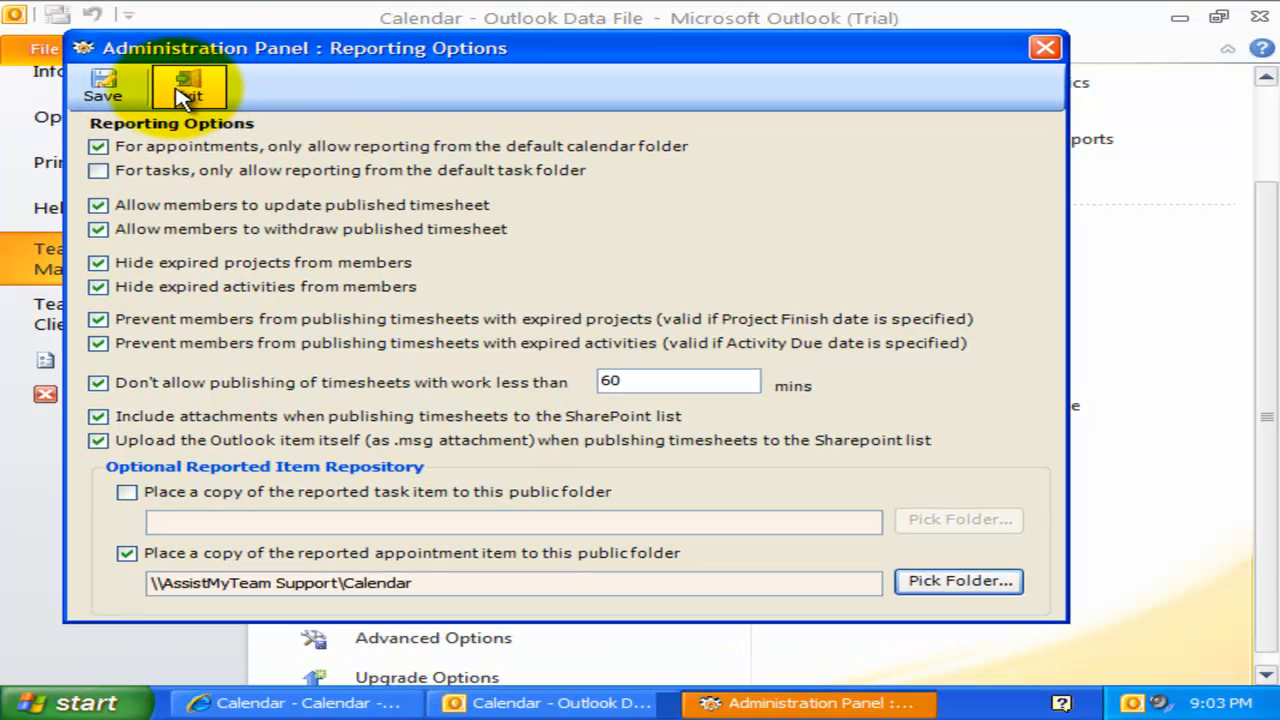
{"action": "mouse_move", "coordinate": [565, 90]}
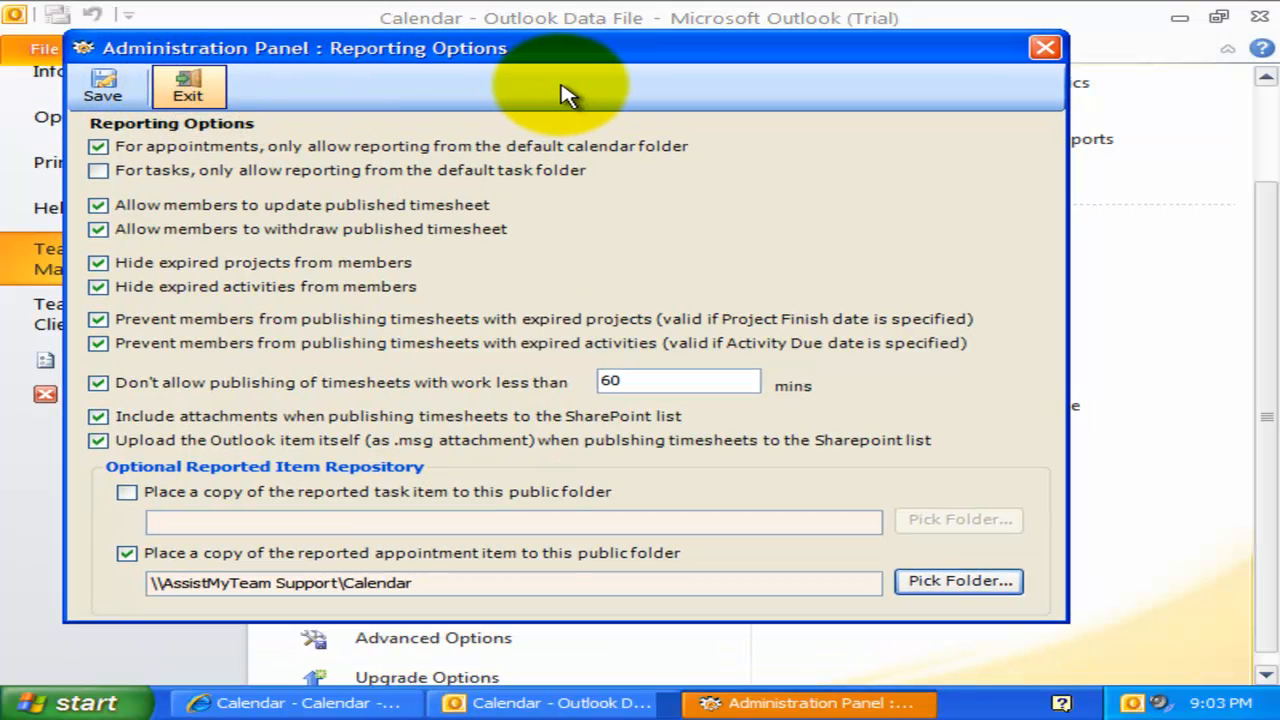
{"action": "mouse_move", "coordinate": [500, 110]}
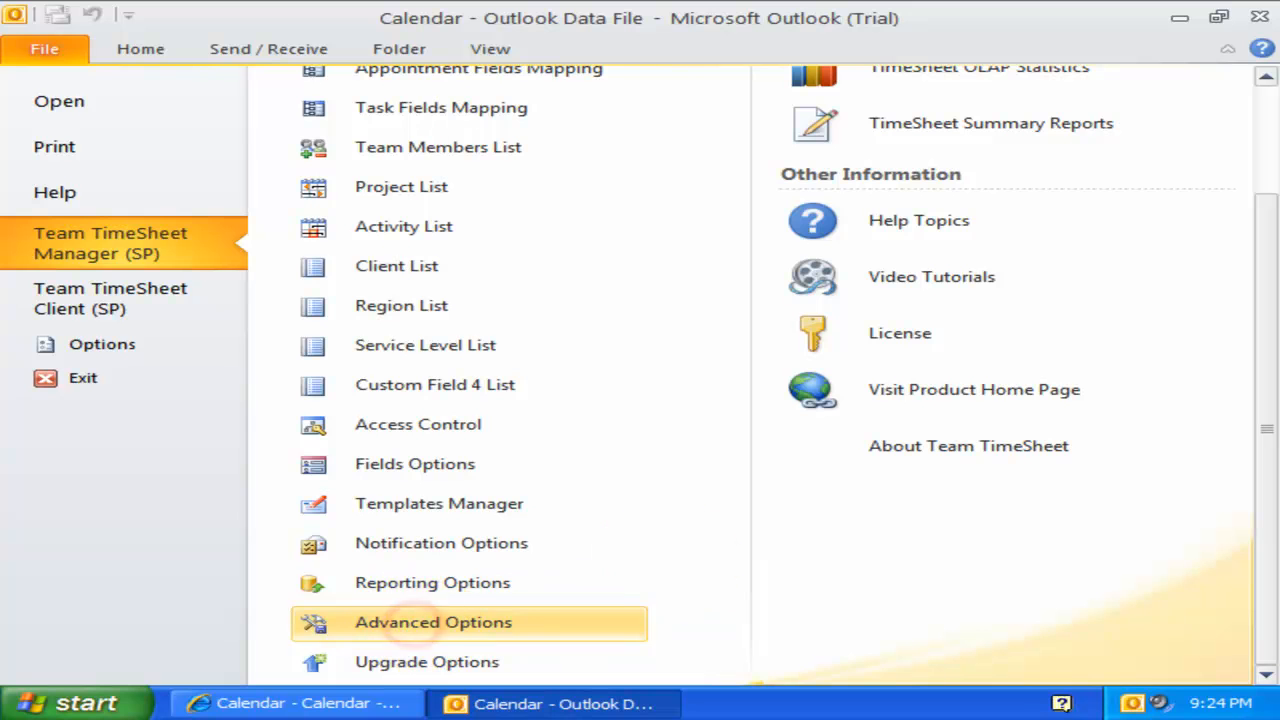
In Advanced Options, calculate total cost by Project and update start, end and due dates.
{"action": "left_click", "coordinate": [432, 622]}
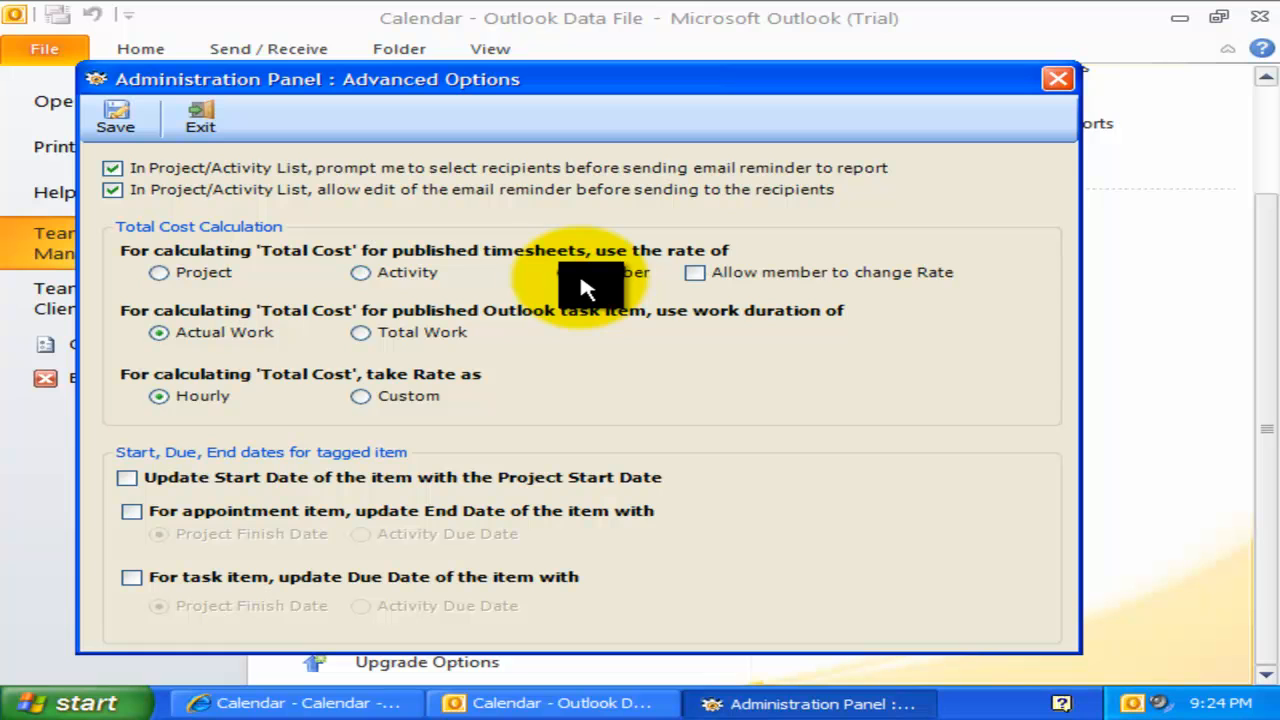
{"action": "left_click", "coordinate": [567, 272]}
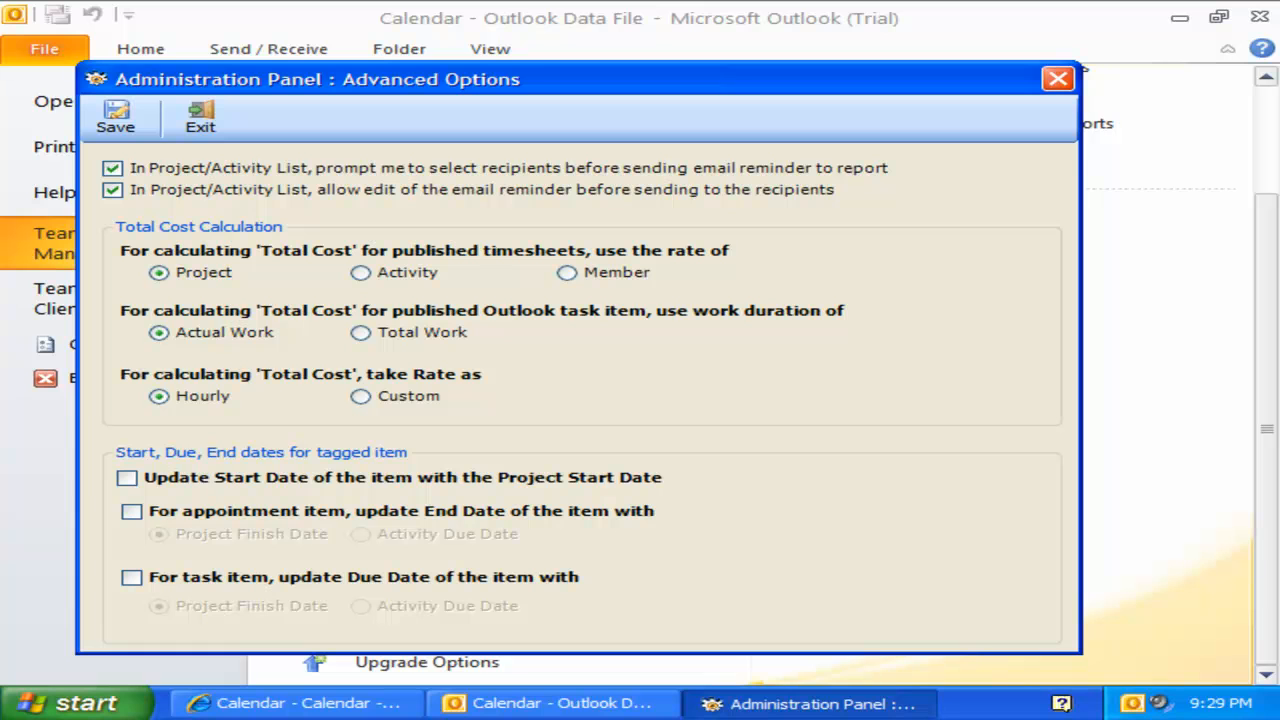
{"action": "left_click", "coordinate": [127, 477]}
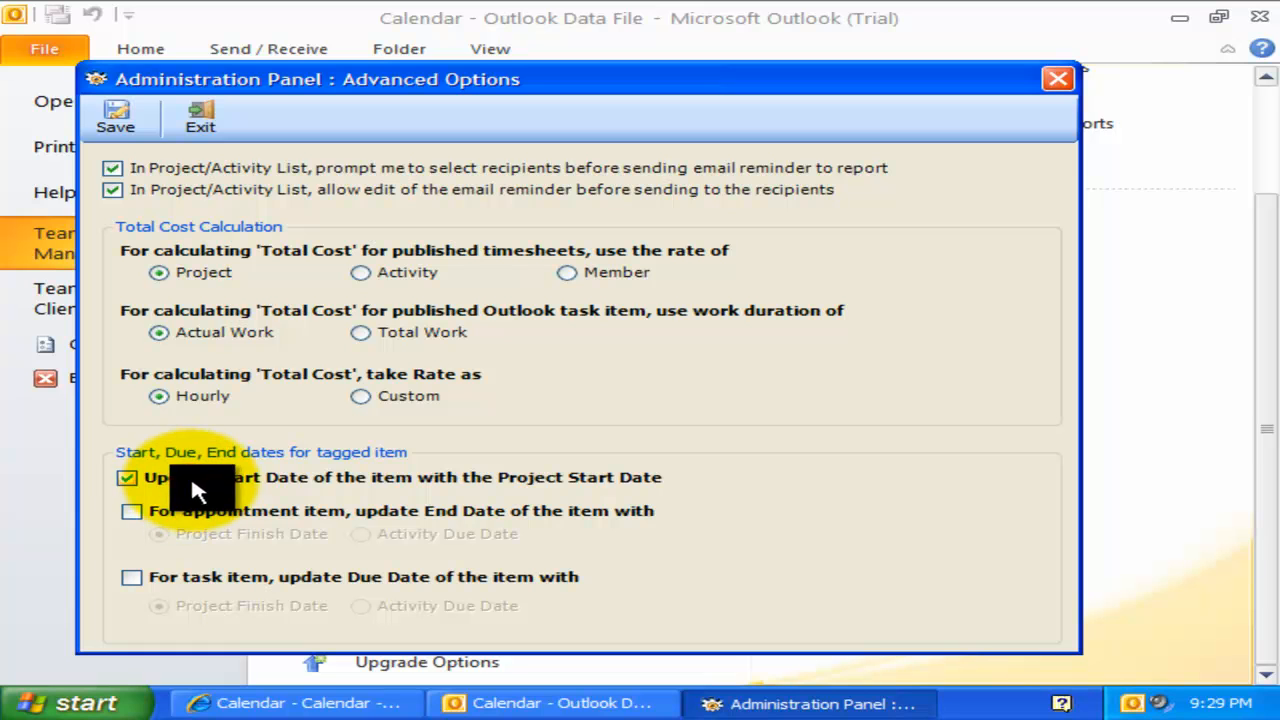
{"action": "mouse_move", "coordinate": [650, 495]}
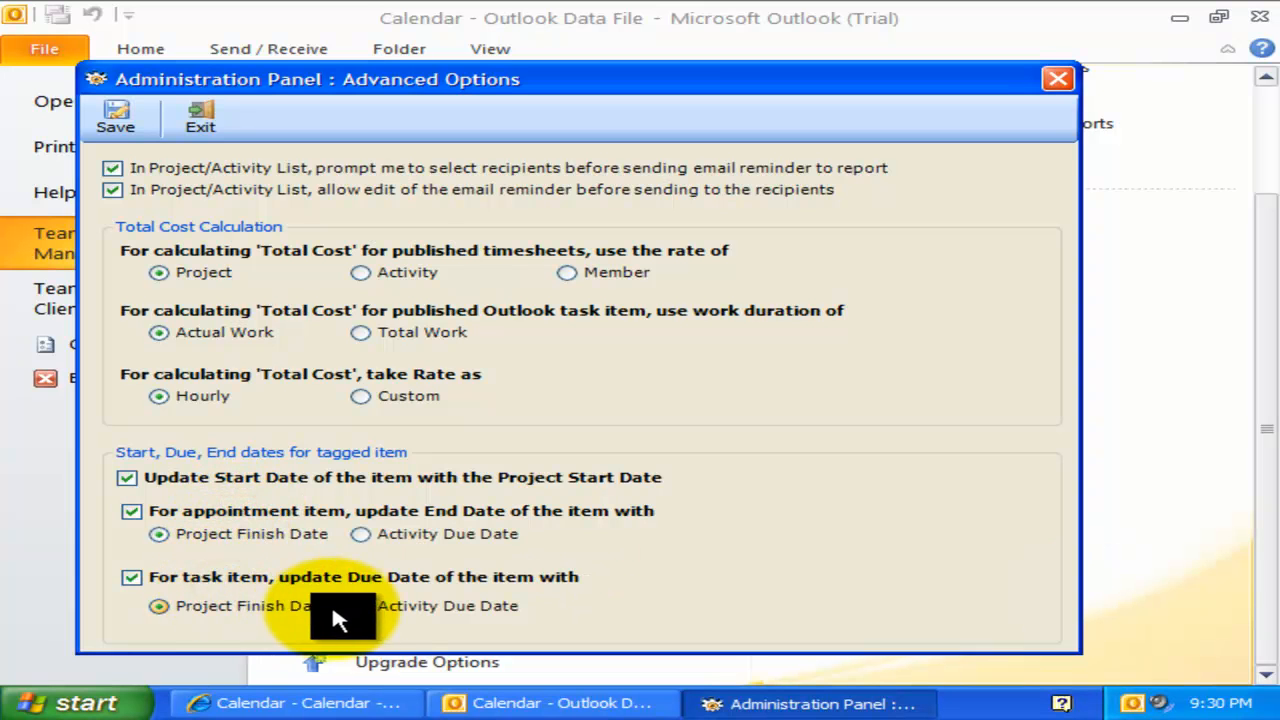
{"action": "left_click", "coordinate": [360, 606]}
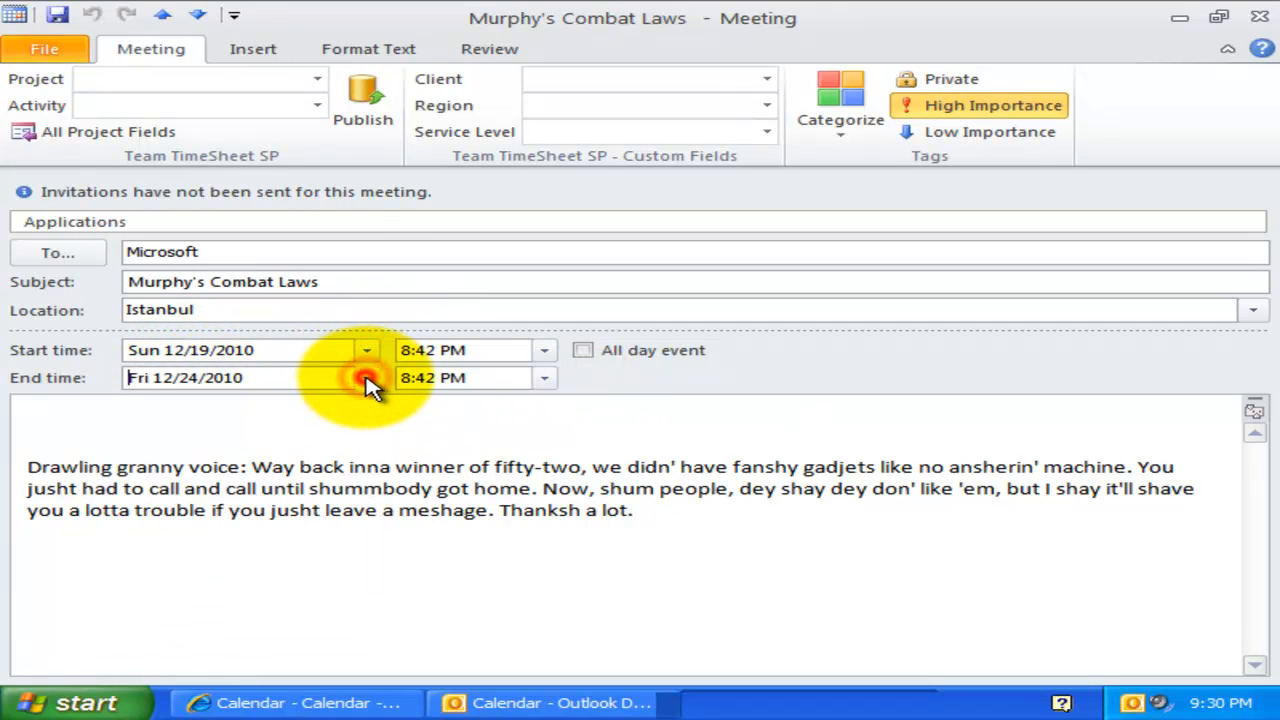
Tag Murphy's Combat Laws with BBC Tech, check its 1/5/2011 start date, then return to the calendar.
{"action": "left_click", "coordinate": [317, 79]}
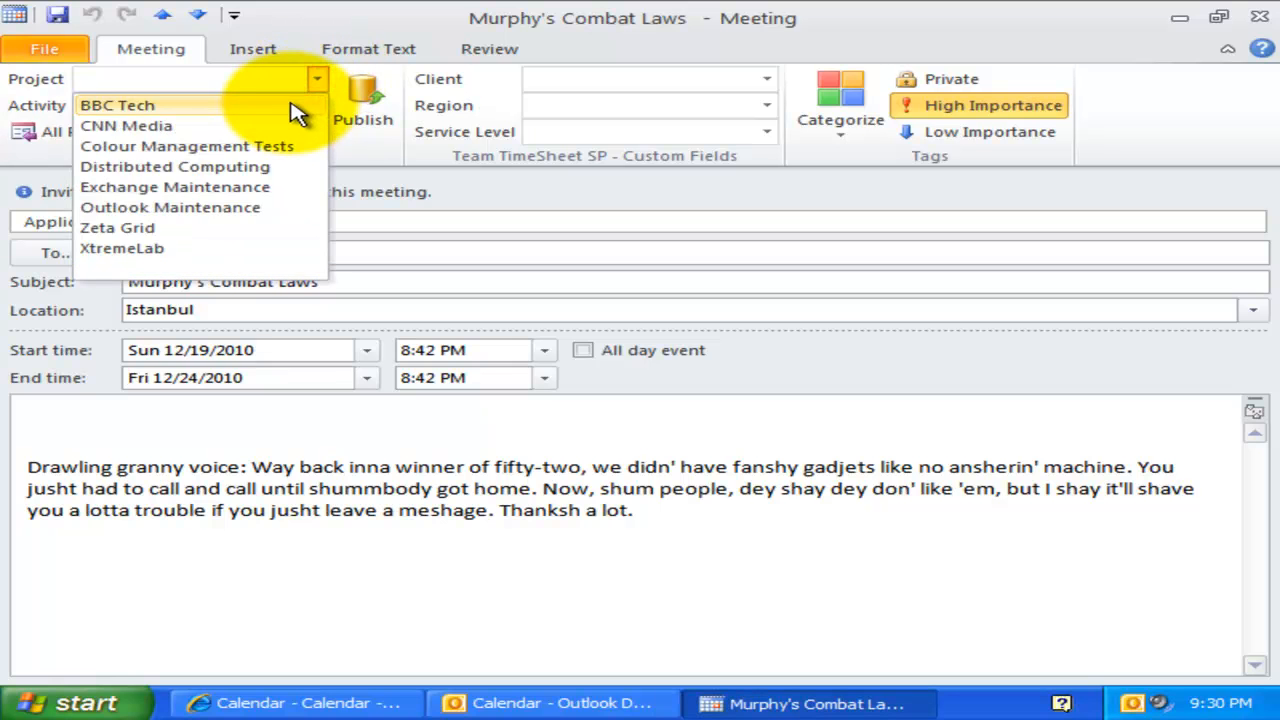
{"action": "left_click", "coordinate": [117, 105]}
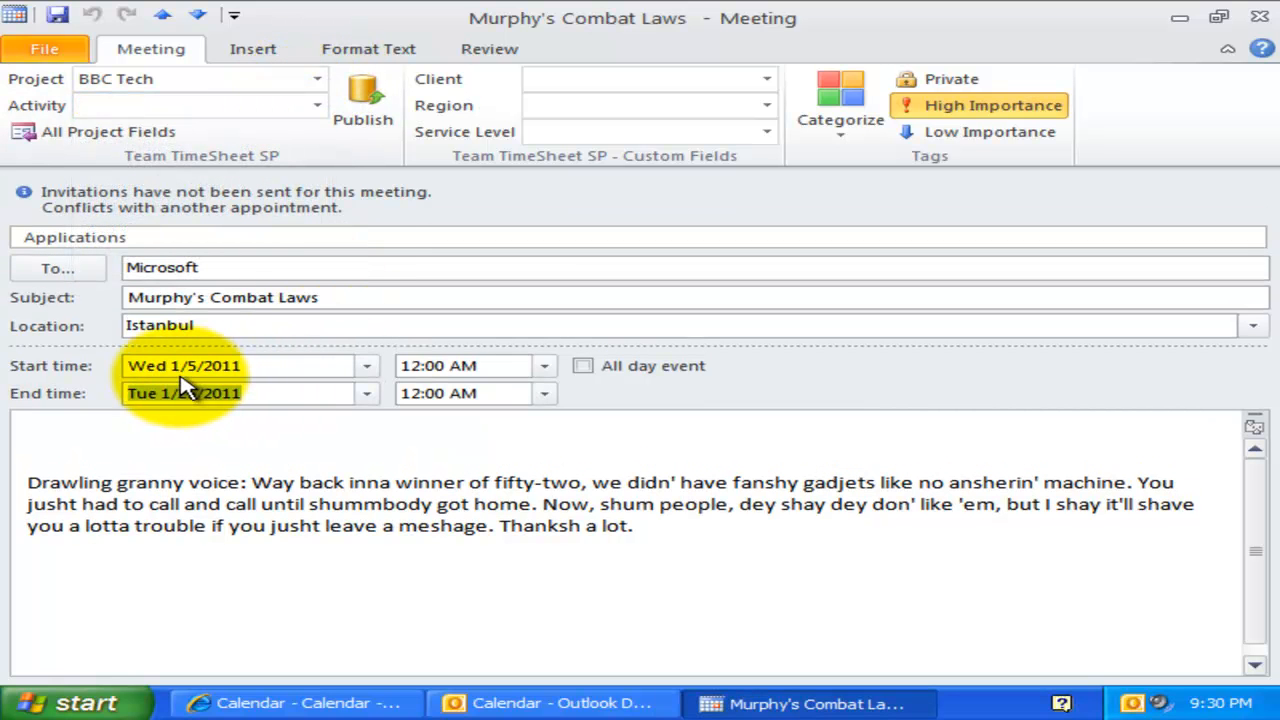
{"action": "left_click", "coordinate": [367, 365]}
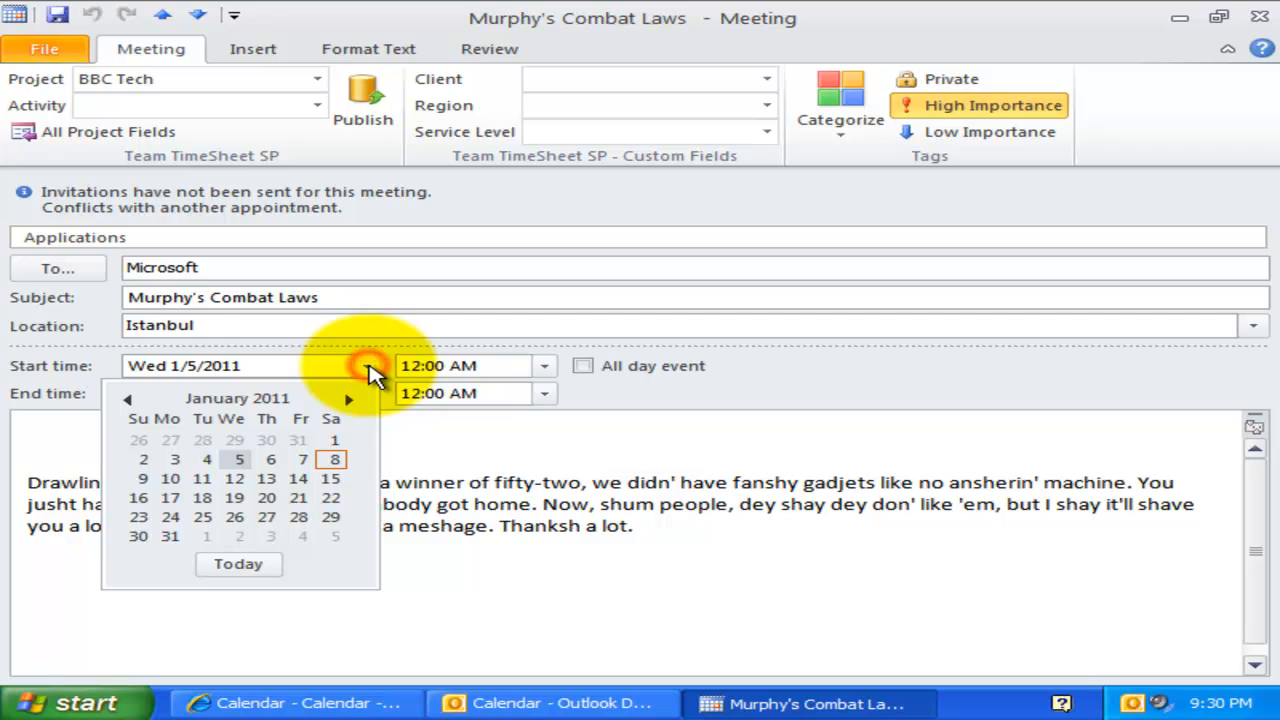
{"action": "mouse_move", "coordinate": [335, 420]}
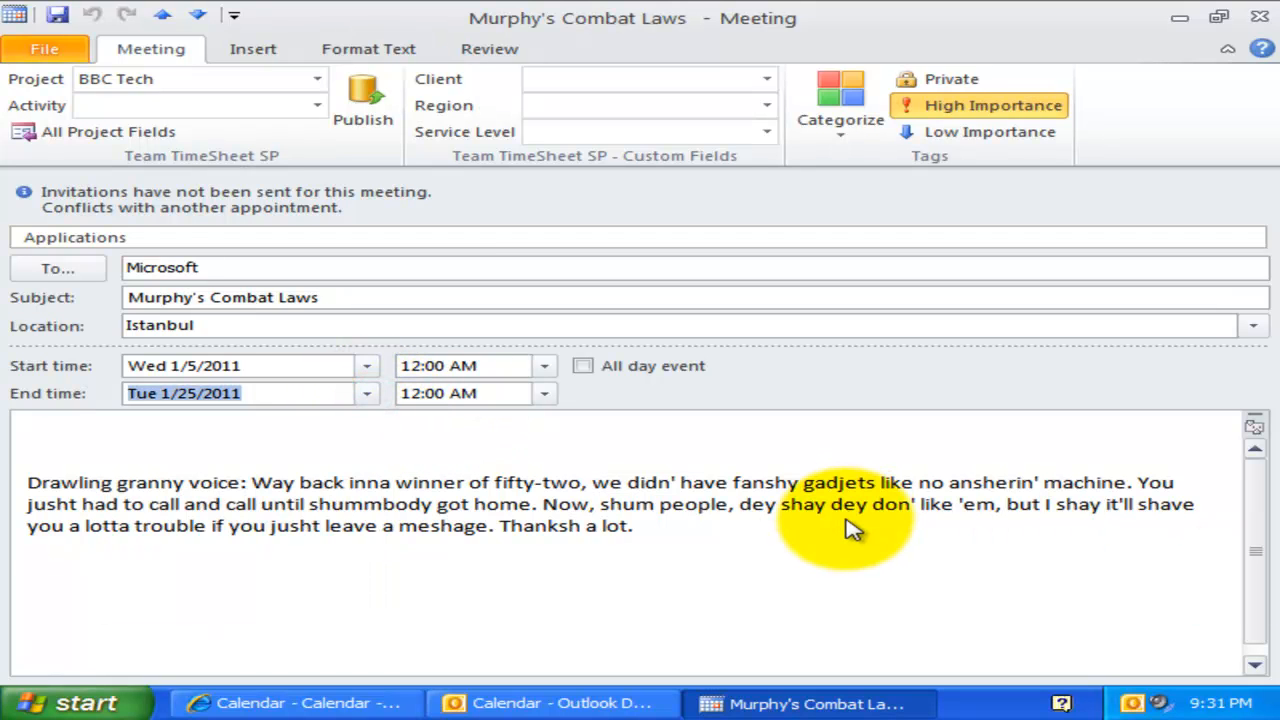
{"action": "left_click", "coordinate": [560, 703]}
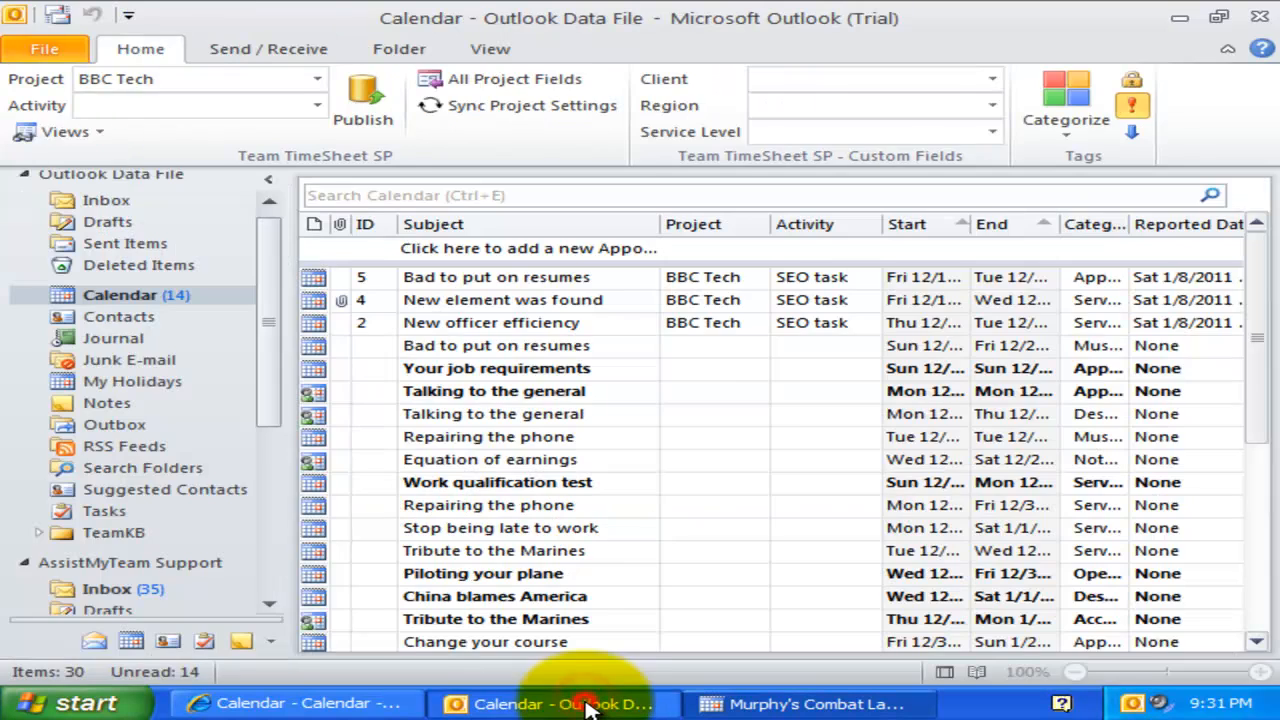
Go to the Team TimeSheet Manager (SP) page under File.
{"action": "left_click", "coordinate": [44, 48]}
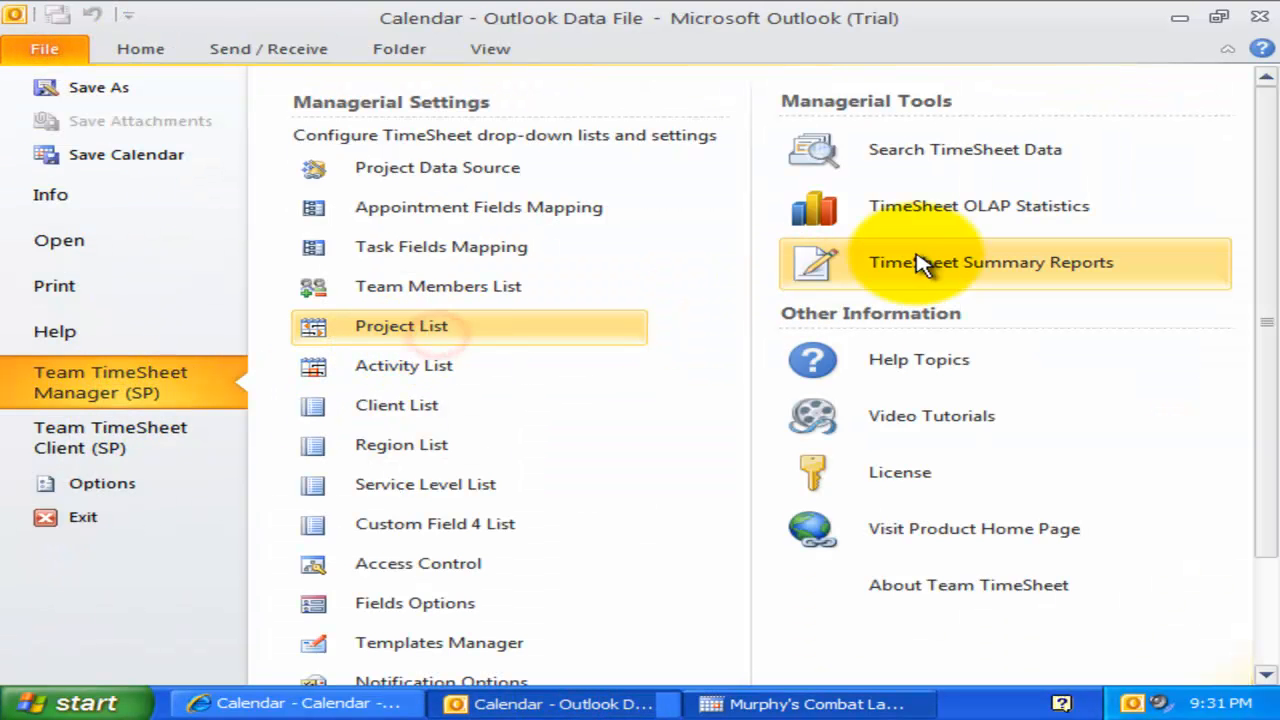
{"action": "left_click", "coordinate": [400, 326]}
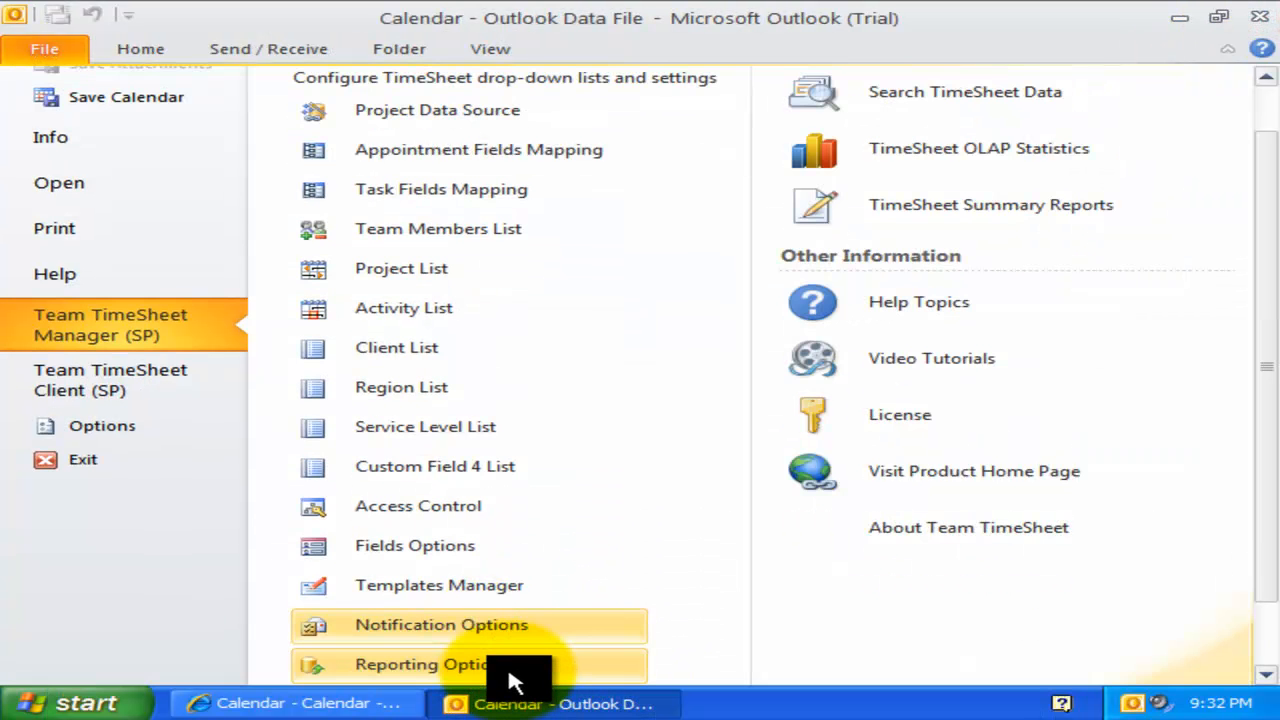
{"action": "left_click", "coordinate": [440, 624]}
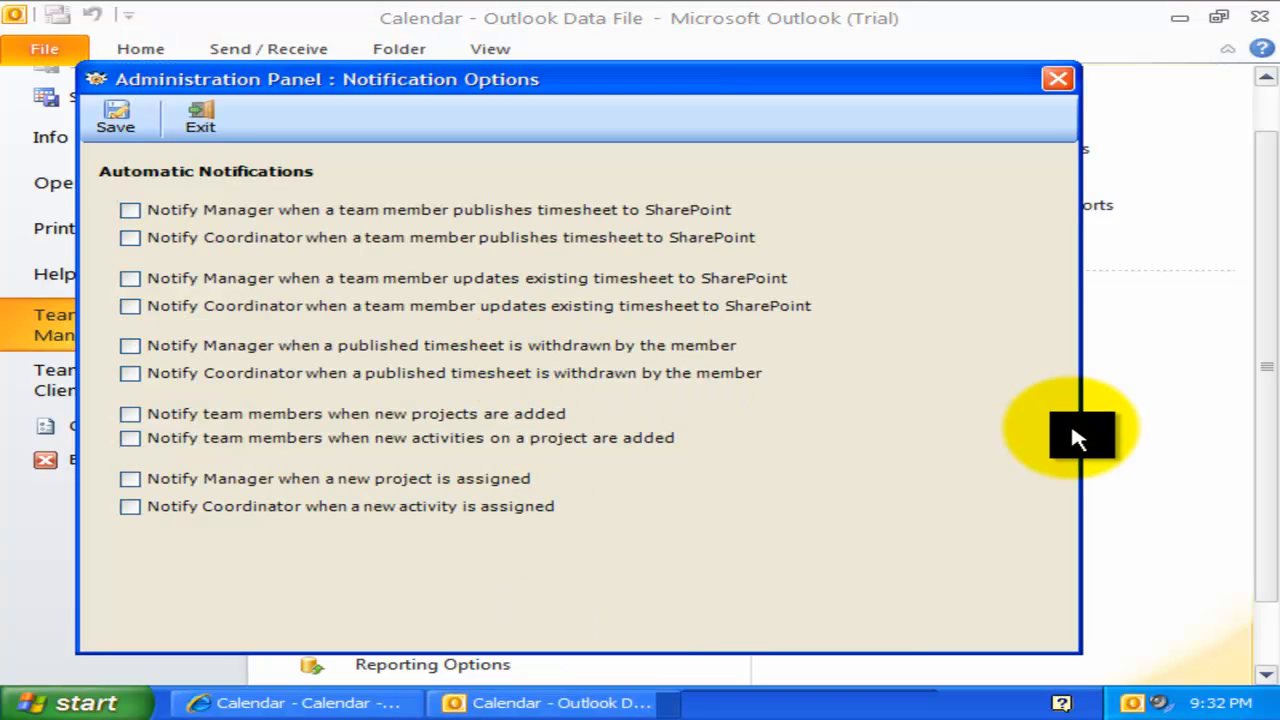
{"action": "mouse_move", "coordinate": [420, 220]}
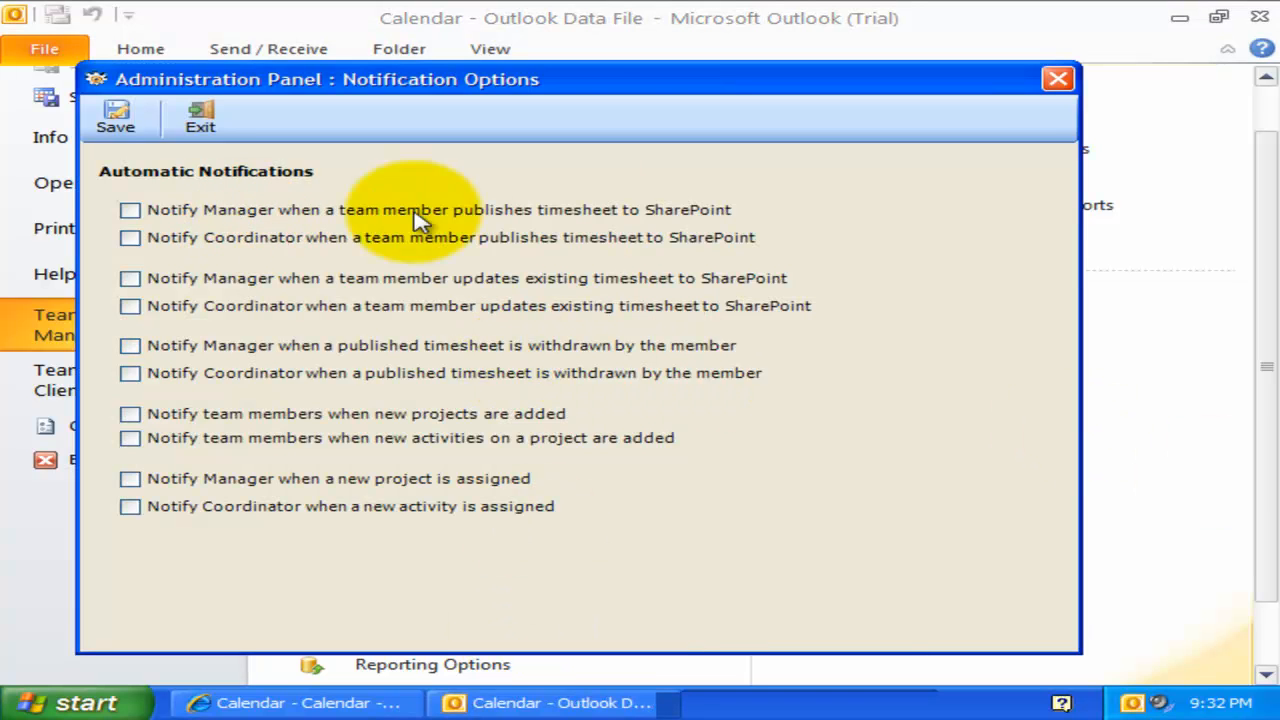
{"action": "mouse_move", "coordinate": [550, 228]}
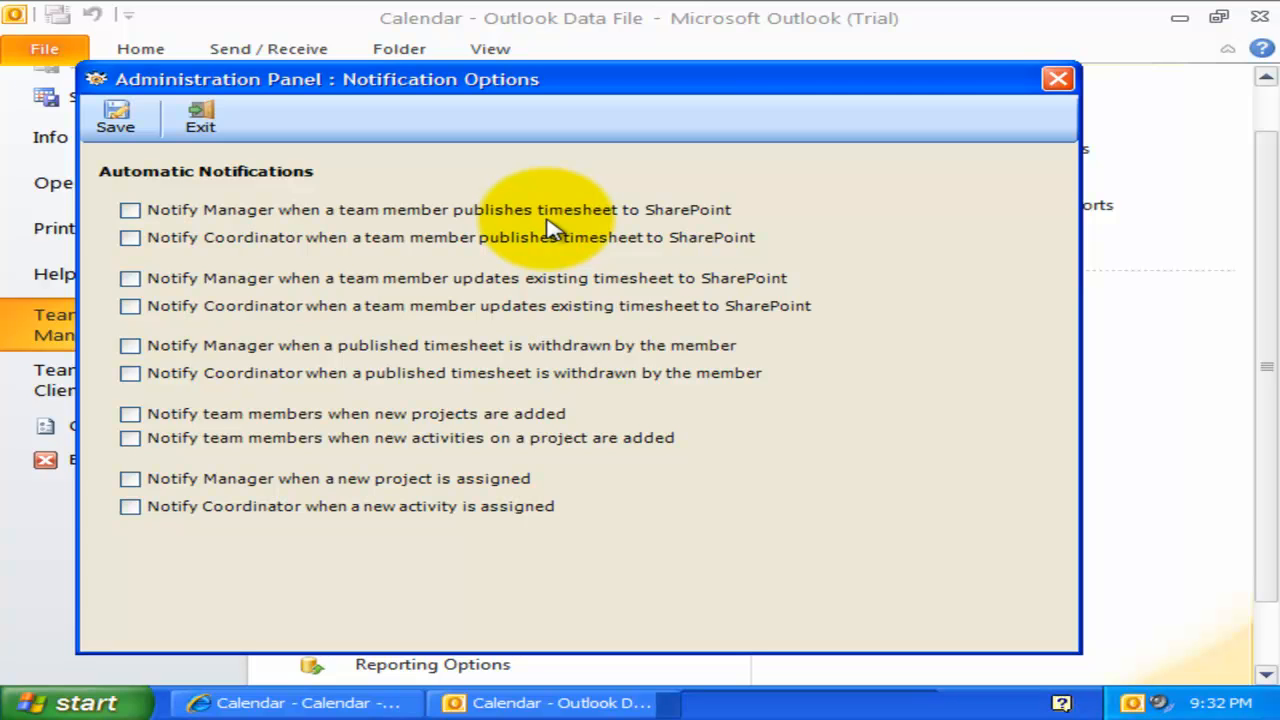
{"action": "mouse_move", "coordinate": [500, 238]}
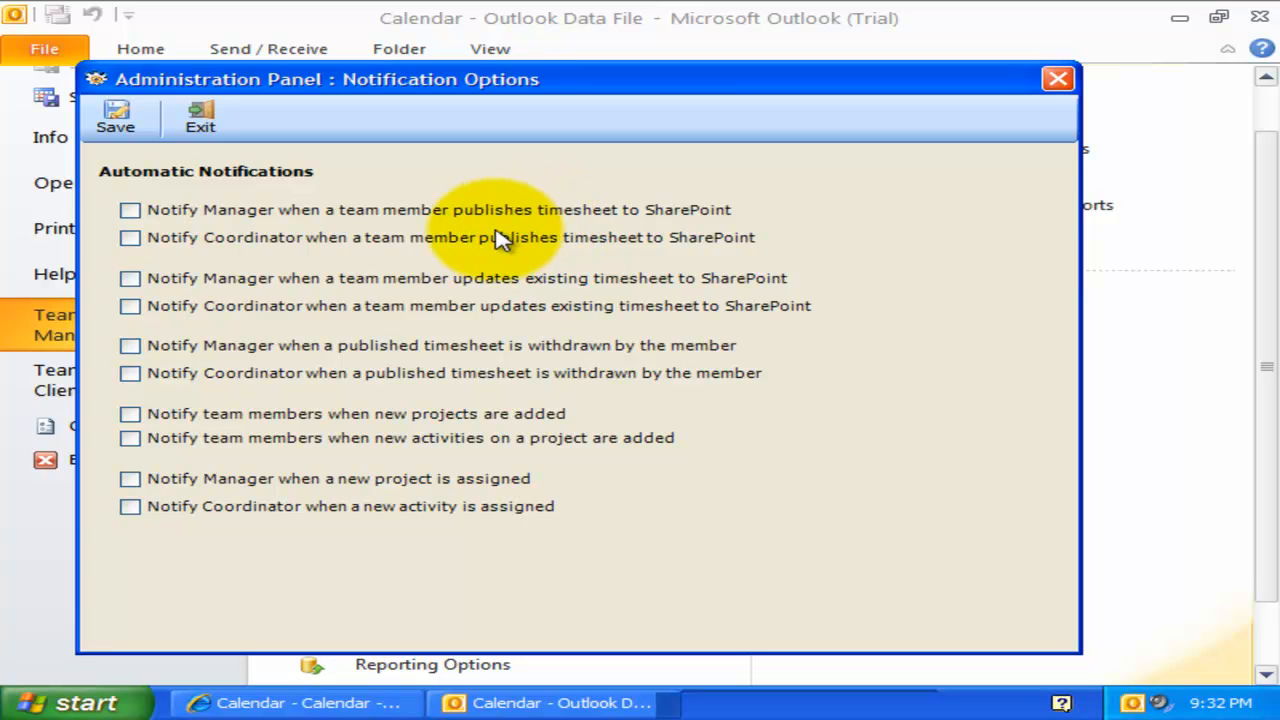
{"action": "mouse_move", "coordinate": [475, 245]}
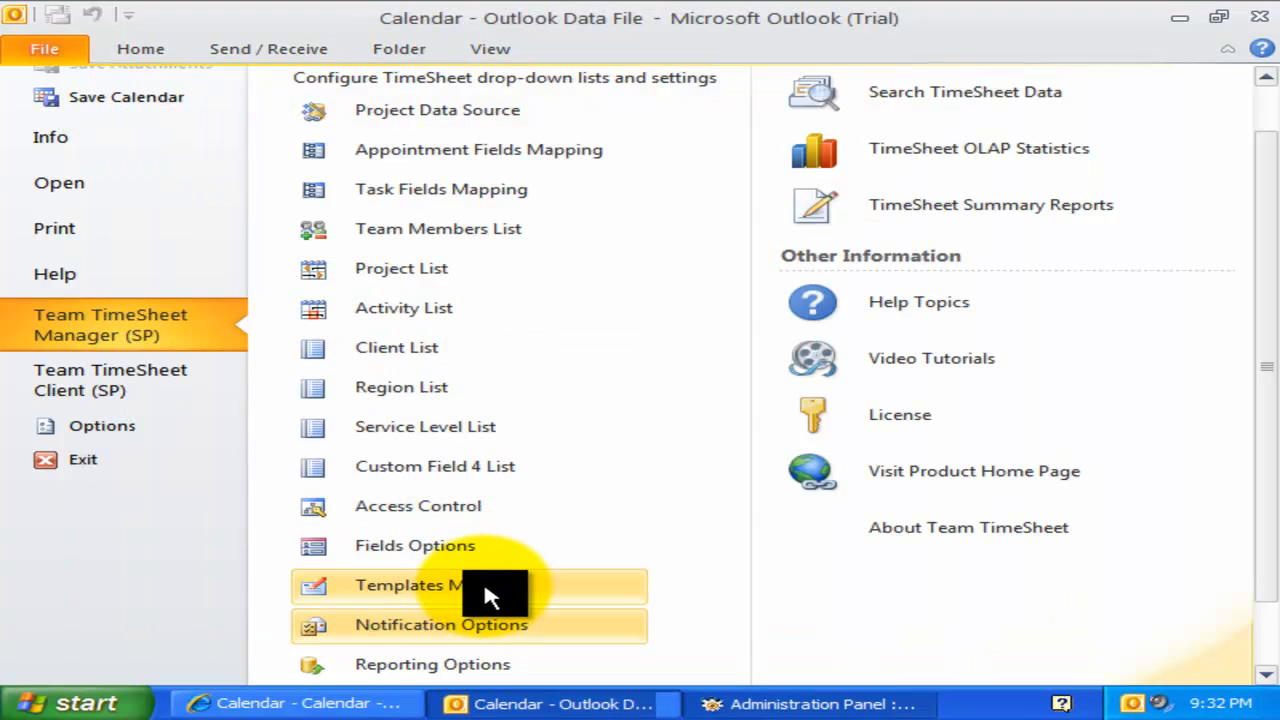
{"action": "mouse_move", "coordinate": [490, 595]}
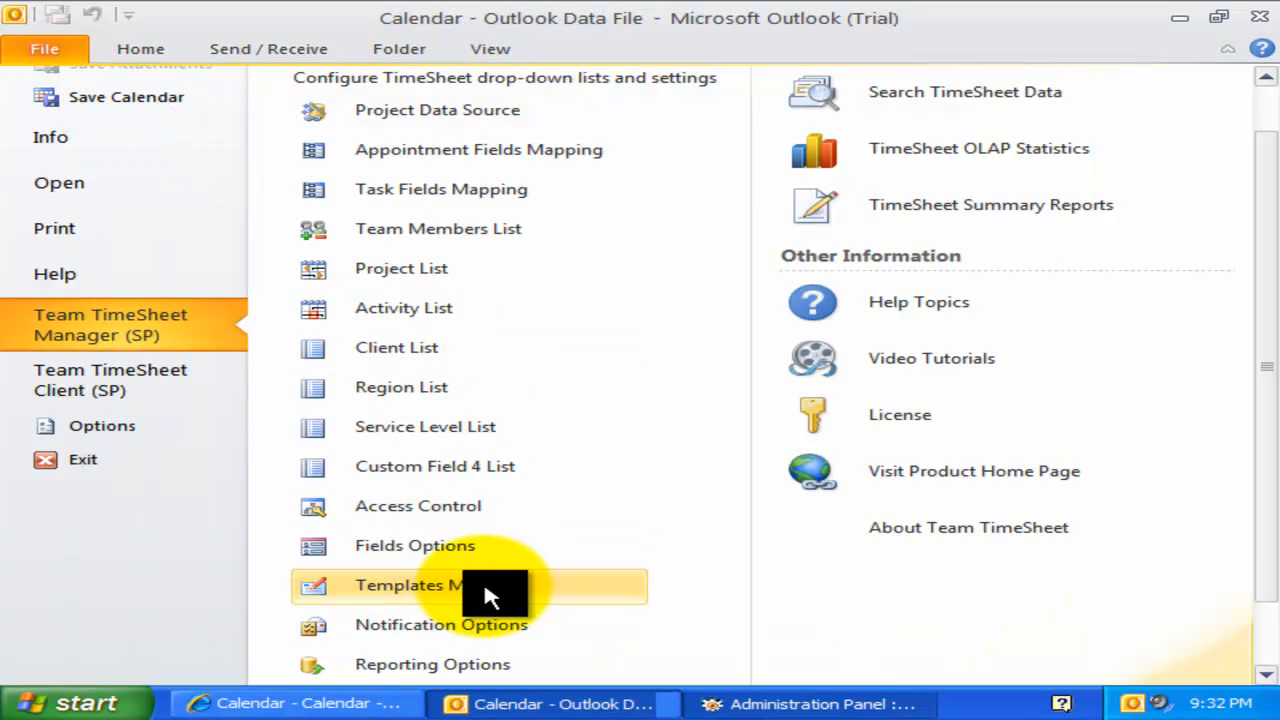
In Templates Manager, view the coordinator timesheet-published and manager timesheet-withdrawal email templates.
{"action": "left_click", "coordinate": [410, 585]}
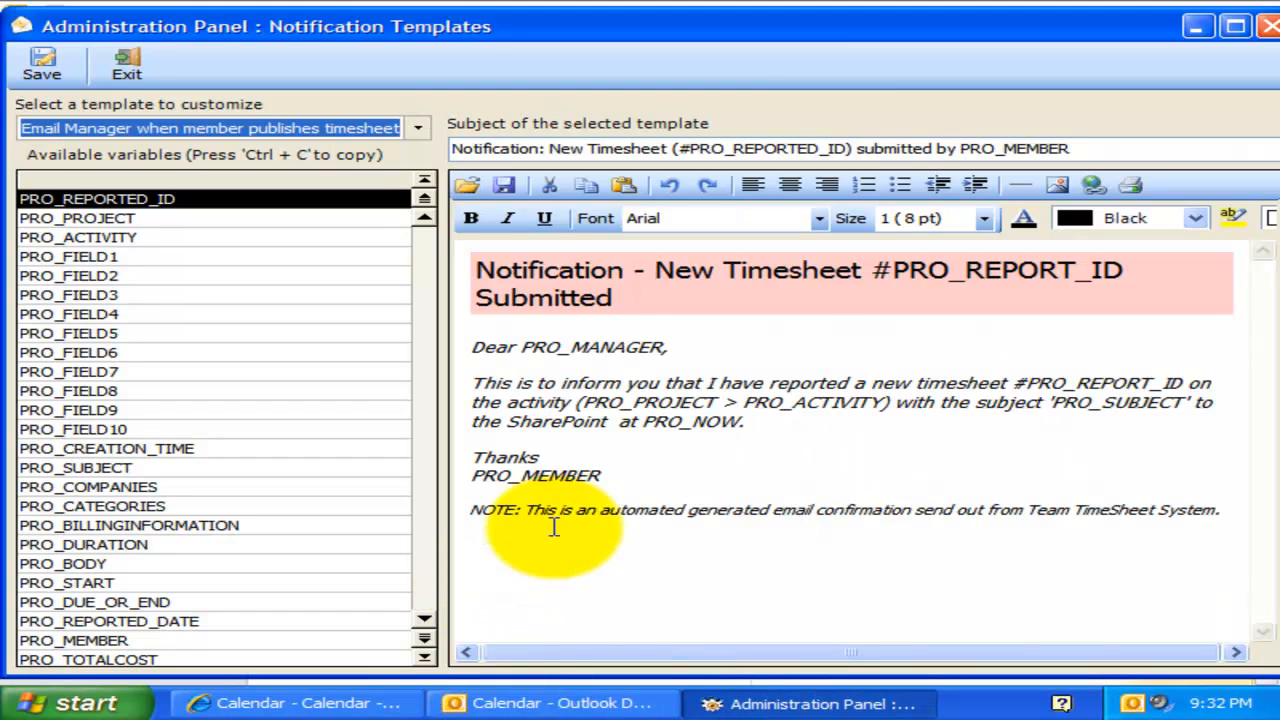
{"action": "mouse_move", "coordinate": [588, 347]}
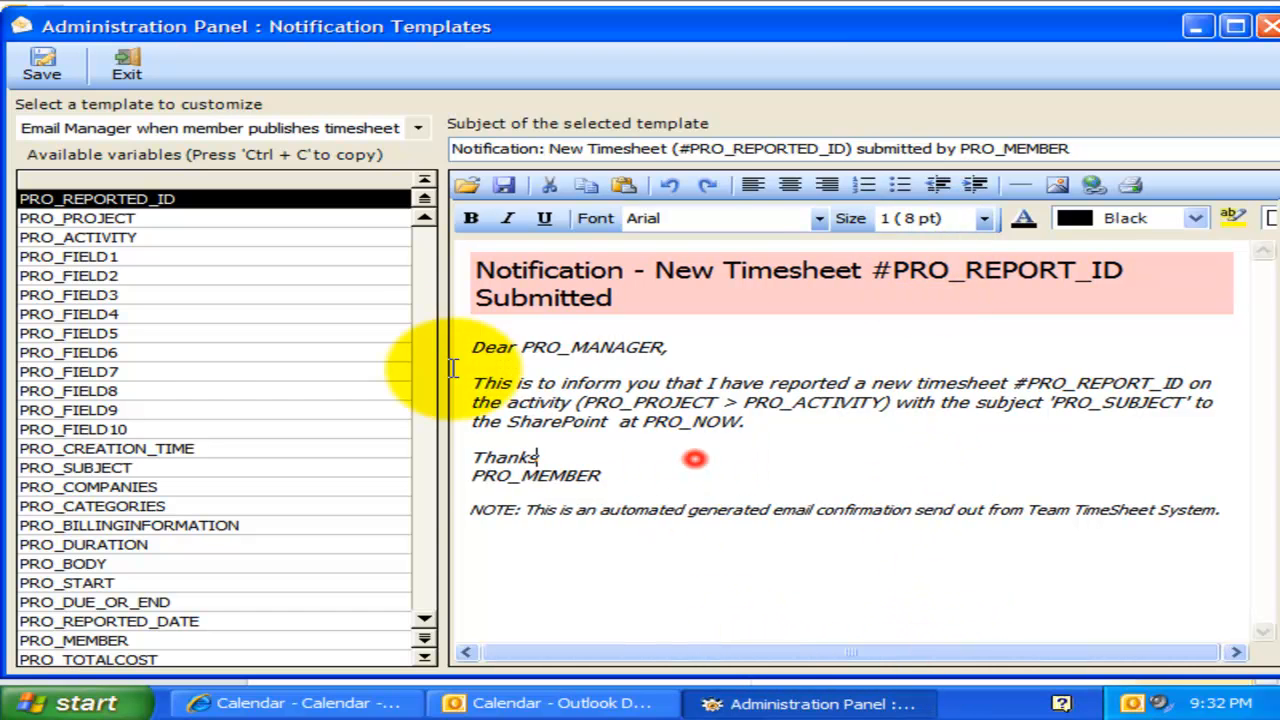
{"action": "scroll", "scroll_direction": "down", "scroll_amount": 3}
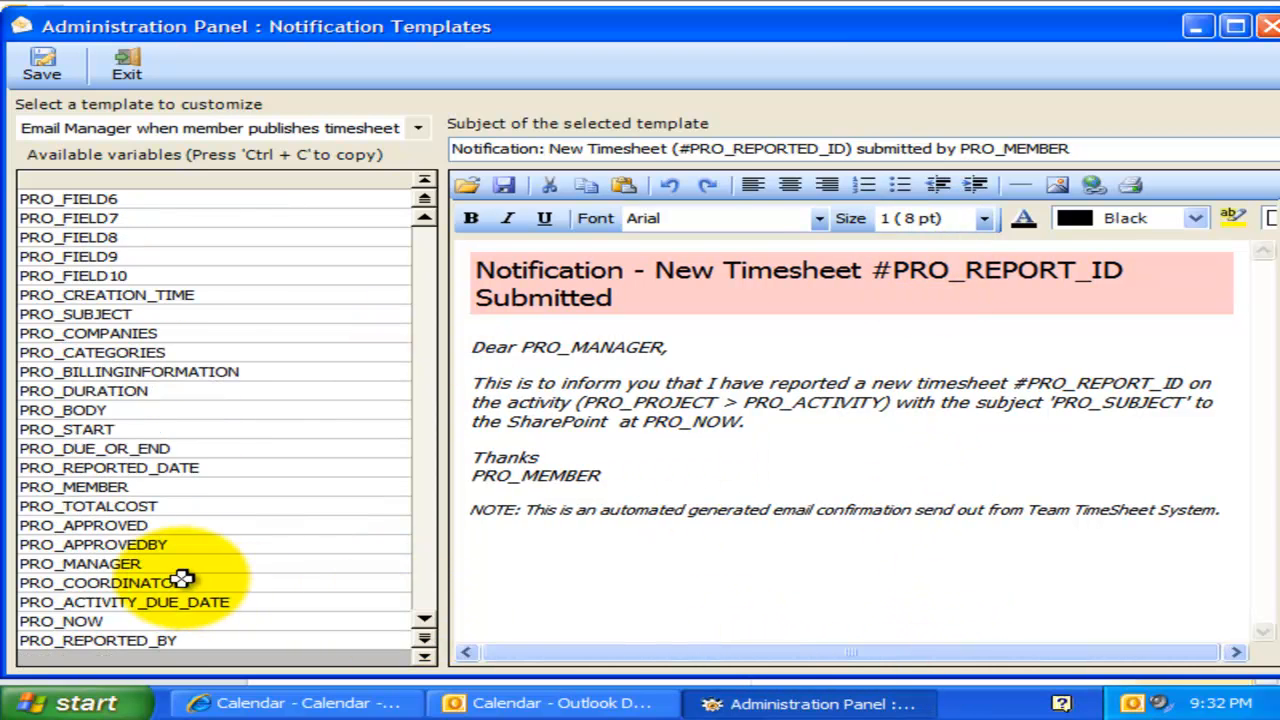
{"action": "scroll", "scroll_direction": "up", "scroll_amount": 3}
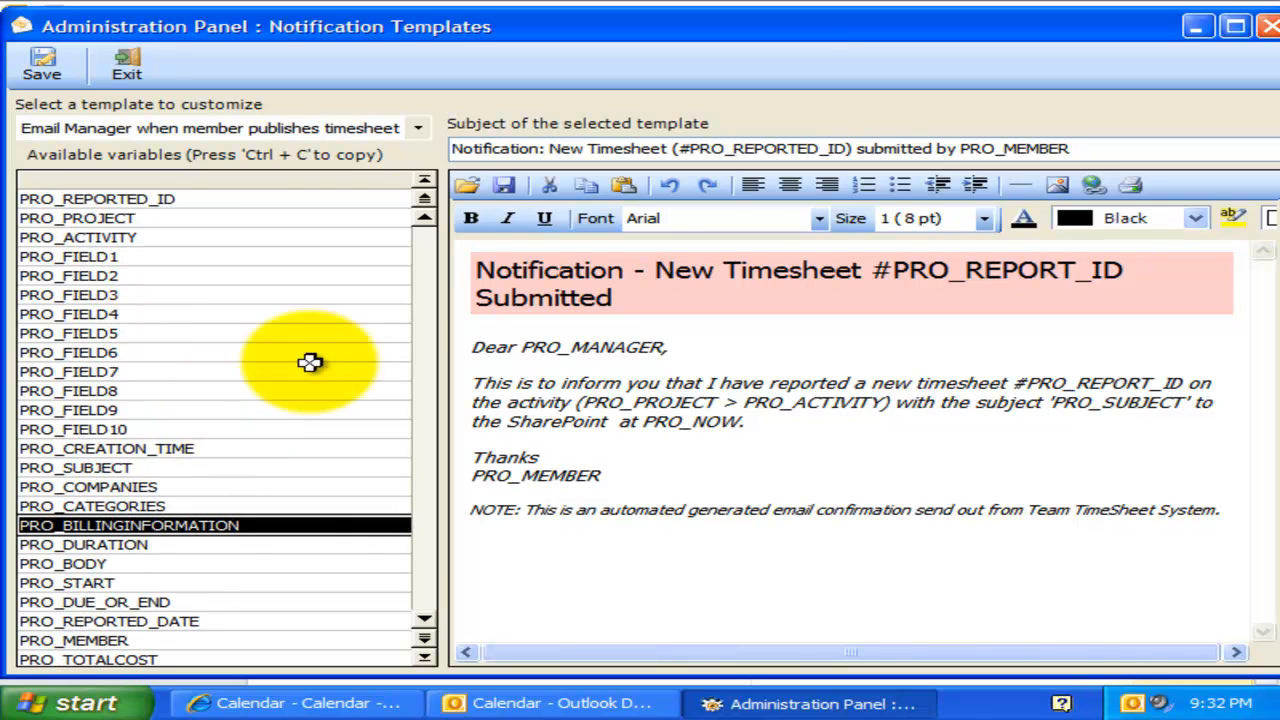
{"action": "left_click", "coordinate": [416, 128]}
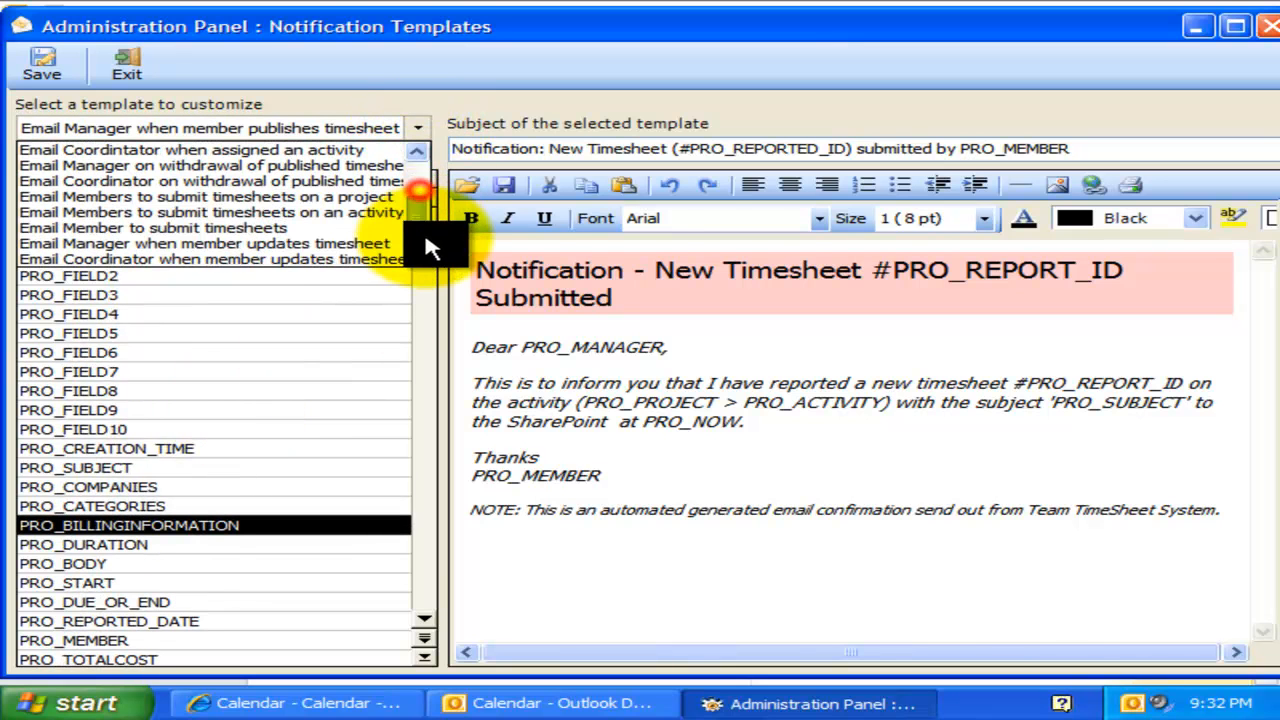
{"action": "left_click", "coordinate": [200, 149]}
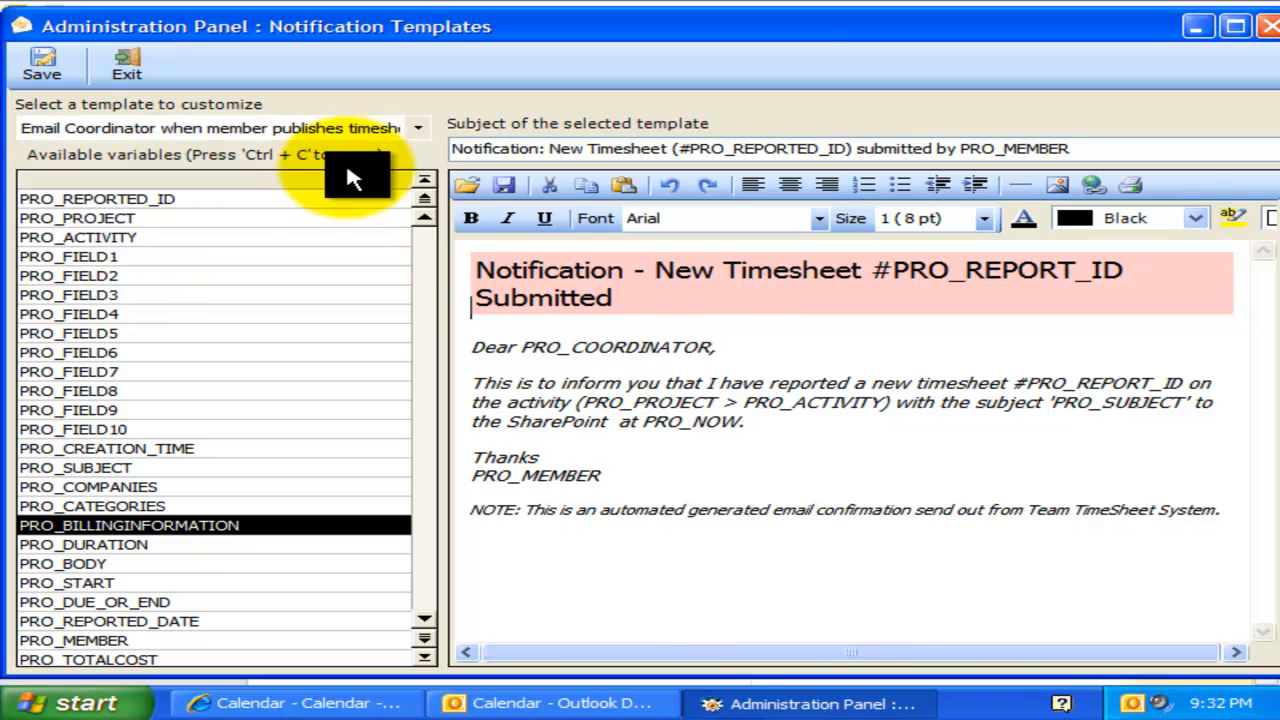
{"action": "left_click", "coordinate": [416, 128]}
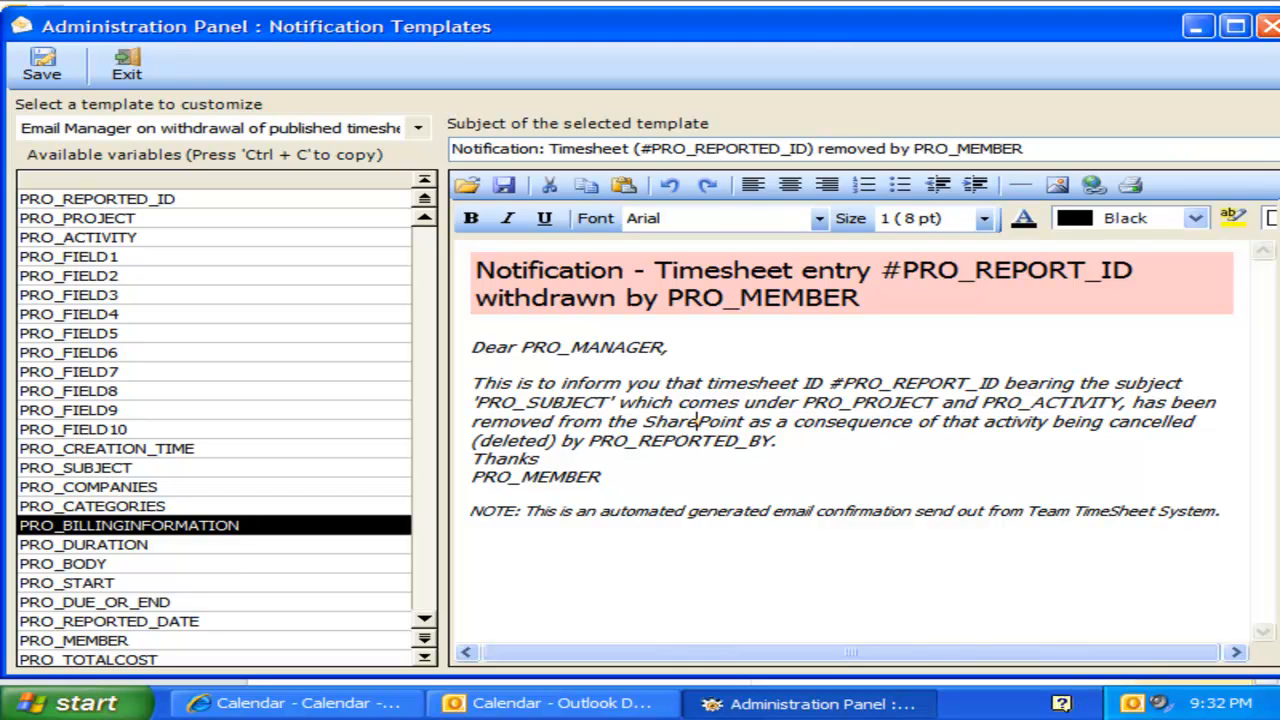
{"action": "mouse_move", "coordinate": [575, 690]}
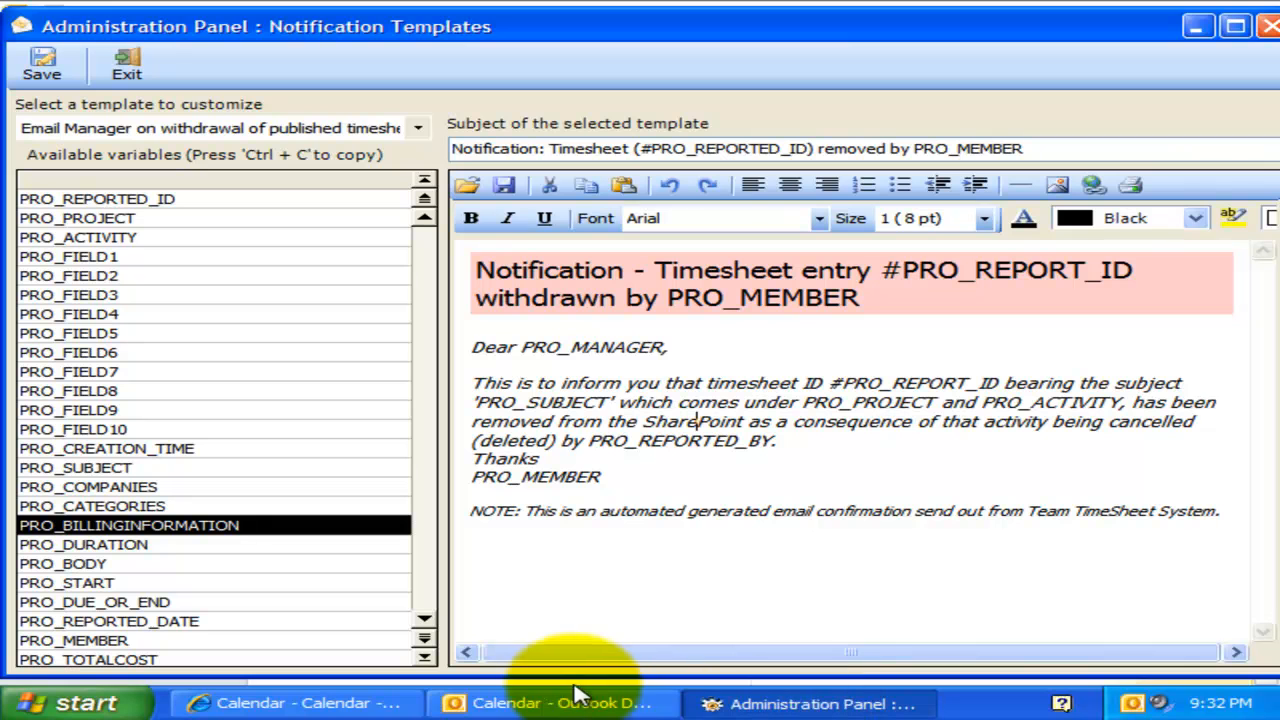